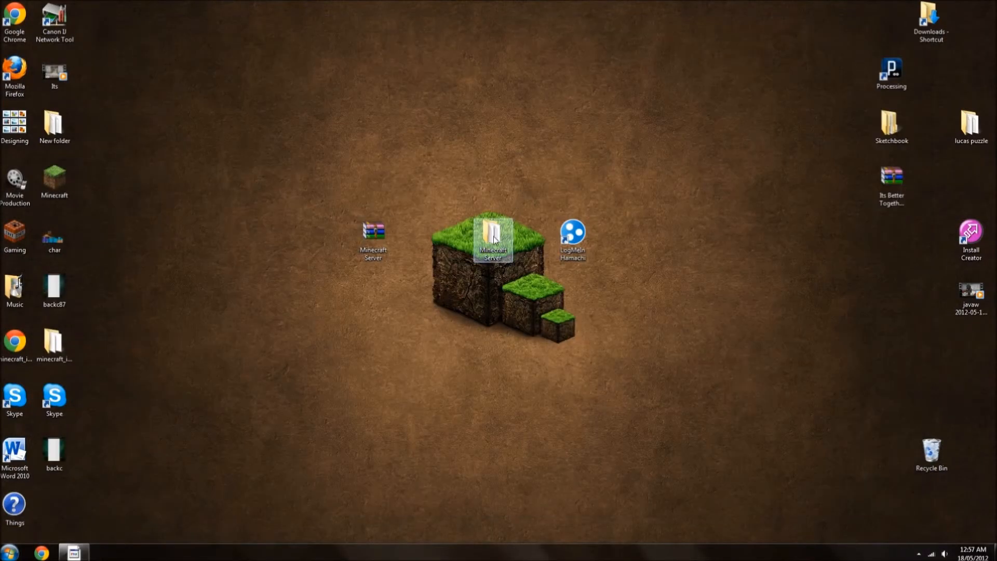
Step: Open Gun Mod JAR.wmv from the desktop with Windows Live Movie Maker
double_click(492, 238)
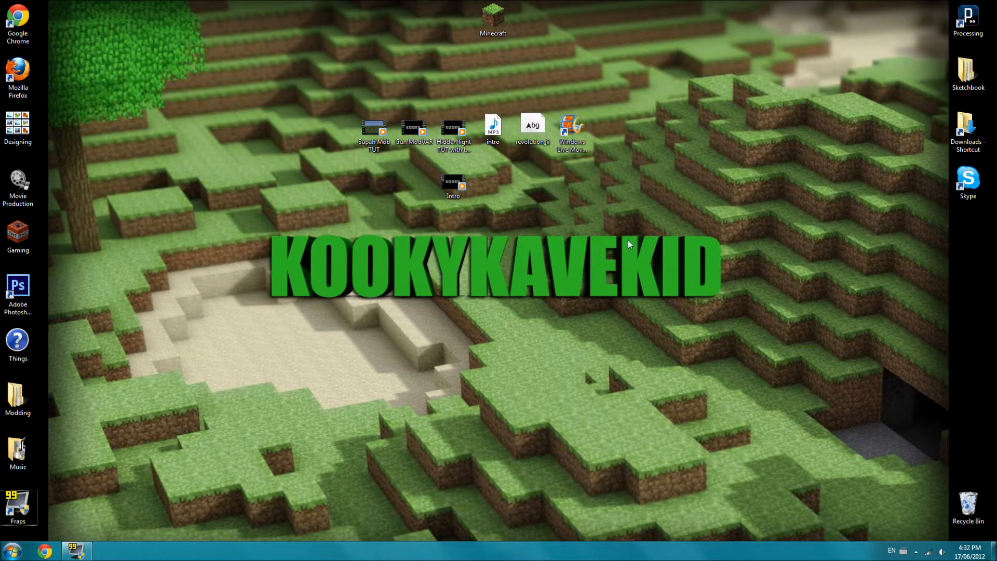
mouse_move(576, 271)
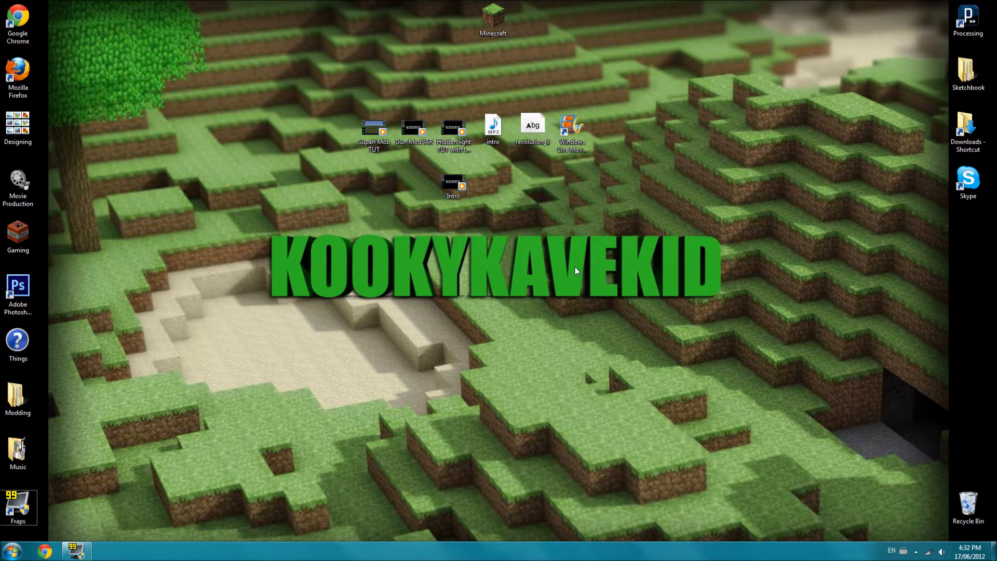
mouse_move(473, 200)
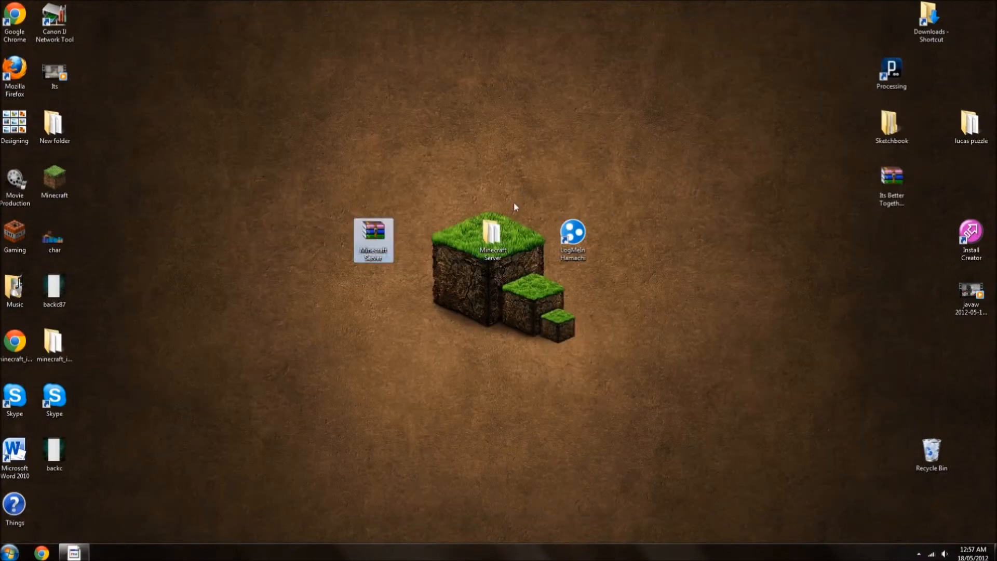
double_click(493, 235)
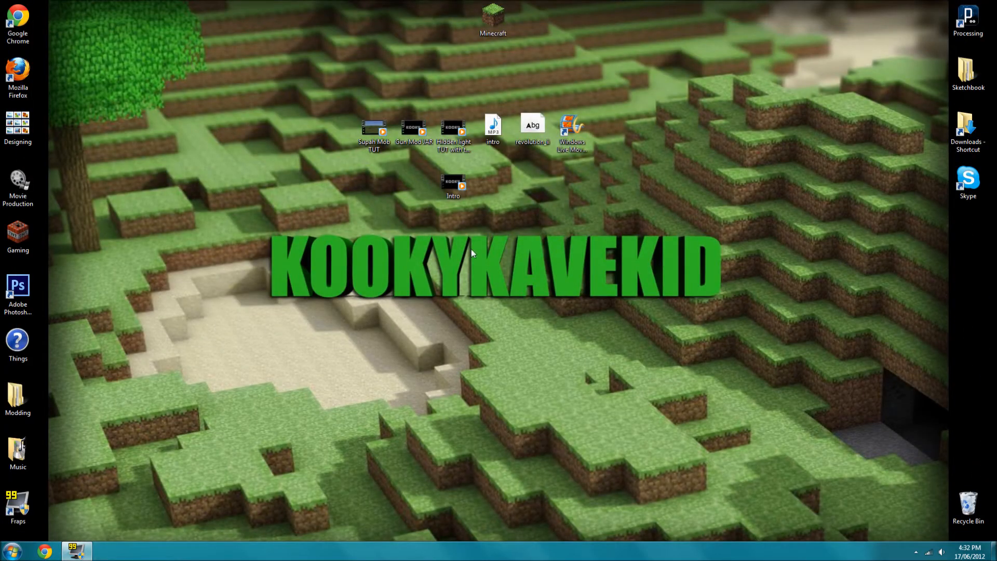
mouse_move(658, 335)
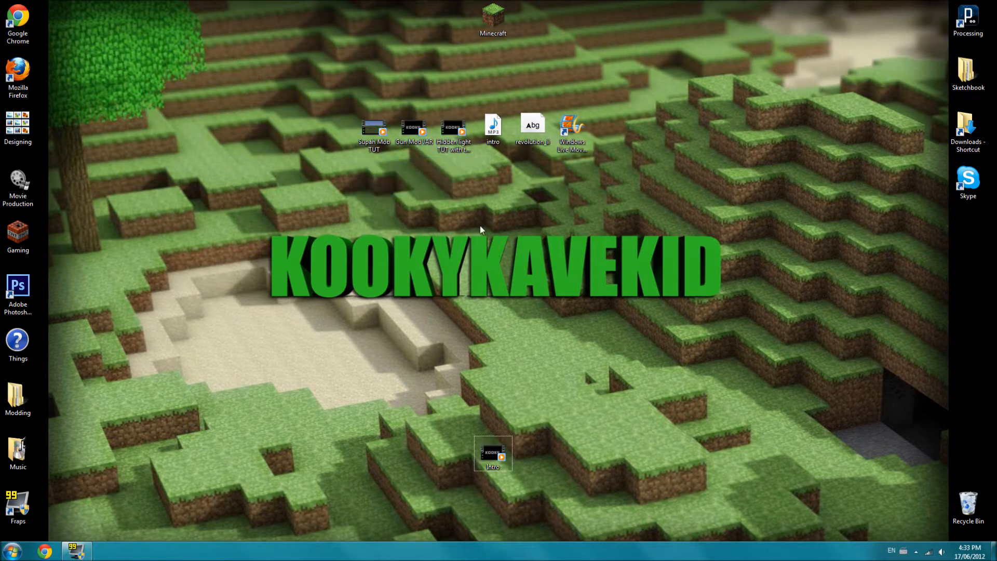
mouse_move(311, 179)
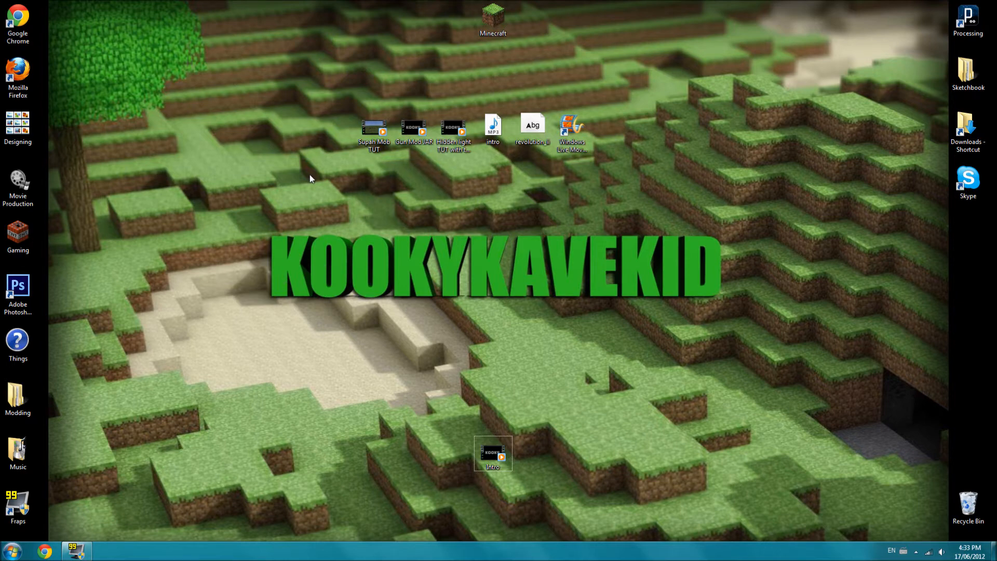
mouse_move(349, 158)
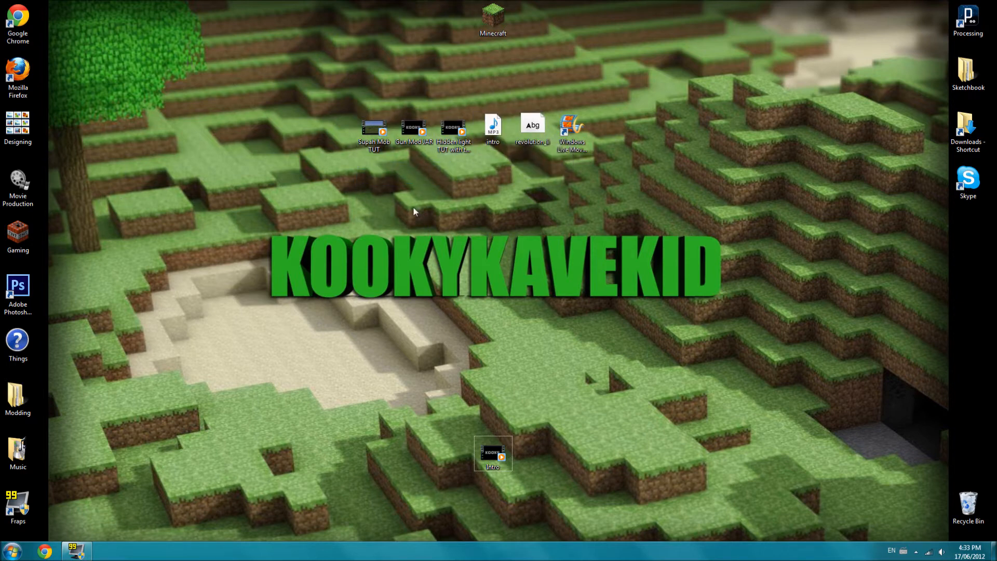
mouse_move(507, 182)
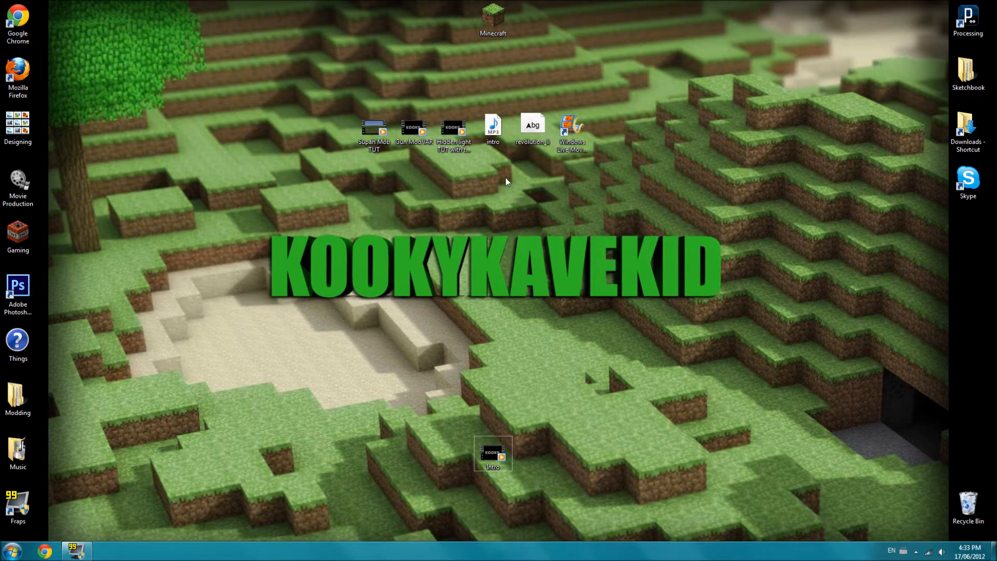
click(493, 131)
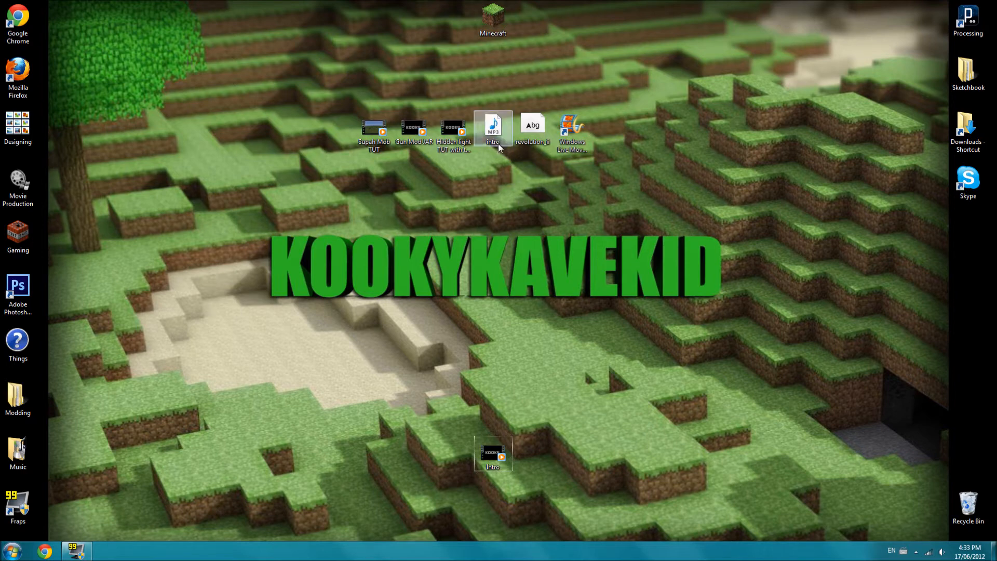
mouse_move(477, 134)
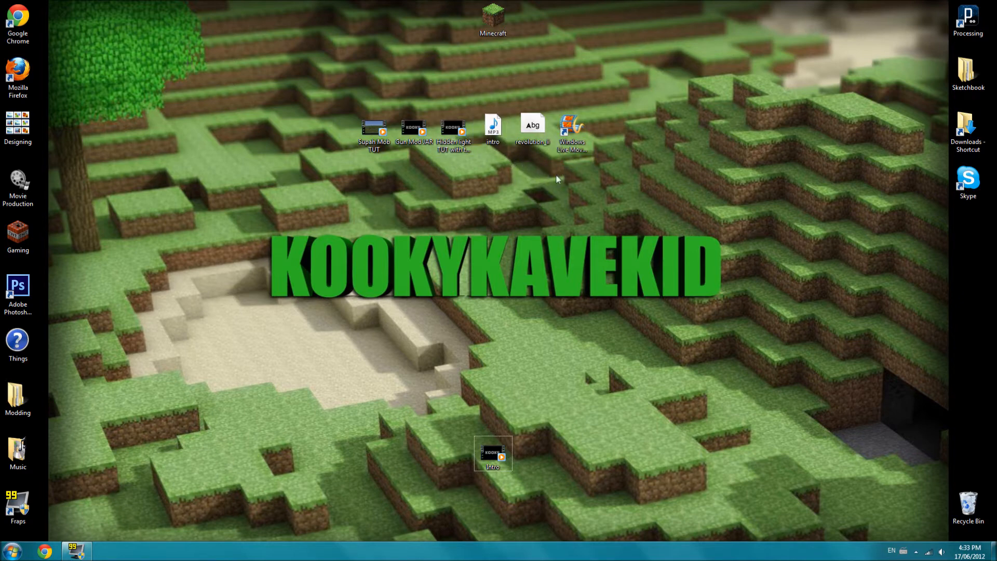
mouse_move(534, 157)
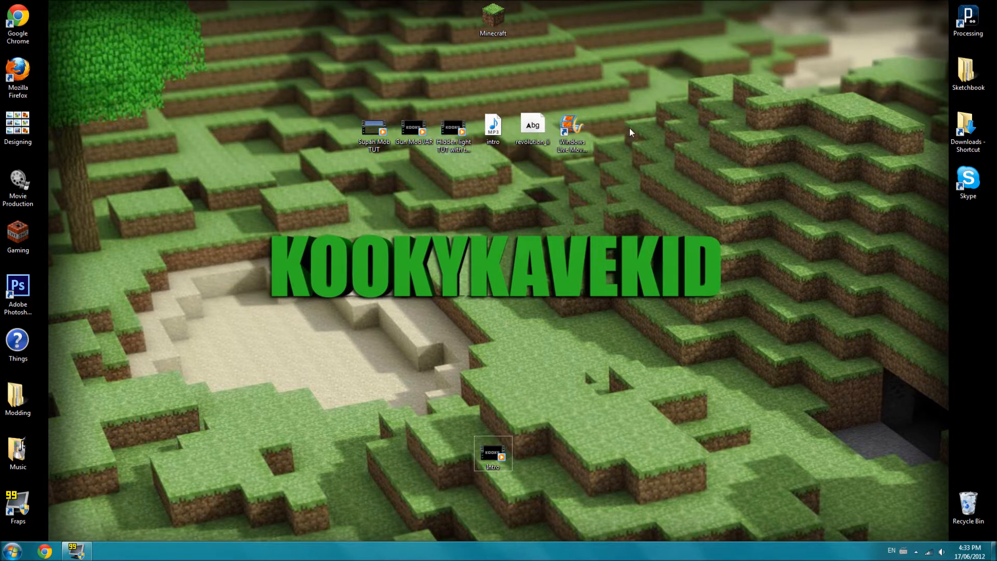
mouse_move(648, 164)
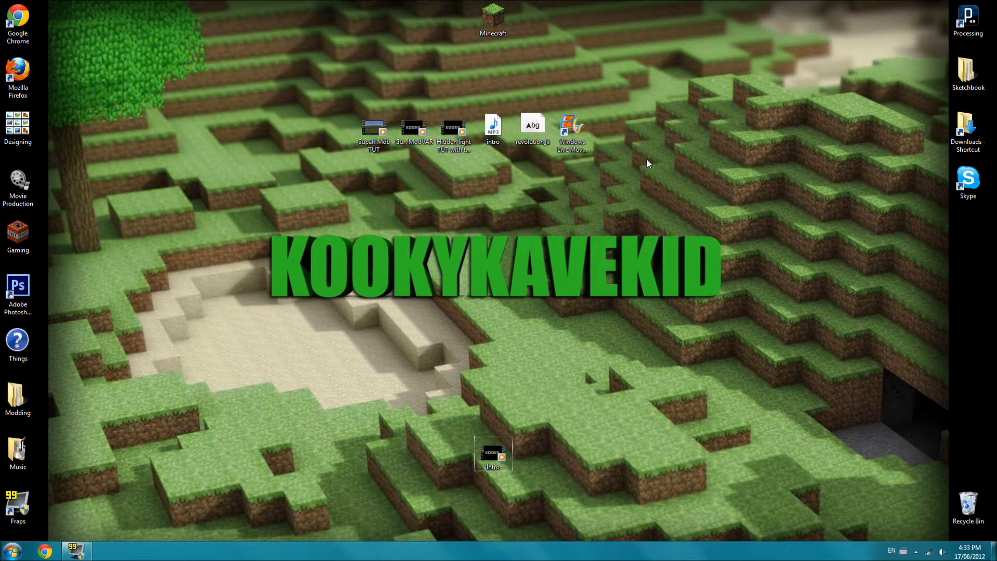
mouse_move(581, 253)
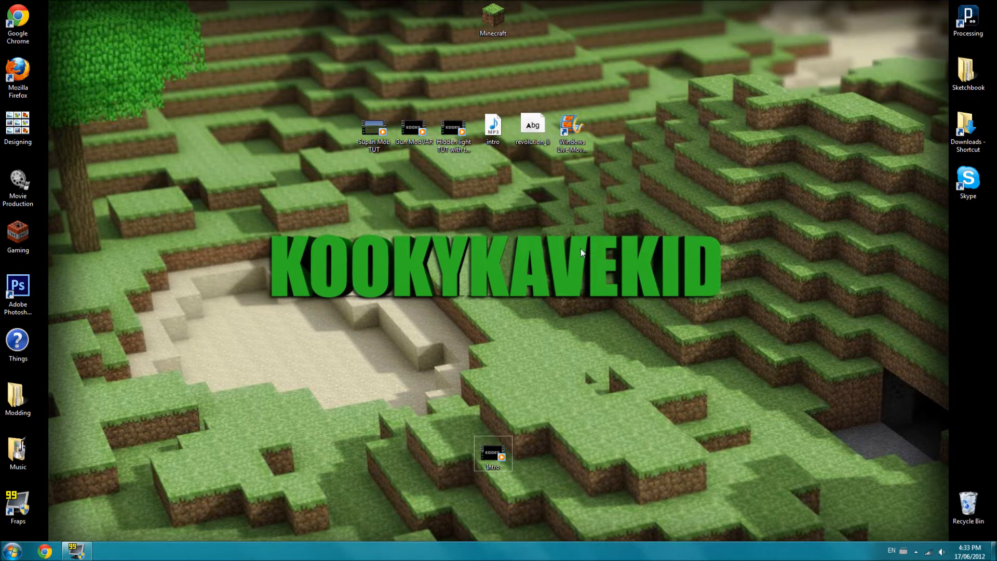
mouse_move(571, 224)
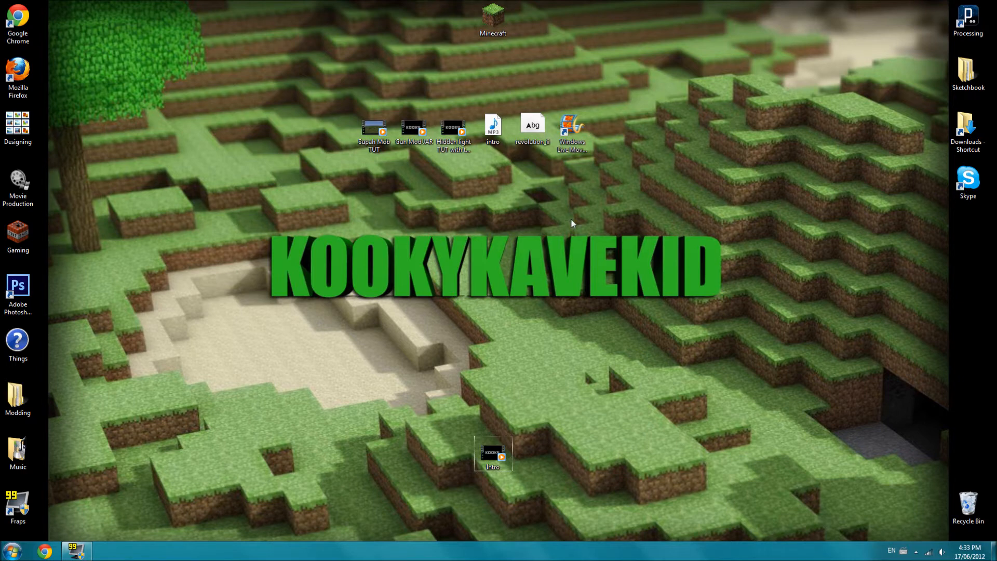
mouse_move(576, 175)
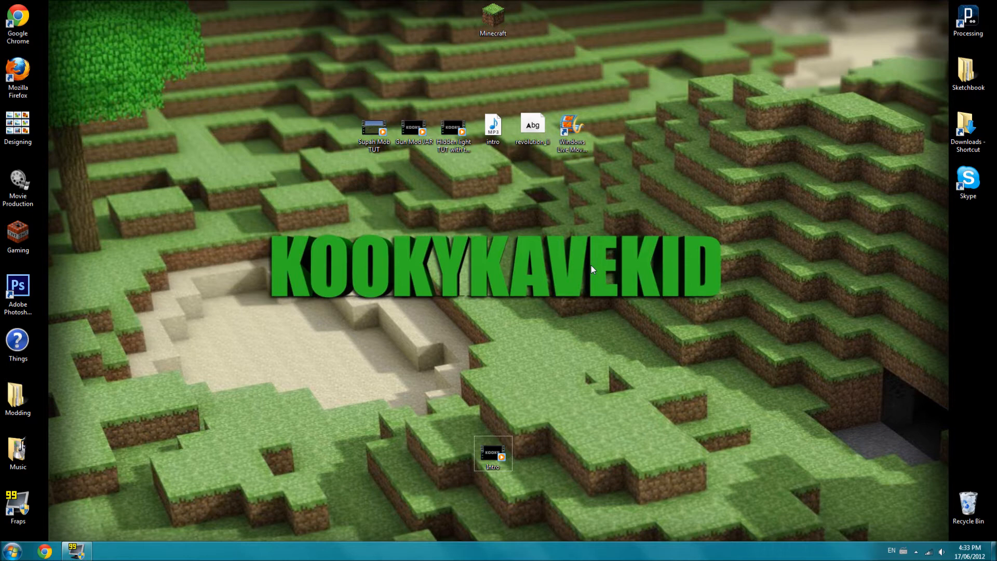
click(374, 131)
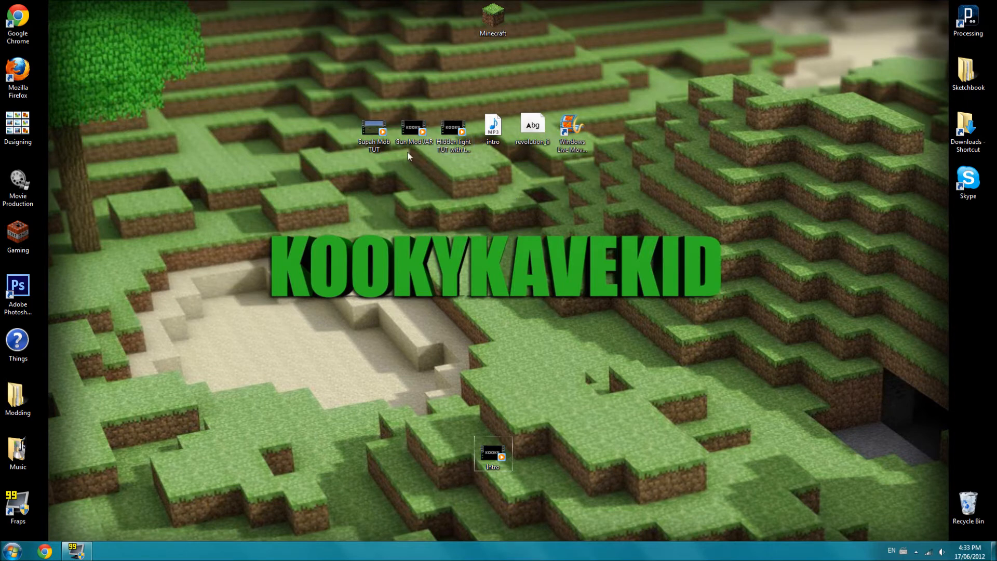
mouse_move(414, 130)
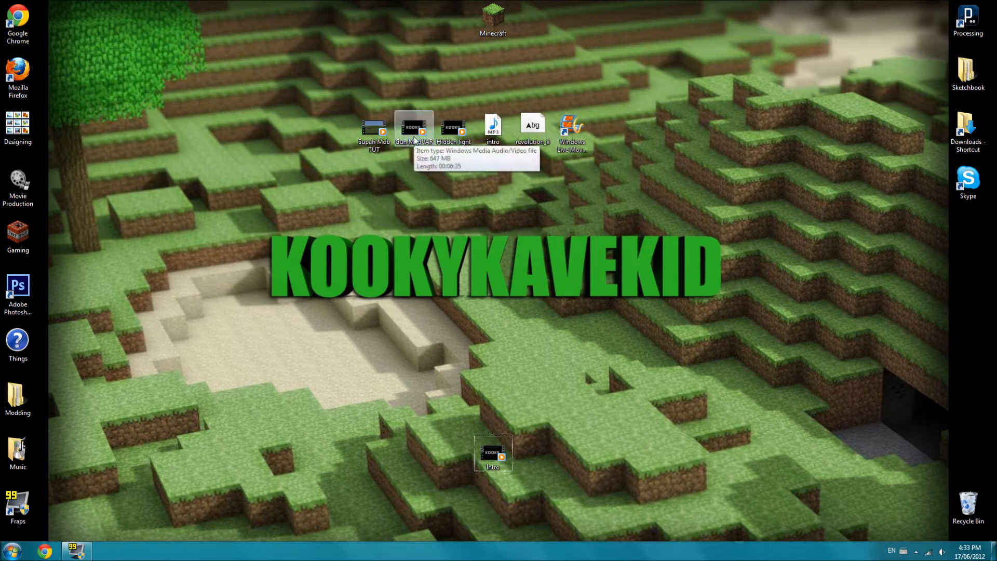
mouse_move(430, 181)
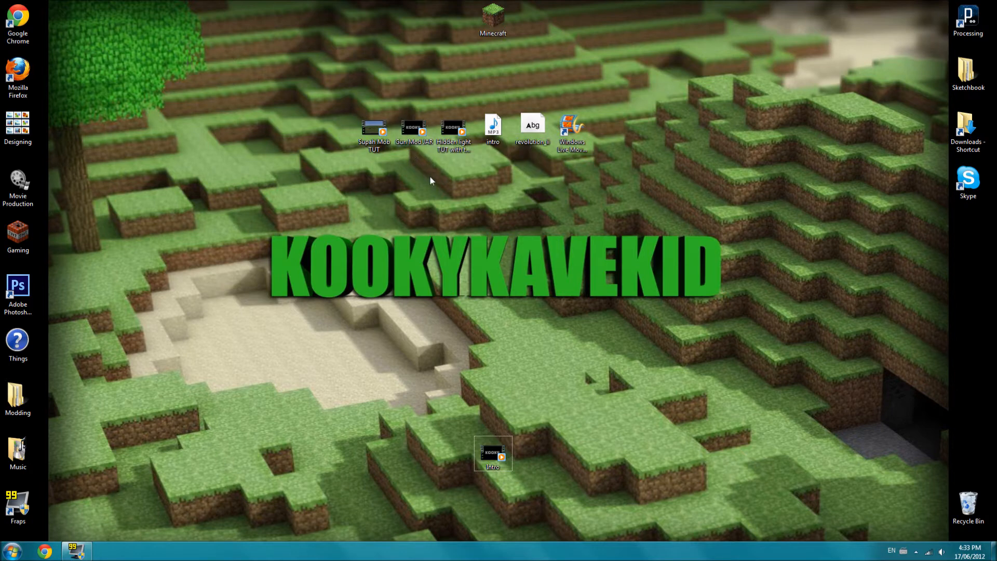
mouse_move(413, 130)
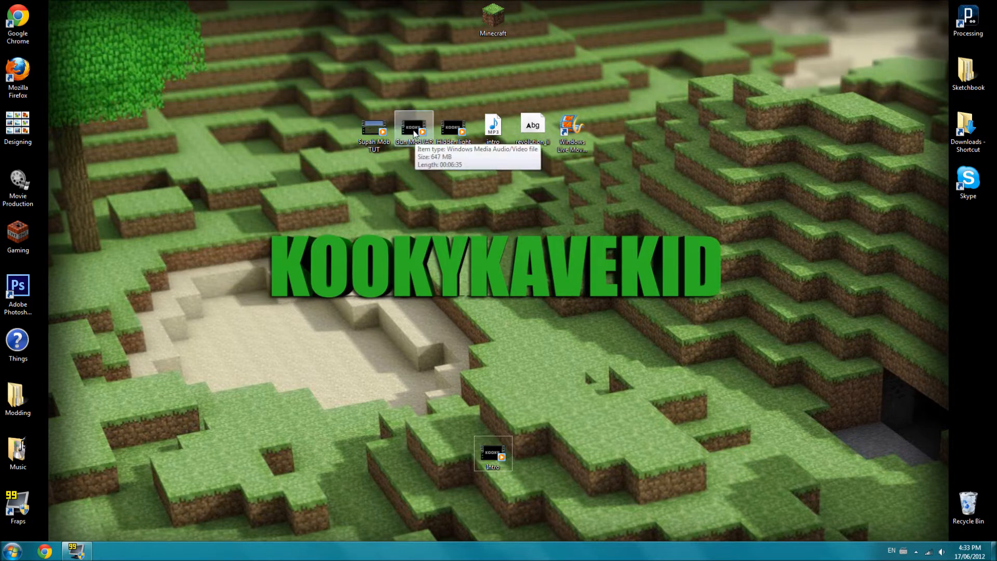
right_click(413, 130)
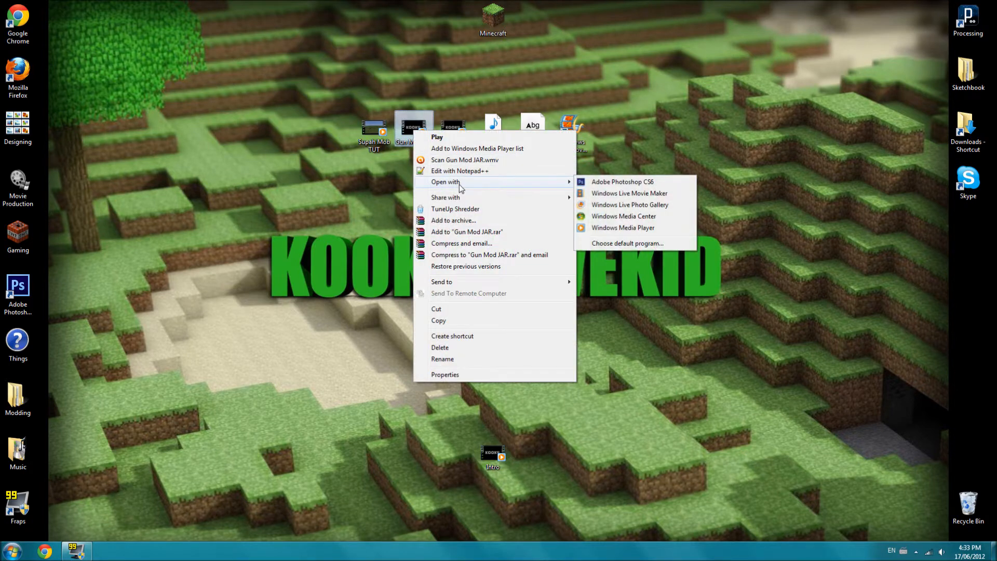
click(642, 201)
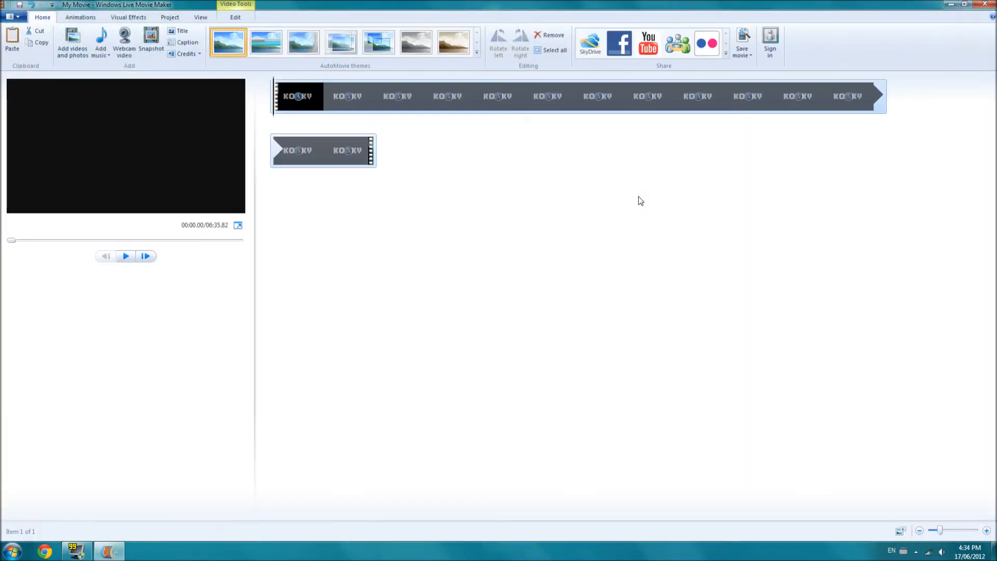
Step: Close the Playback quality balloon while the Gun Mod JAR video prepares
click(125, 255)
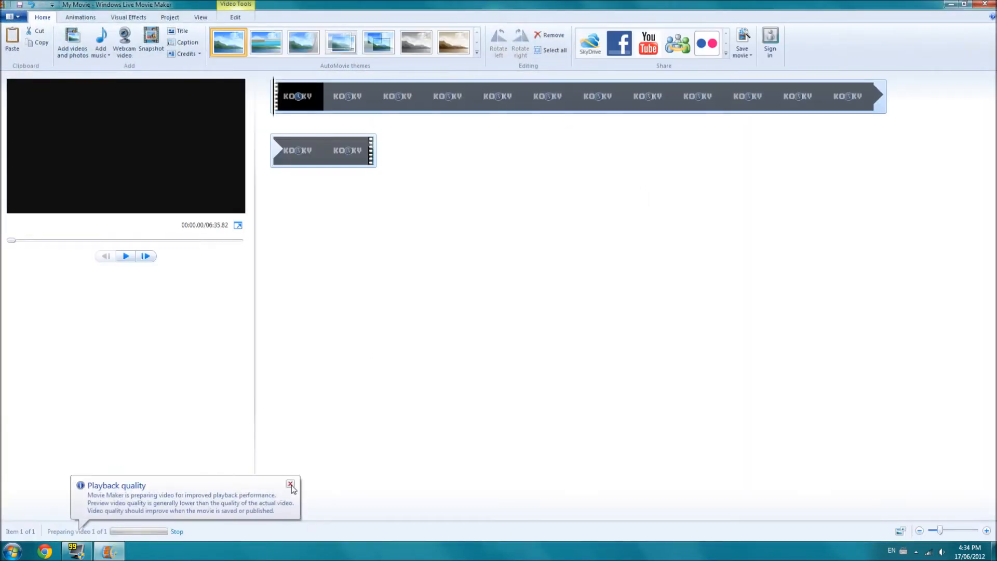
click(291, 485)
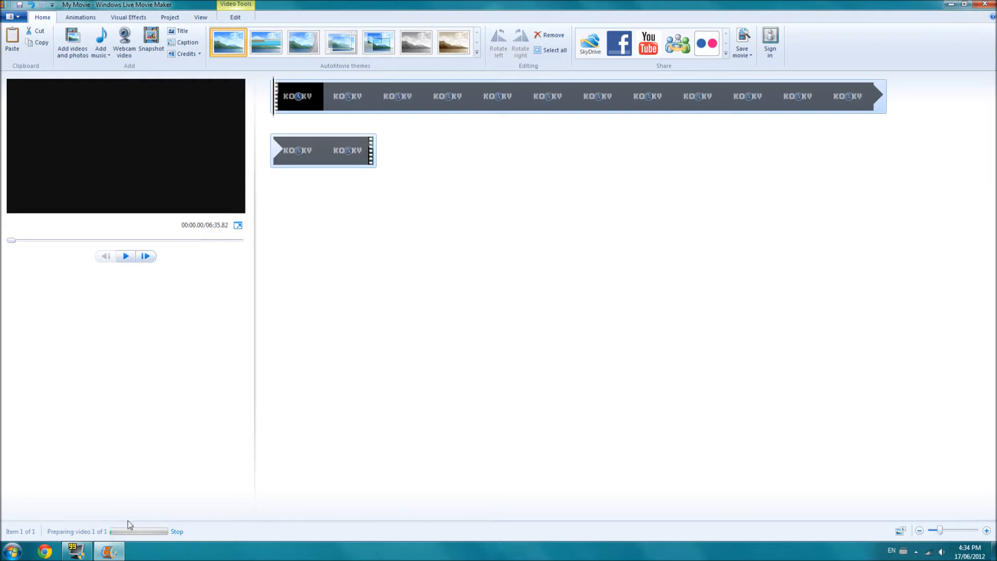
mouse_move(321, 447)
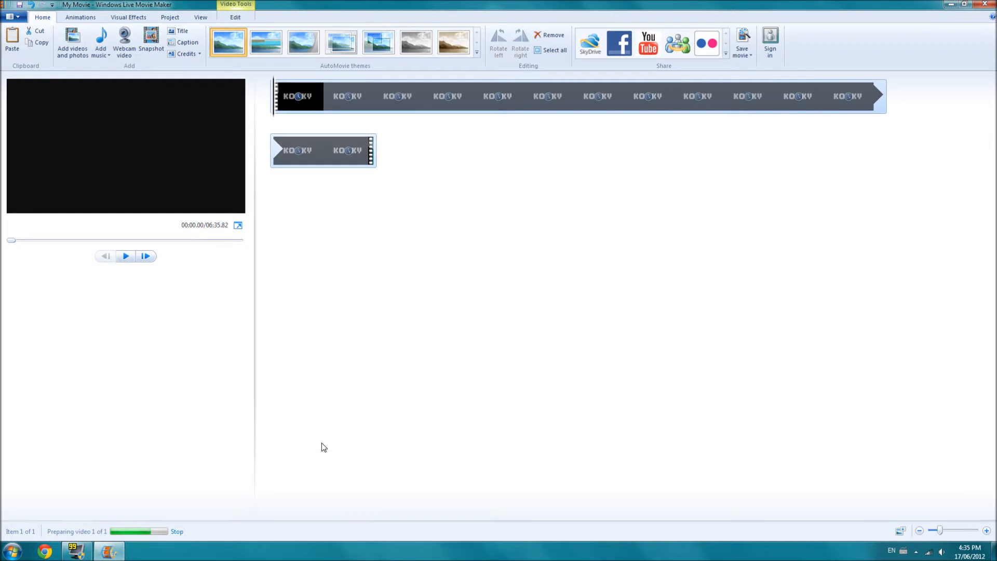
mouse_move(552, 300)
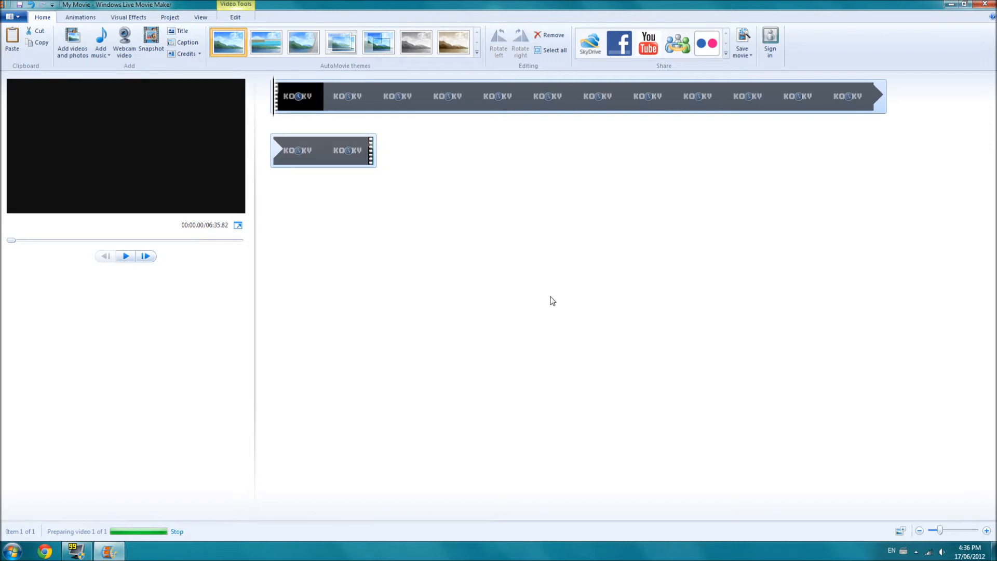
mouse_move(138, 533)
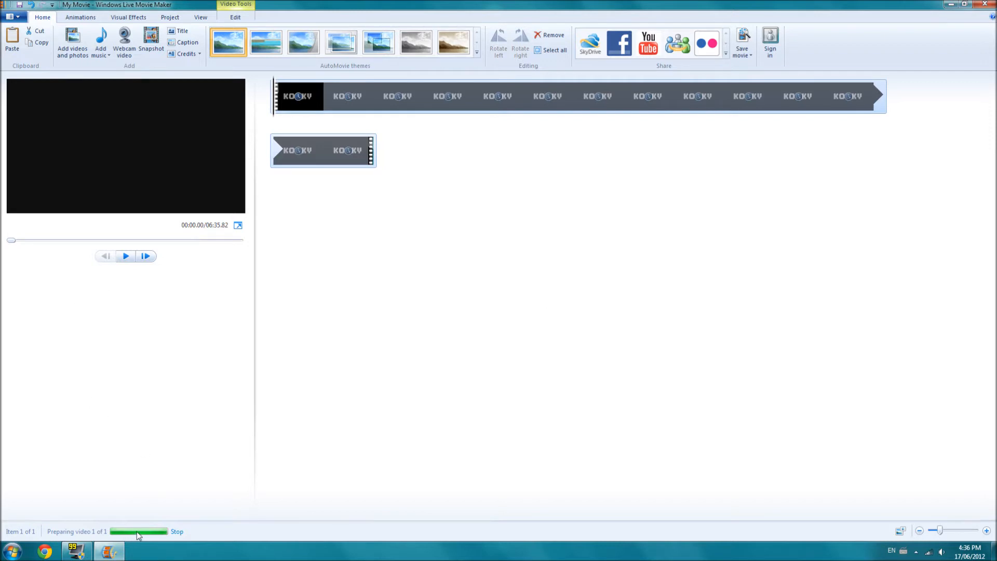
mouse_move(122, 523)
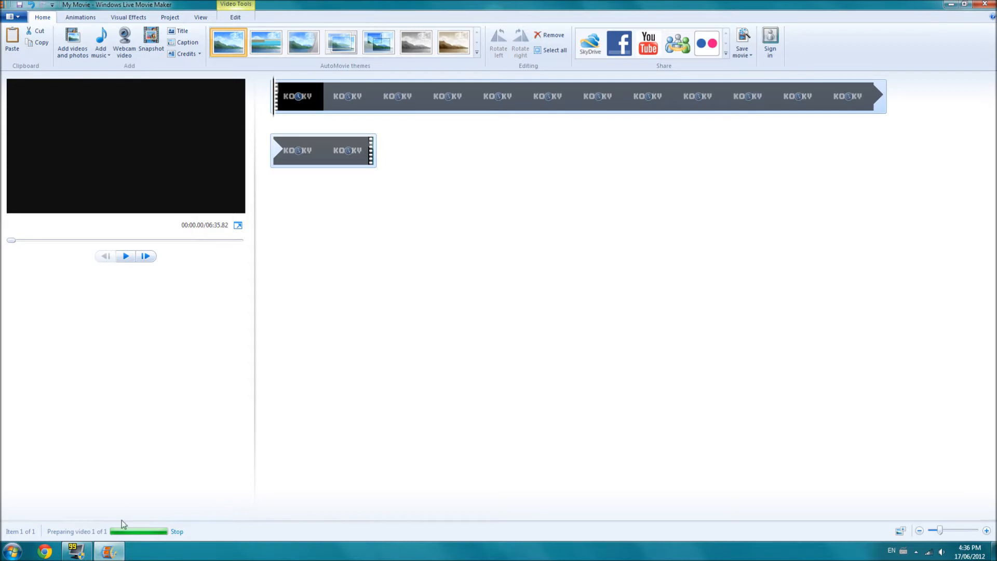
mouse_move(246, 373)
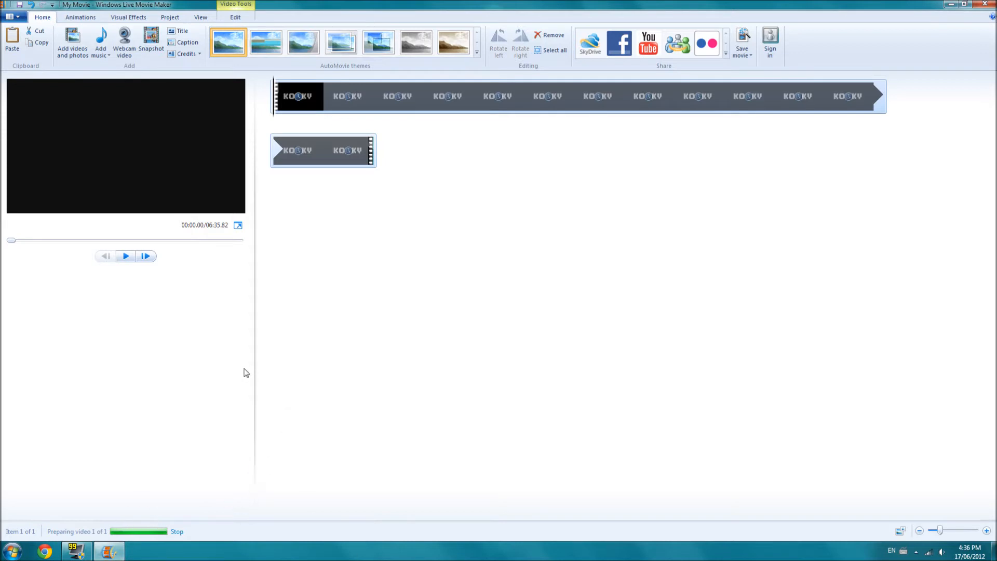
mouse_move(229, 433)
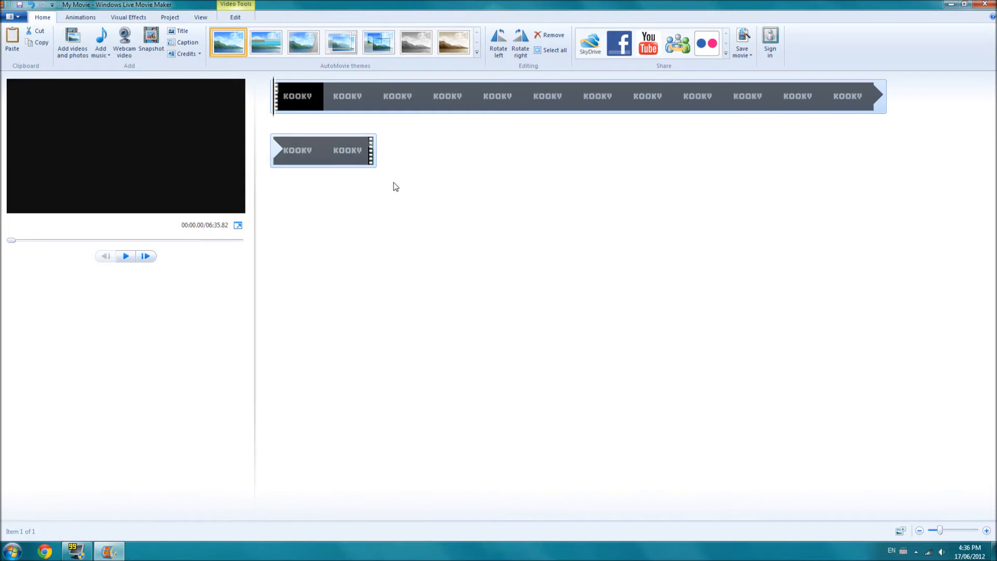
mouse_move(761, 122)
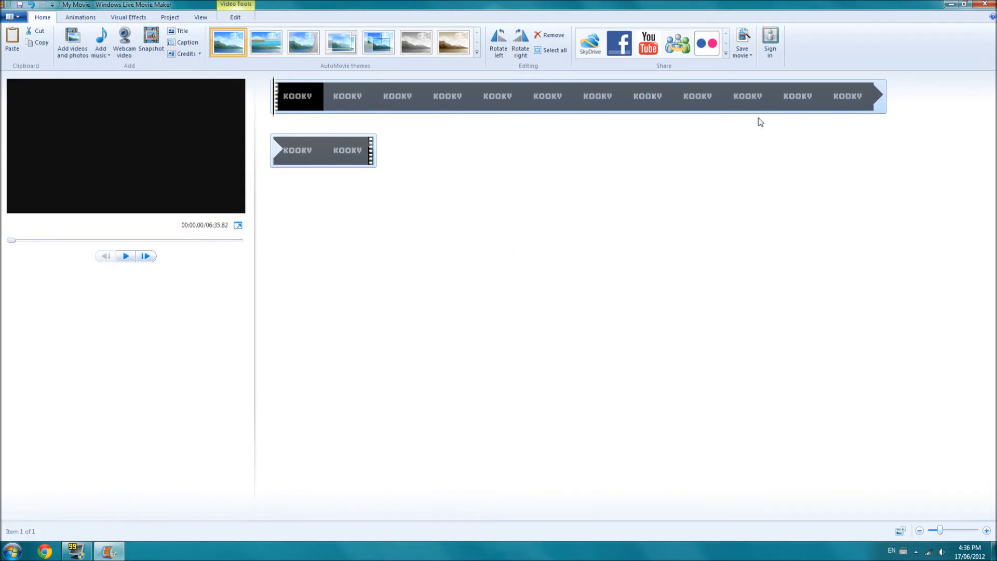
Step: Play the preview and scrub forward to 04:19.98, where the Minecraft gameplay begins
click(126, 256)
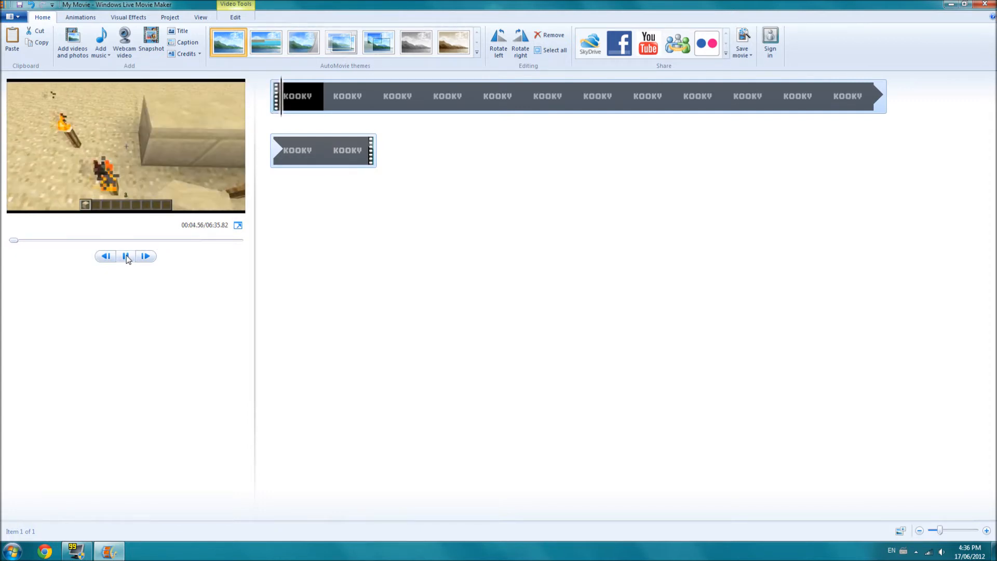
click(125, 256)
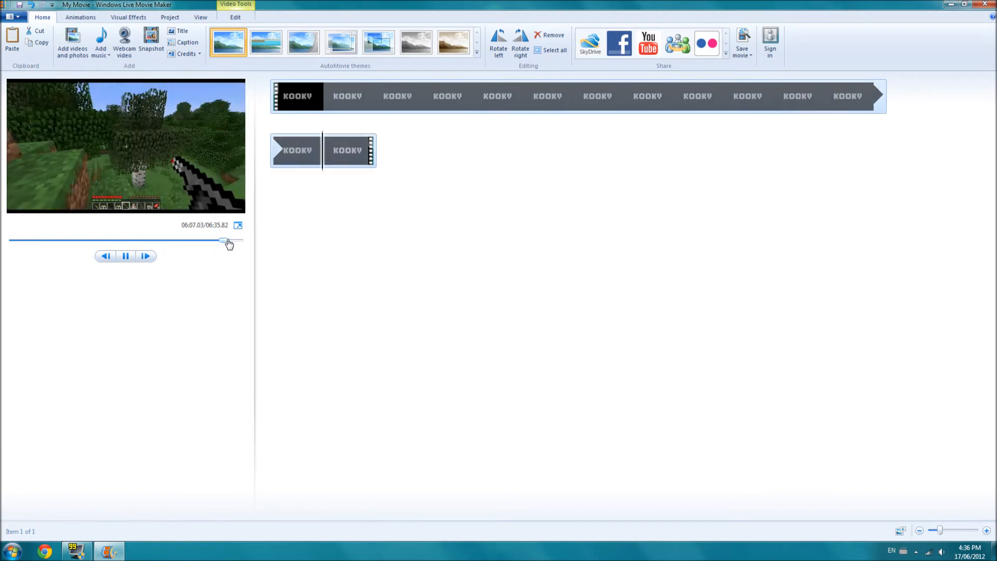
click(125, 255)
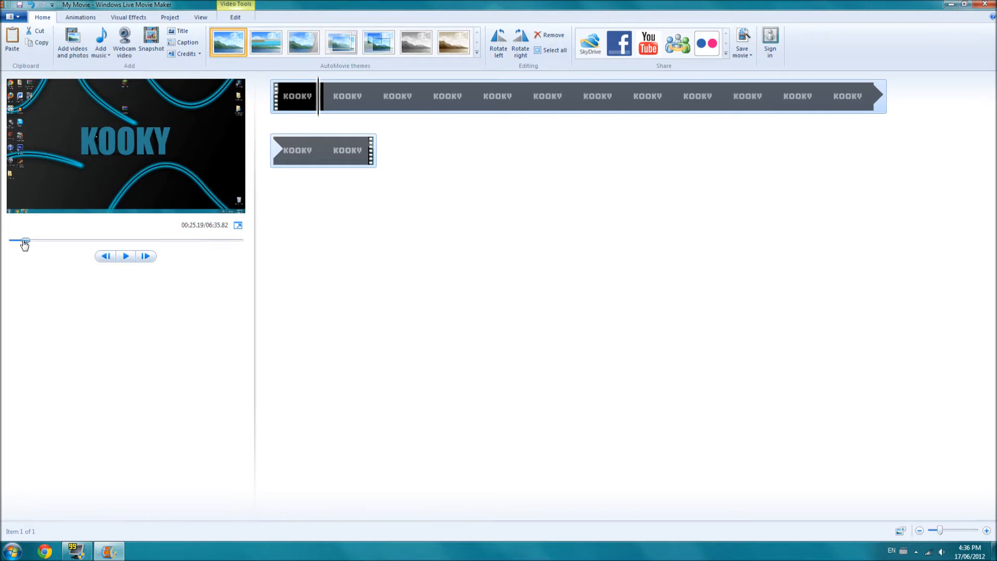
drag(25, 240, 42, 241)
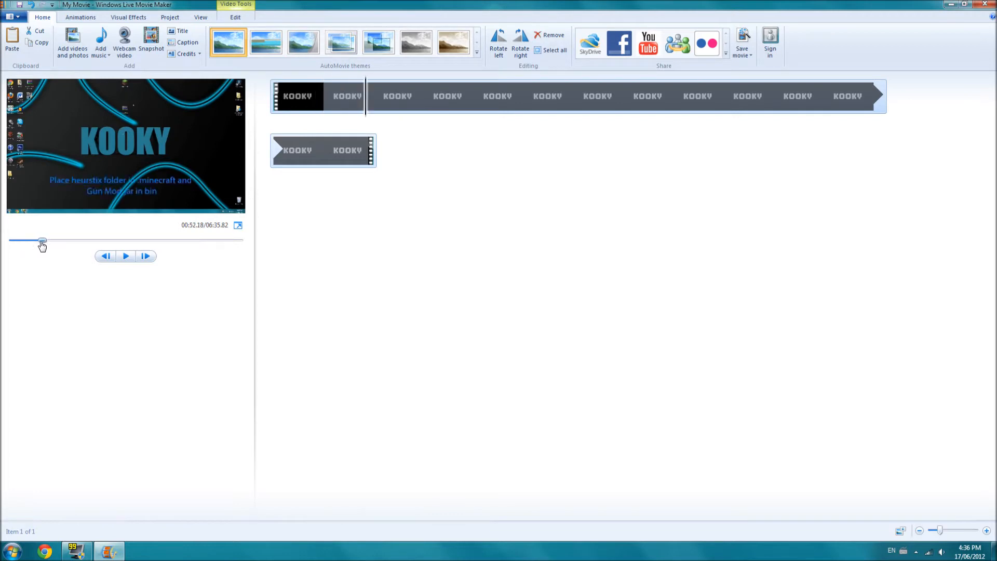
drag(43, 241, 68, 241)
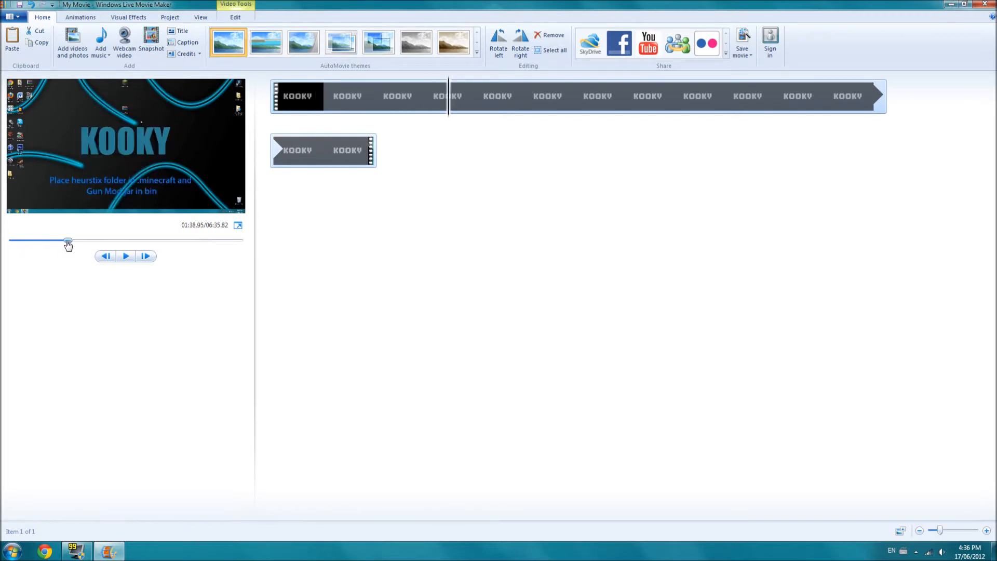
drag(68, 242, 94, 241)
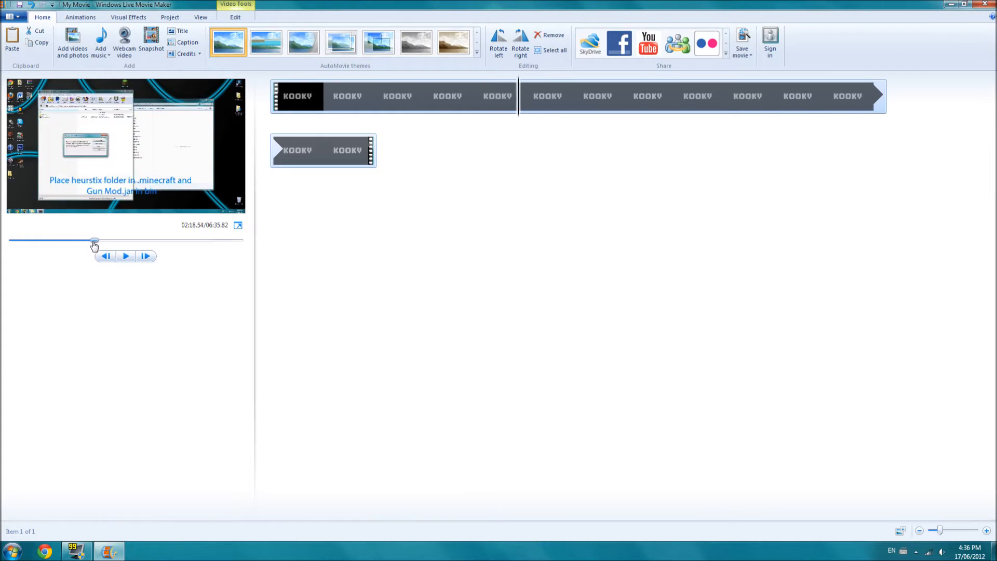
drag(93, 242, 115, 242)
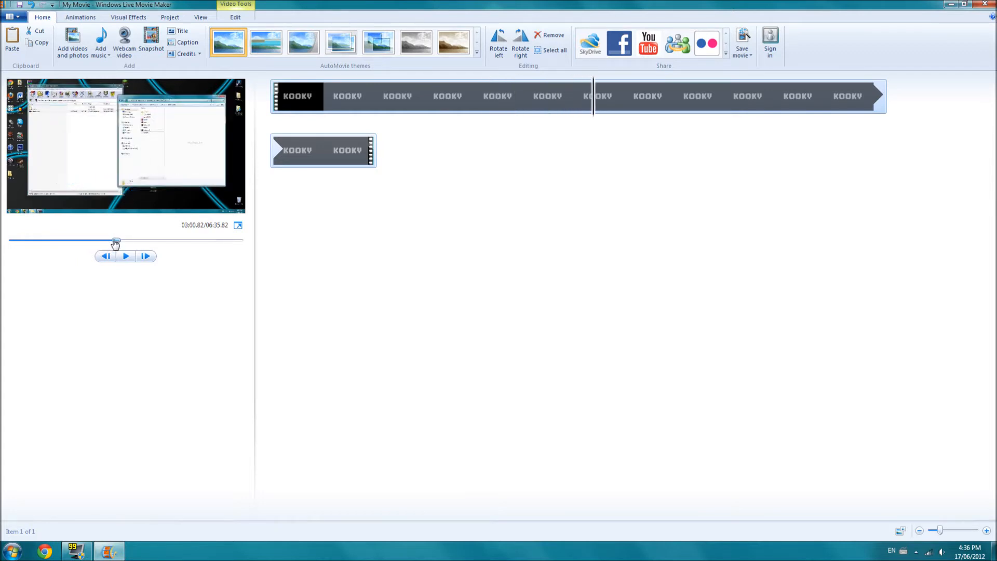
drag(114, 242, 124, 242)
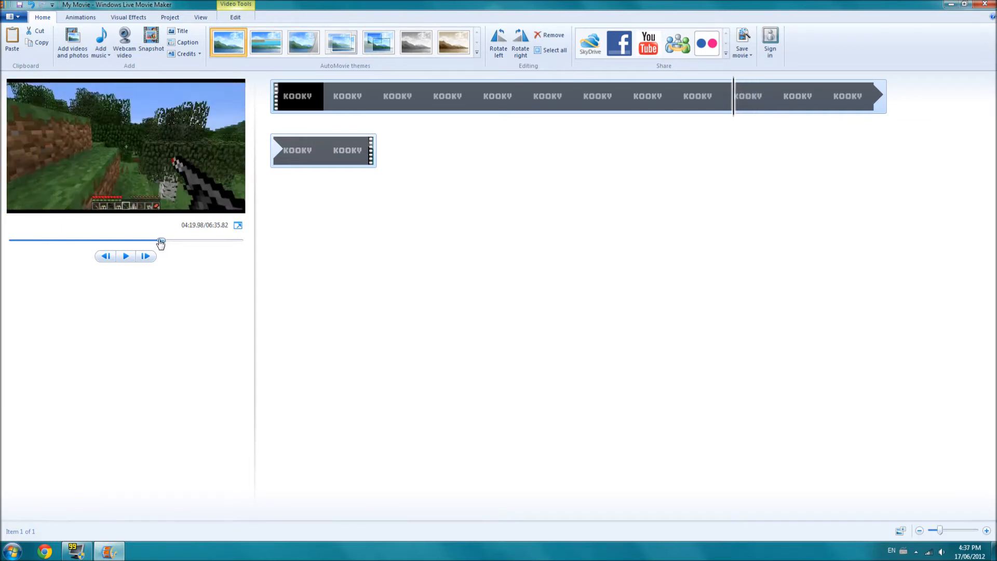
mouse_move(278, 249)
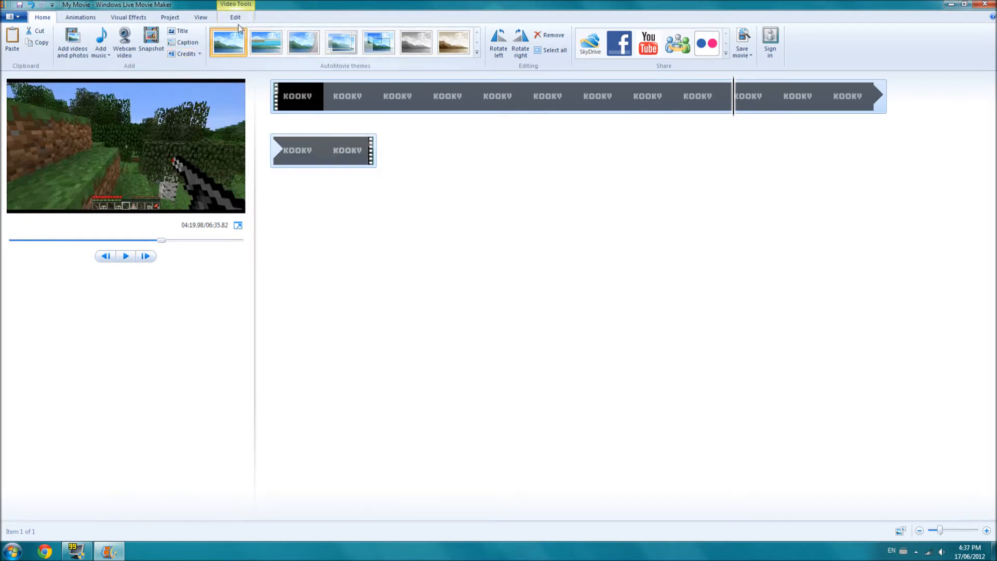
Step: Split at the gameplay start, delete the first part, and scrub the 02:15.84 clip
click(236, 17)
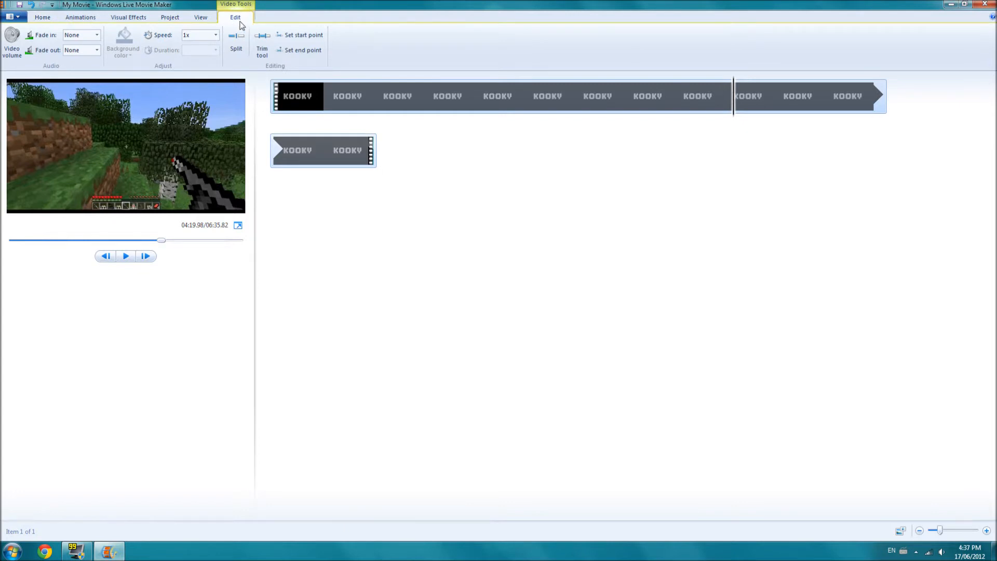
mouse_move(348, 103)
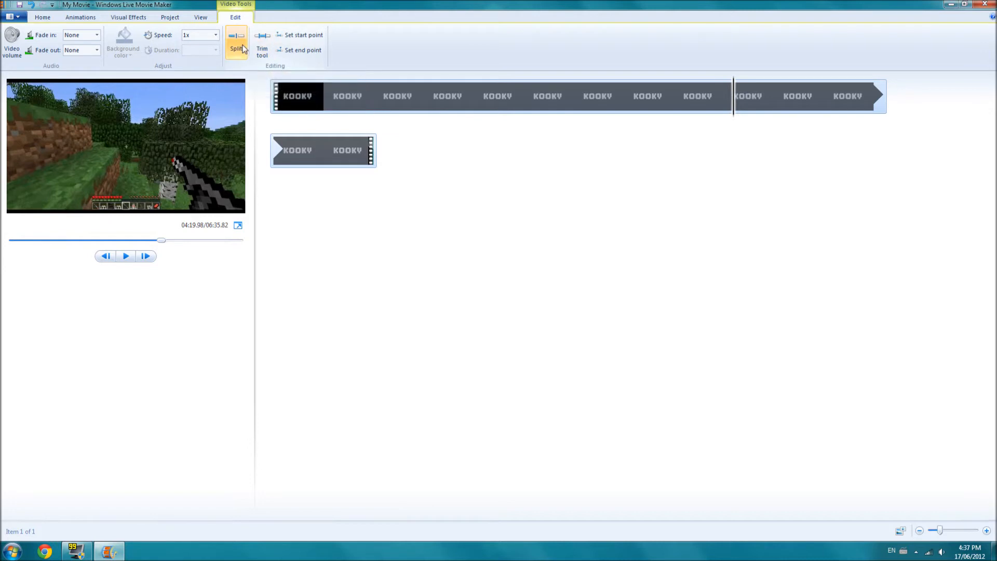
mouse_move(246, 63)
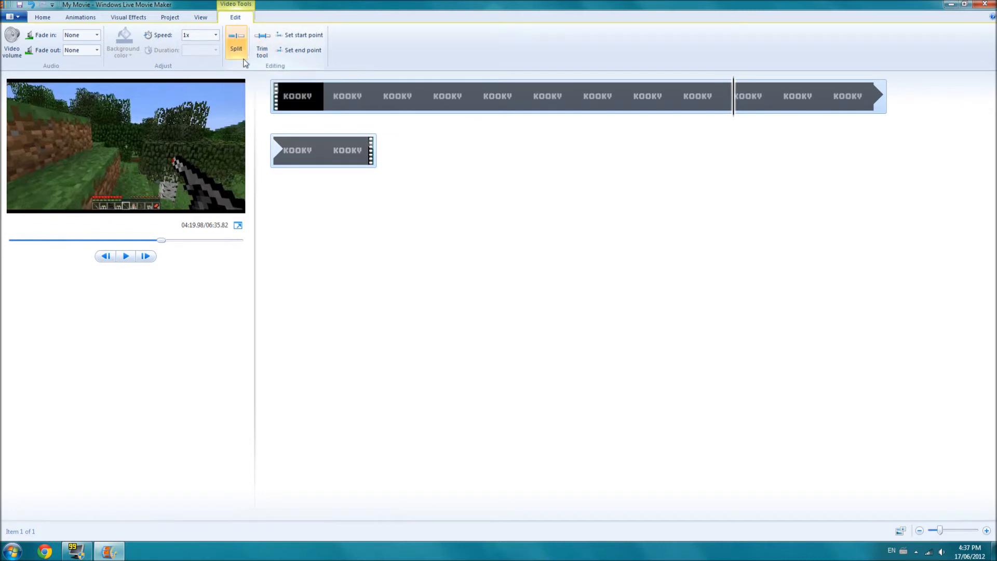
mouse_move(172, 76)
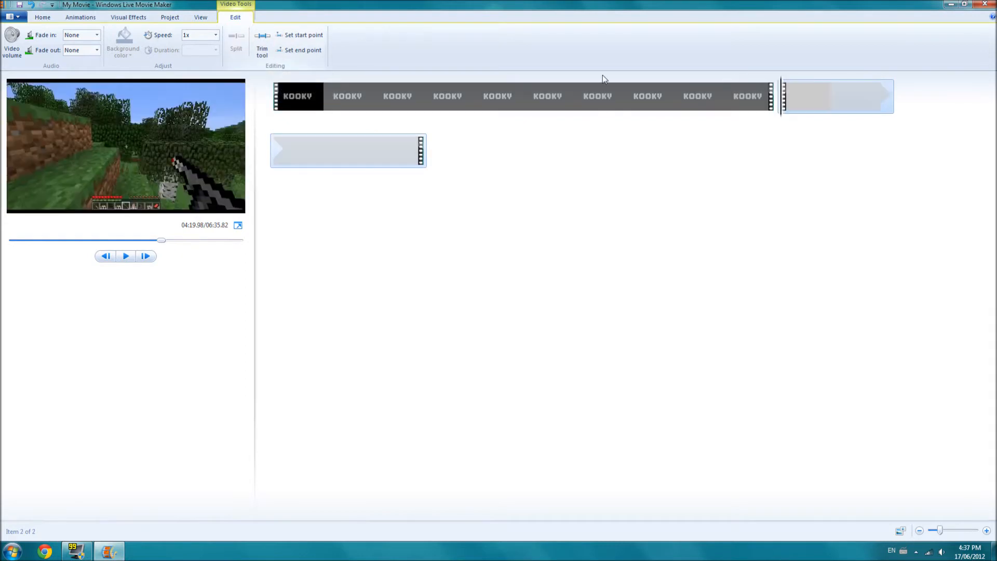
mouse_move(250, 212)
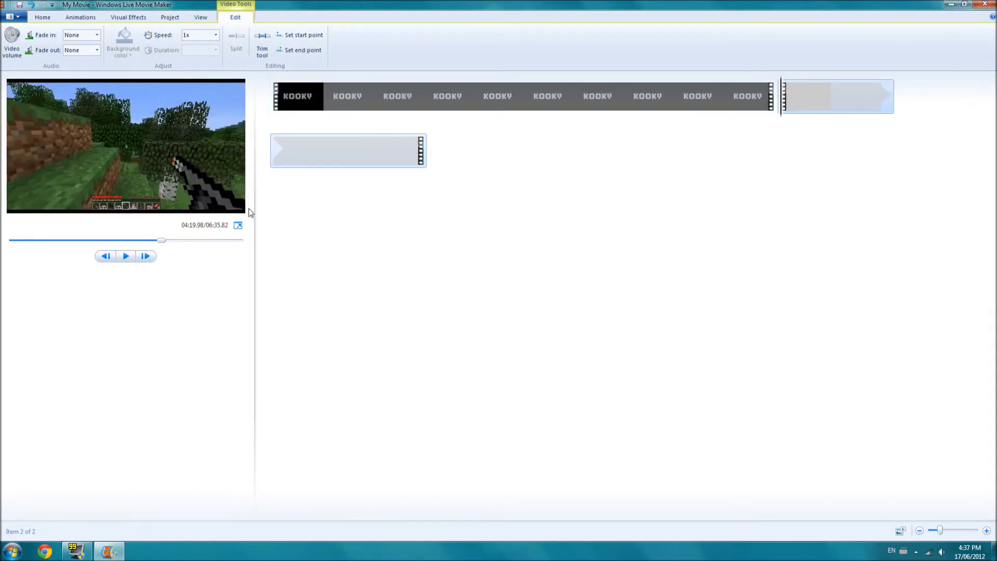
click(496, 96)
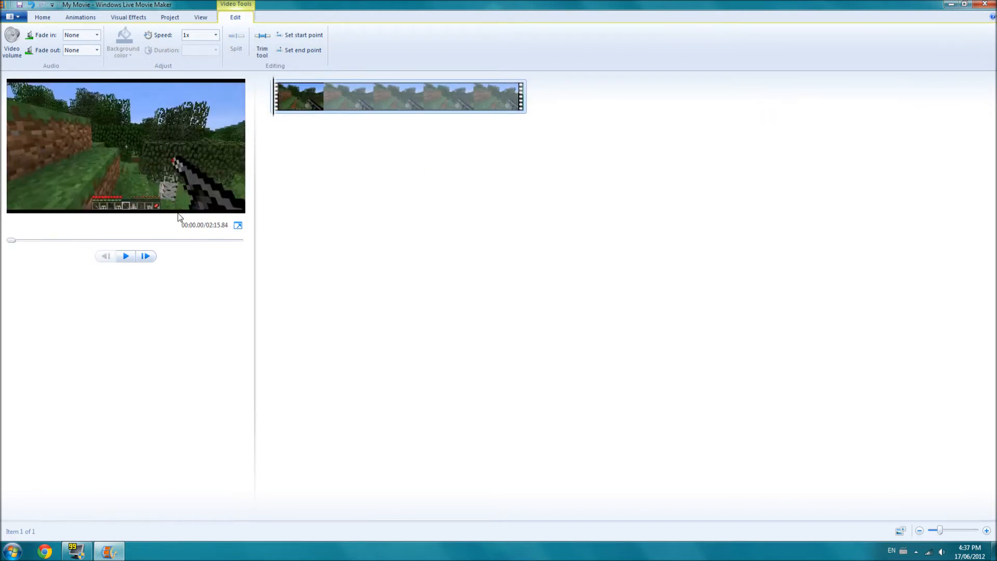
click(126, 256)
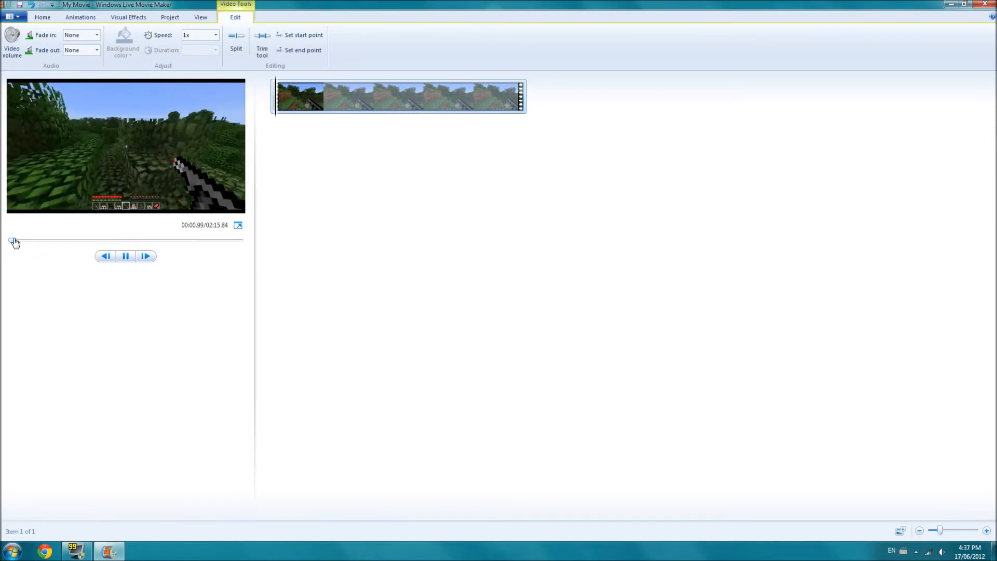
drag(14, 240, 94, 241)
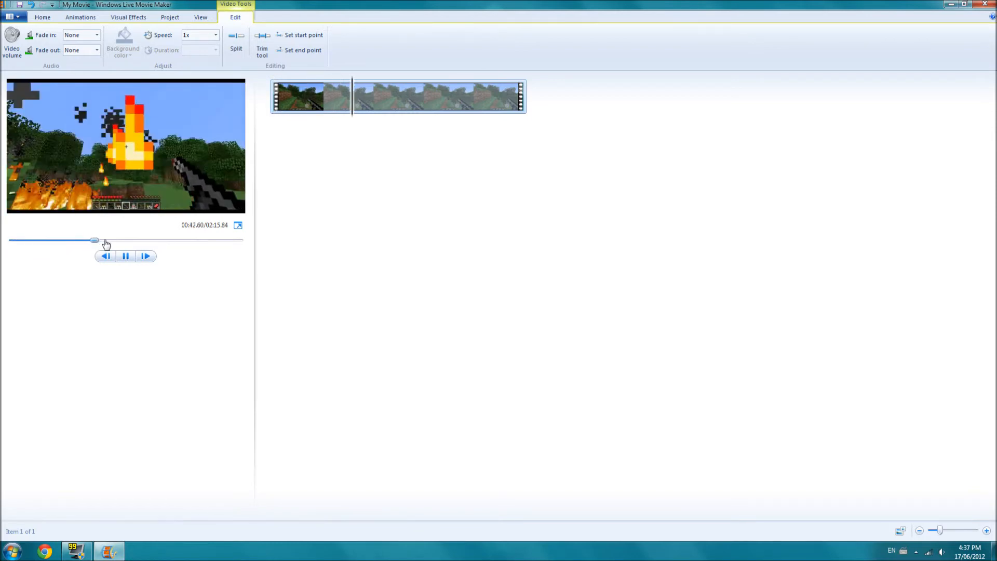
drag(94, 241, 88, 240)
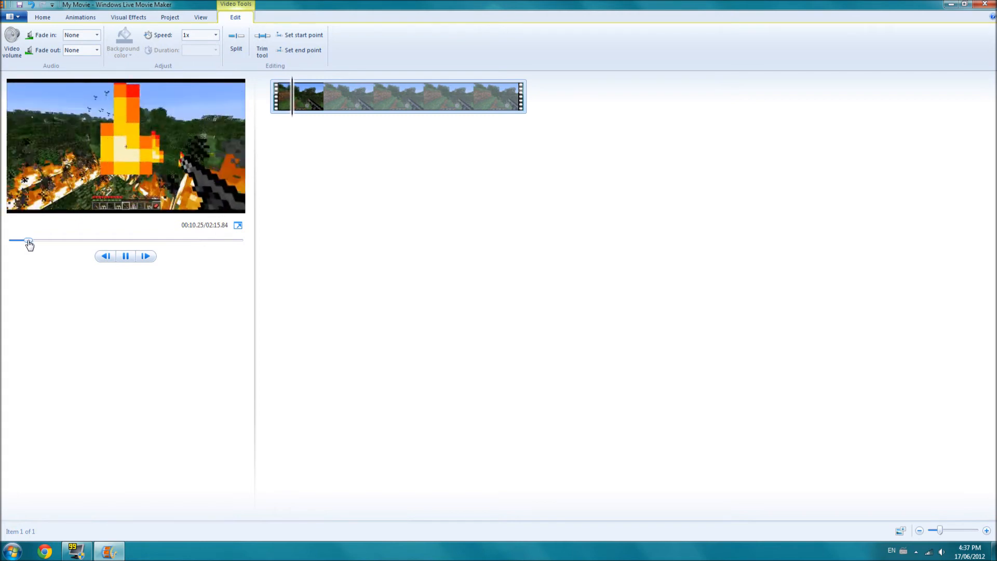
drag(29, 240, 37, 241)
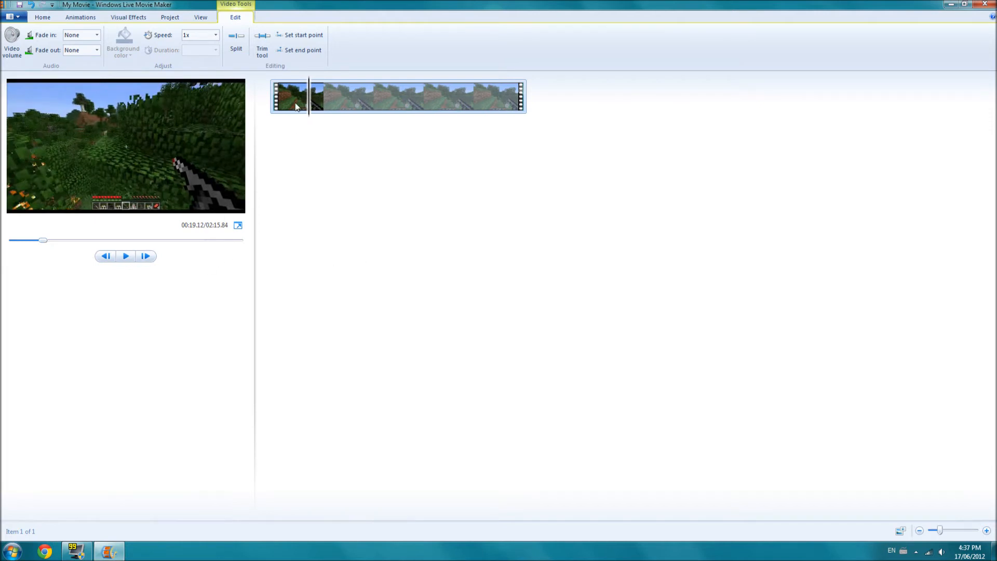
mouse_move(348, 81)
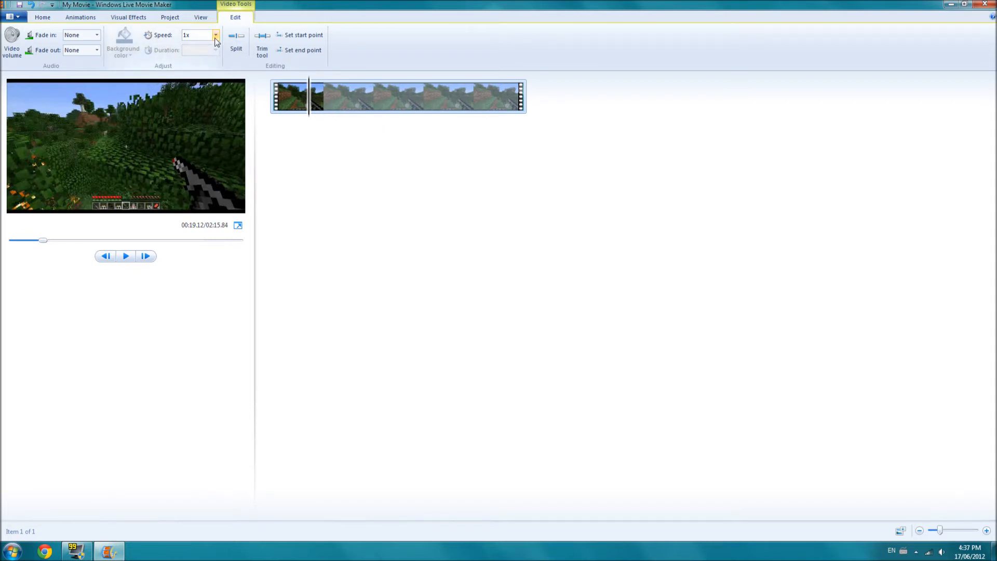
Step: Set the clip speed to 4x and set its end point at 6.43 seconds
click(216, 35)
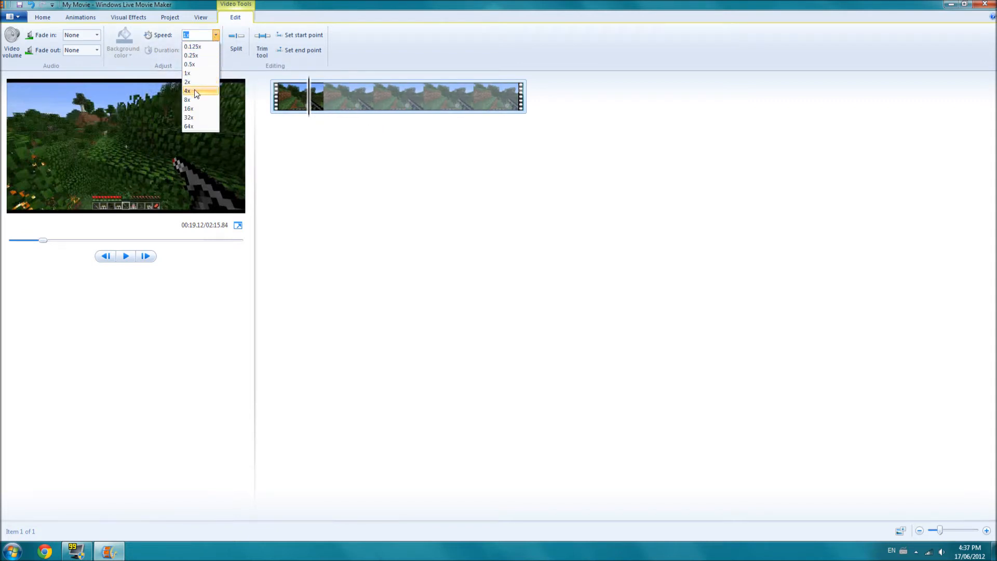
click(187, 91)
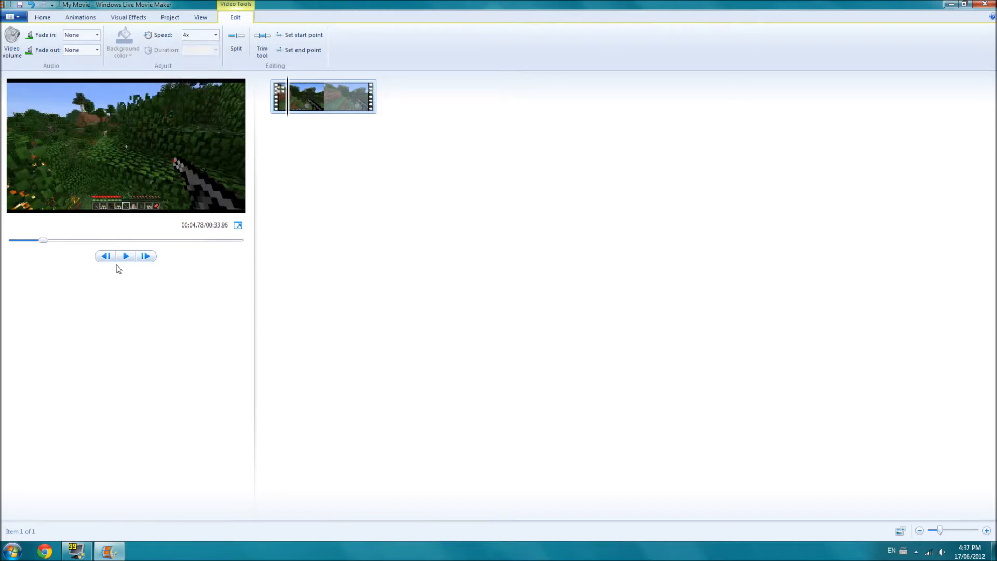
click(125, 256)
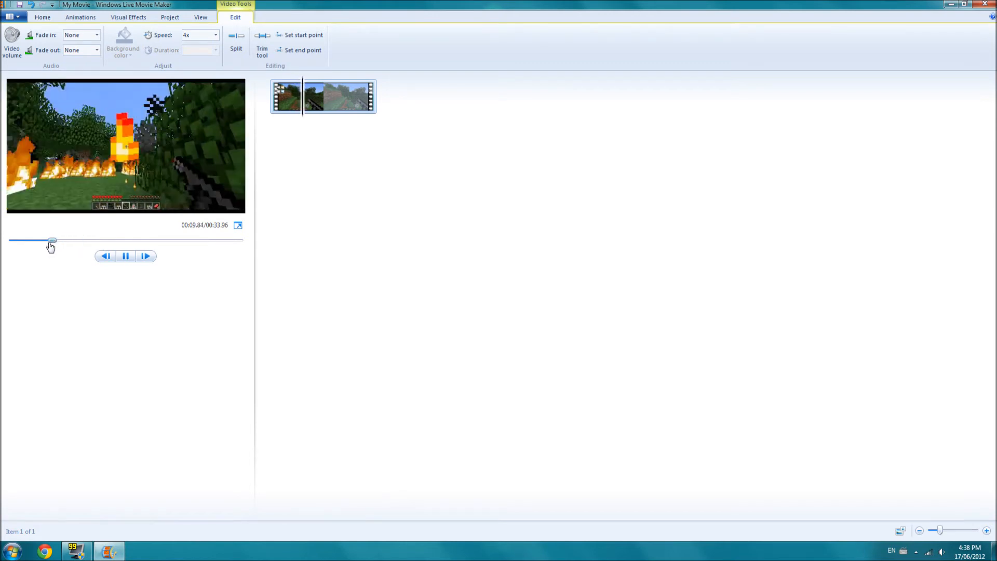
drag(52, 241, 48, 241)
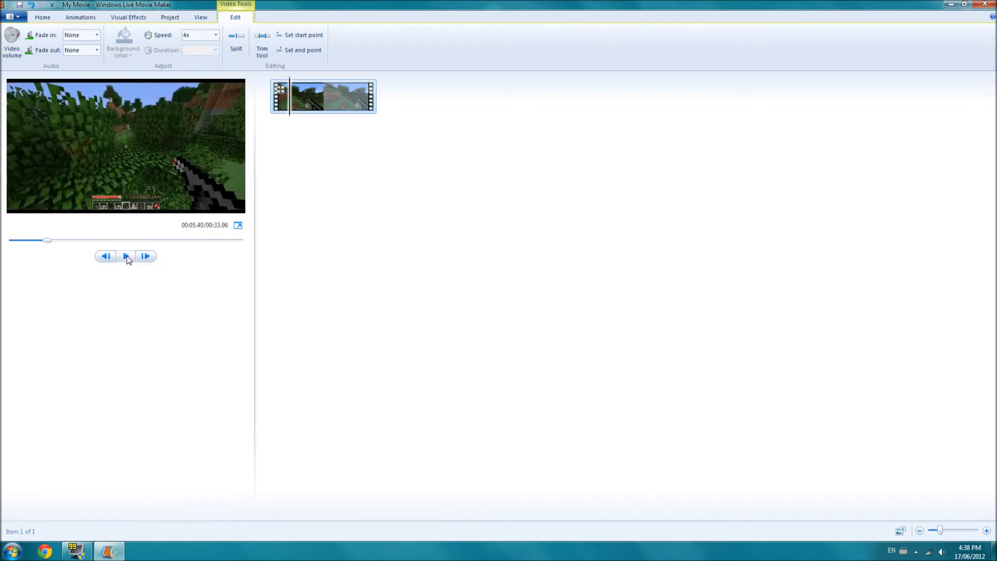
click(125, 255)
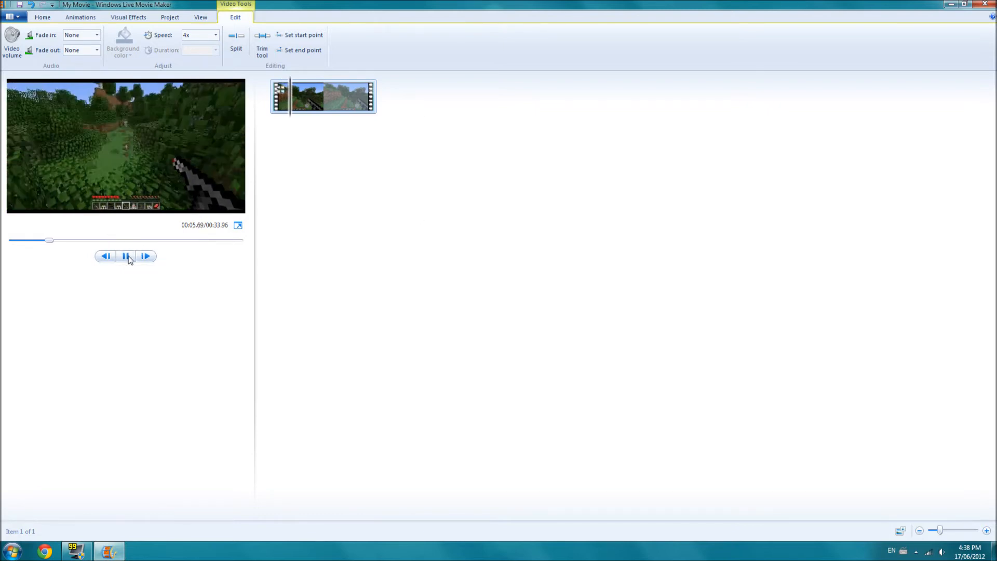
click(125, 256)
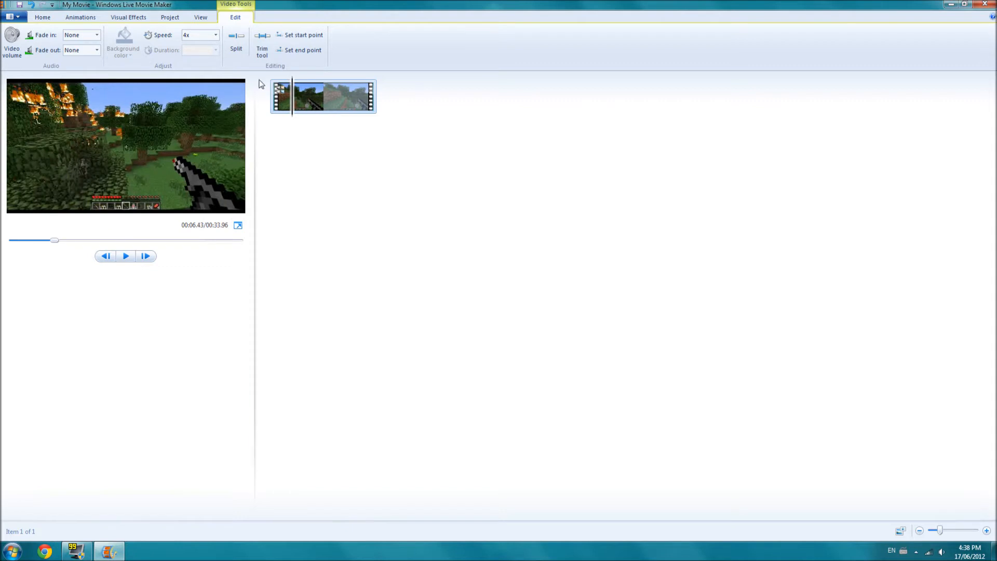
click(235, 48)
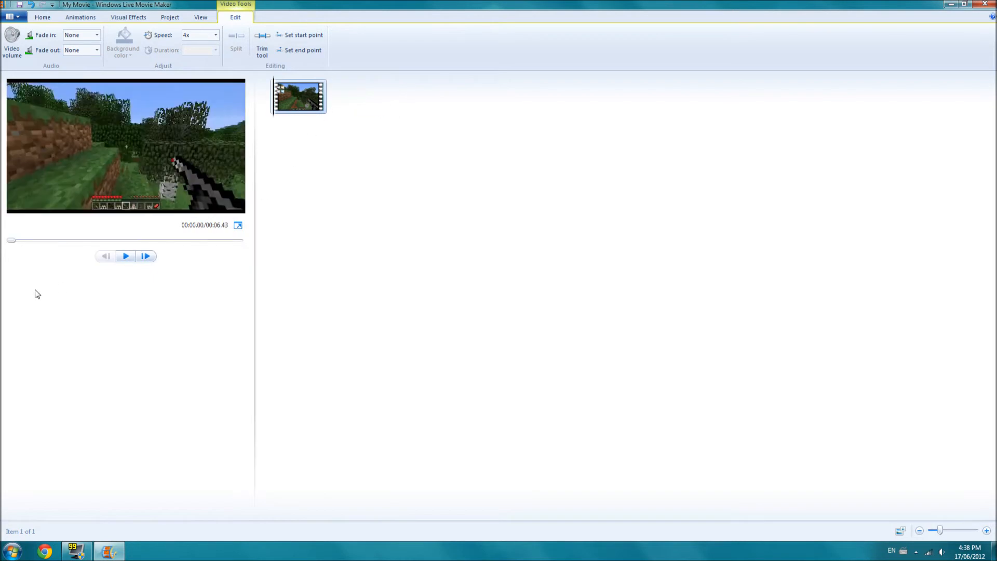
click(125, 255)
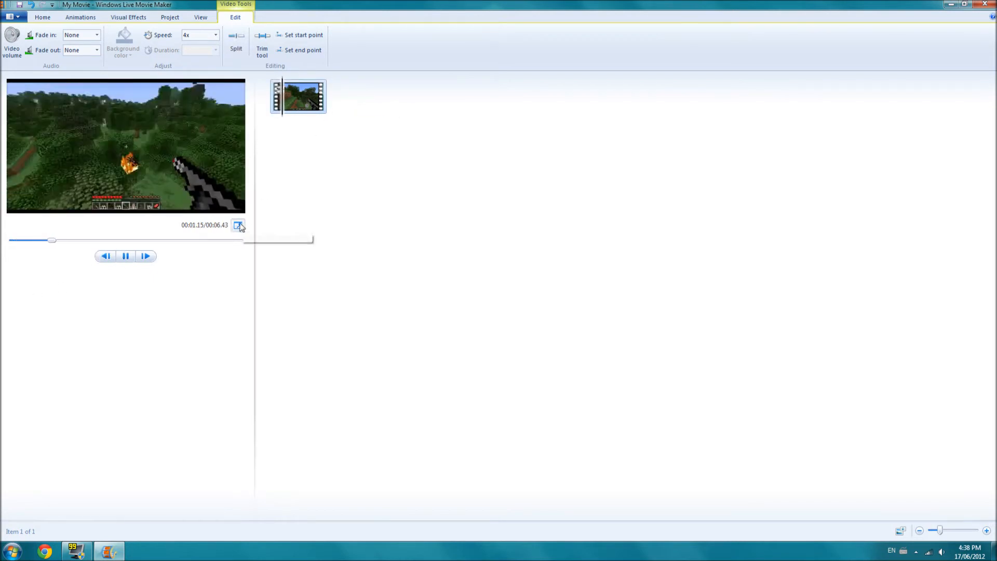
click(238, 225)
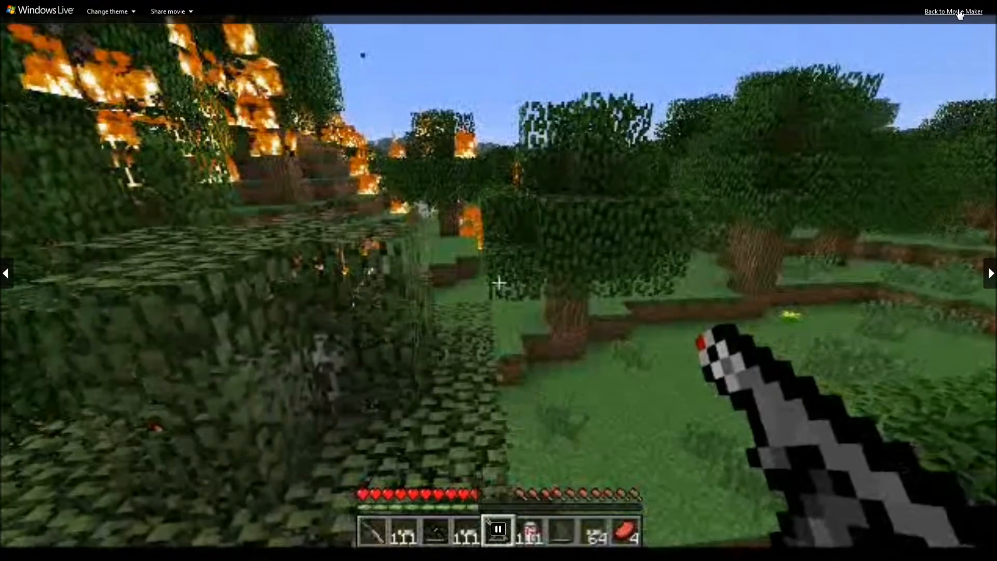
click(953, 11)
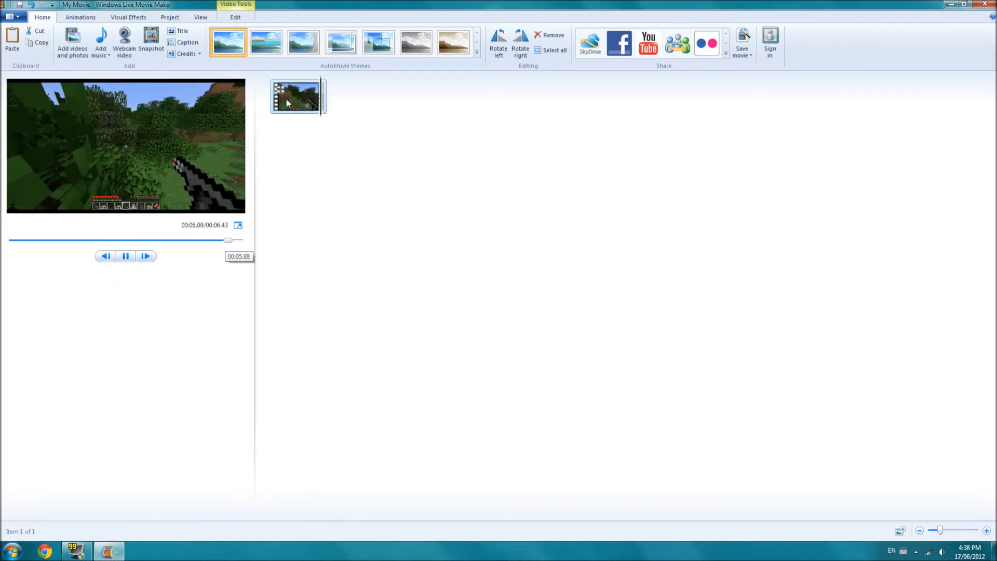
click(235, 17)
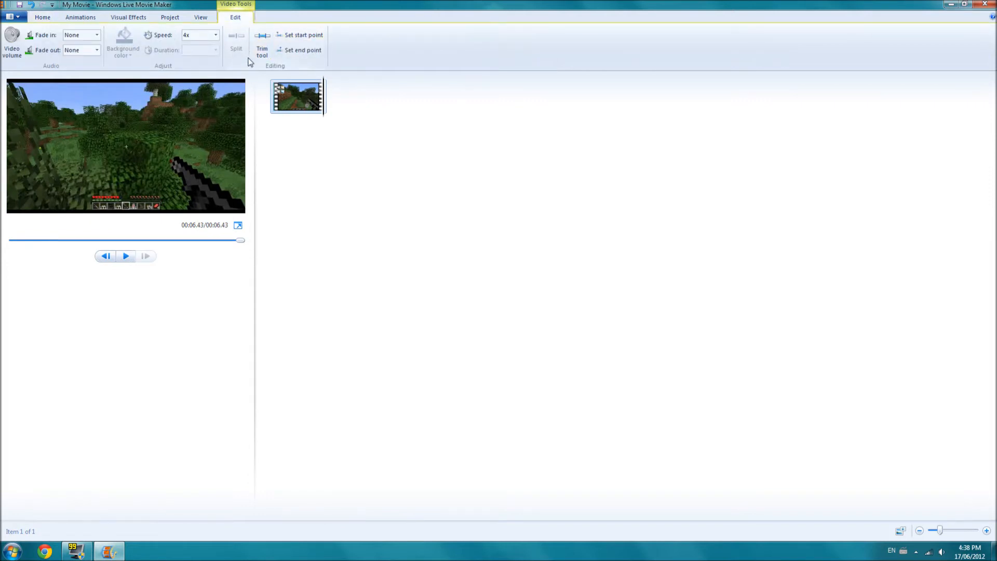
Step: Drag the trim end marker to 282.19 seconds and save the trim
click(261, 50)
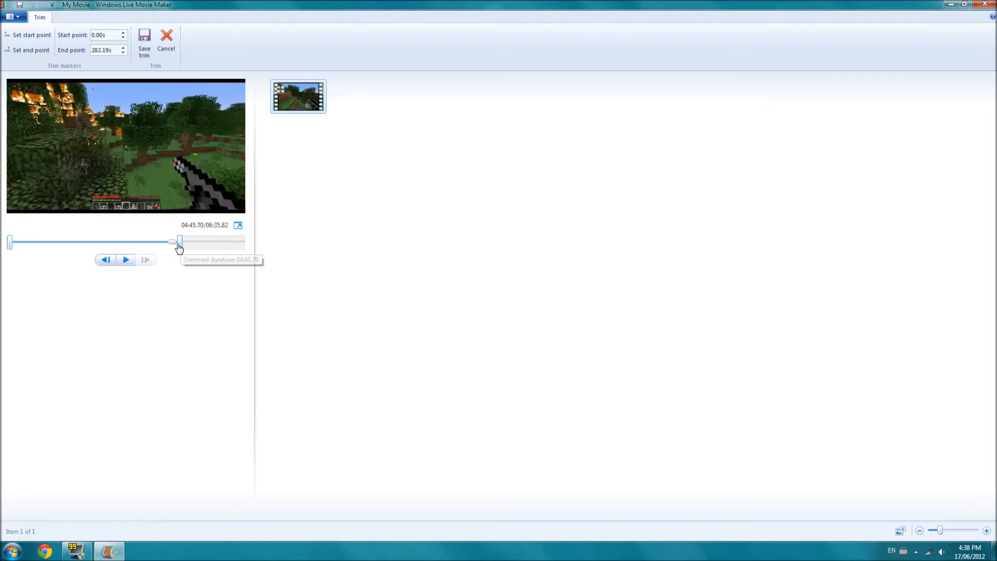
drag(180, 242, 173, 241)
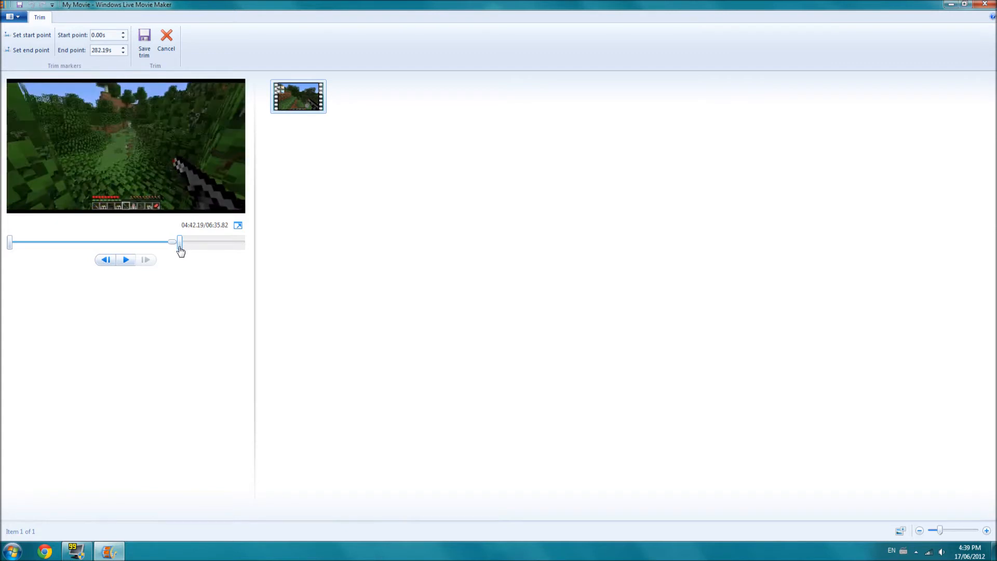
mouse_move(164, 70)
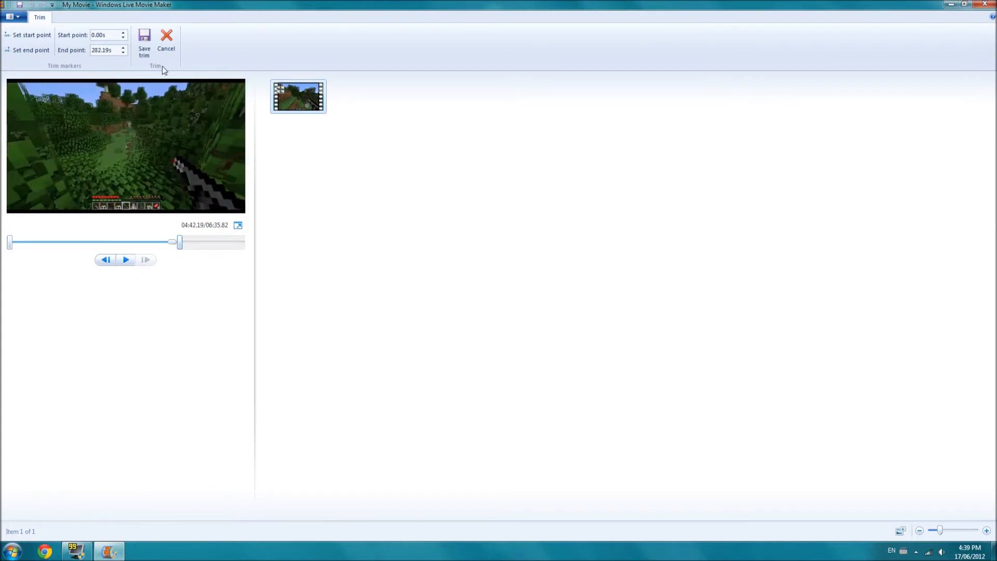
click(144, 45)
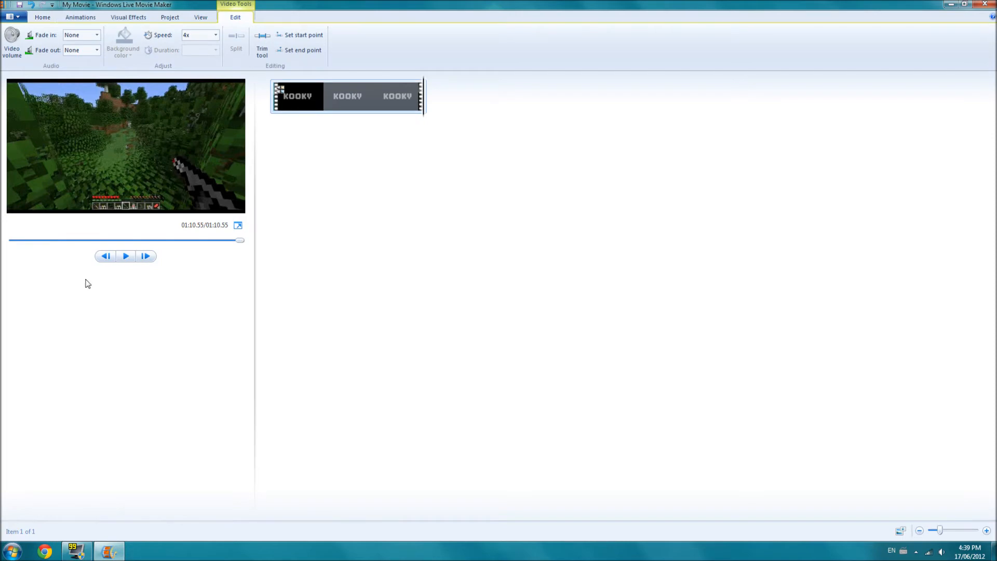
mouse_move(239, 243)
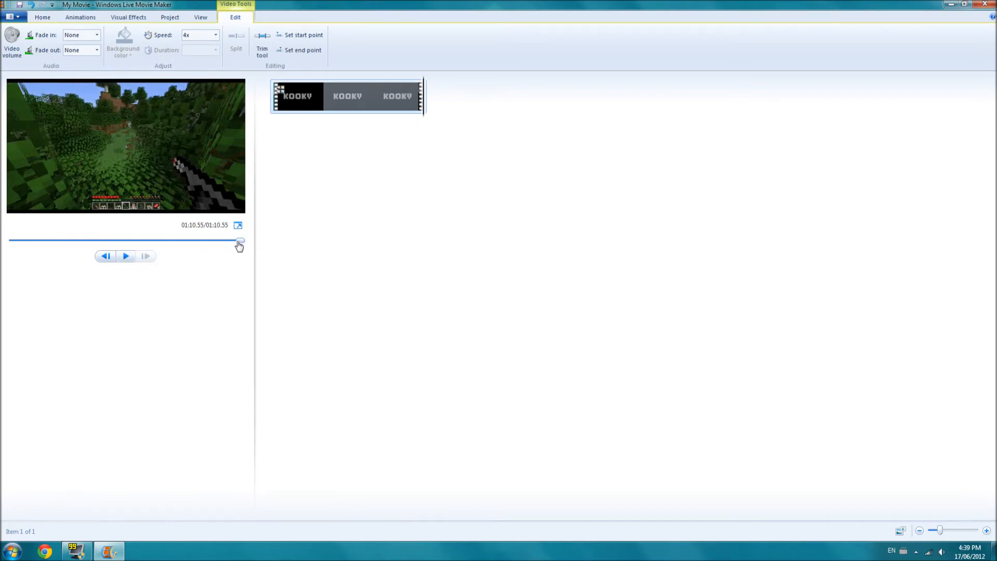
Step: Preview the 00:06.43 gameplay clip with repeated play and pause
click(125, 256)
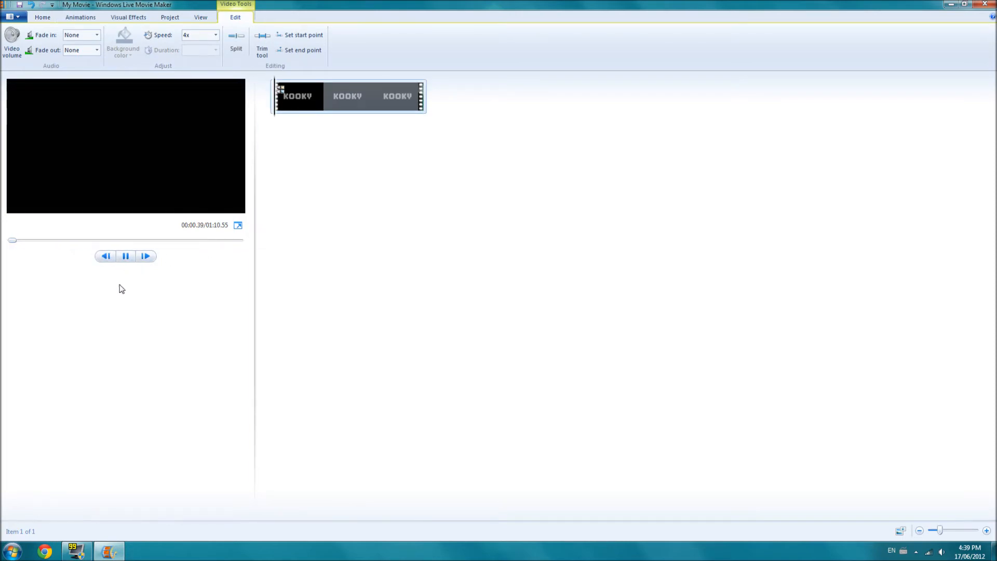
click(125, 256)
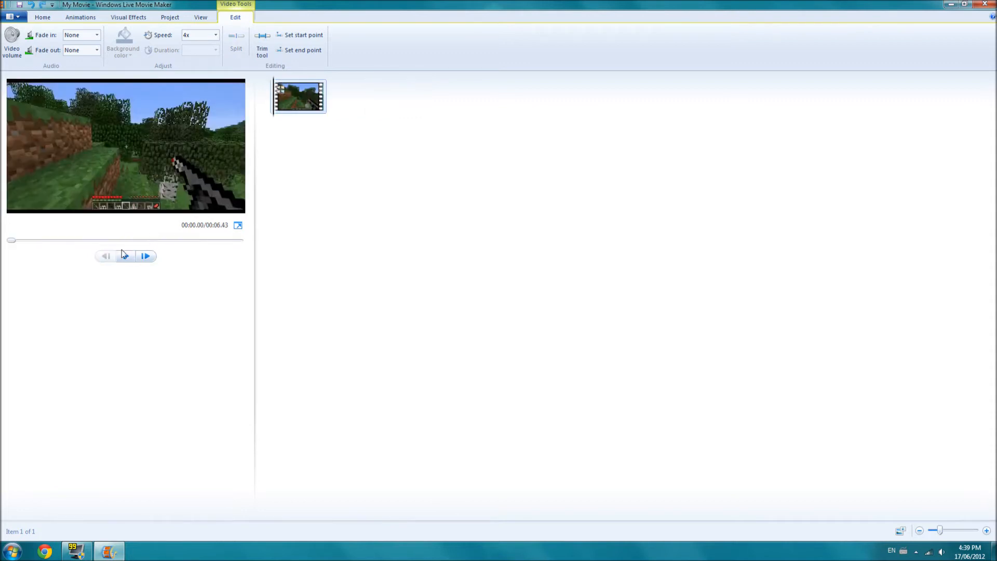
click(125, 255)
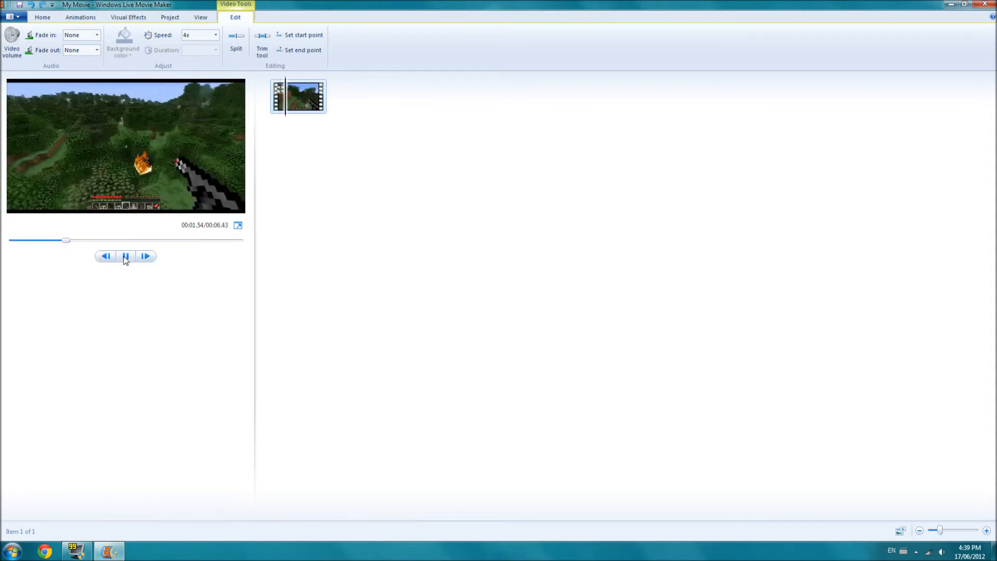
click(126, 256)
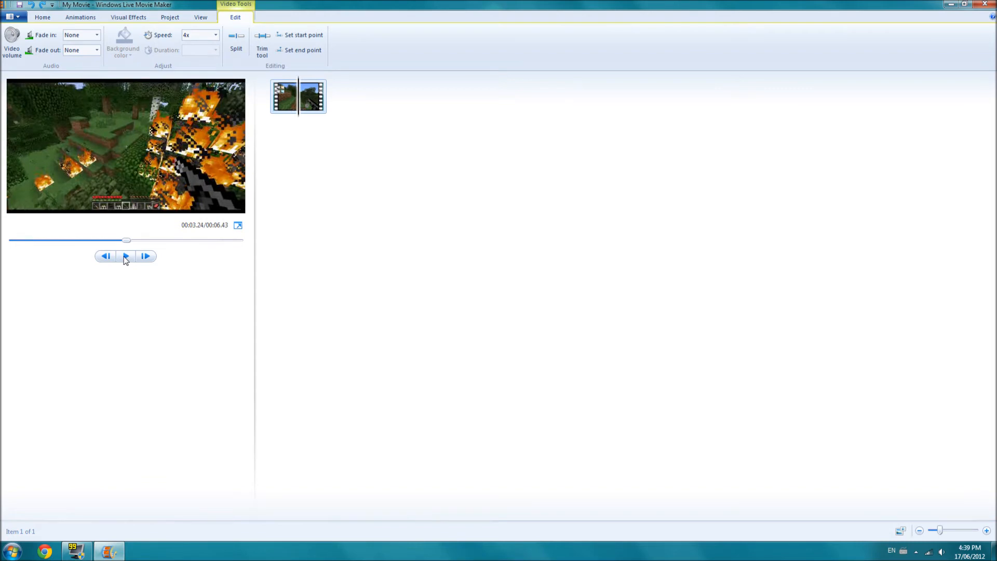
click(126, 256)
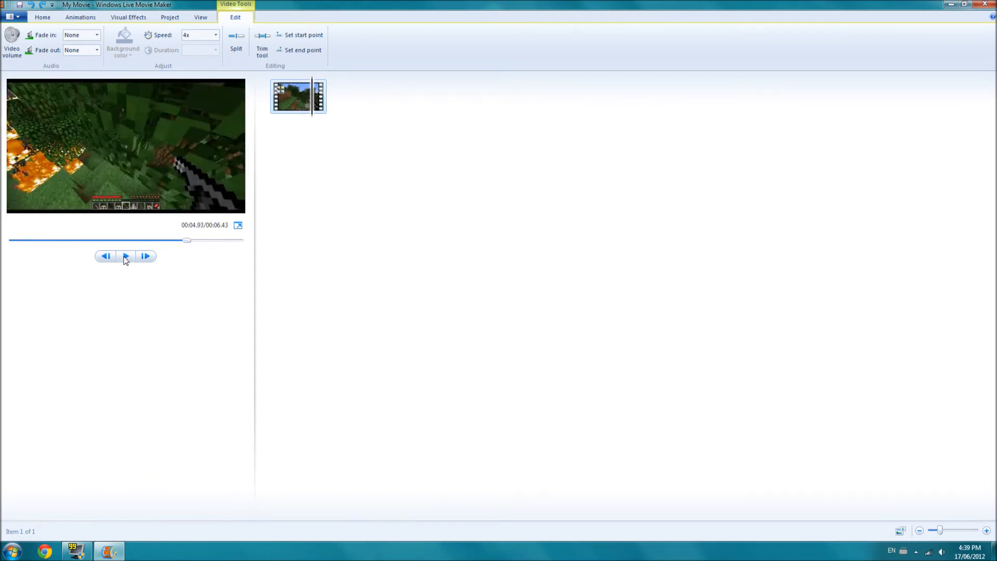
click(125, 255)
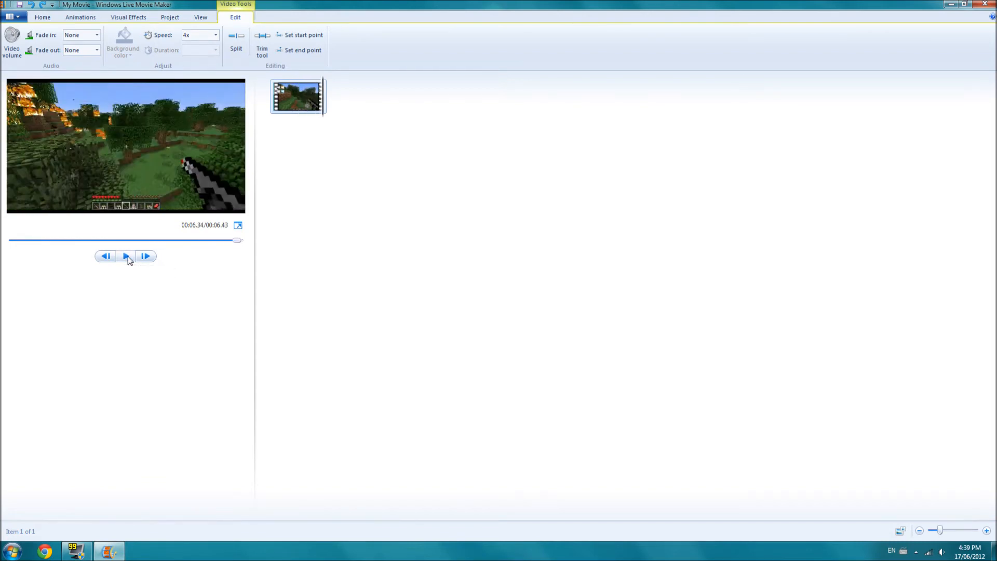
mouse_move(299, 77)
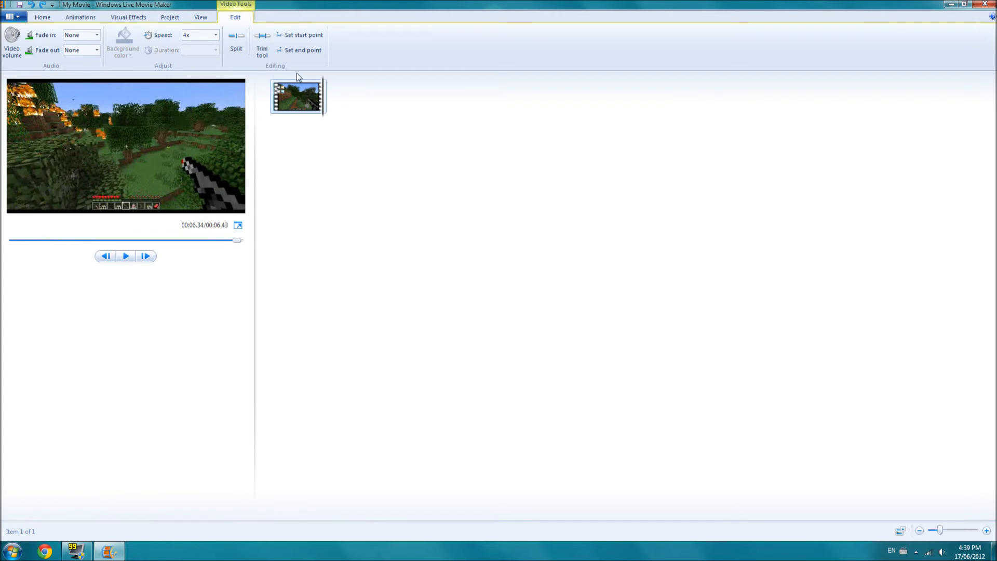
mouse_move(326, 122)
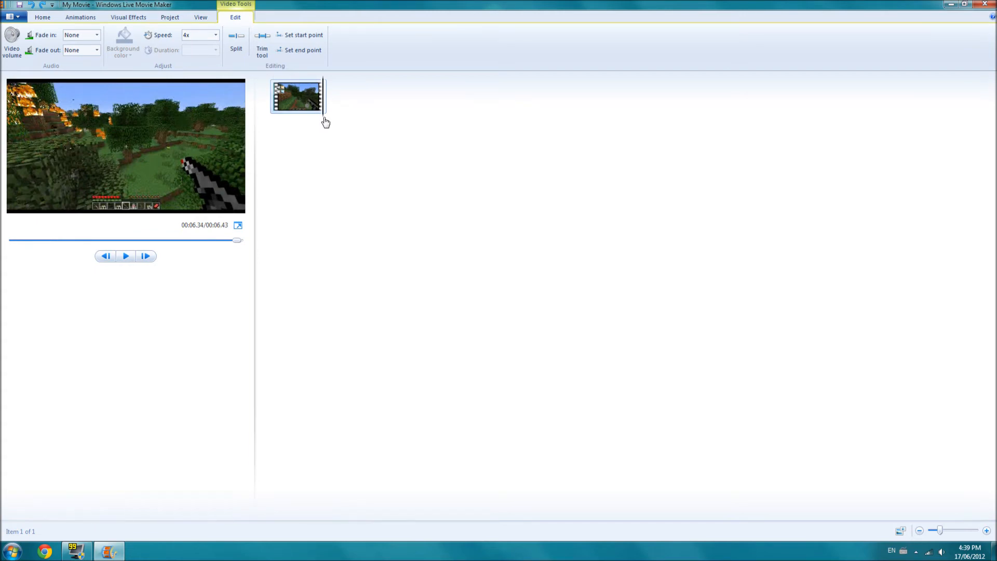
click(106, 256)
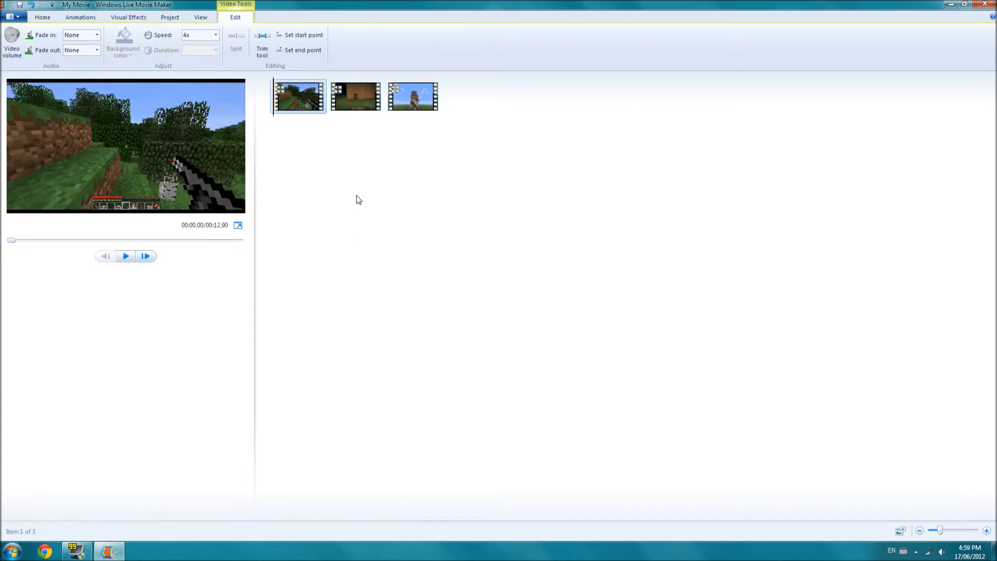
mouse_move(366, 142)
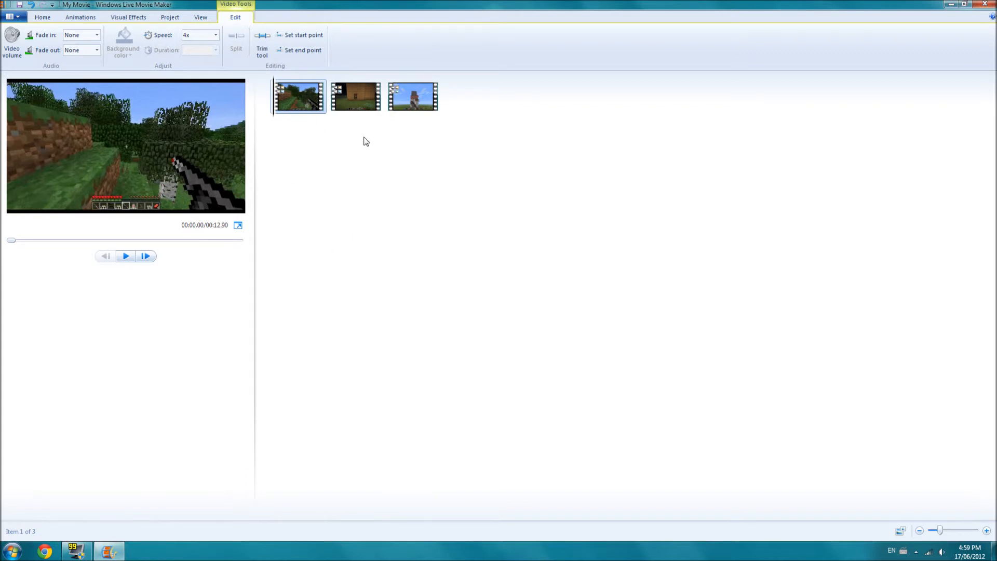
mouse_move(448, 104)
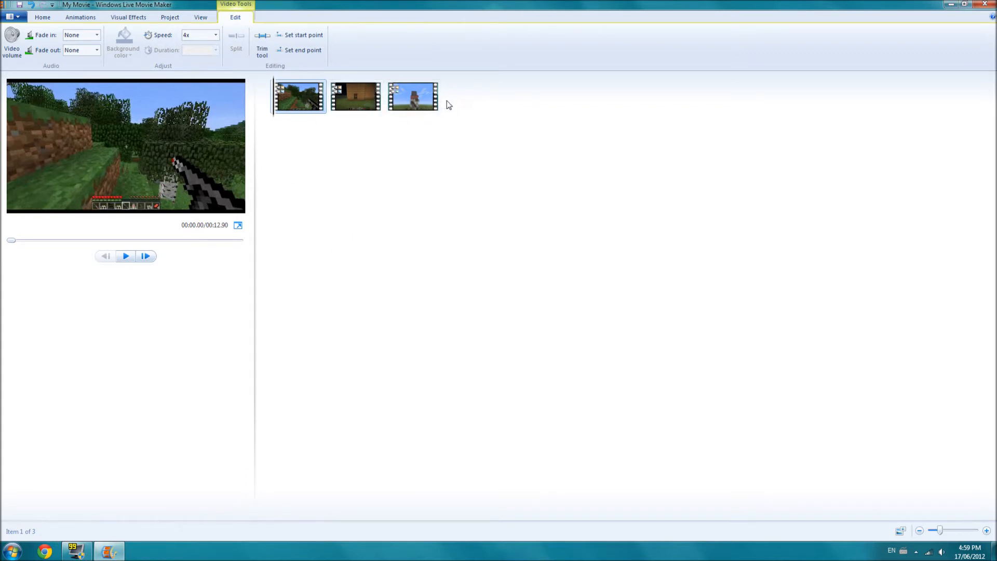
click(413, 96)
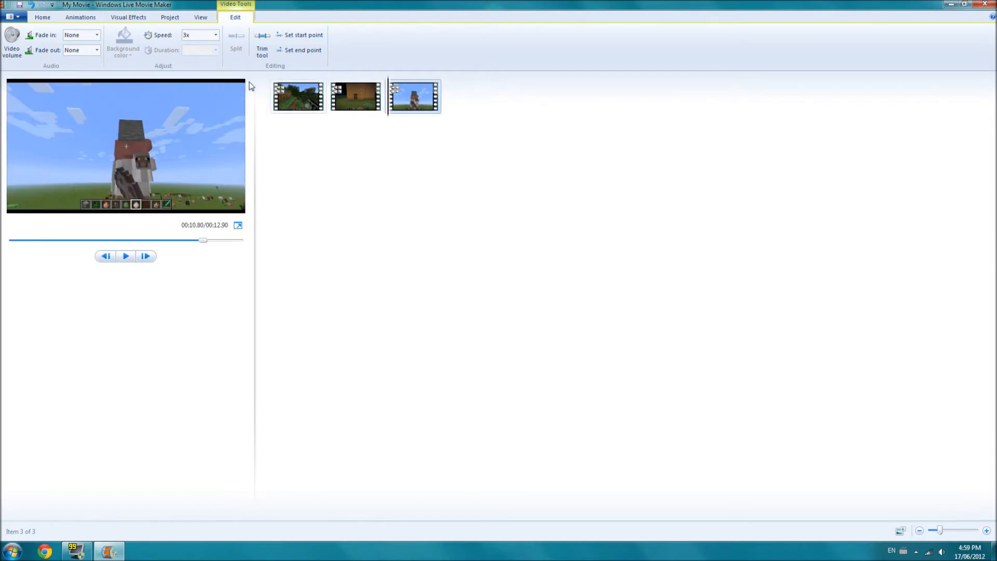
mouse_move(442, 193)
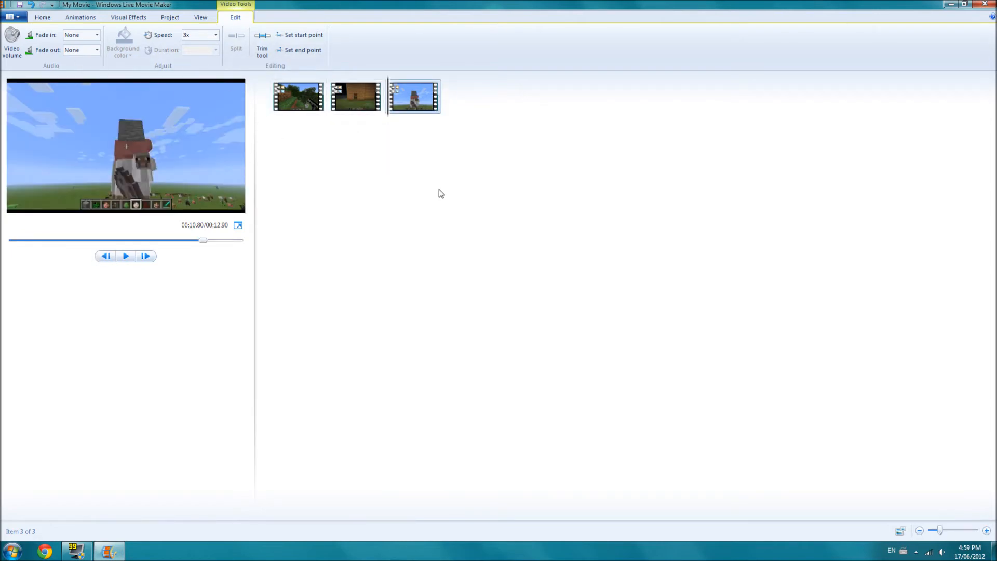
mouse_move(337, 130)
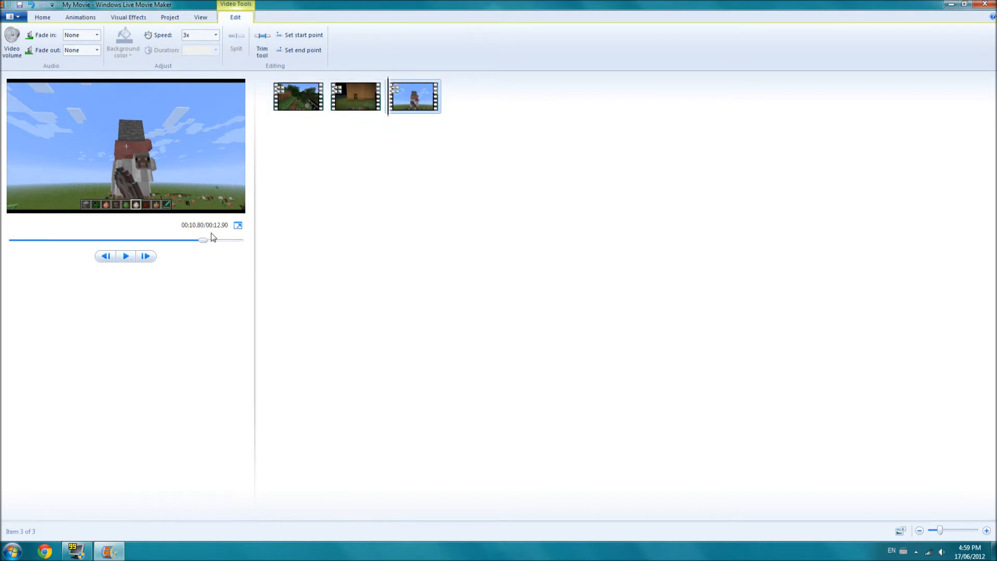
click(355, 97)
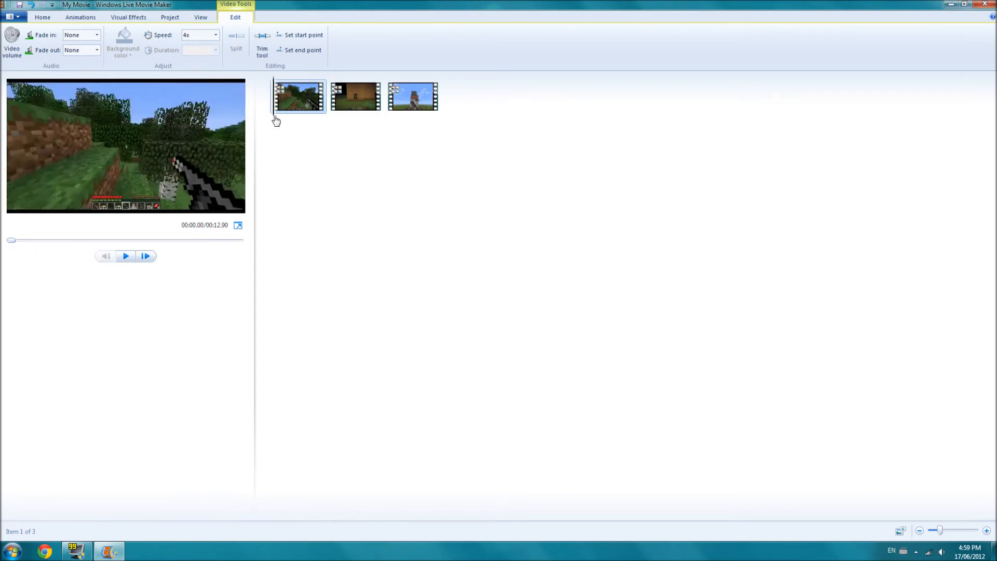
mouse_move(395, 192)
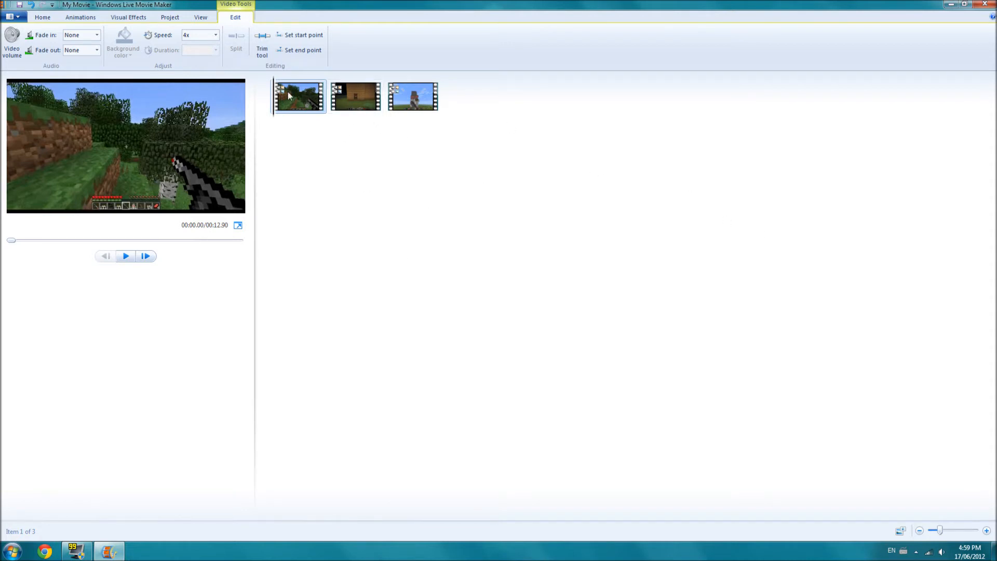
mouse_move(266, 121)
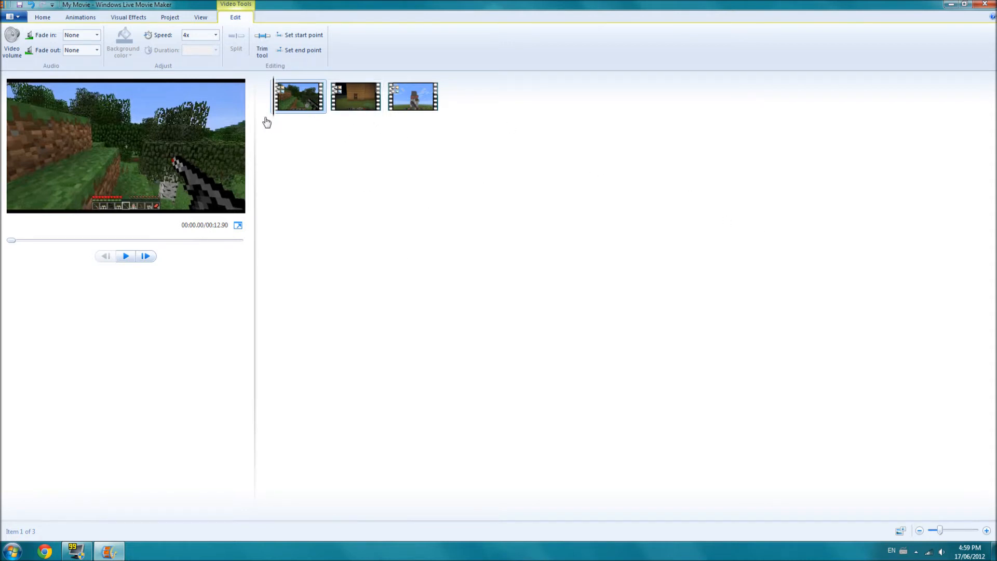
Step: Insert the Back 3 picture from the Pictures library at the movie's start
click(43, 17)
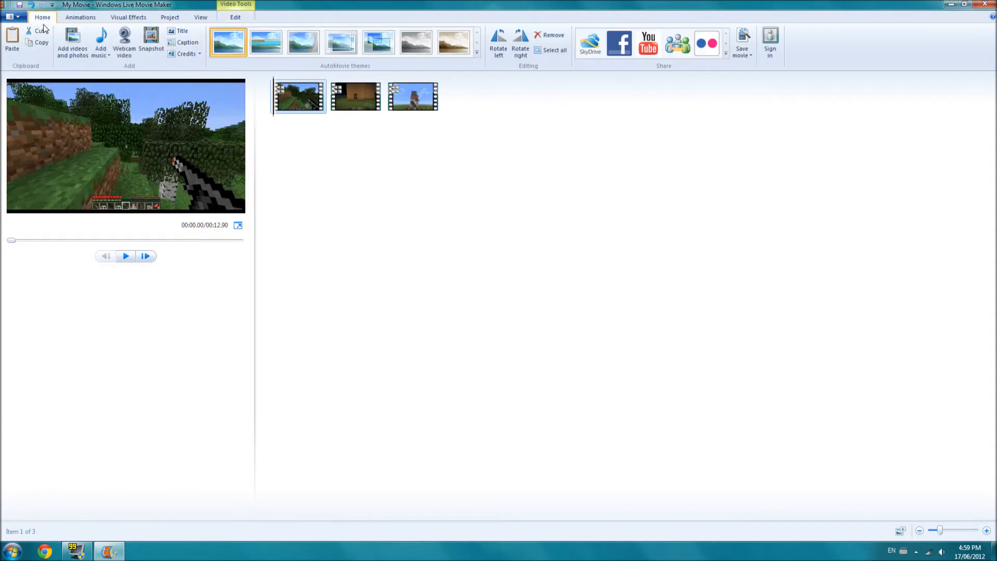
mouse_move(72, 43)
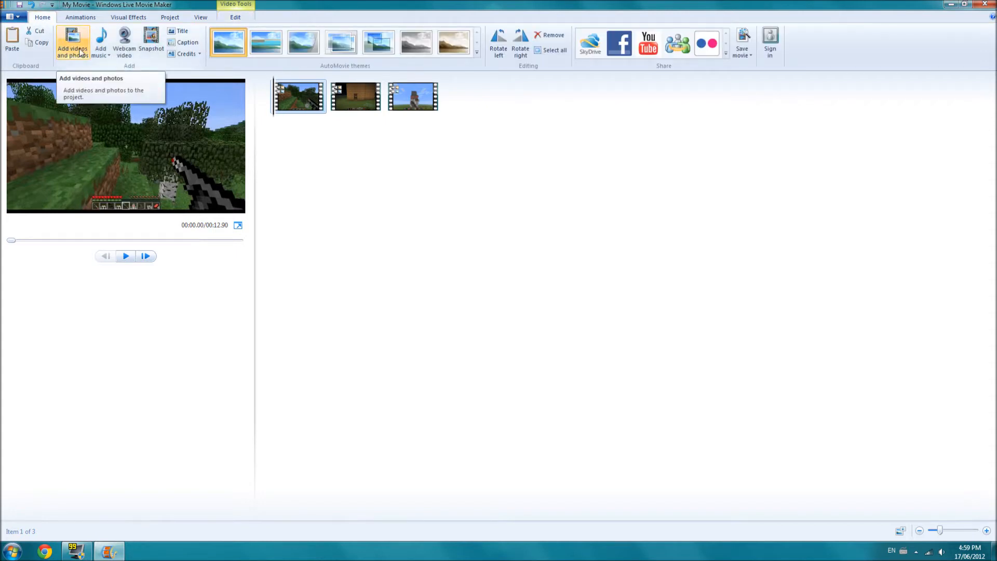
click(72, 42)
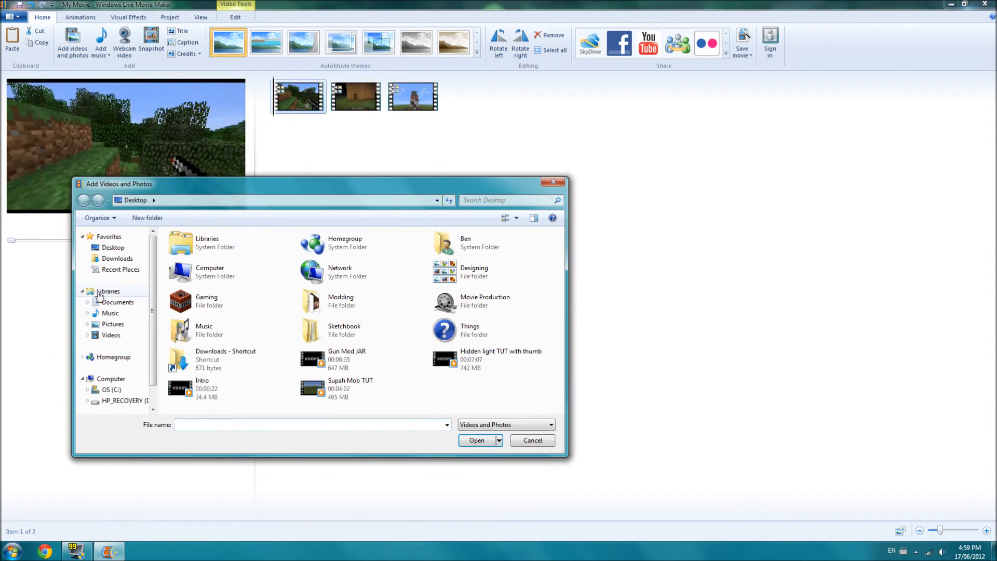
click(113, 324)
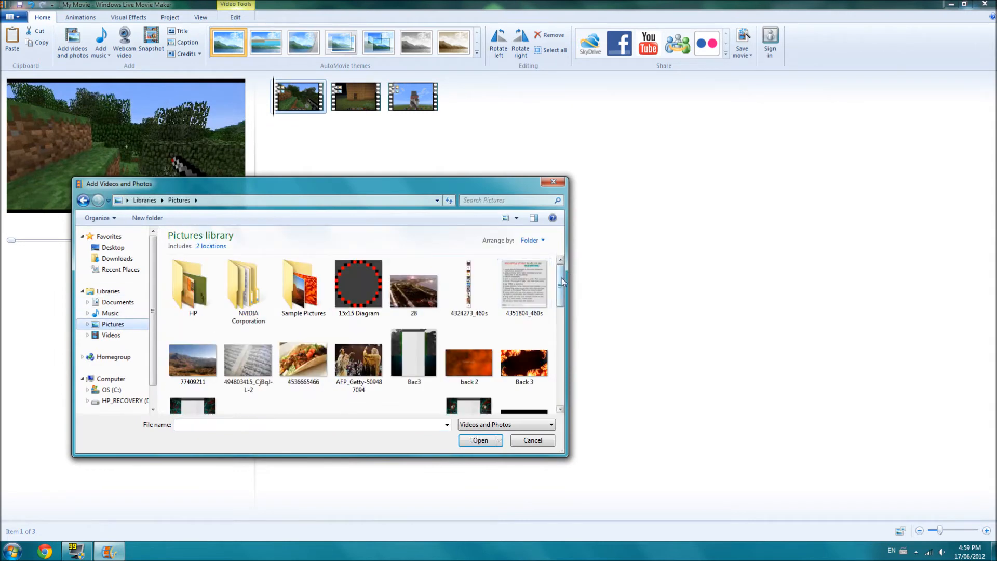
click(524, 306)
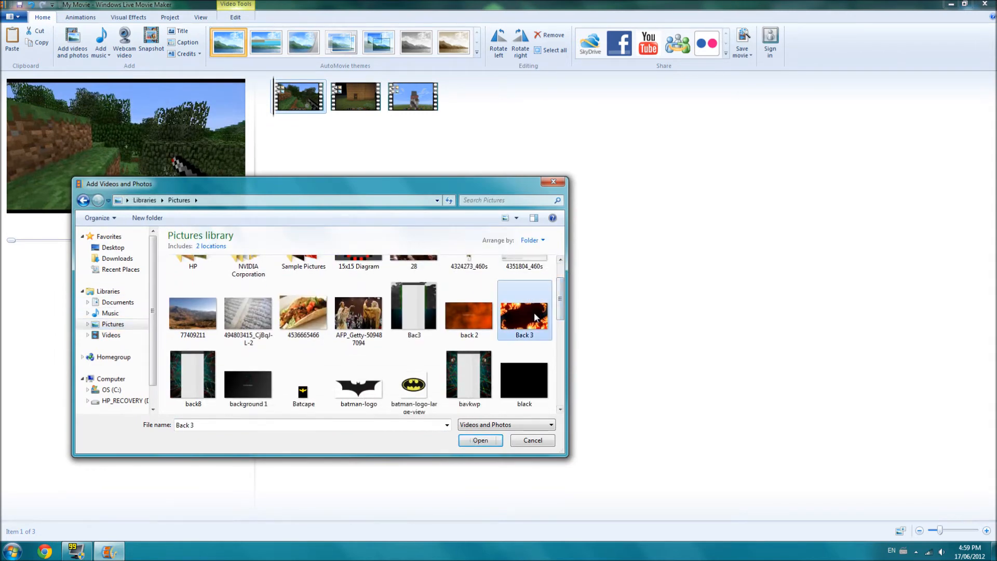
click(479, 440)
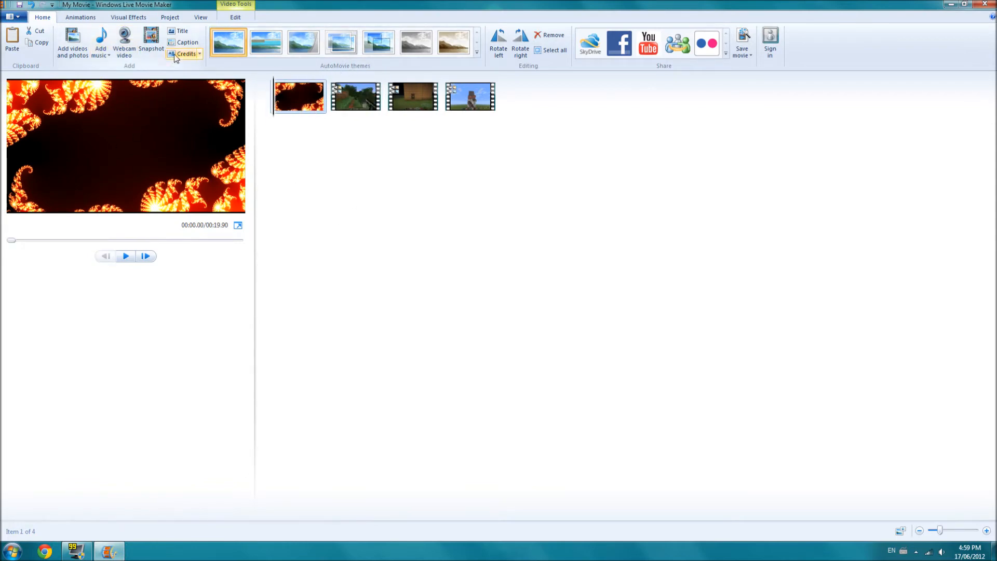
Step: Caption the Back 3 picture 'TESTING' in bold at size 72 and preview it
click(187, 42)
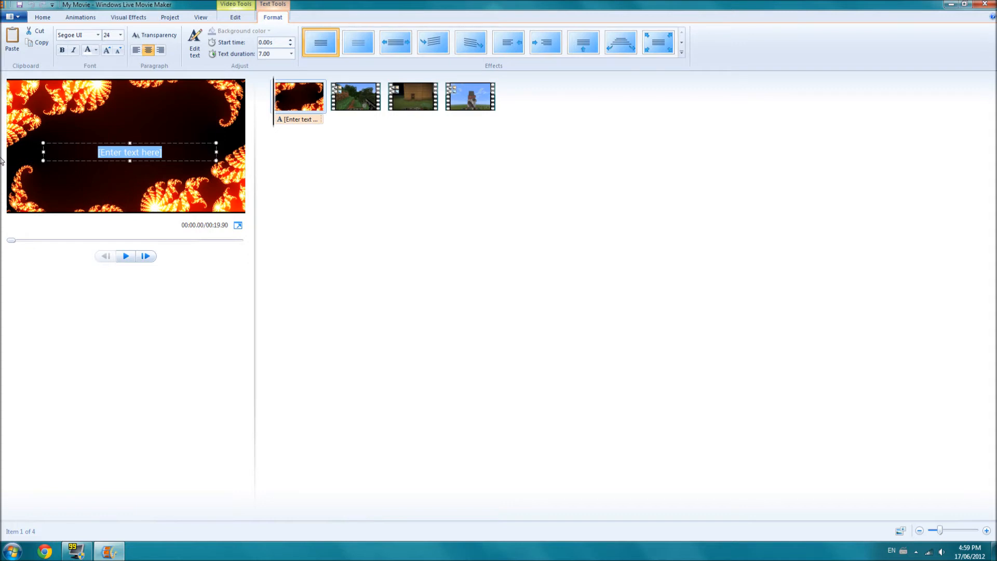
text(TESTING)
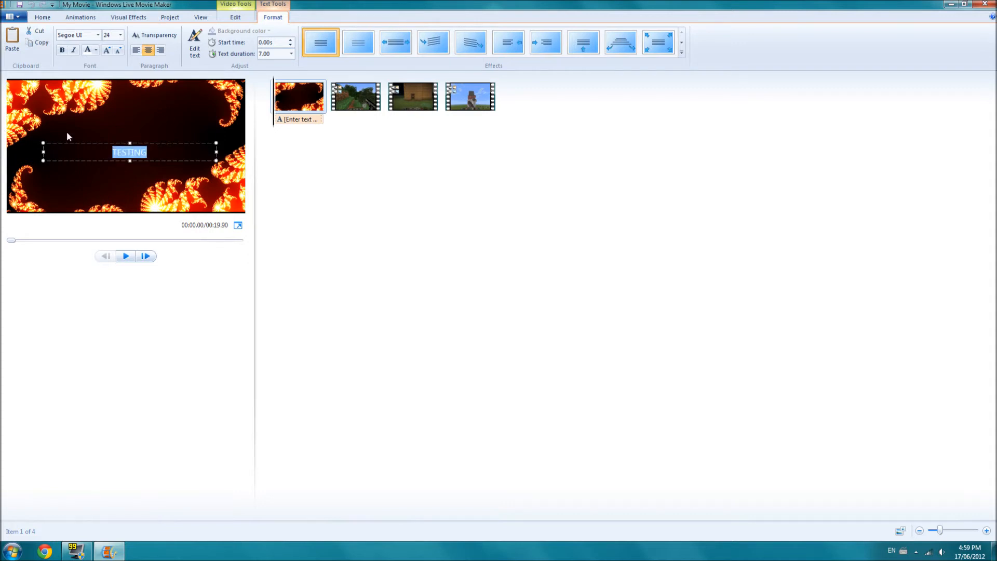
click(119, 35)
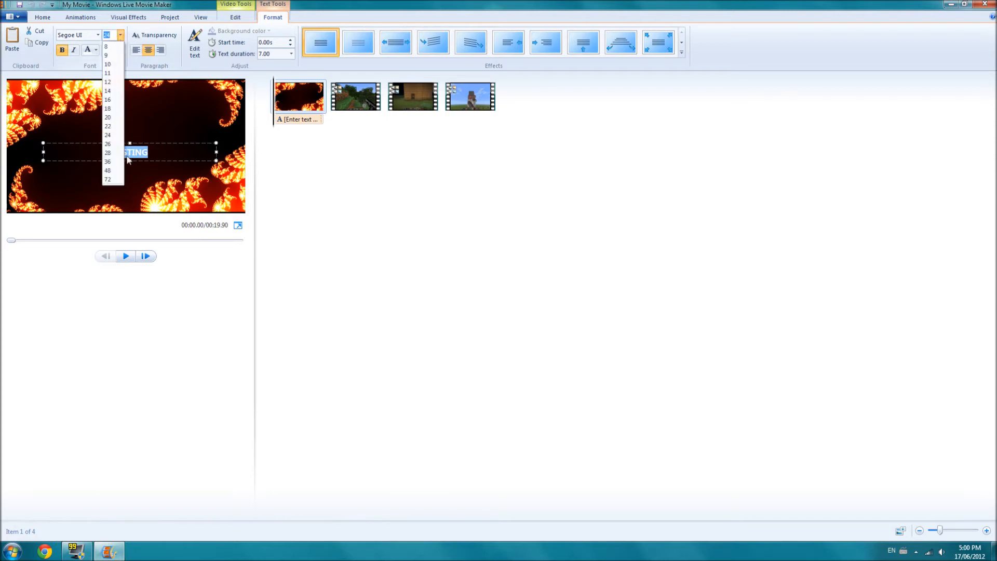
click(107, 179)
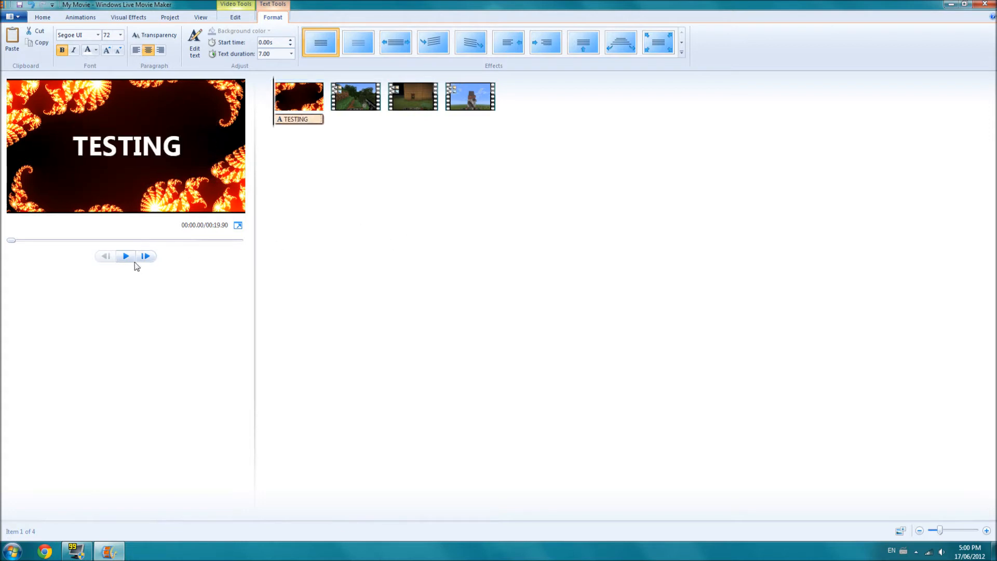
click(124, 255)
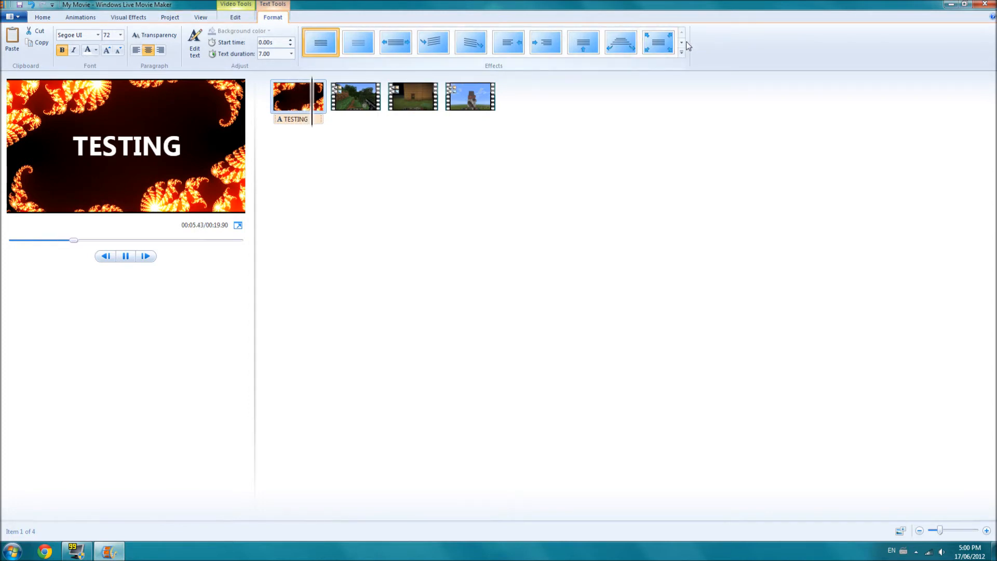
Step: Apply an AutoMovie theme, decline adding music, then undo back to four clips
click(355, 97)
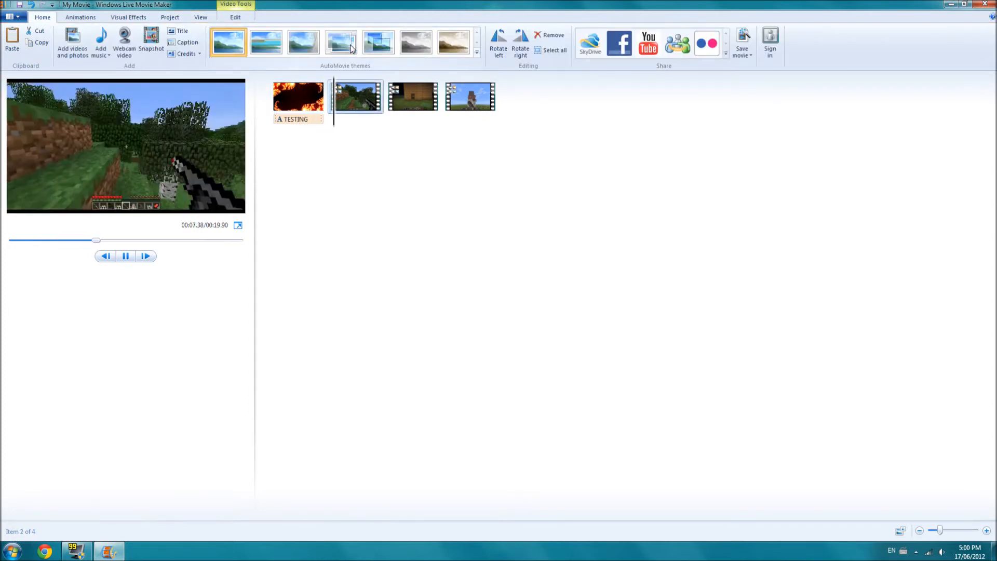
click(340, 42)
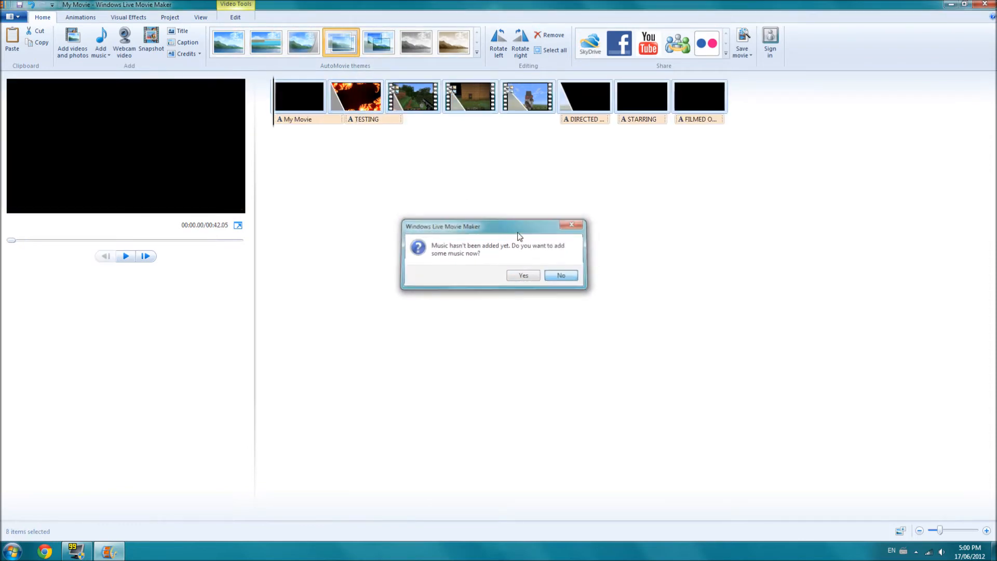
click(561, 275)
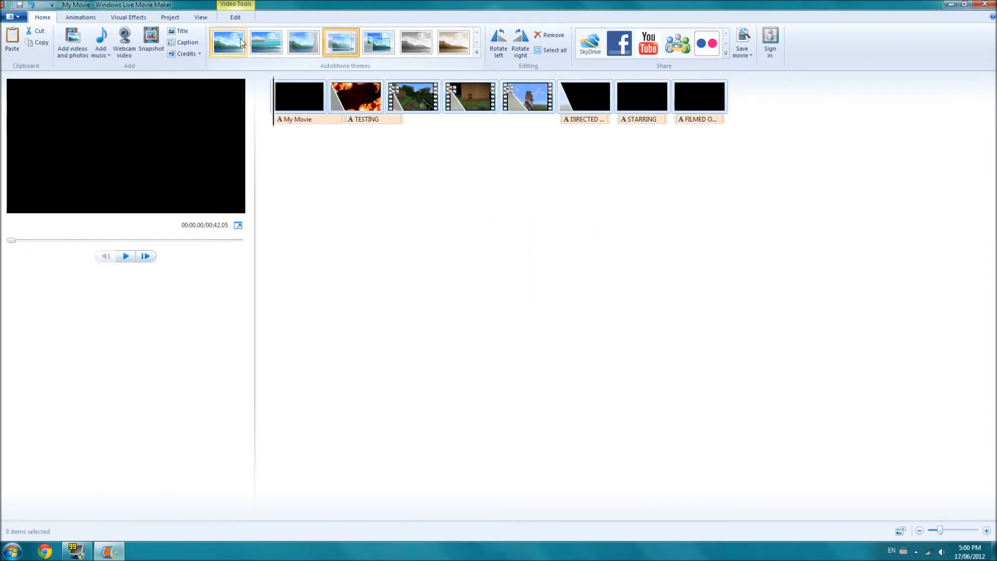
drag(299, 96, 283, 95)
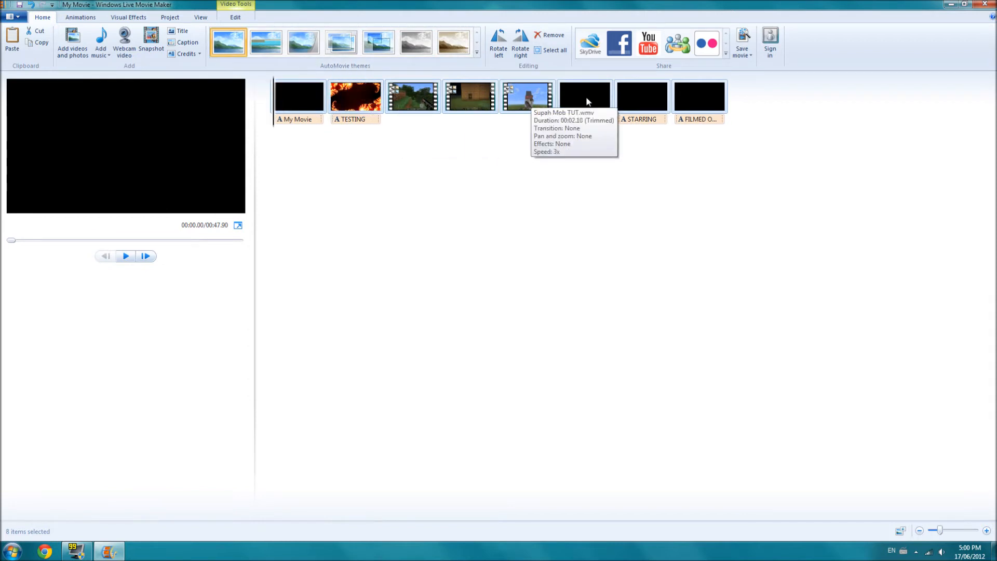
click(584, 97)
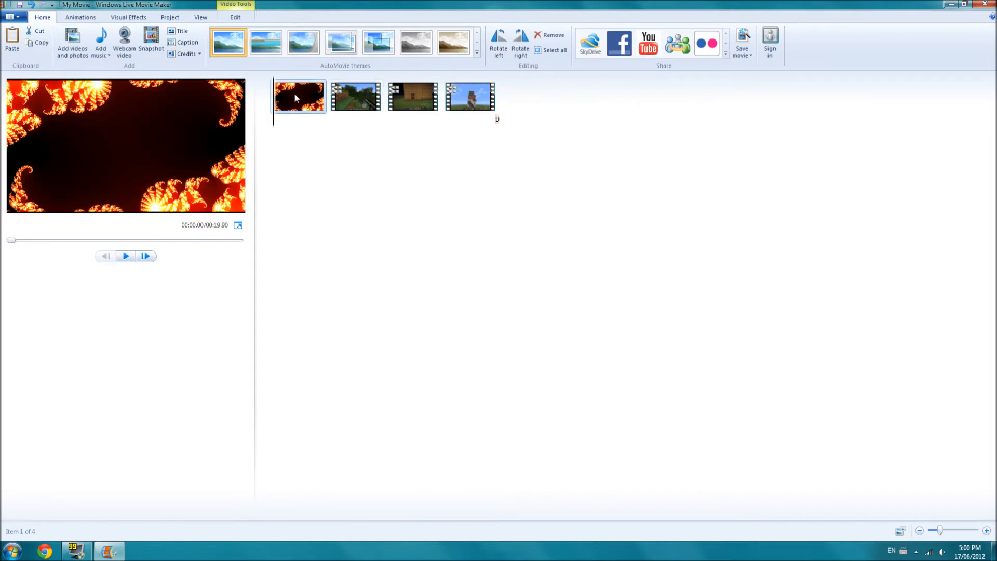
Step: Caption the fractal clip 'dfhdfhzh', try several cinematic burst effects, then remove the clip
click(182, 30)
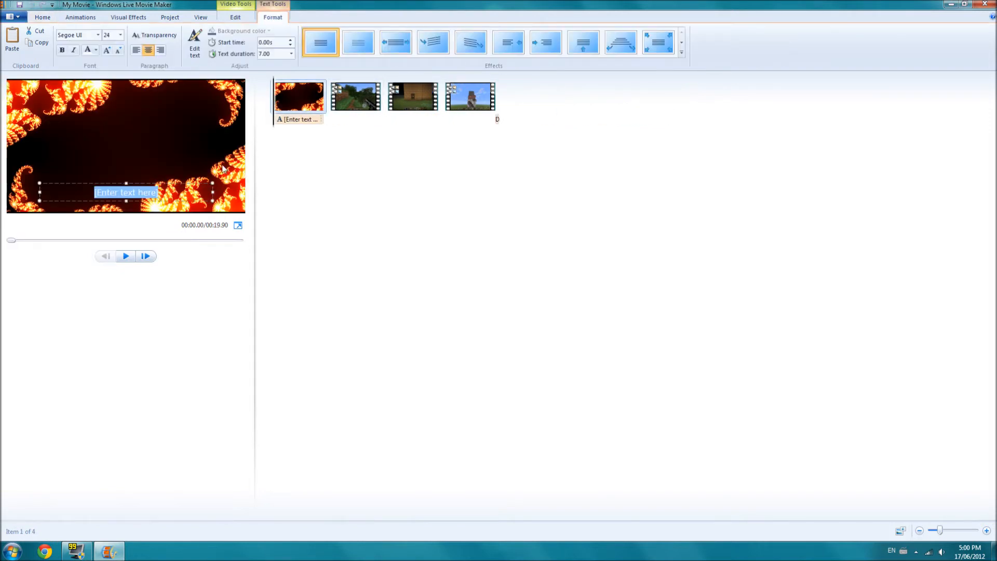
text(dfhdfhzh)
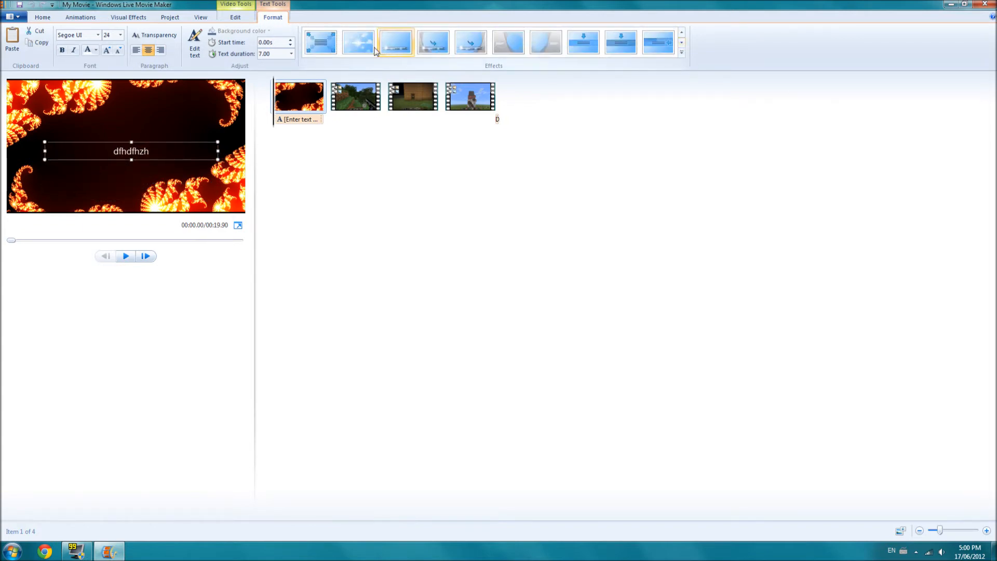
click(357, 42)
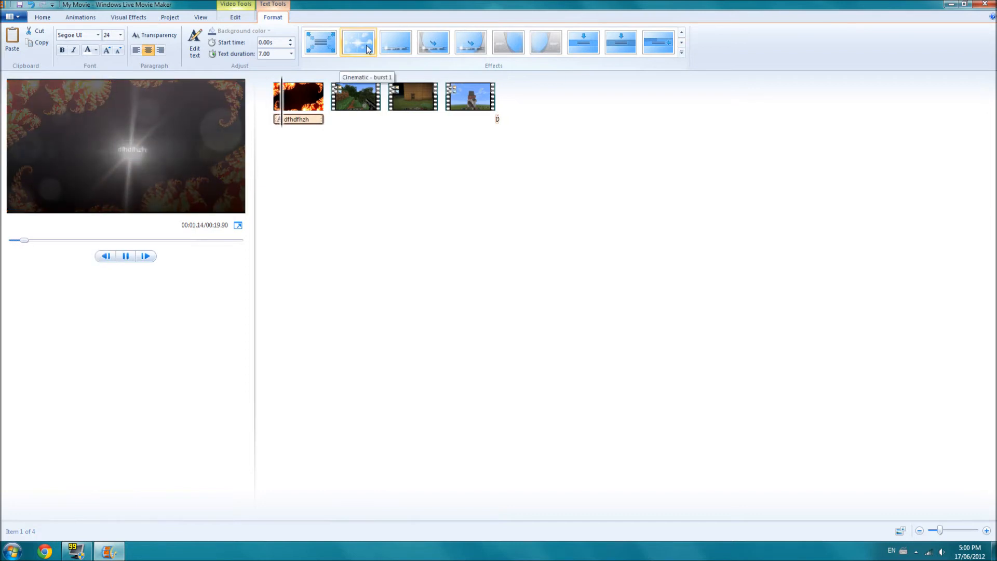
click(125, 256)
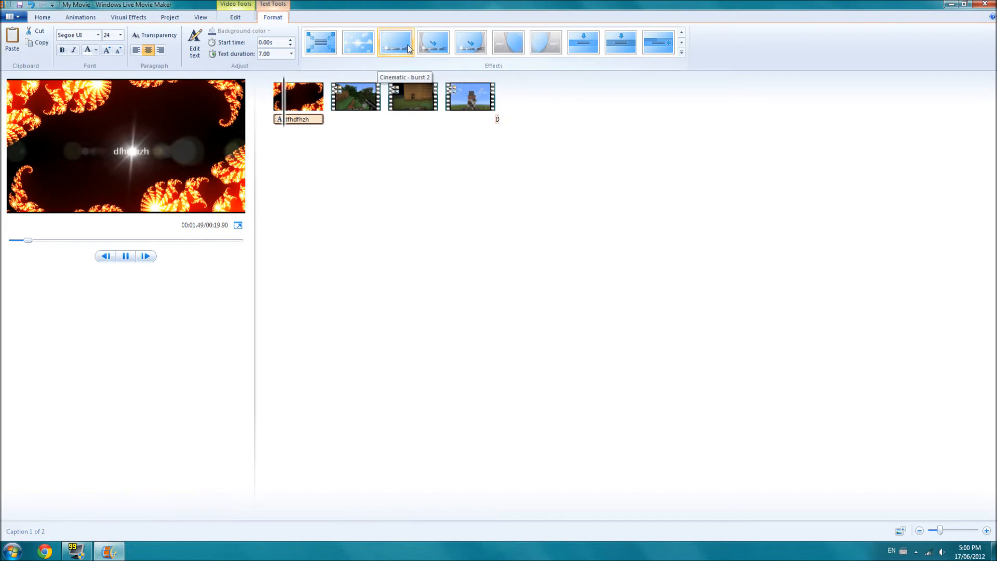
click(471, 43)
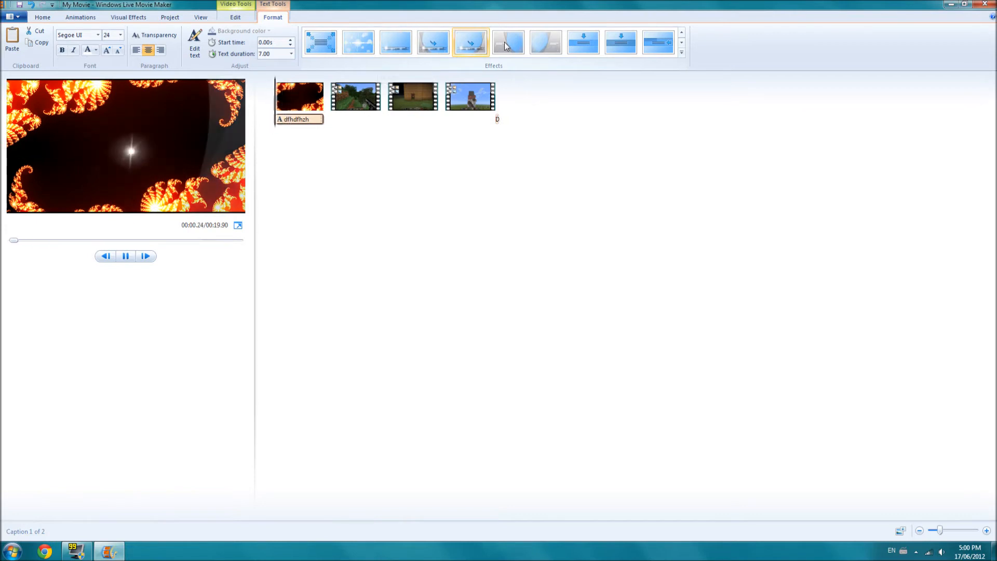
click(320, 42)
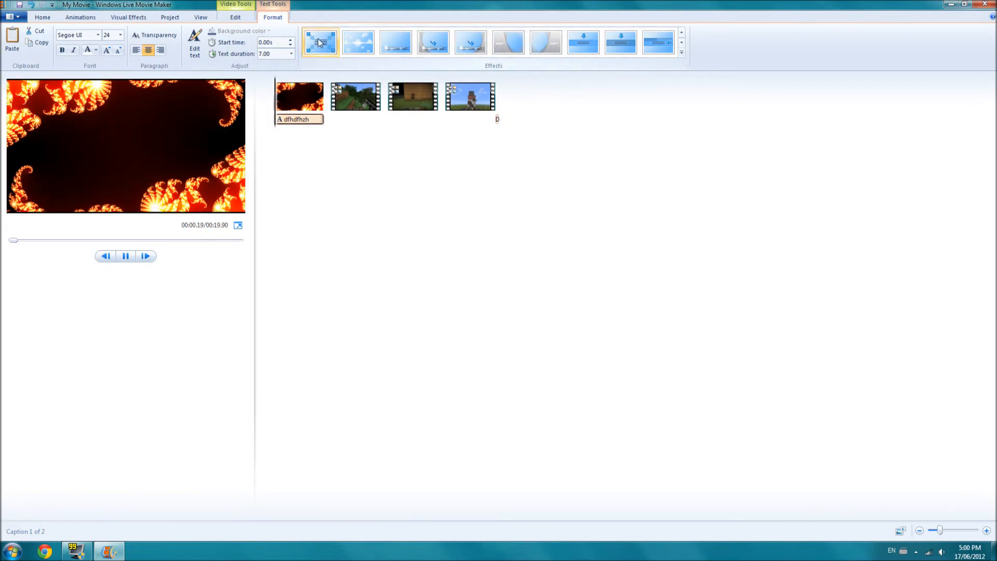
click(300, 96)
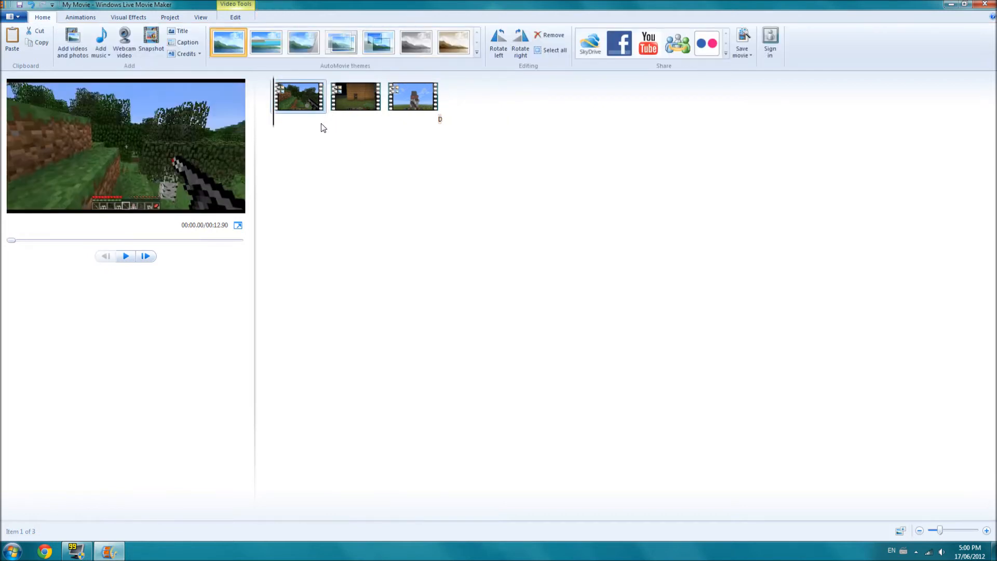
Step: Insert a title clip at the movie start reading 'TESTING'
click(187, 42)
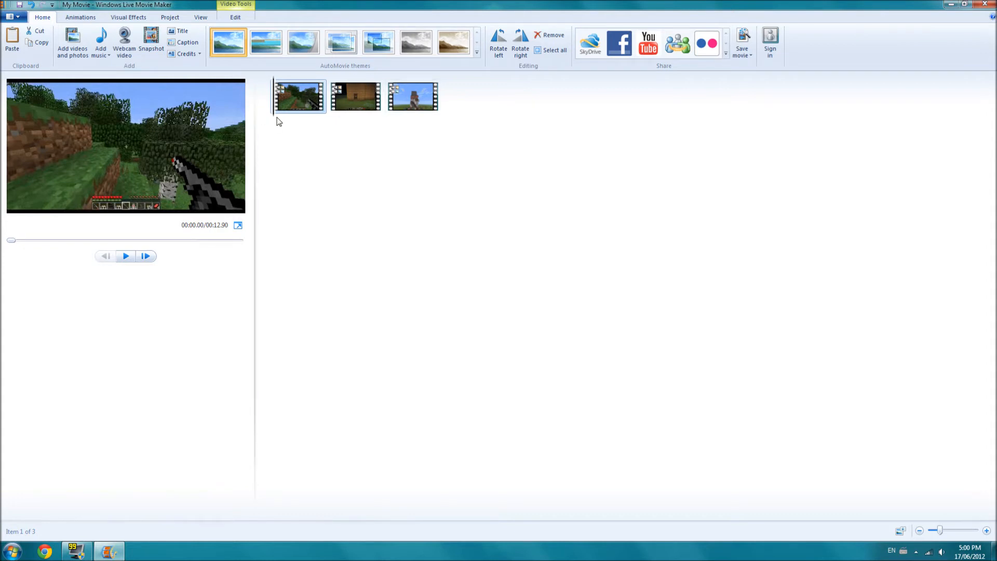
click(182, 30)
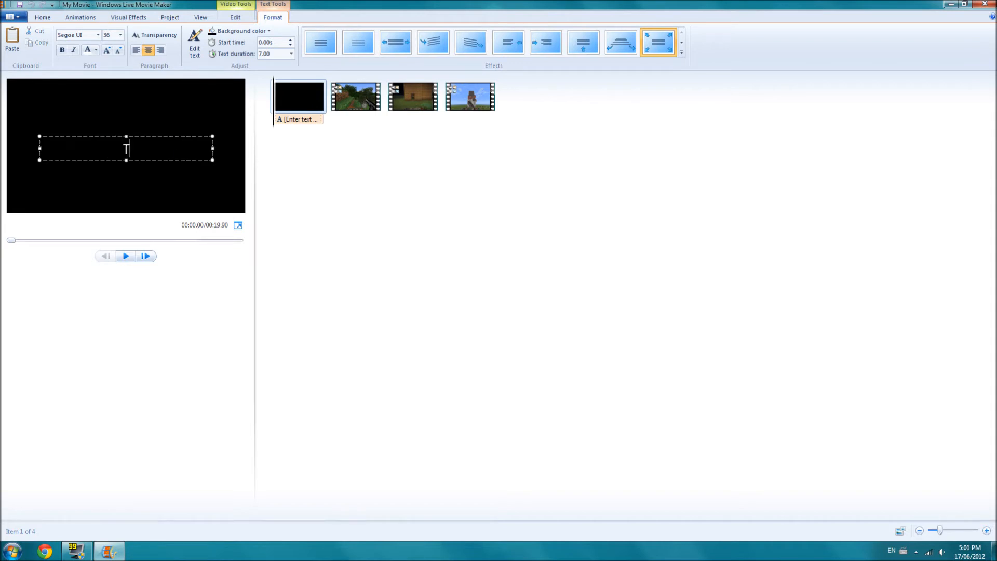
text(TESTING)
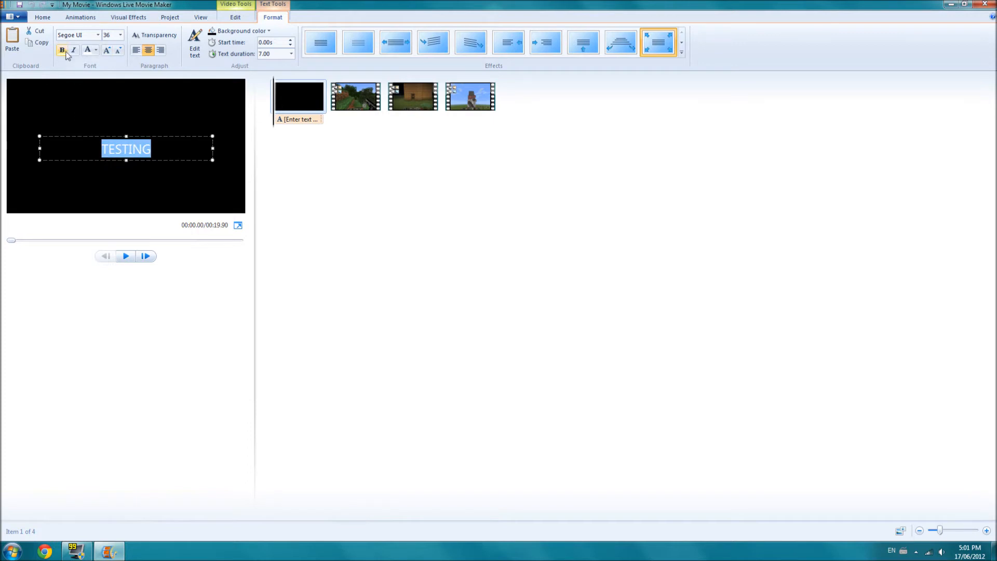
Step: Make the TESTING text bold at size 72 with a Fade effect
click(120, 35)
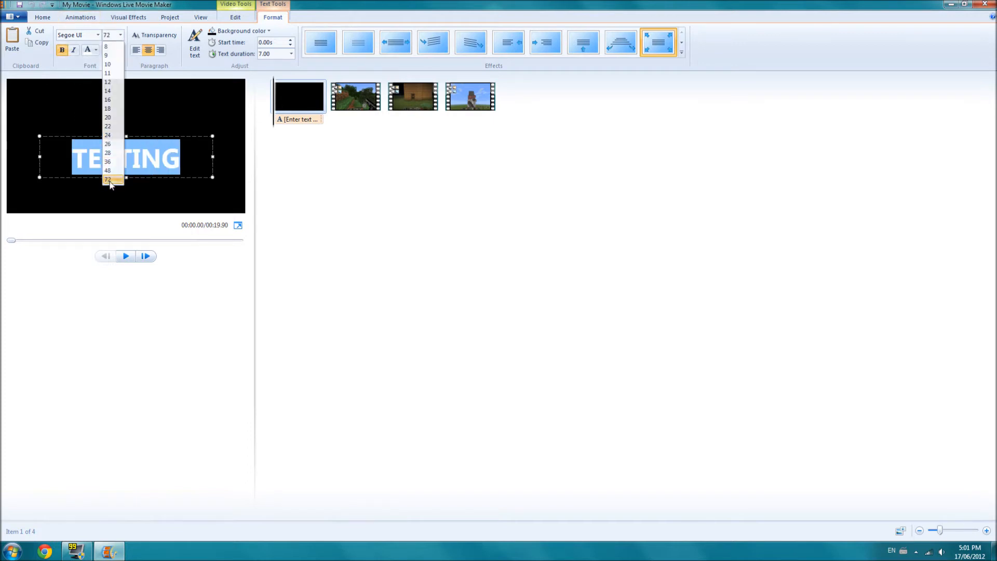
click(107, 179)
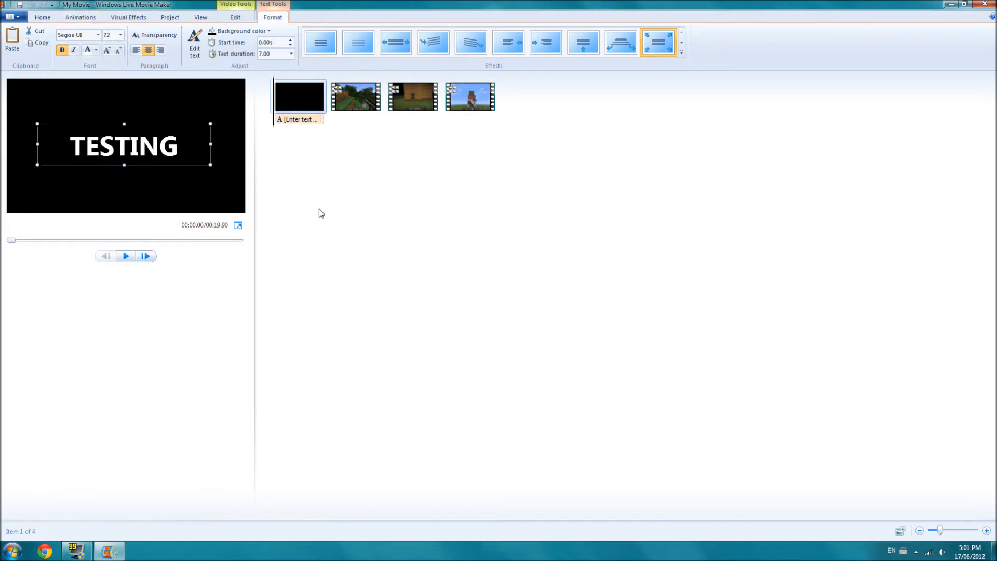
click(358, 42)
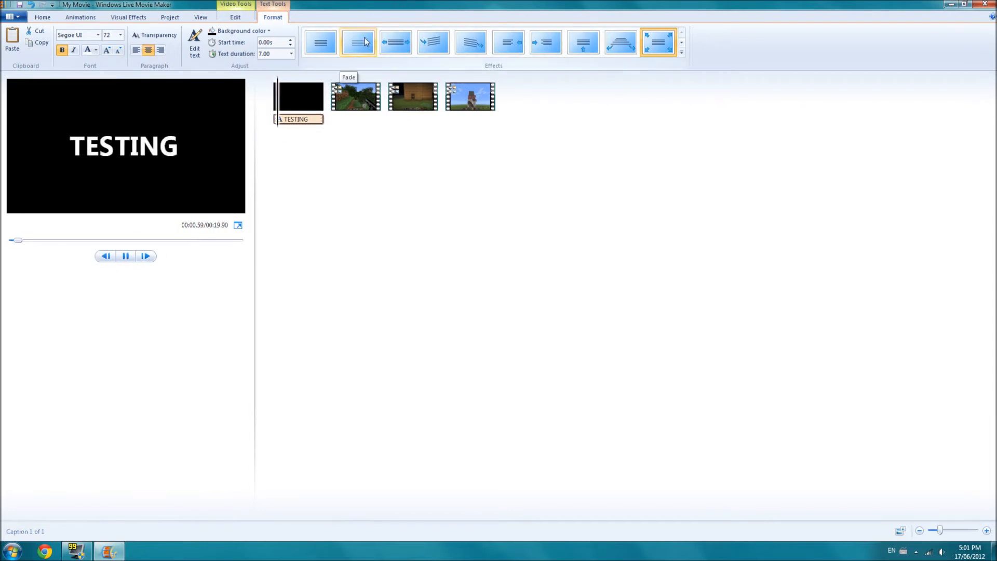
click(125, 255)
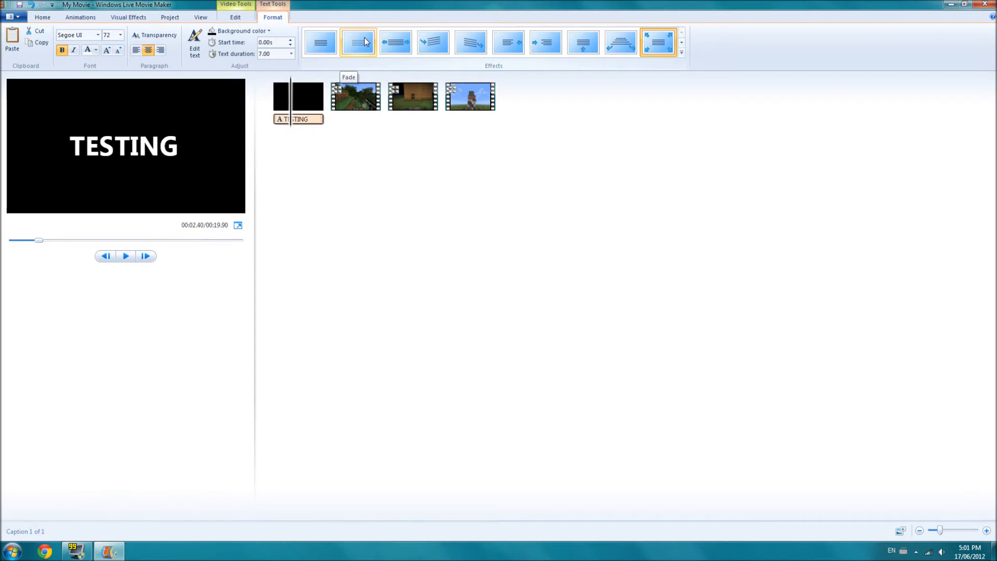
click(358, 42)
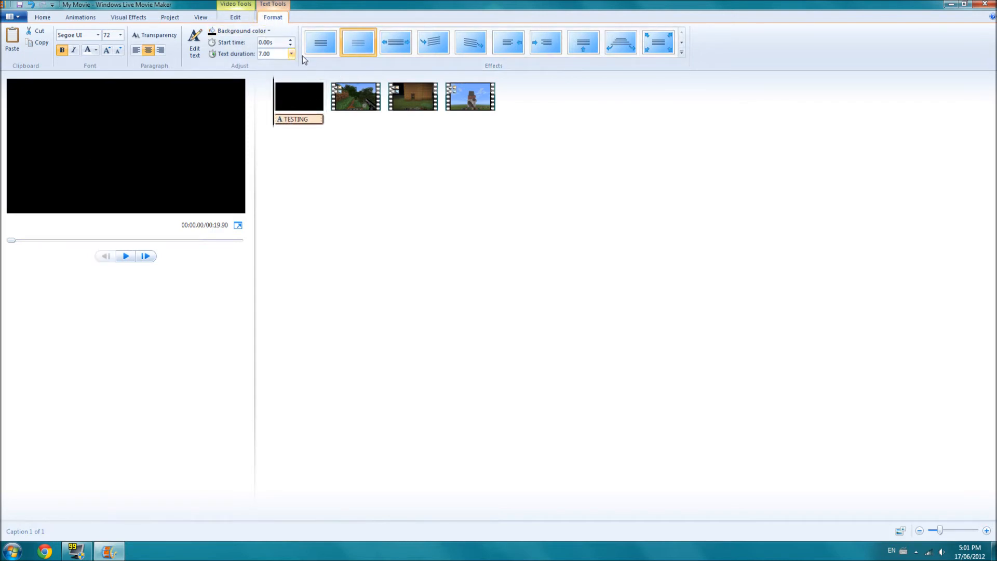
click(291, 54)
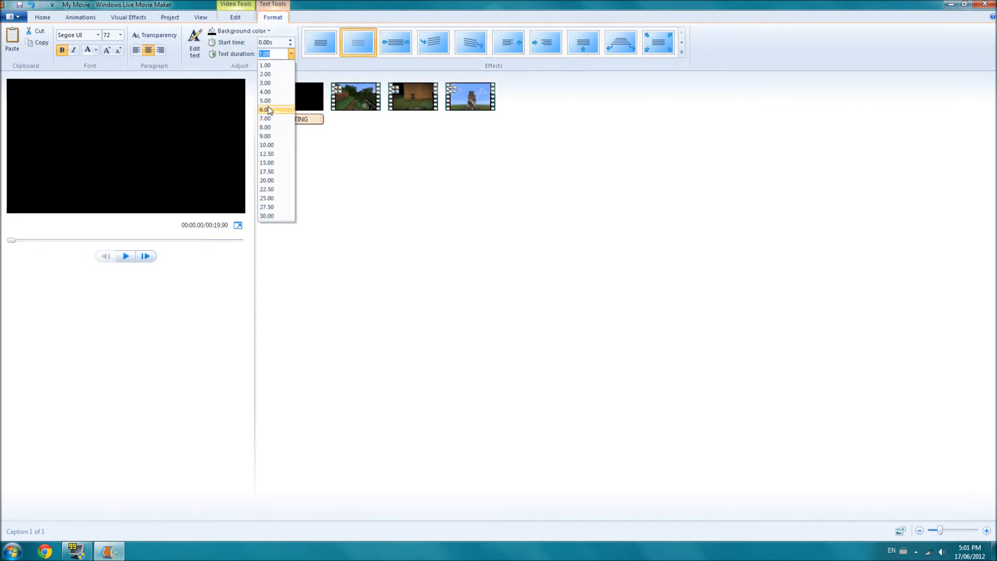
click(265, 92)
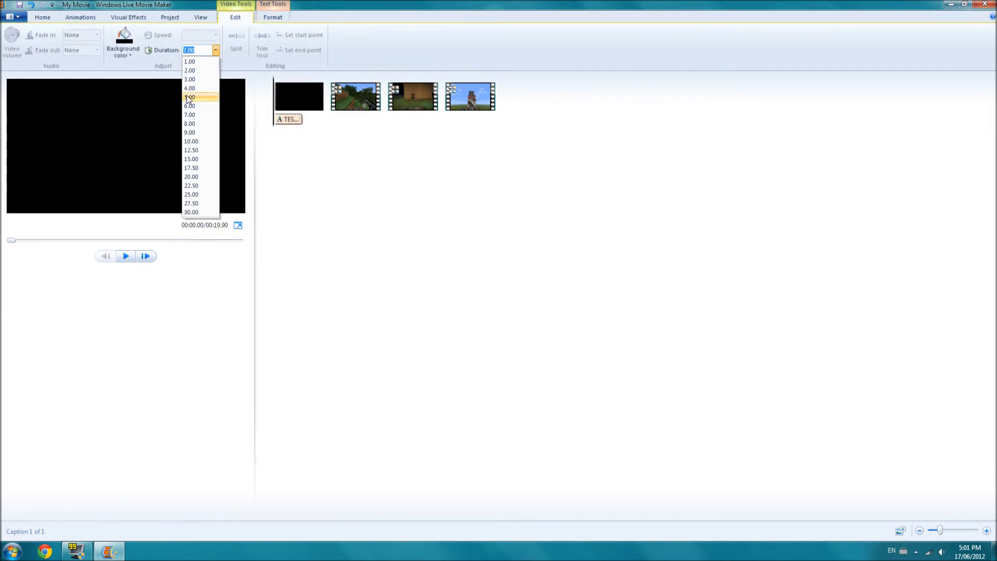
click(190, 88)
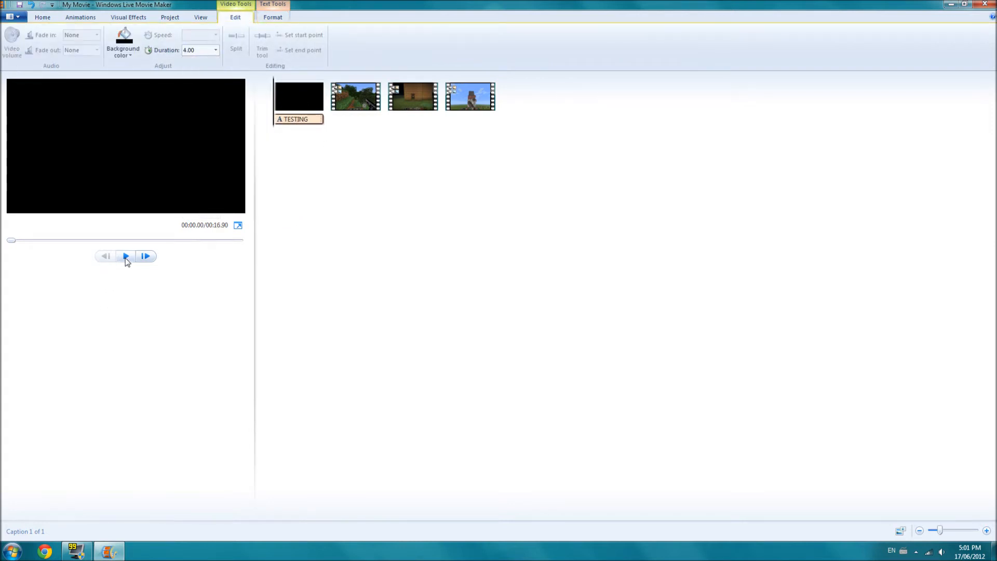
click(125, 256)
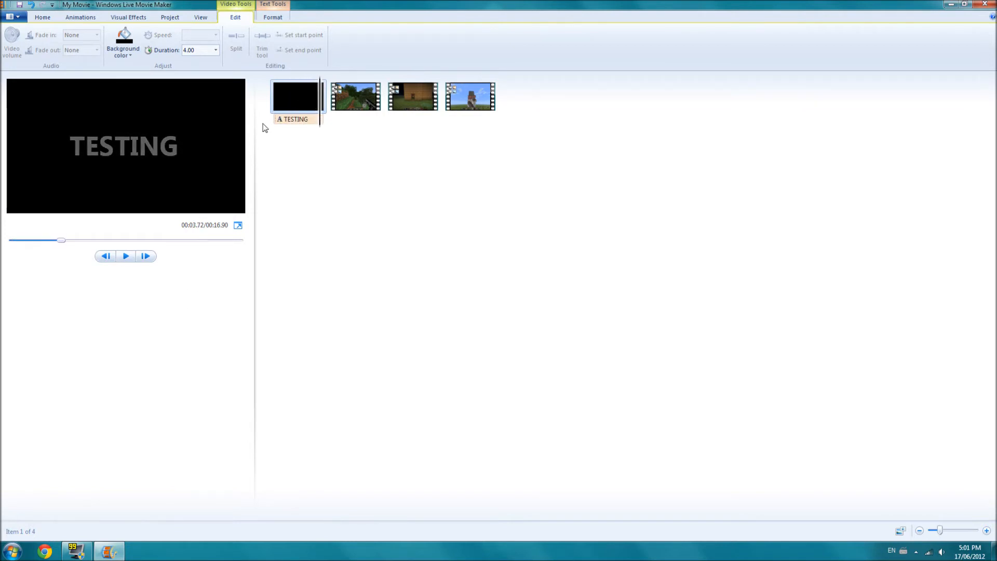
click(291, 53)
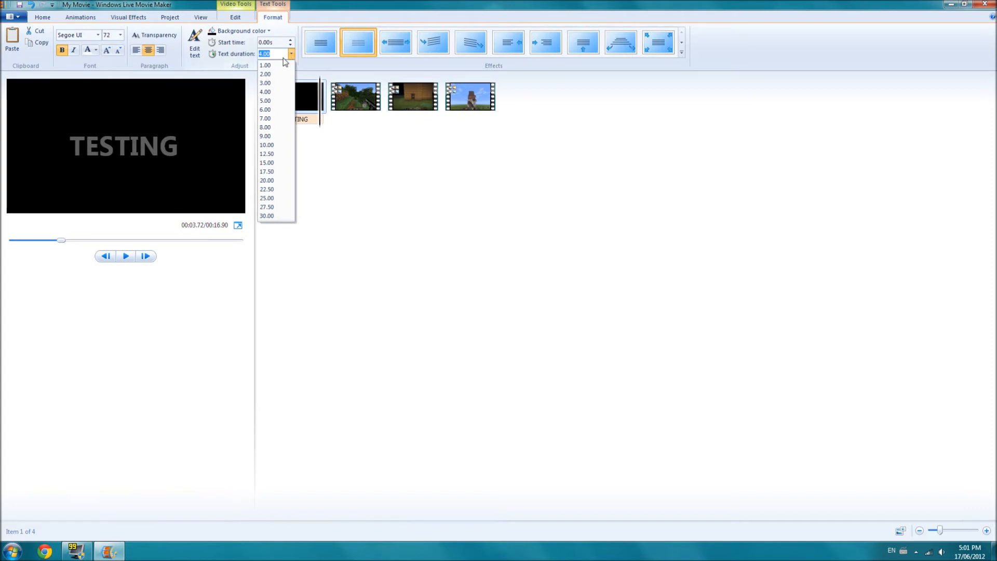
click(42, 17)
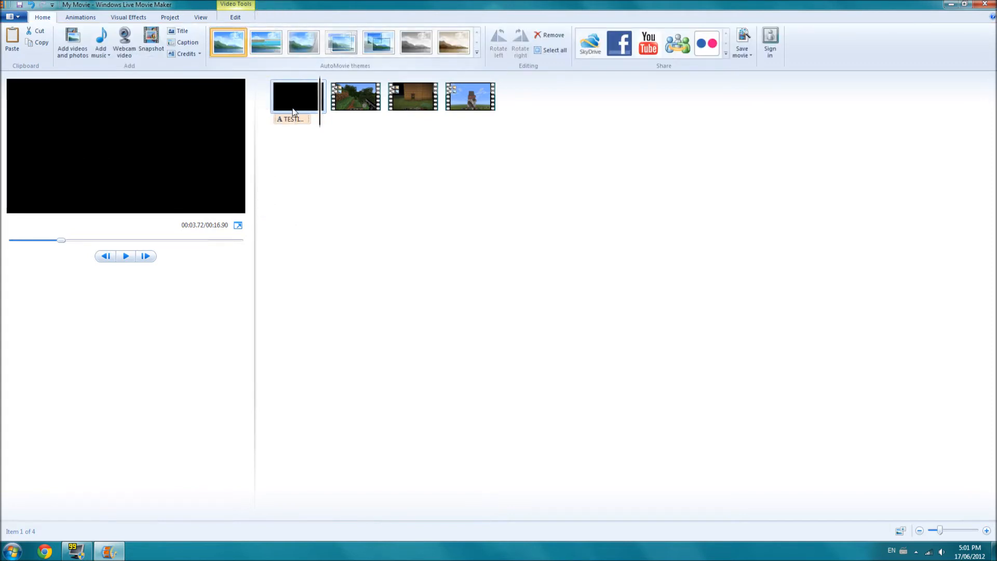
mouse_move(291, 121)
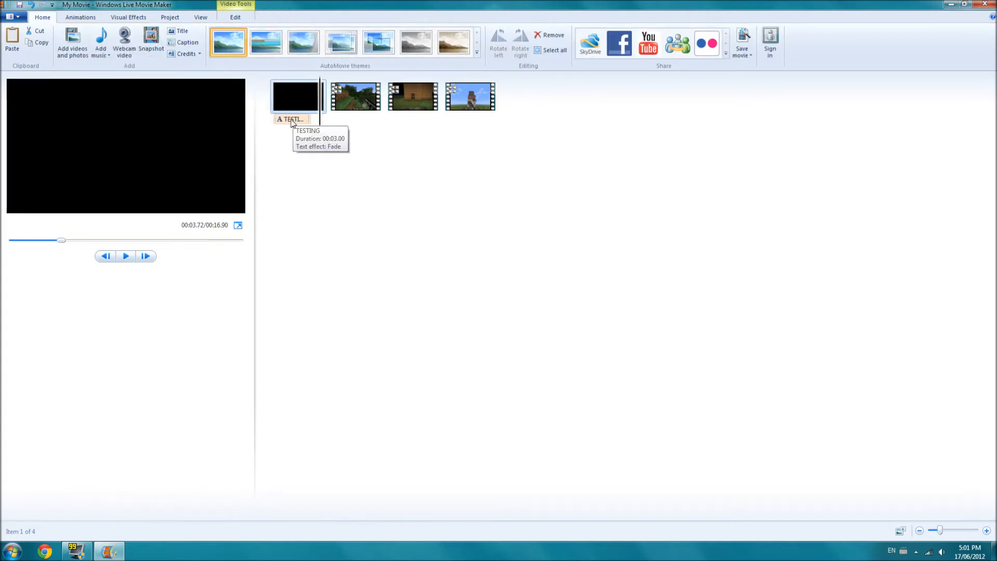
click(299, 95)
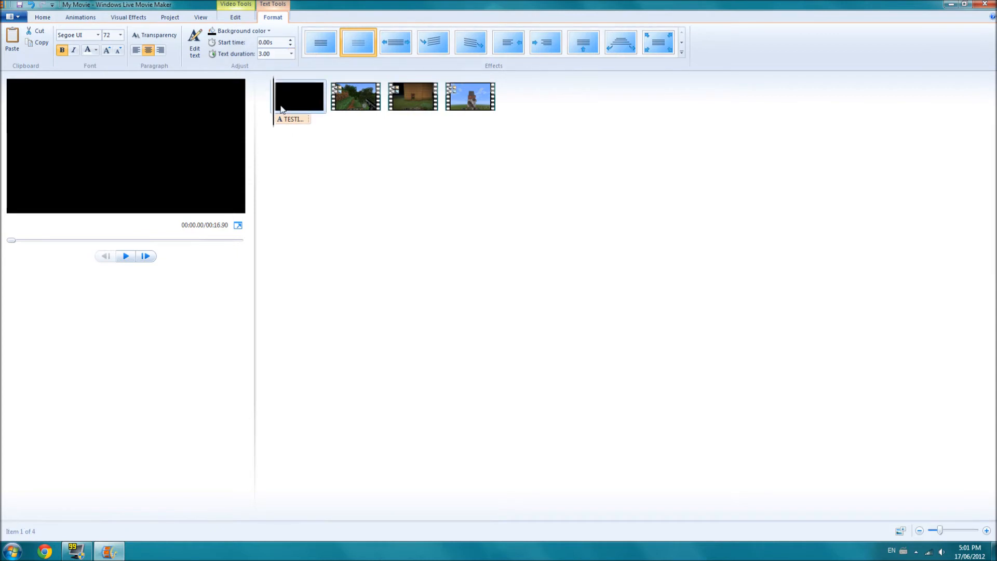
click(216, 50)
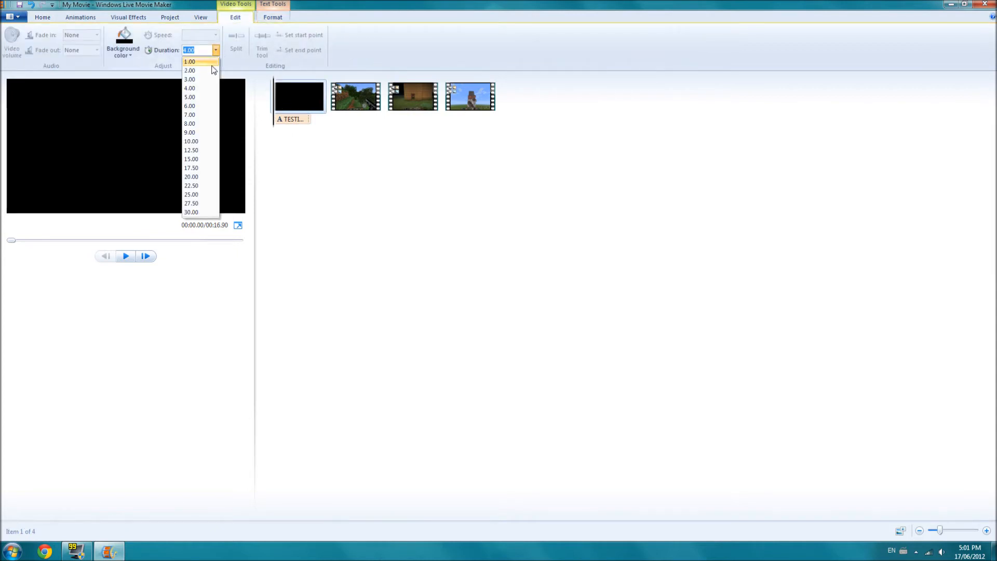
click(189, 79)
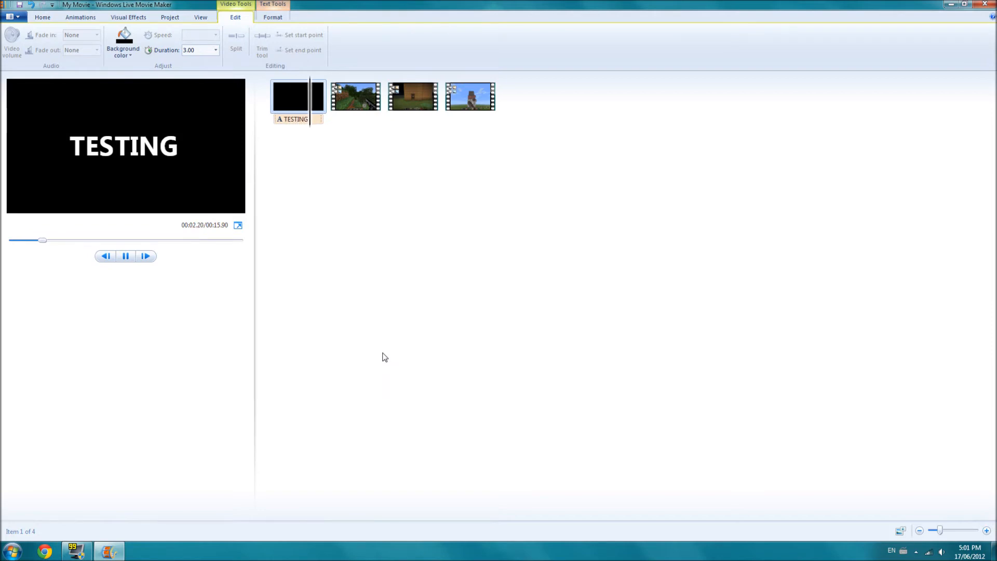
click(355, 96)
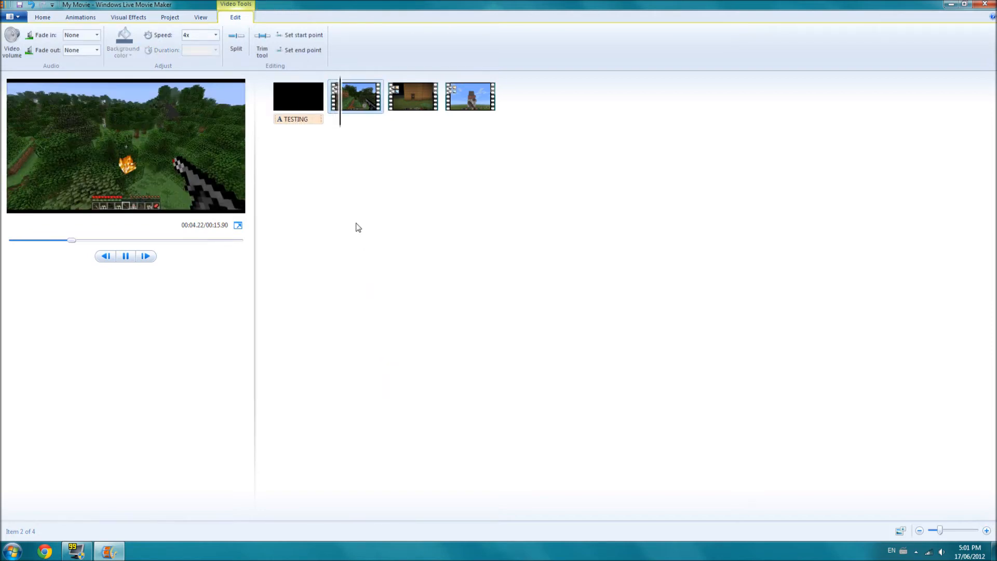
mouse_move(297, 104)
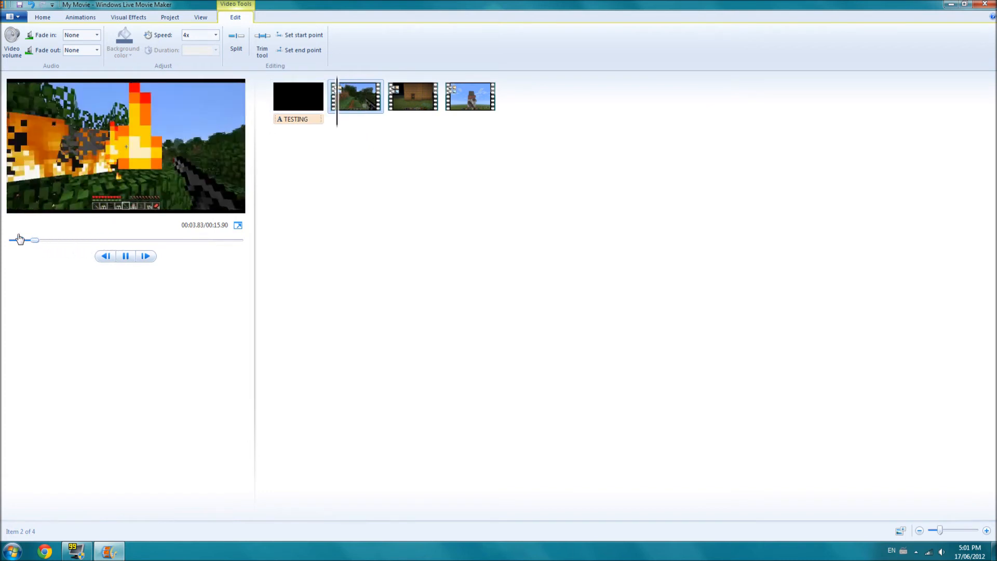
click(298, 96)
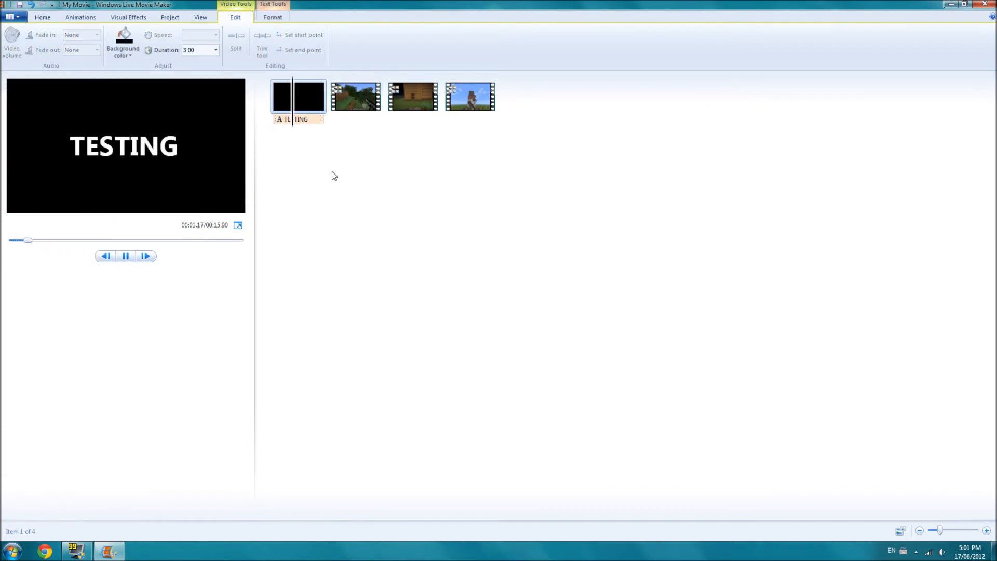
click(357, 97)
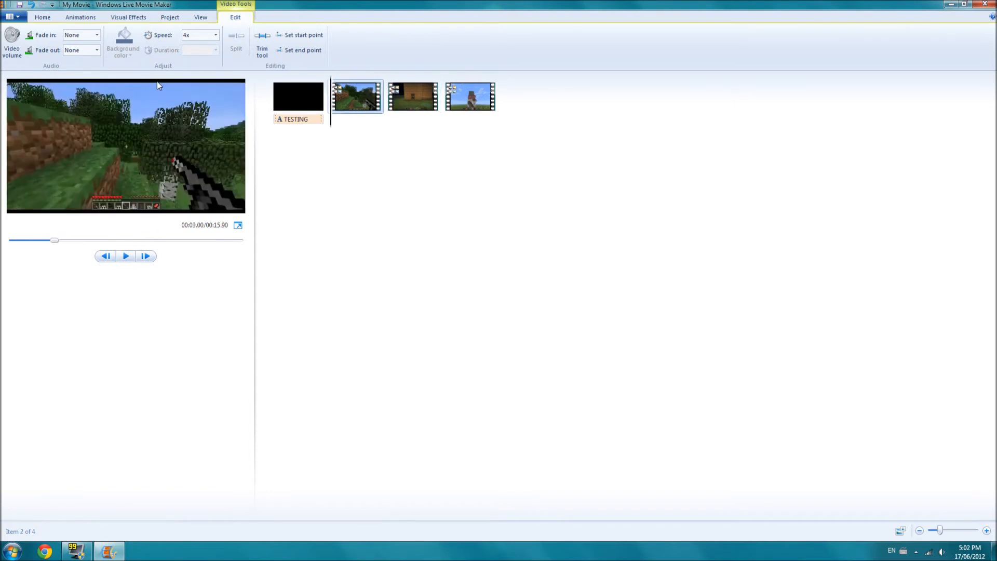
Step: Trim the second gameplay clip to a few seconds around 264–272 s and save the trim
click(262, 50)
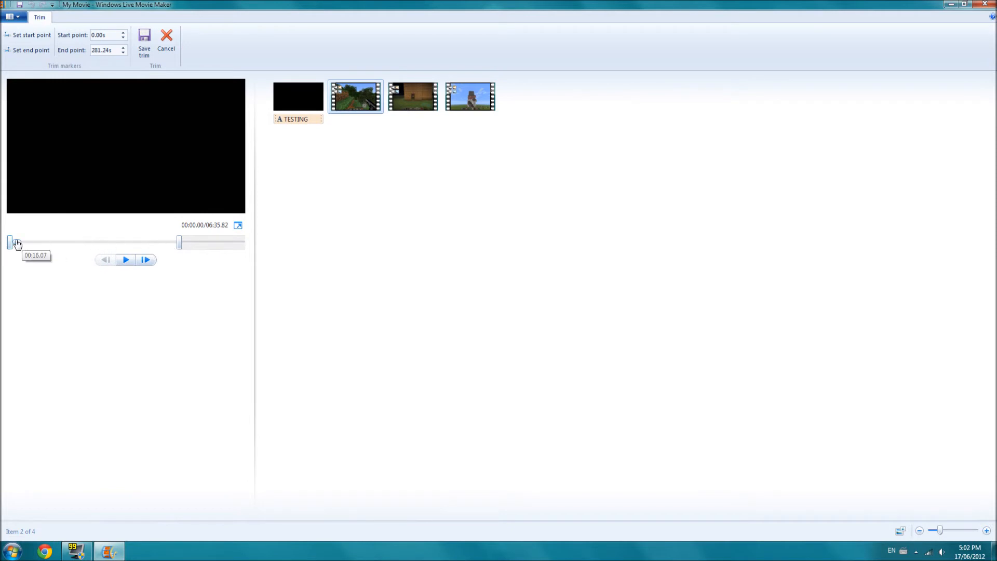
drag(9, 241, 24, 241)
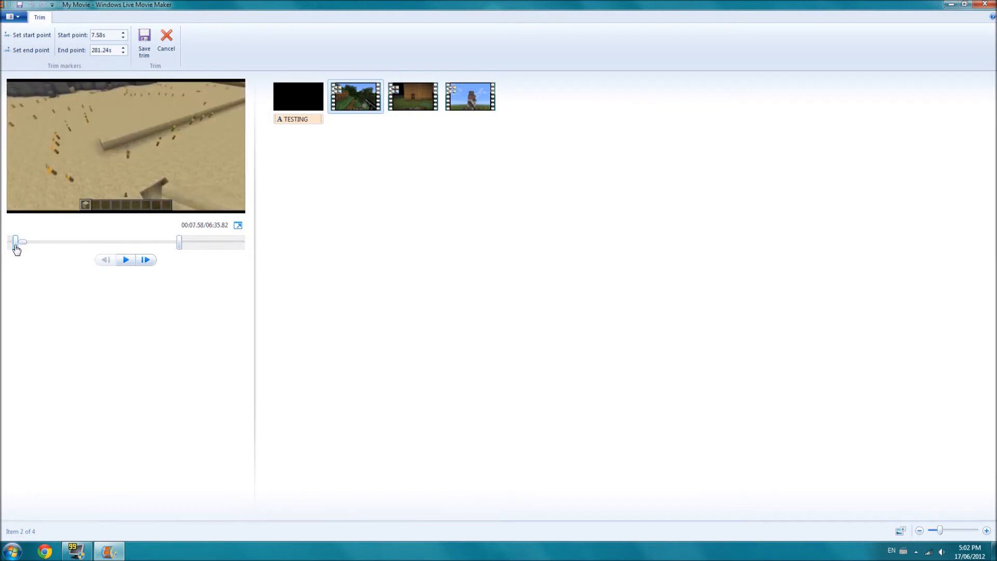
drag(14, 241, 99, 242)
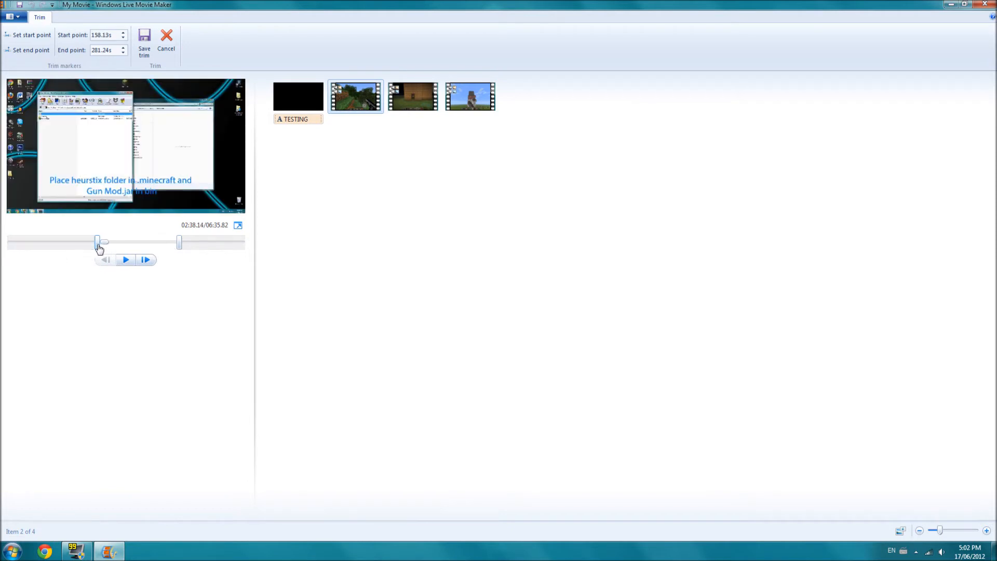
drag(97, 241, 149, 241)
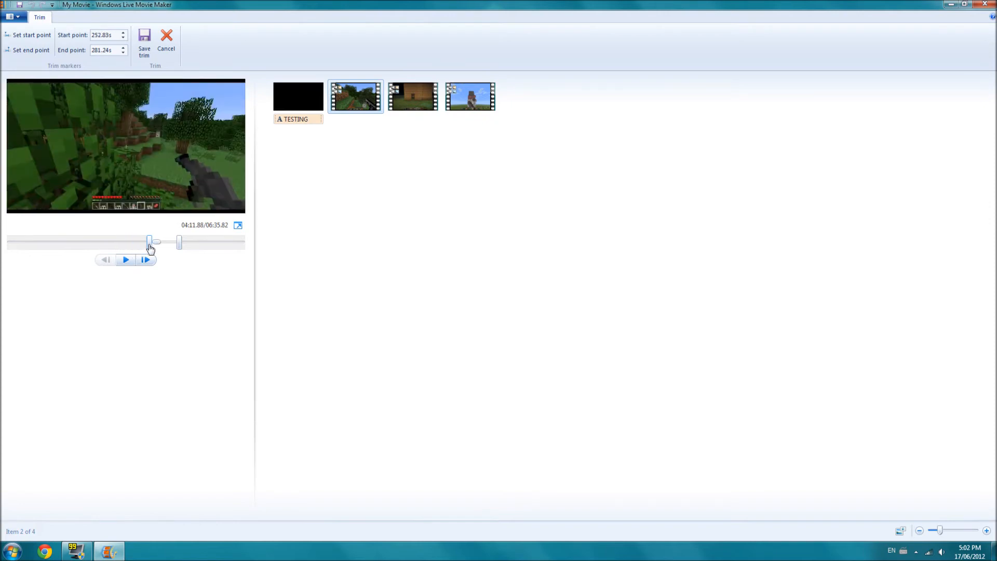
drag(149, 242, 159, 241)
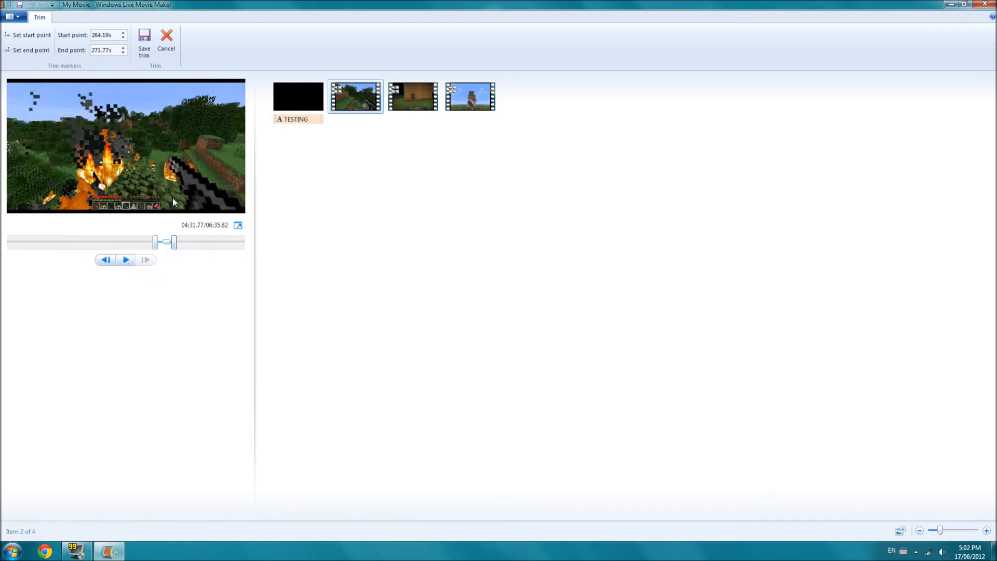
click(166, 41)
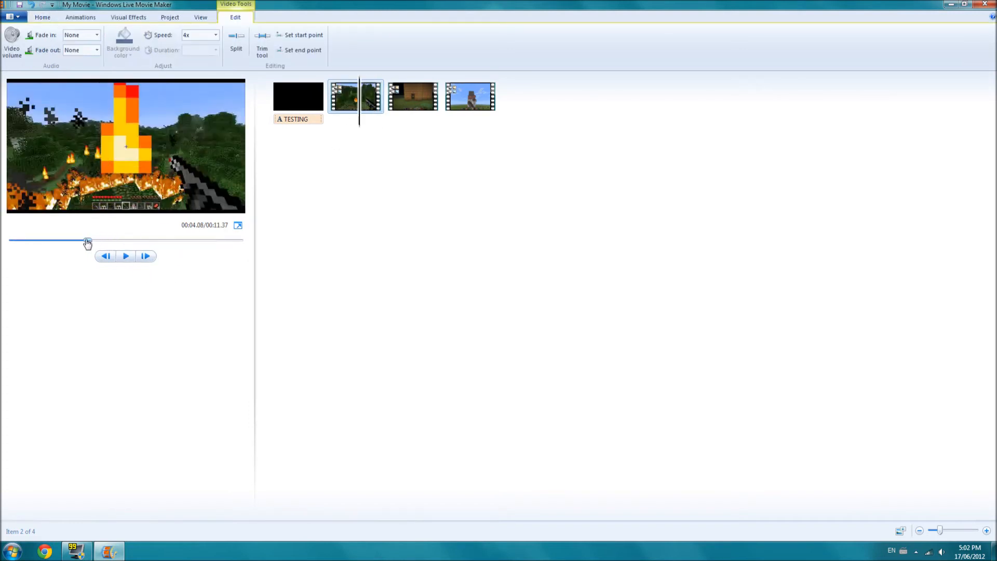
click(297, 97)
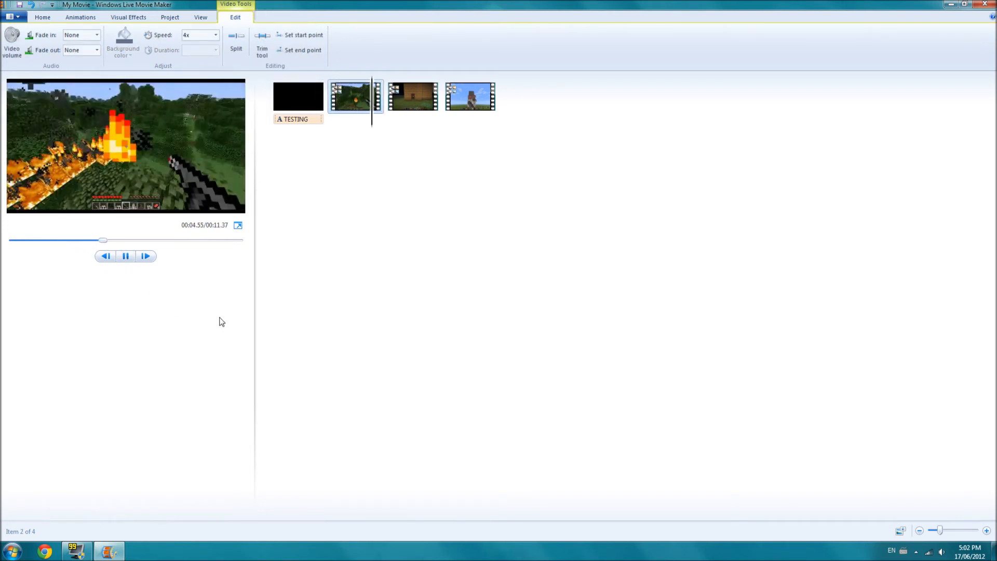
click(411, 96)
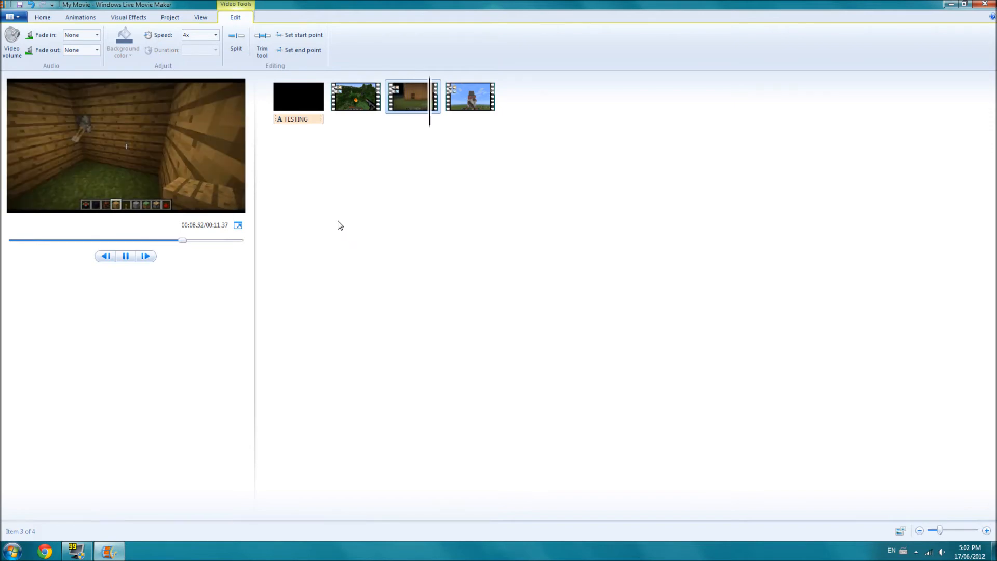
click(470, 97)
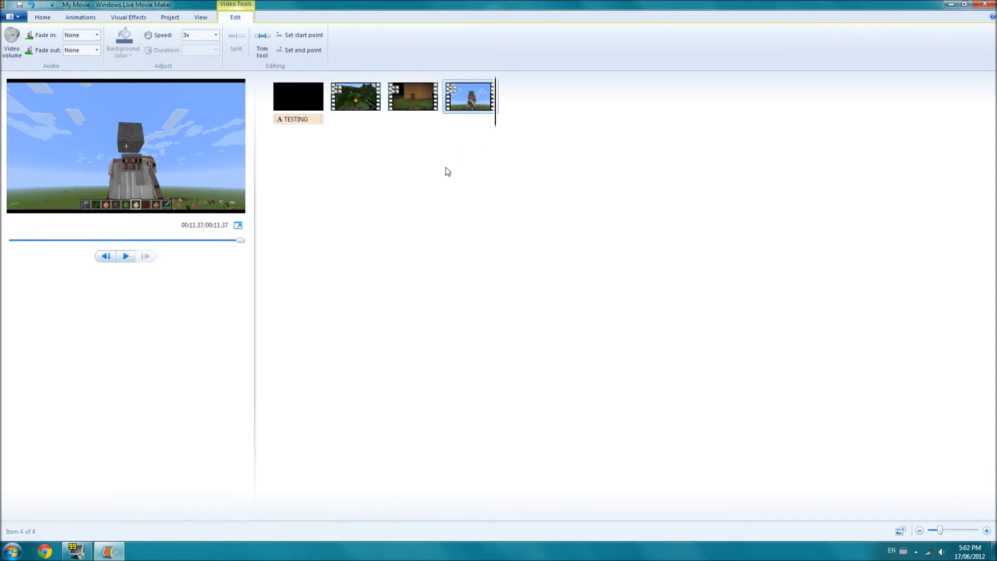
click(297, 96)
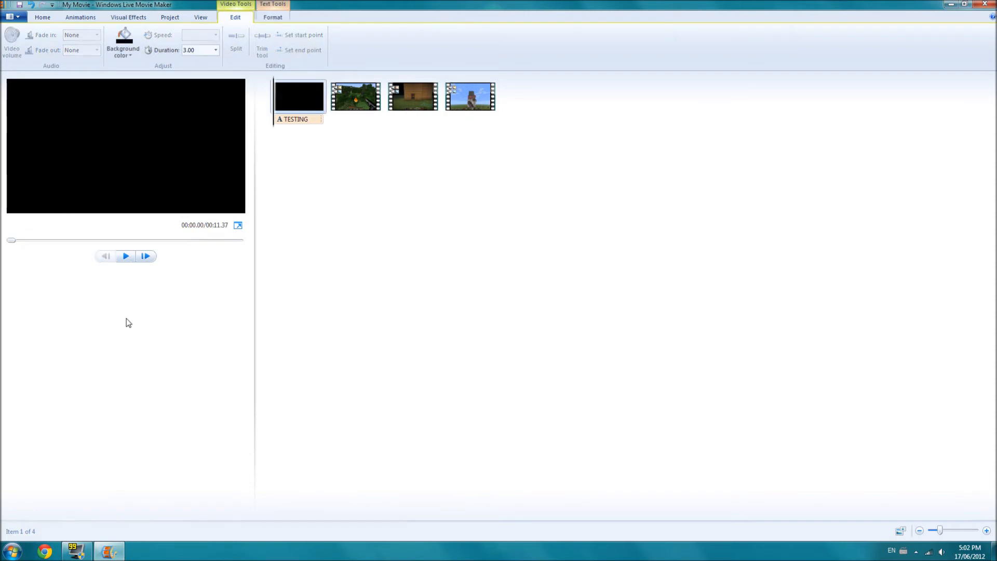
mouse_move(374, 216)
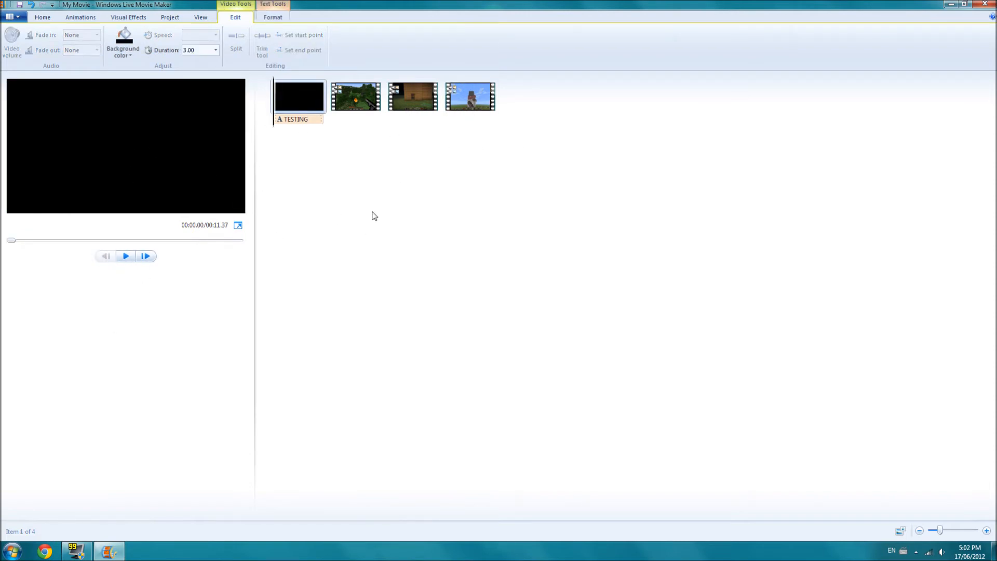
mouse_move(358, 184)
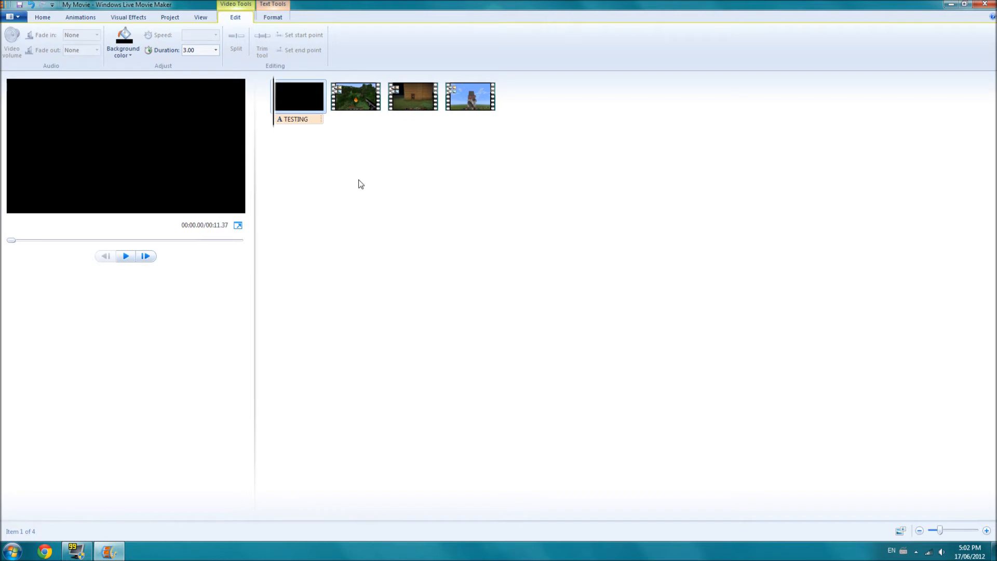
mouse_move(895, 100)
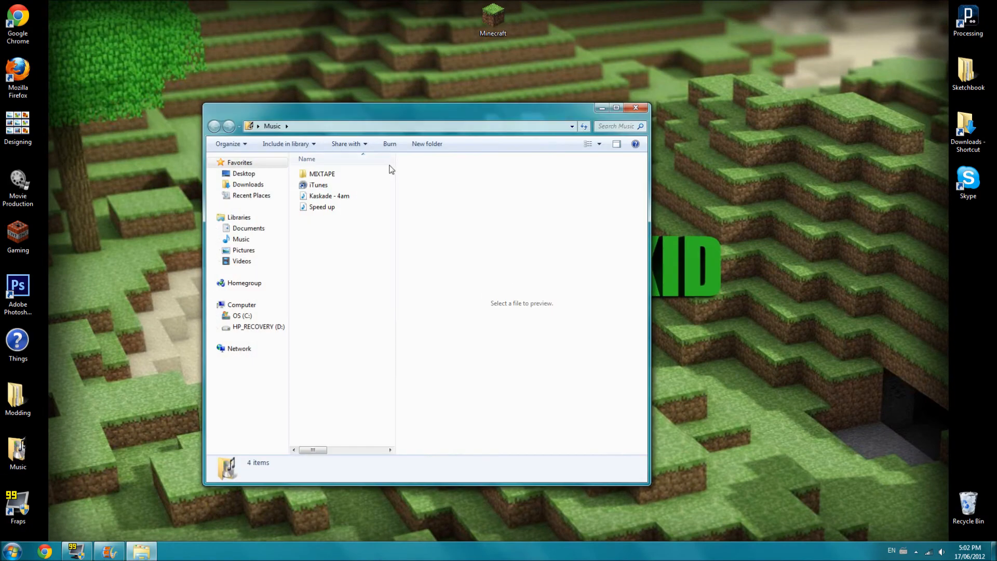
Step: Move the Swedish House Mafia instrumental from the MIXTAPE folder to the desktop and close Explorer
click(322, 173)
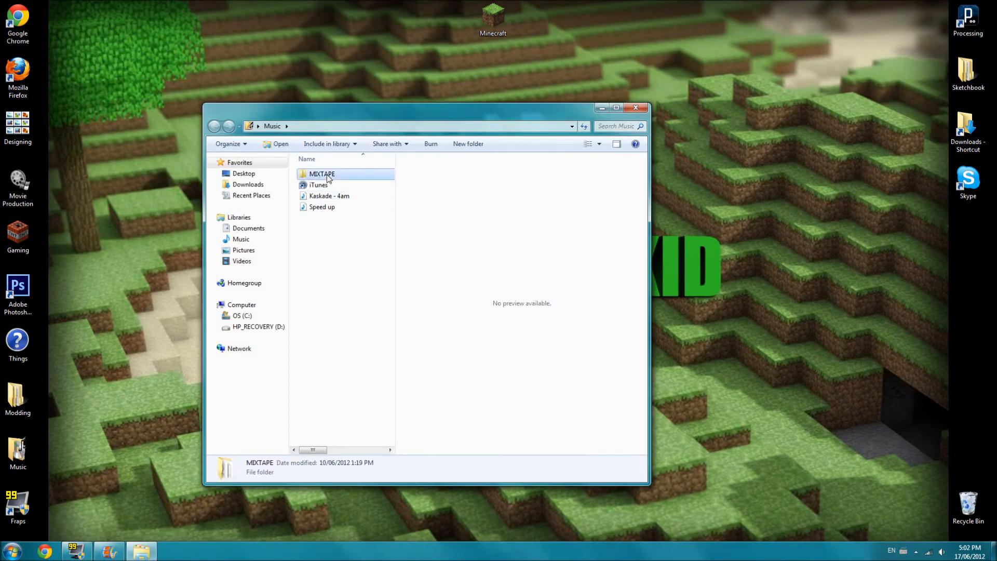
double_click(321, 174)
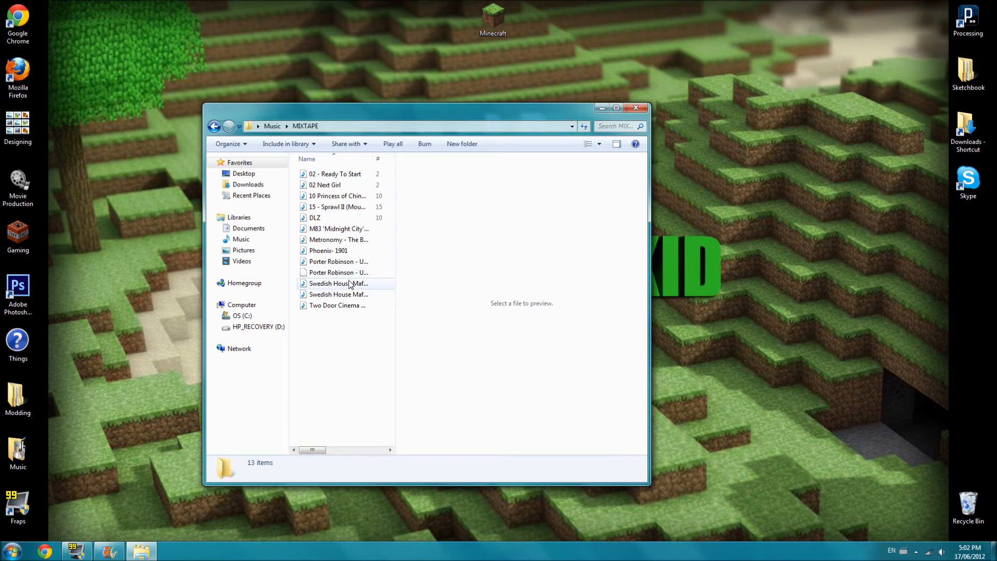
click(338, 294)
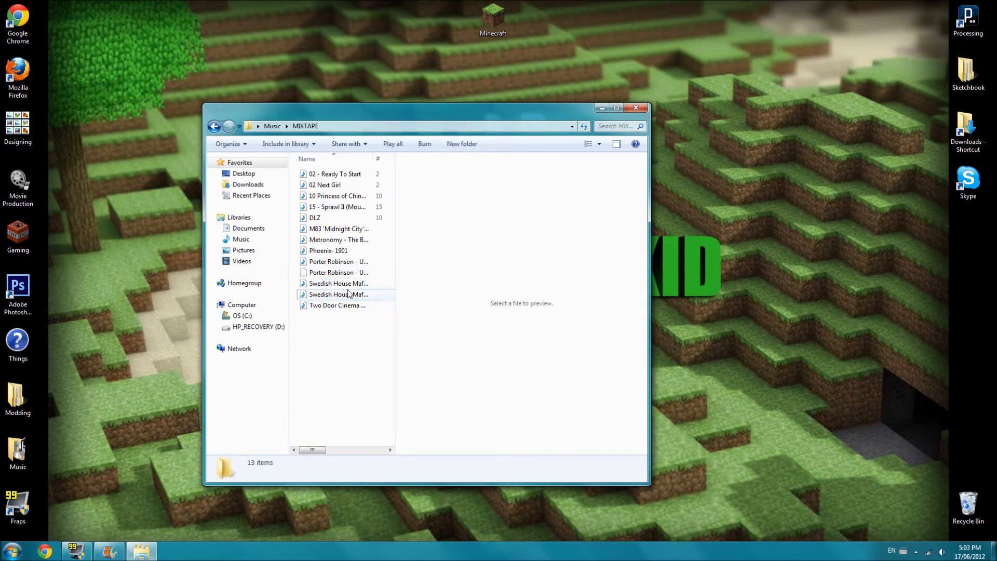
mouse_move(338, 283)
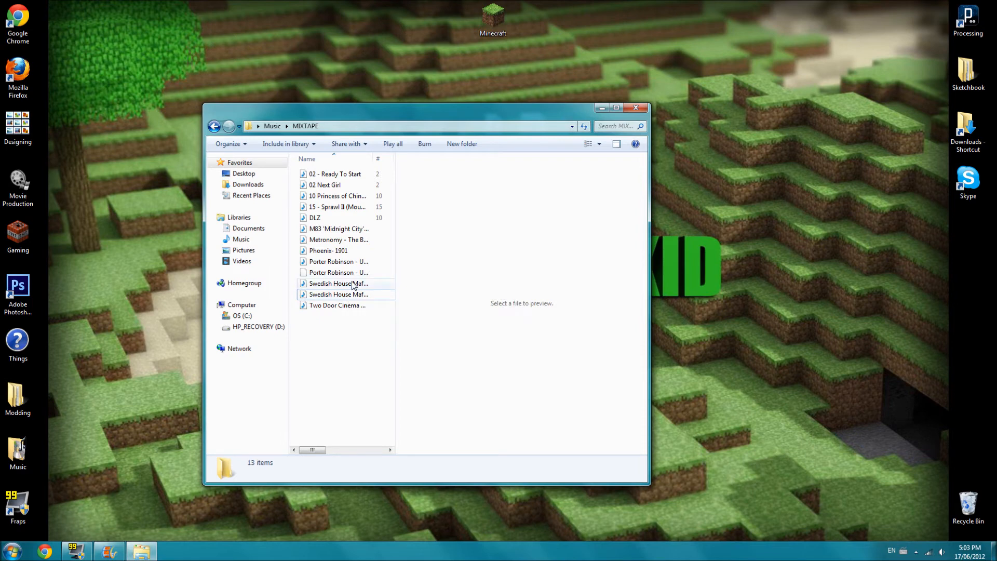
mouse_move(338, 283)
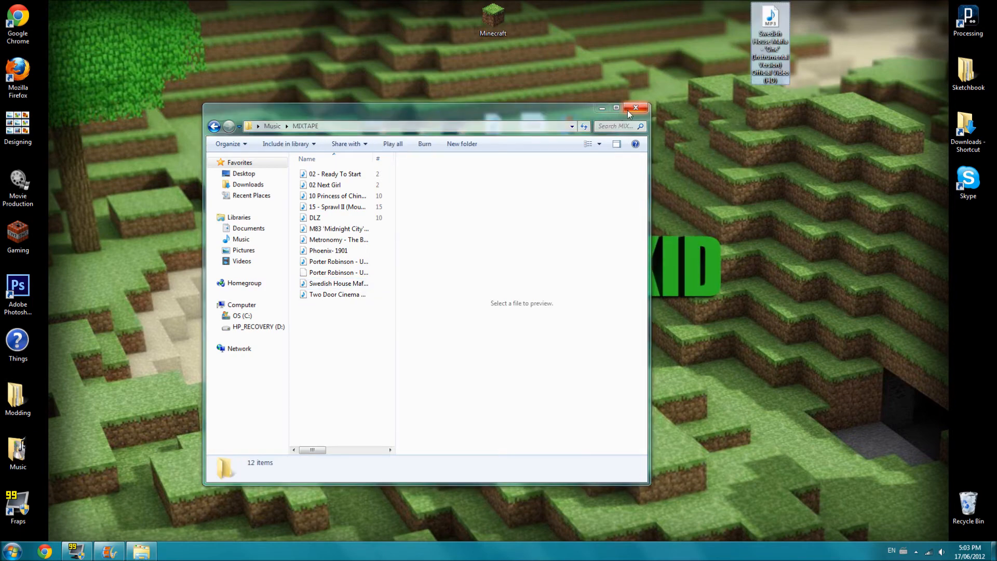
click(635, 107)
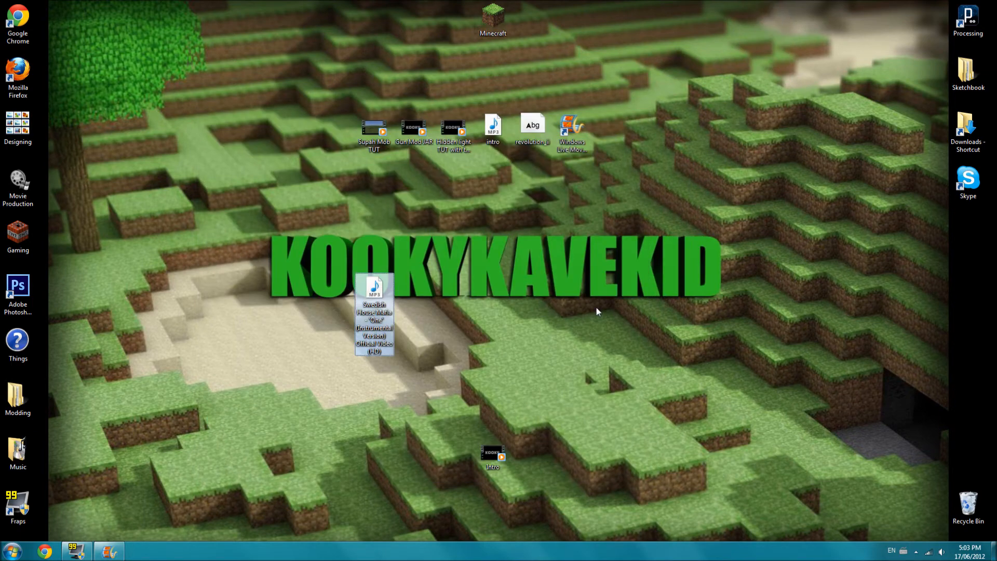
mouse_move(374, 289)
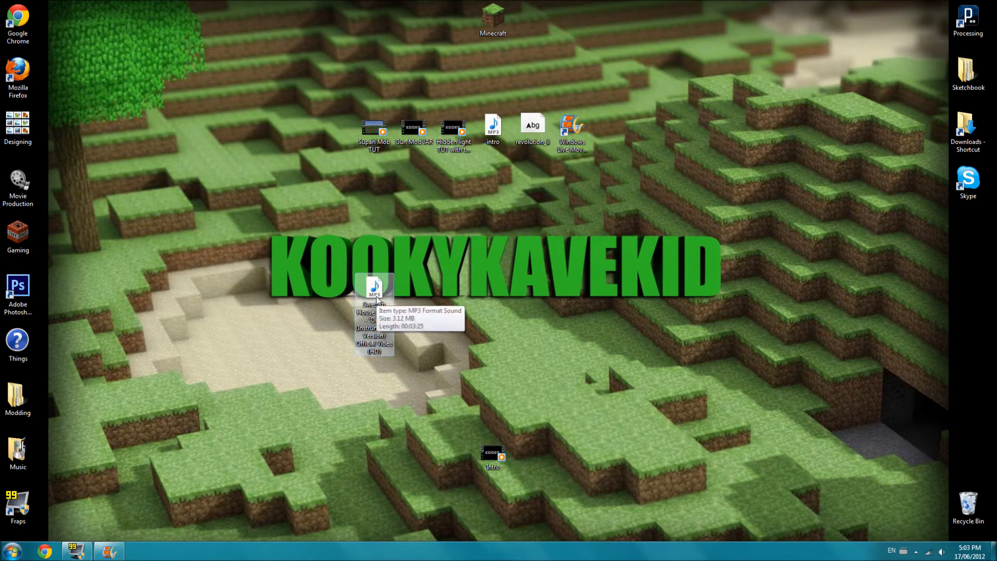
mouse_move(374, 312)
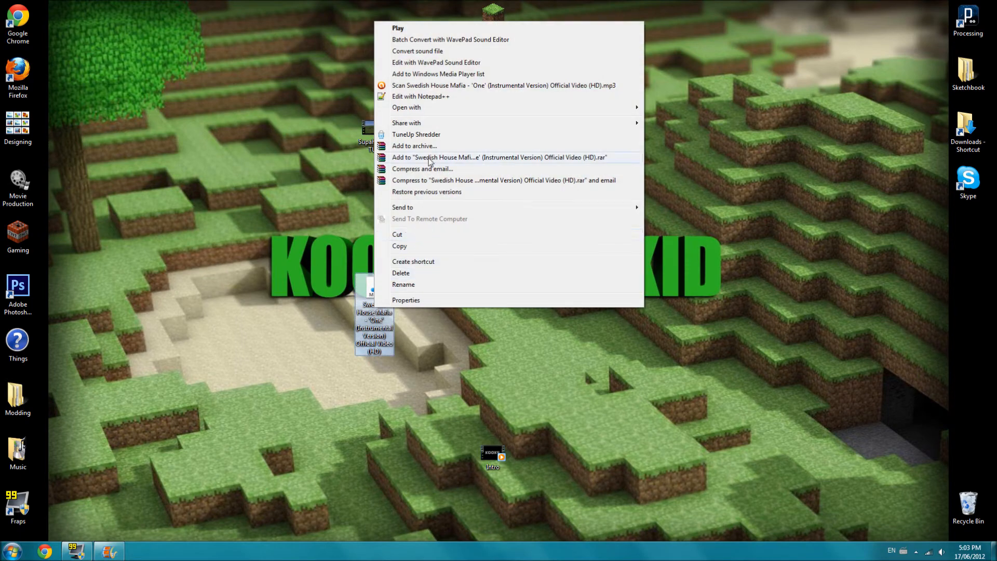
mouse_move(604, 107)
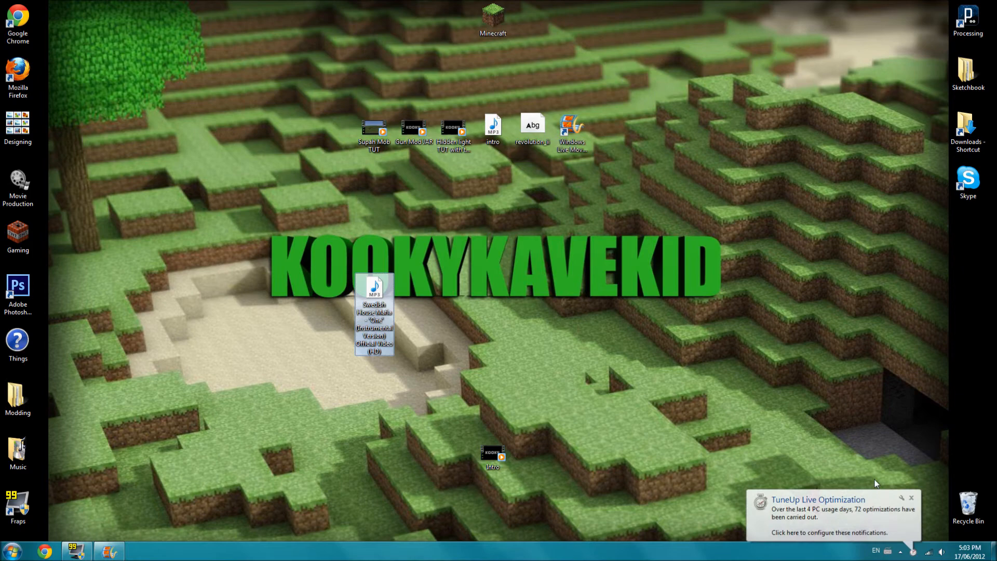
Step: Bring up the list of programs for opening the desktop Swedish House Mafia MP3
double_click(374, 290)
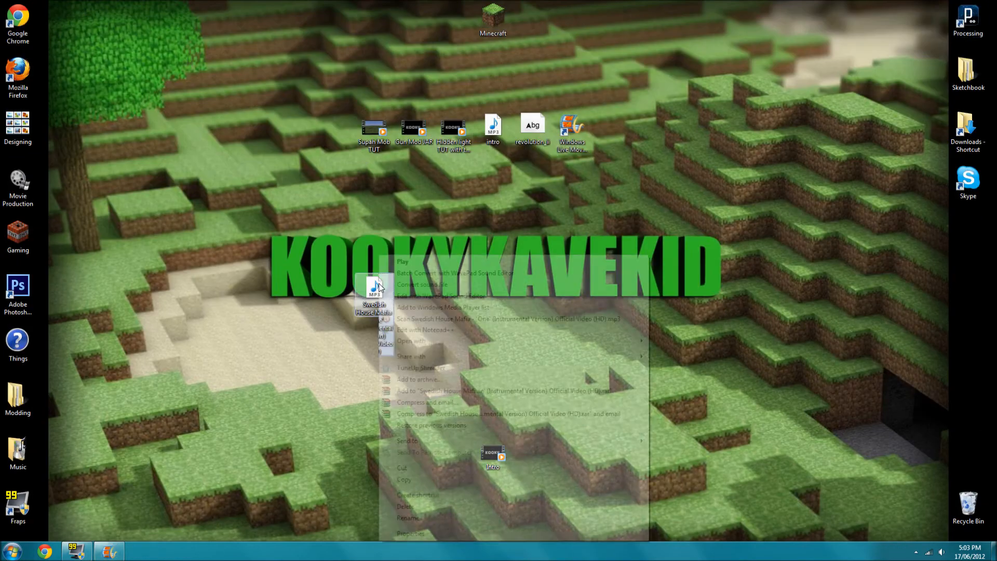
click(410, 341)
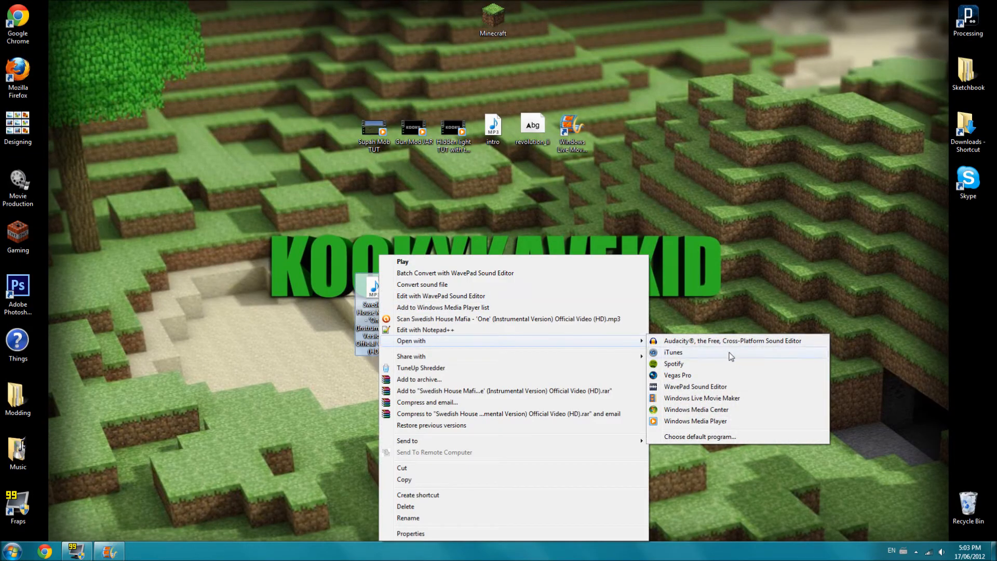
mouse_move(732, 343)
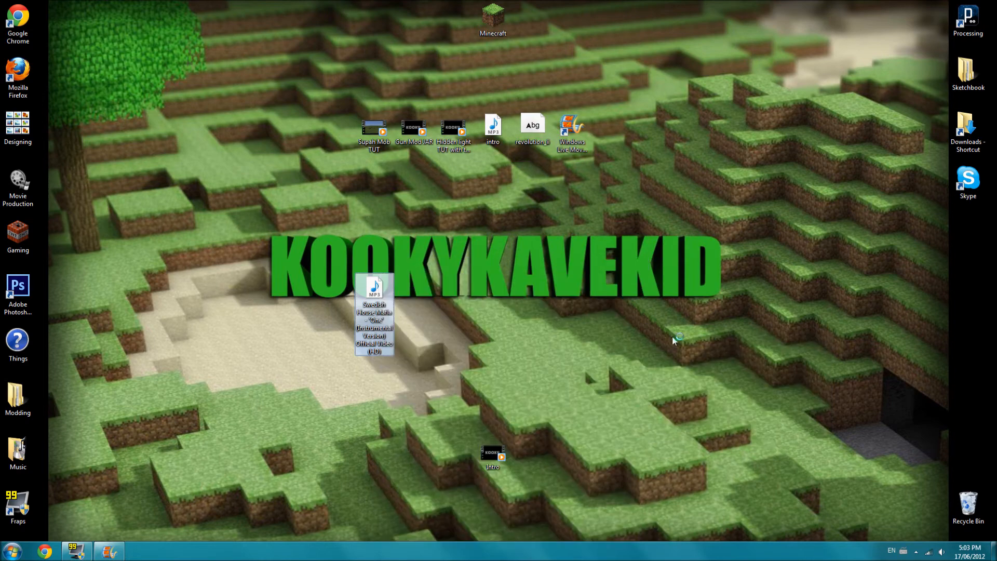
mouse_move(335, 388)
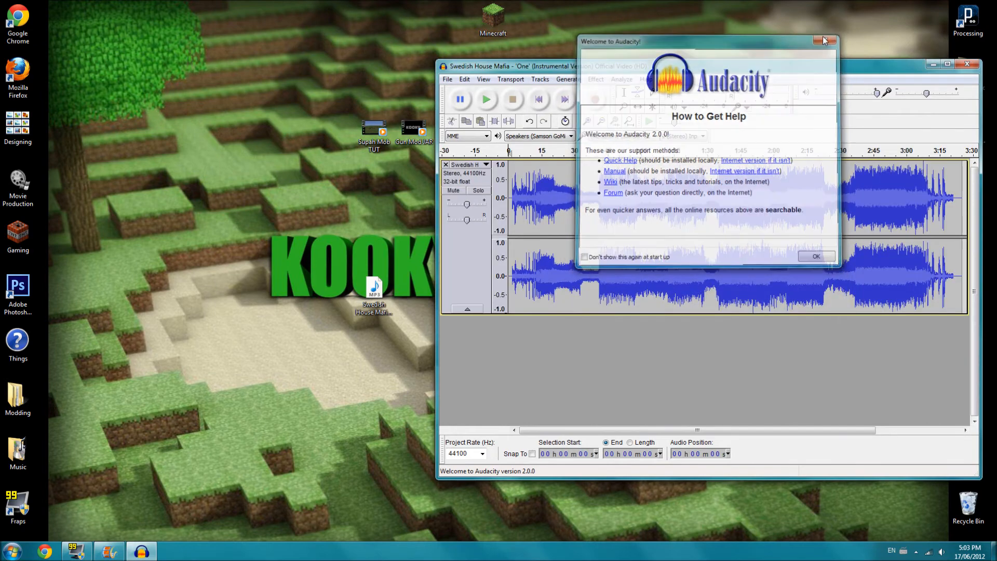
Step: Dismiss Audacity's welcome message, then play and stop the trimmed song to check it
click(827, 40)
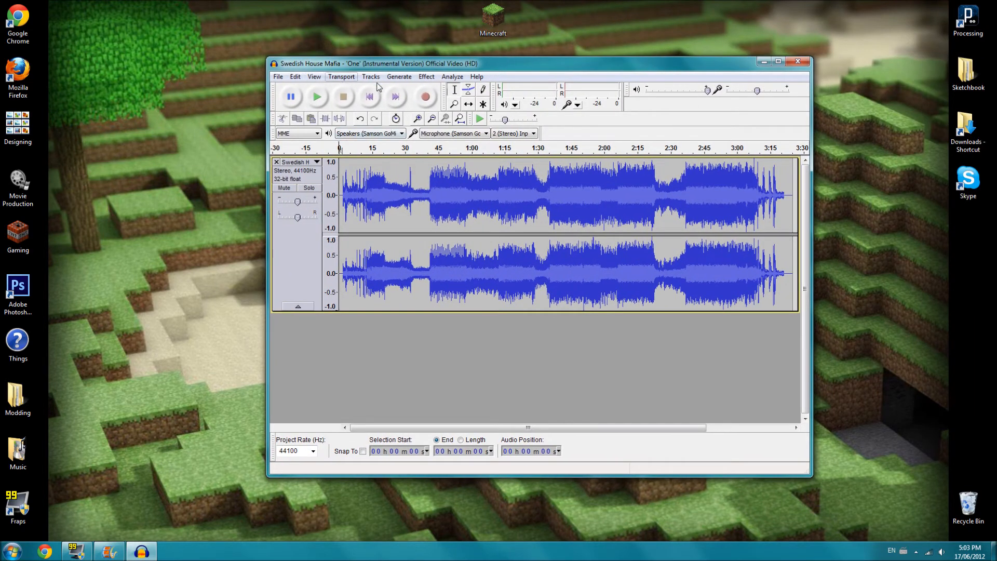
mouse_move(357, 294)
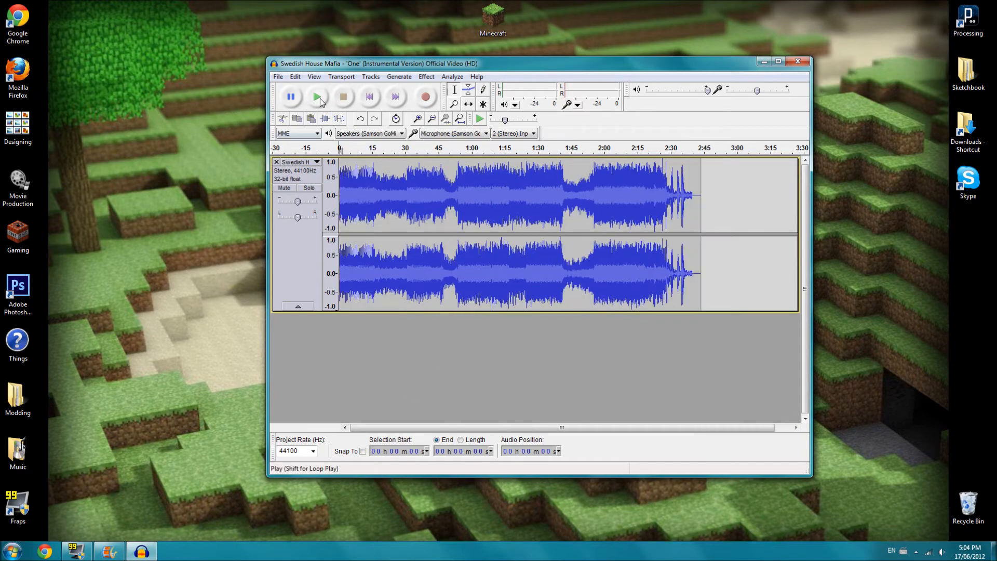
click(316, 97)
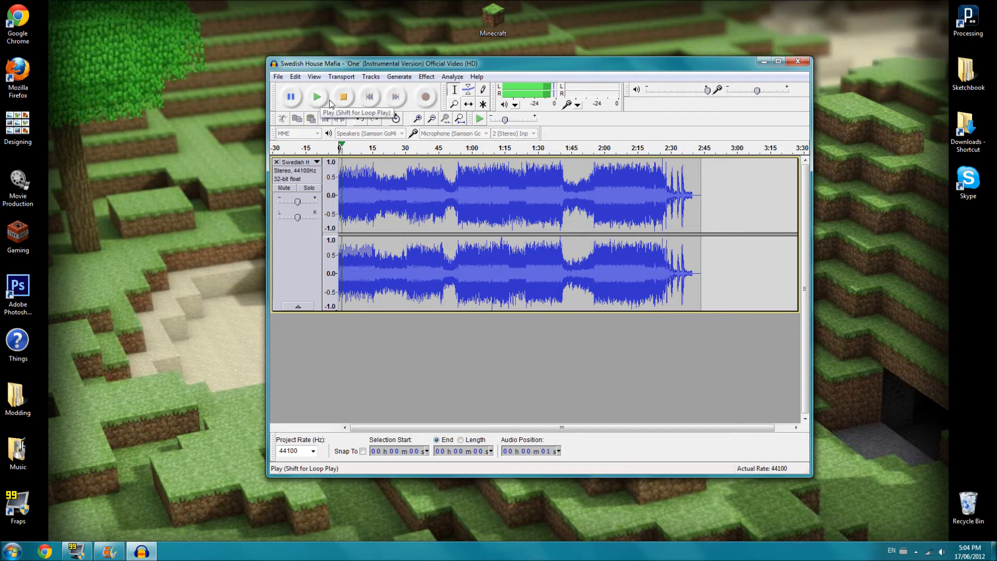
click(316, 96)
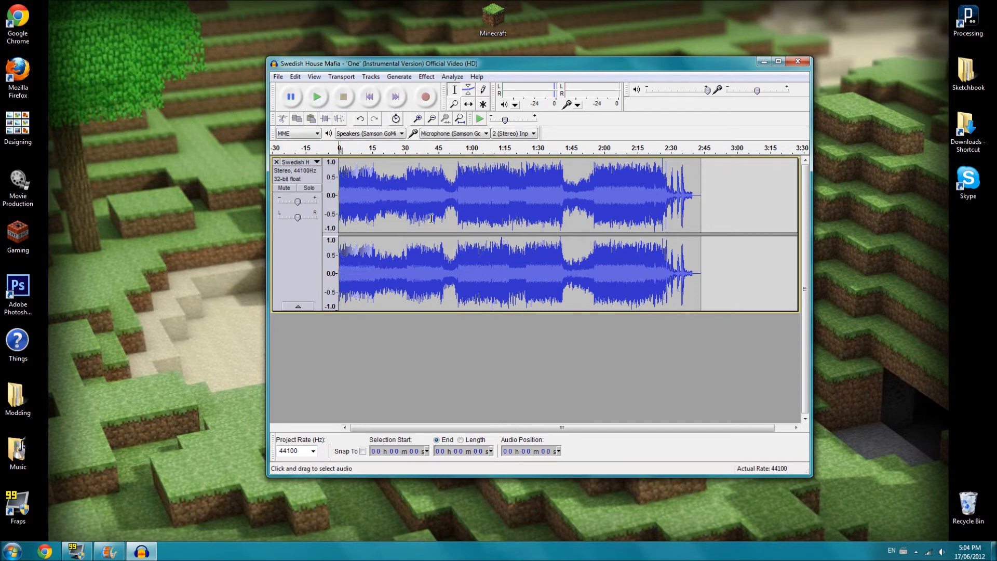
mouse_move(335, 193)
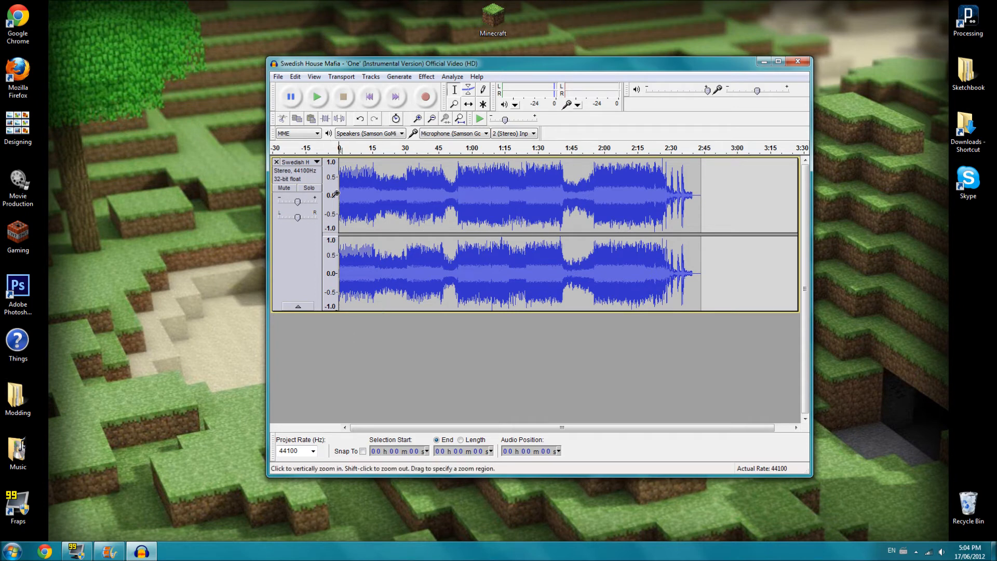
mouse_move(346, 194)
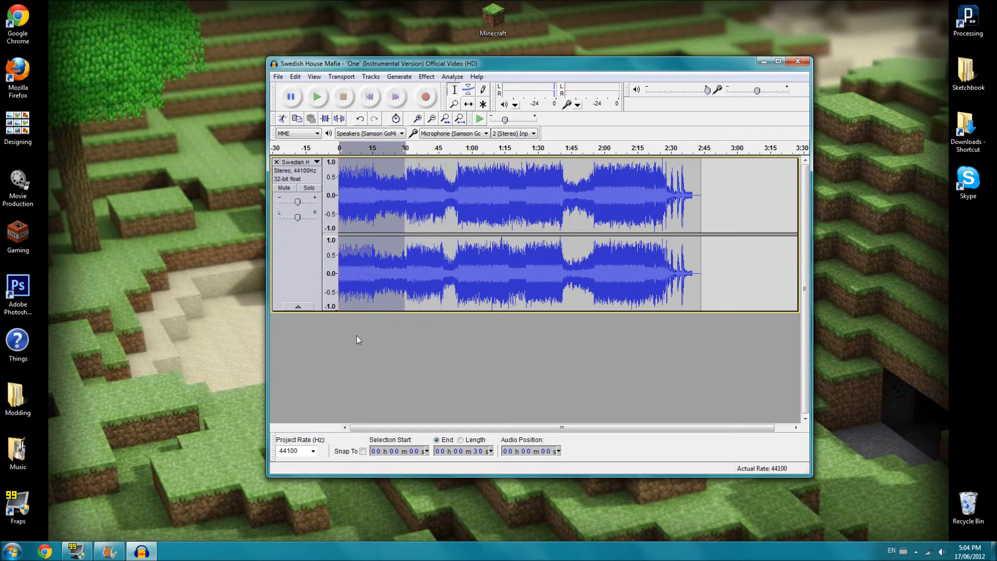
mouse_move(379, 268)
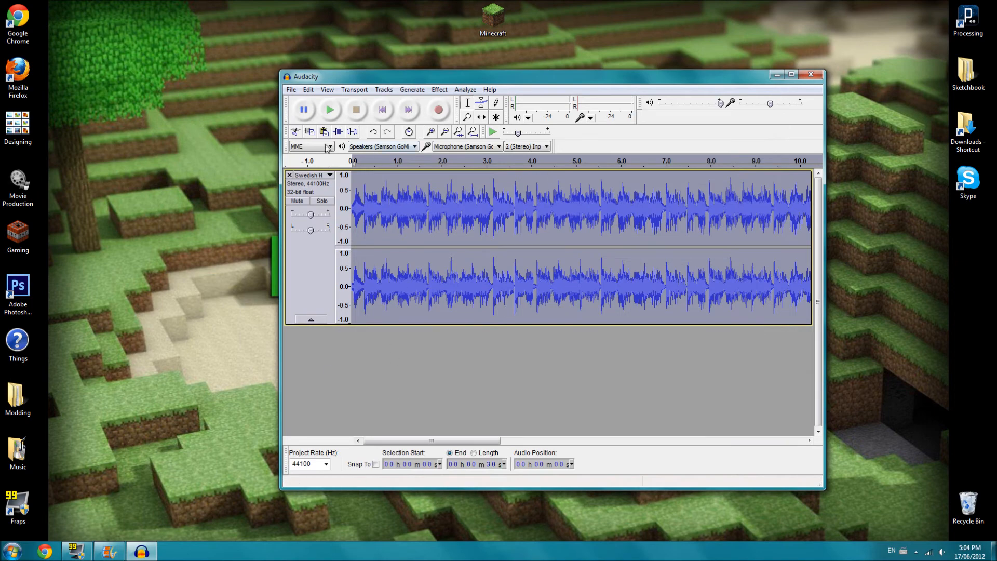
click(329, 109)
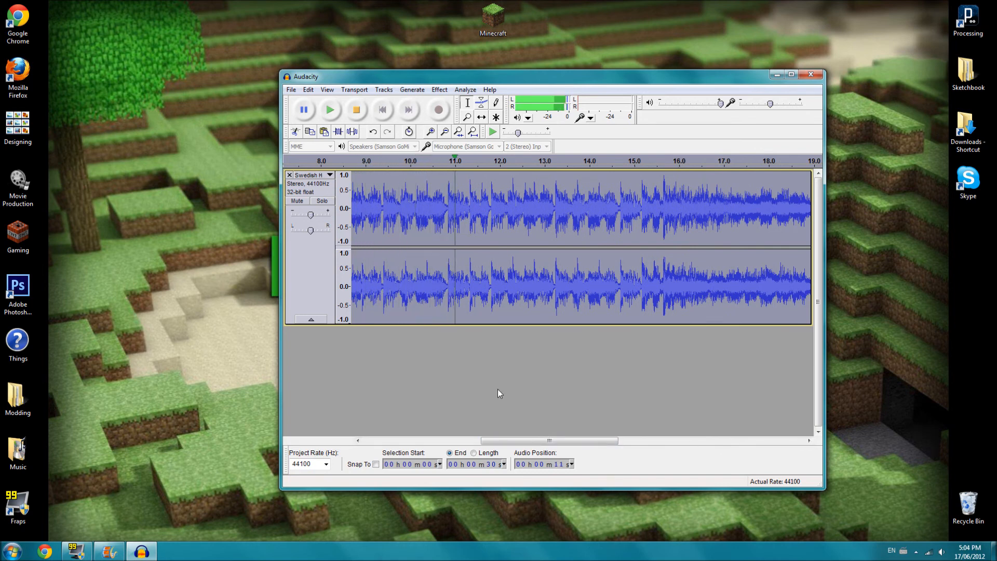
click(355, 110)
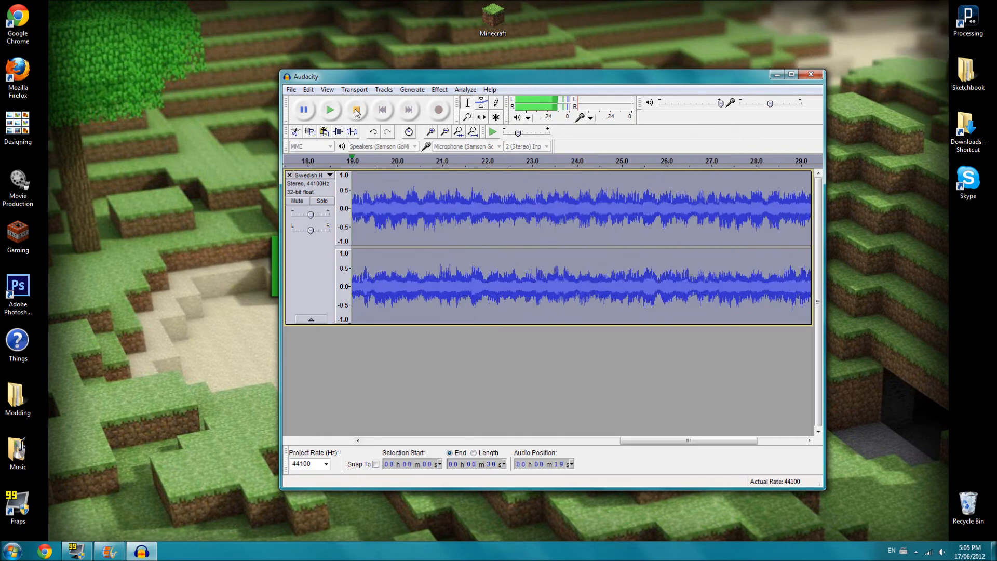
click(355, 110)
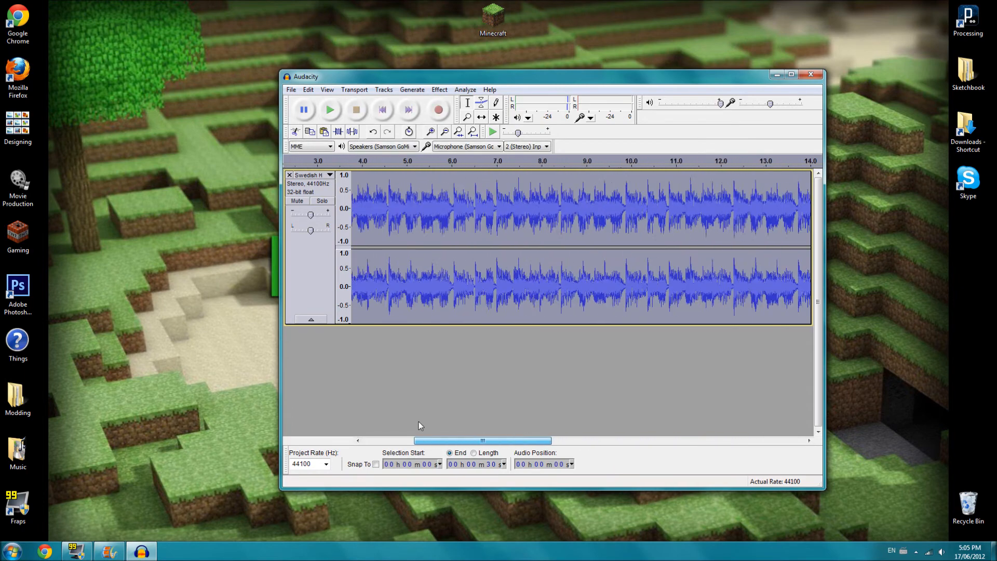
scroll(left, 3)
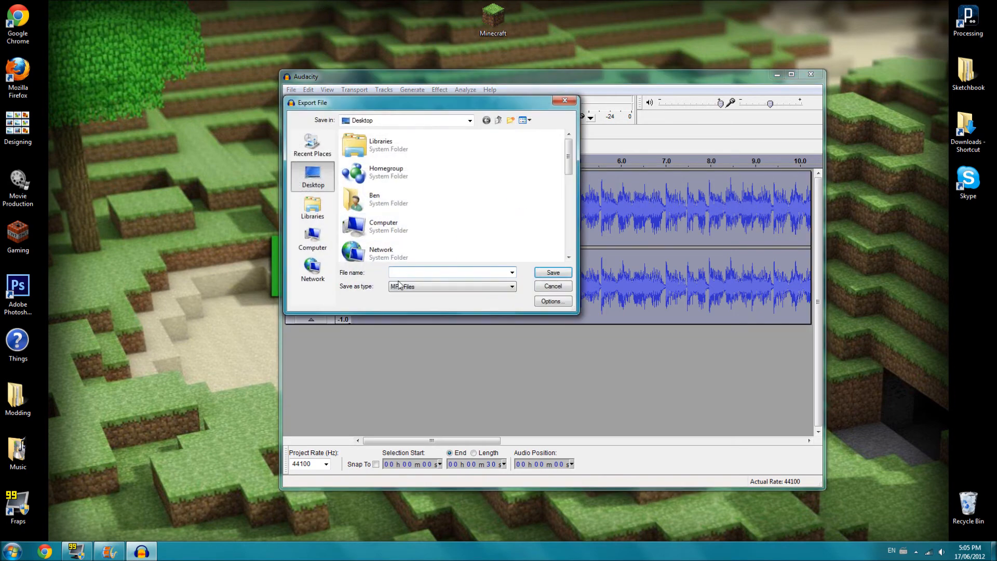
Step: Export the clip as the MP3 'Test Song for intro', skip the metadata, and close Audacity
text(Test Song for intro)
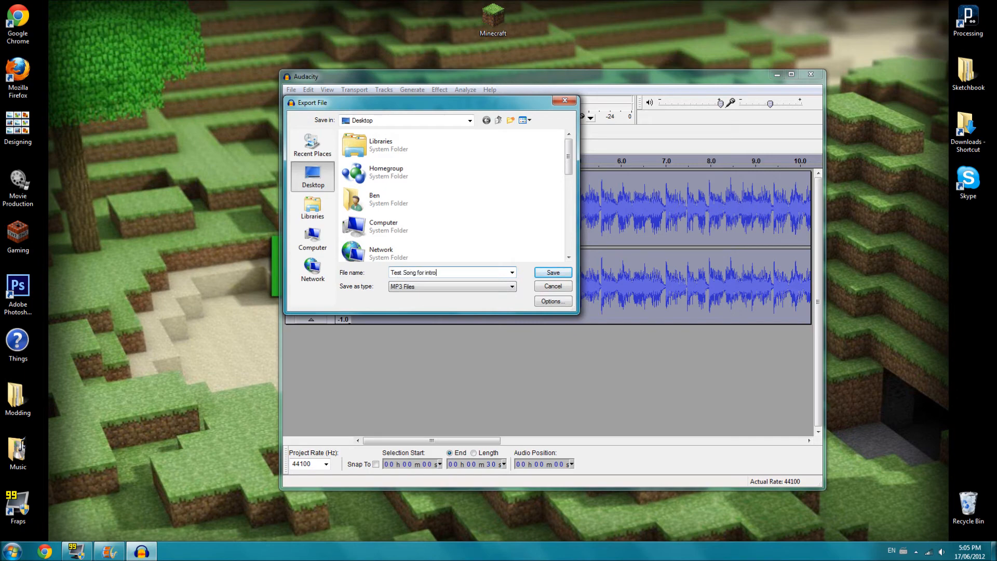
click(551, 272)
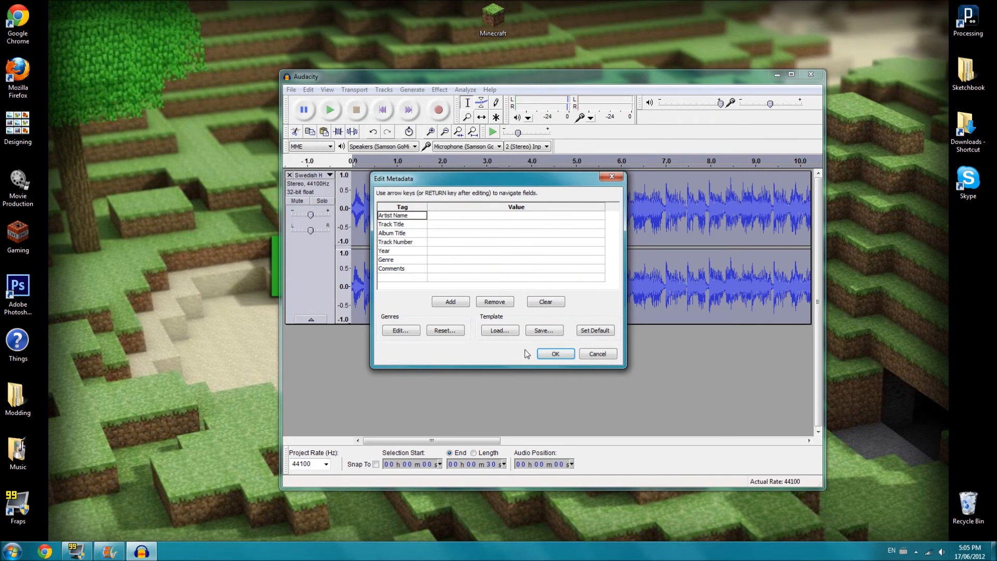
click(554, 353)
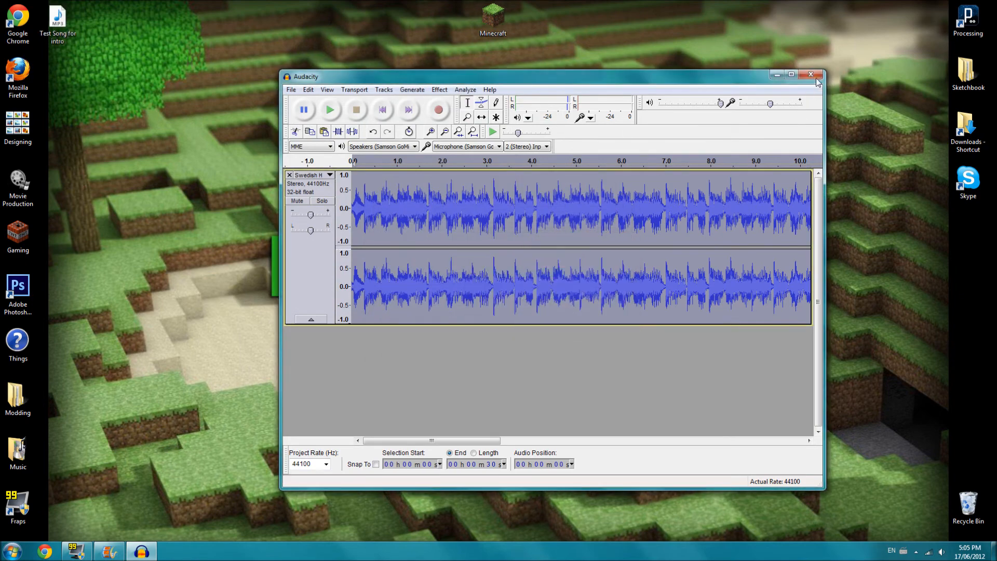
click(813, 74)
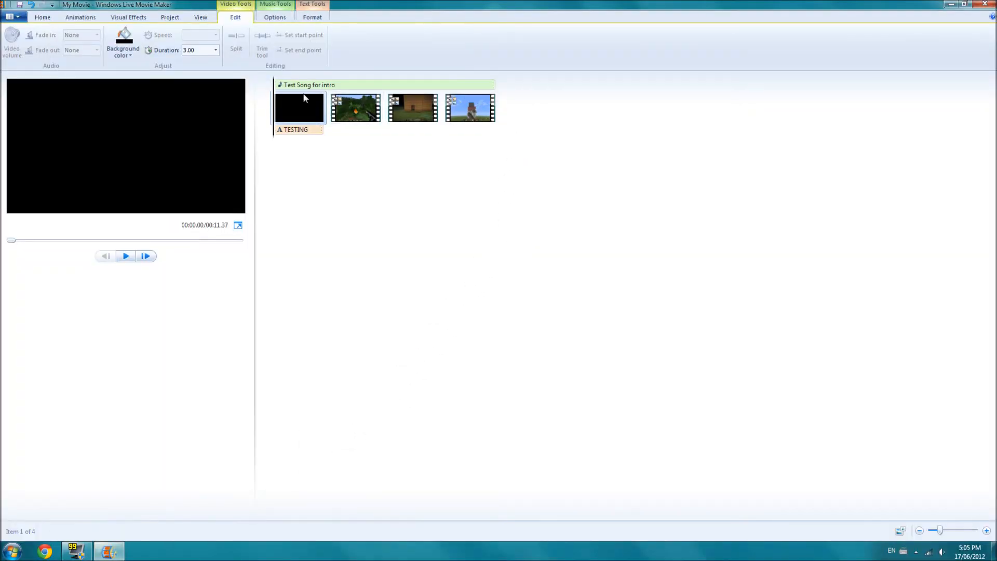
Step: Preview the movie with the Test Song for intro soundtrack, then select the music track
click(126, 255)
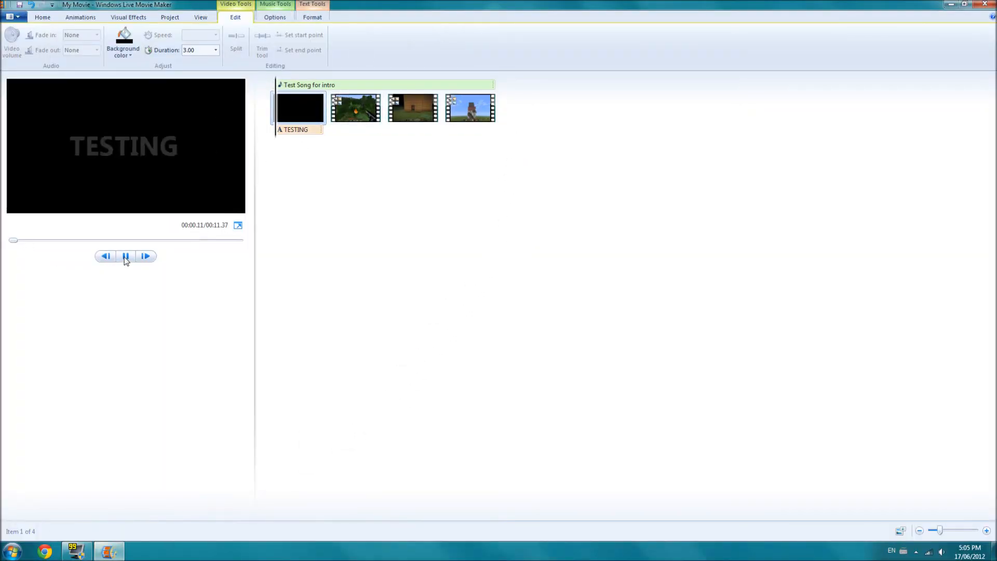
click(125, 256)
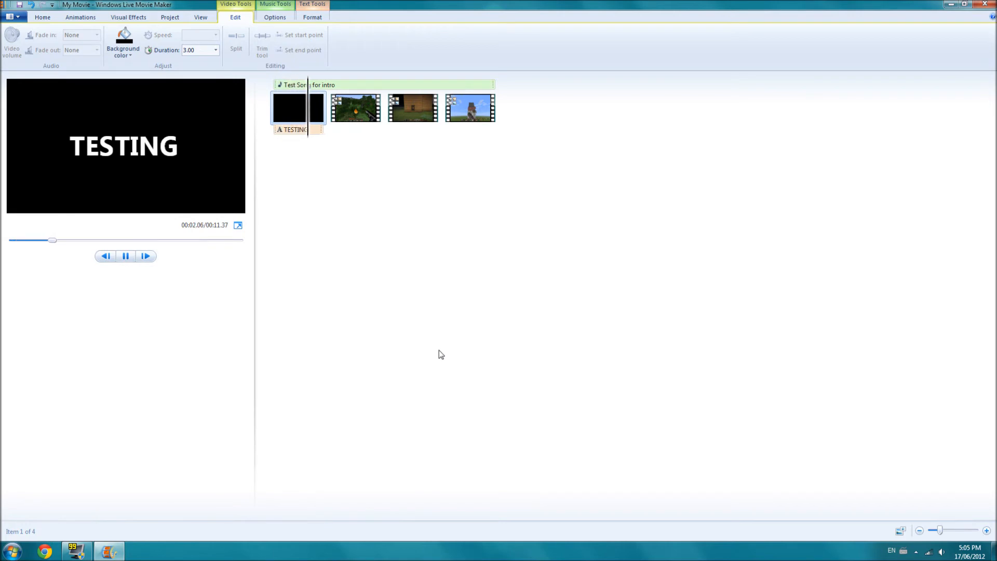
click(355, 107)
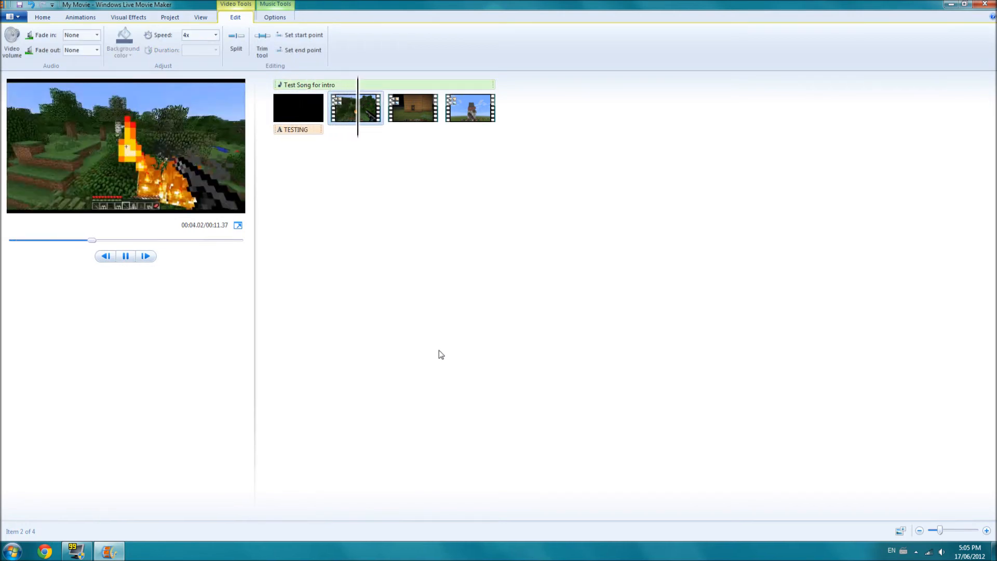
click(415, 107)
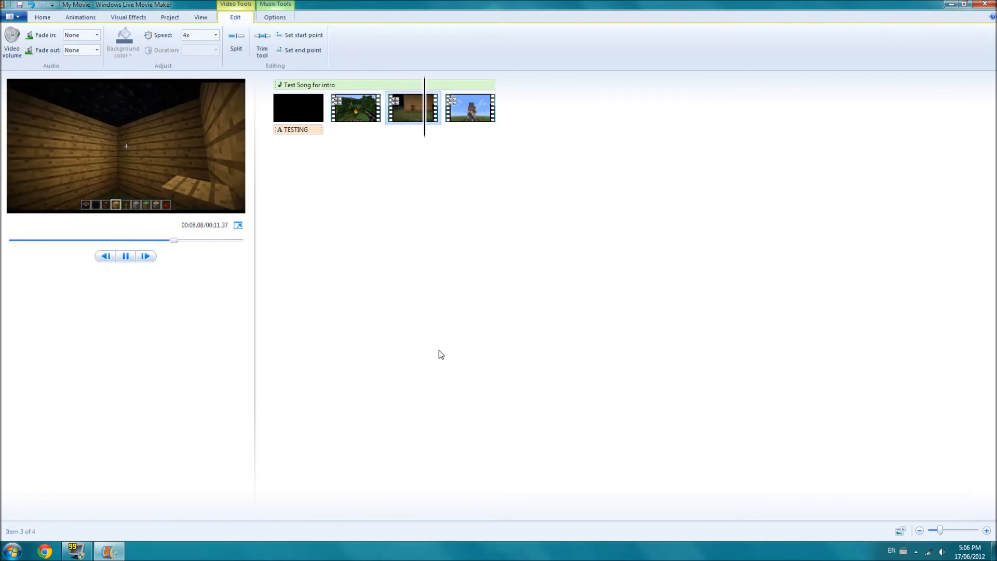
click(471, 107)
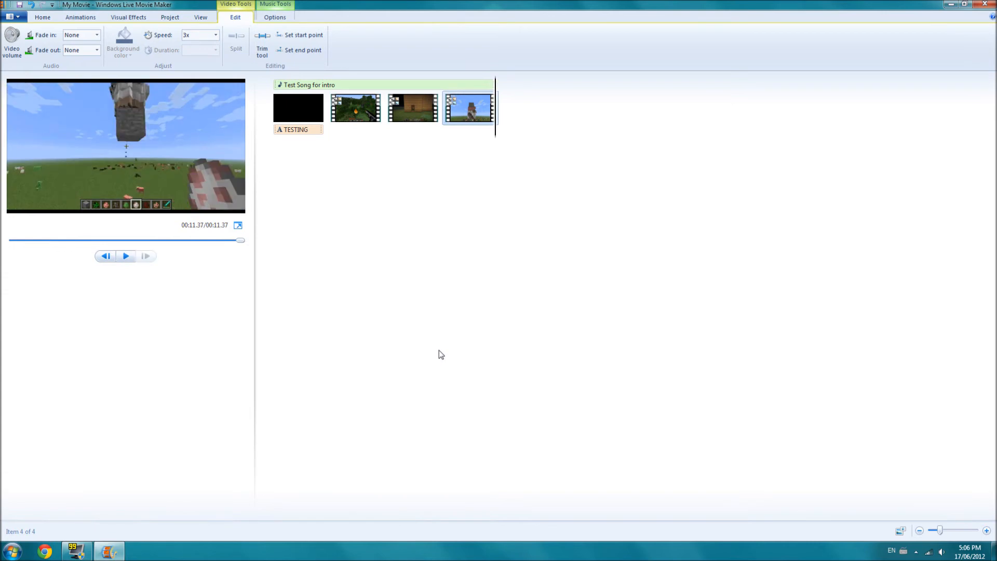
click(309, 85)
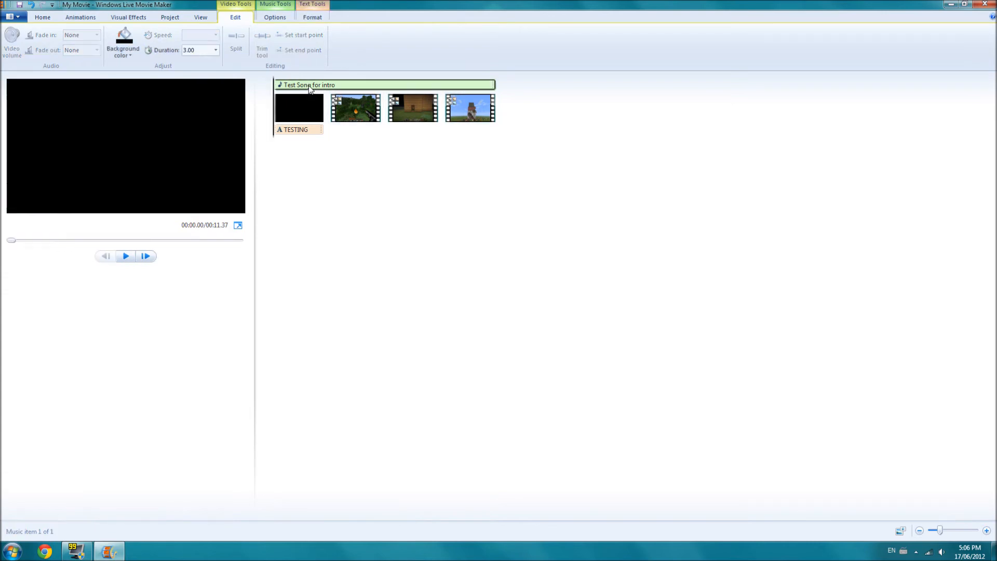
mouse_move(50, 43)
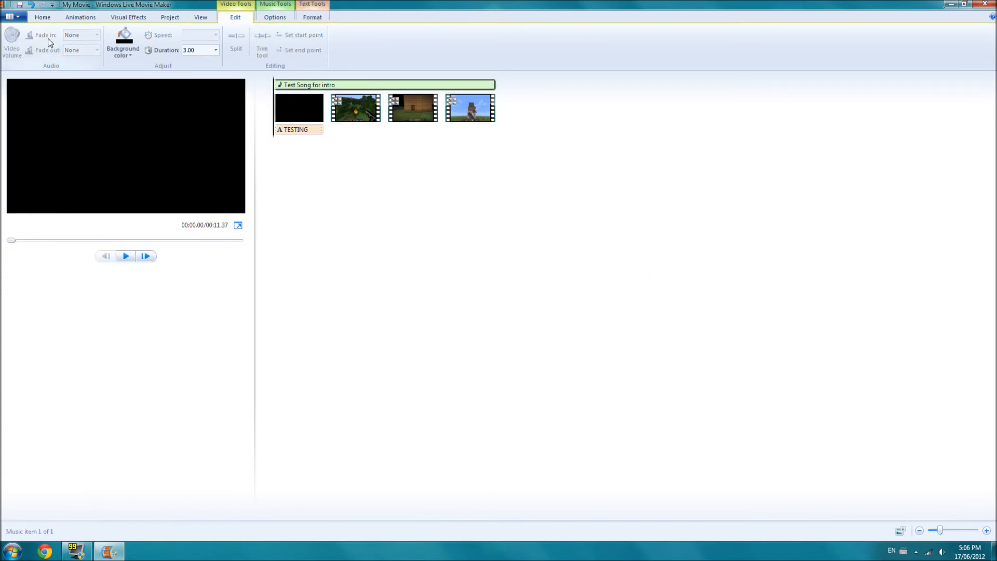
Step: Set the Test Song for intro fade in and fade out both to Fast
click(274, 17)
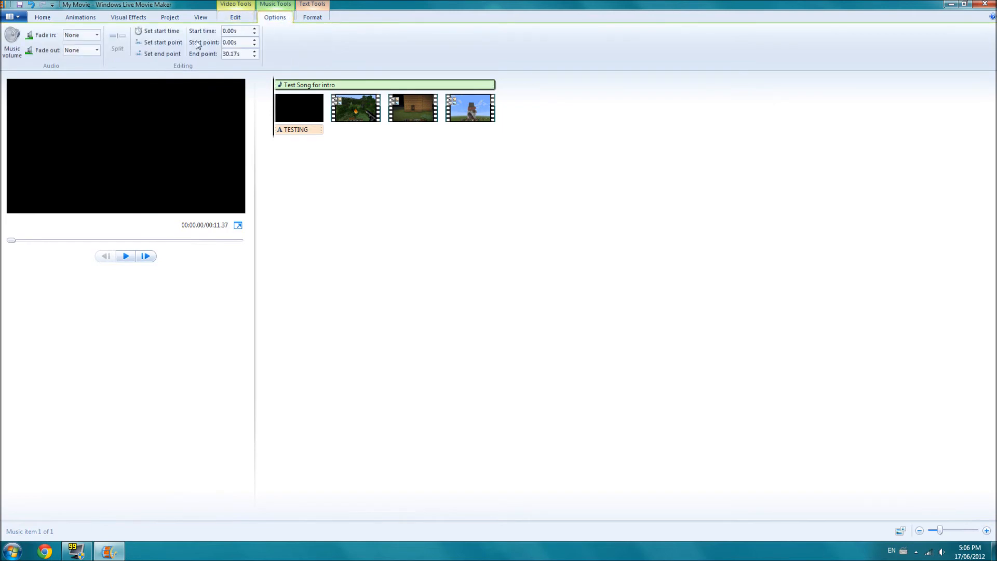
click(80, 35)
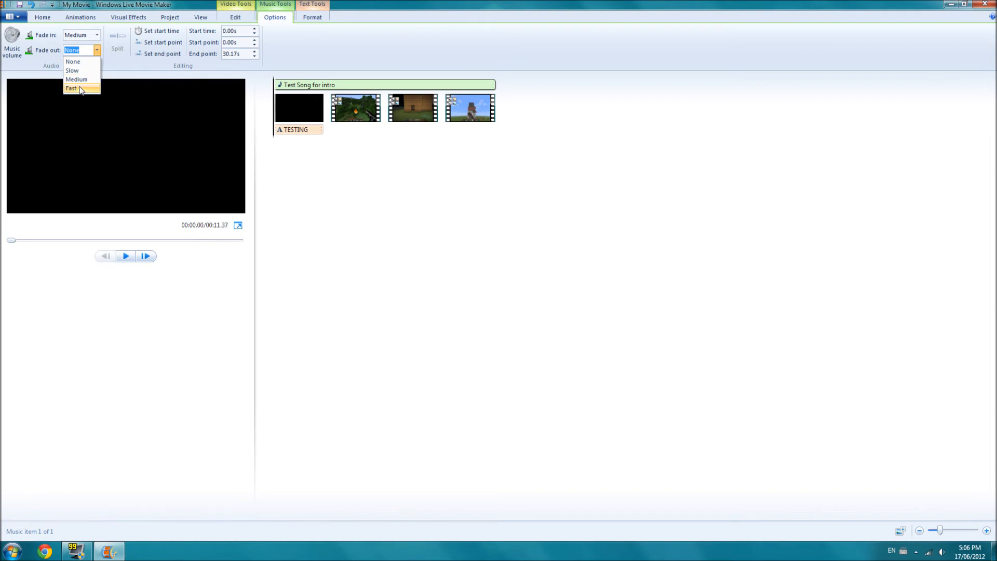
click(71, 88)
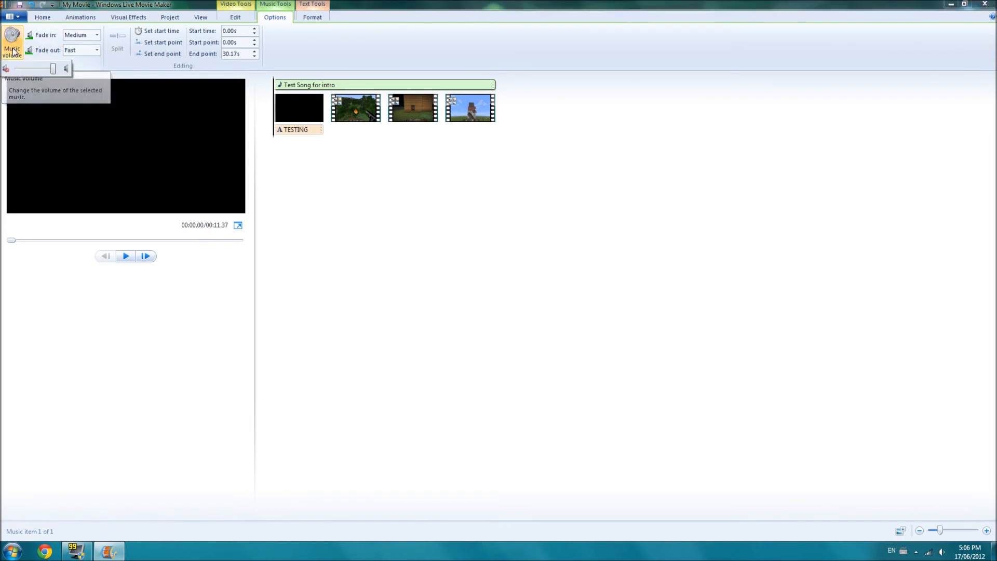
mouse_move(172, 381)
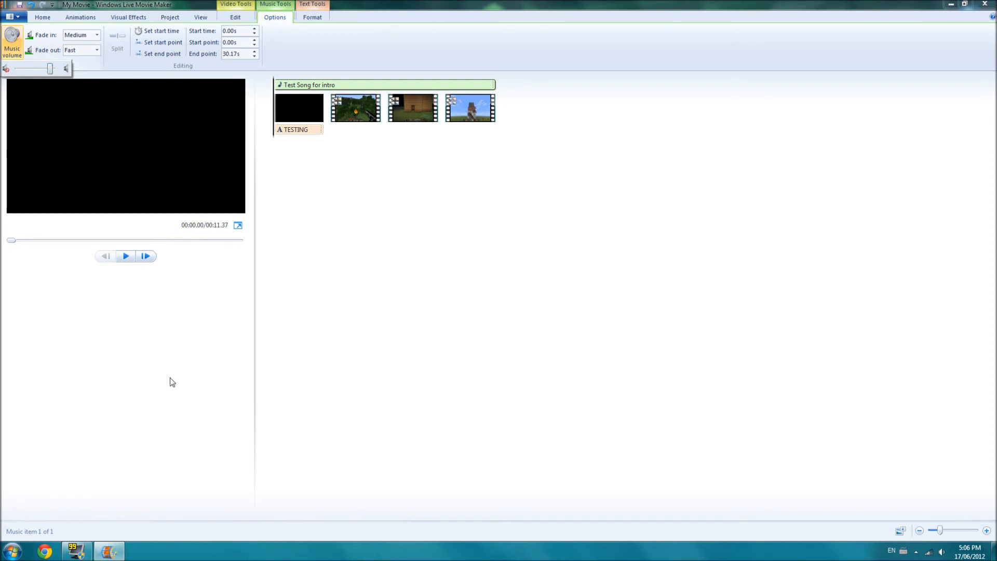
click(125, 255)
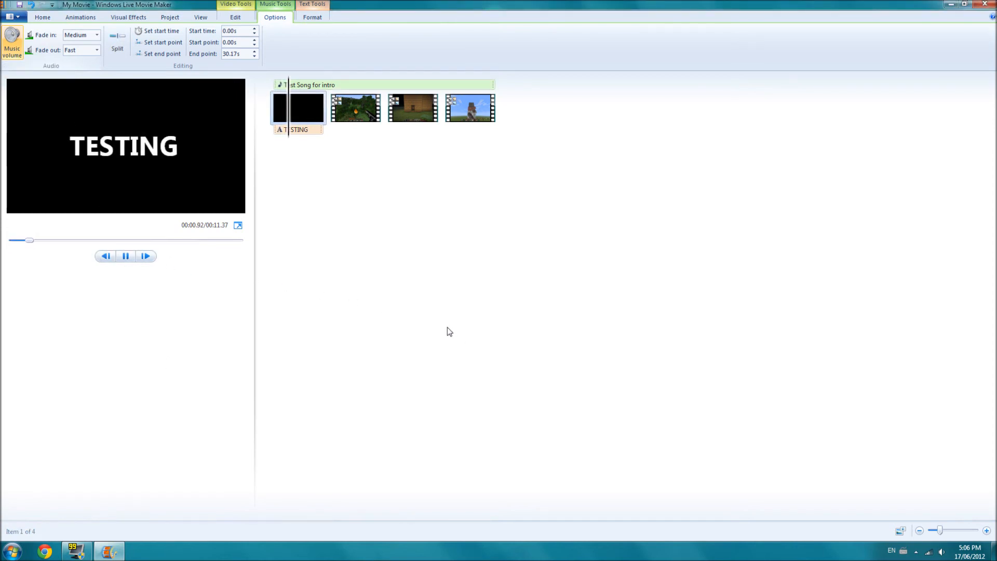
click(96, 35)
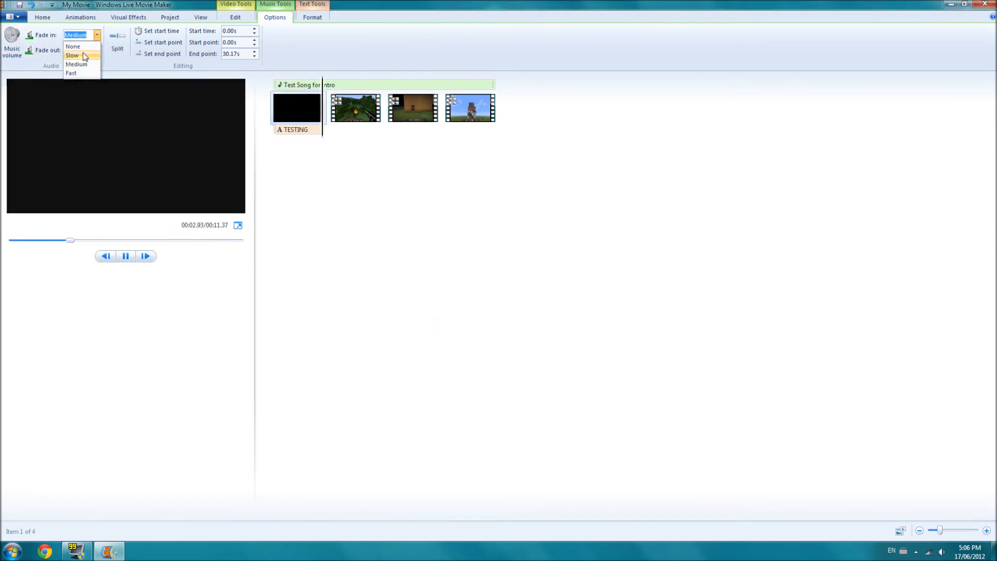
click(71, 73)
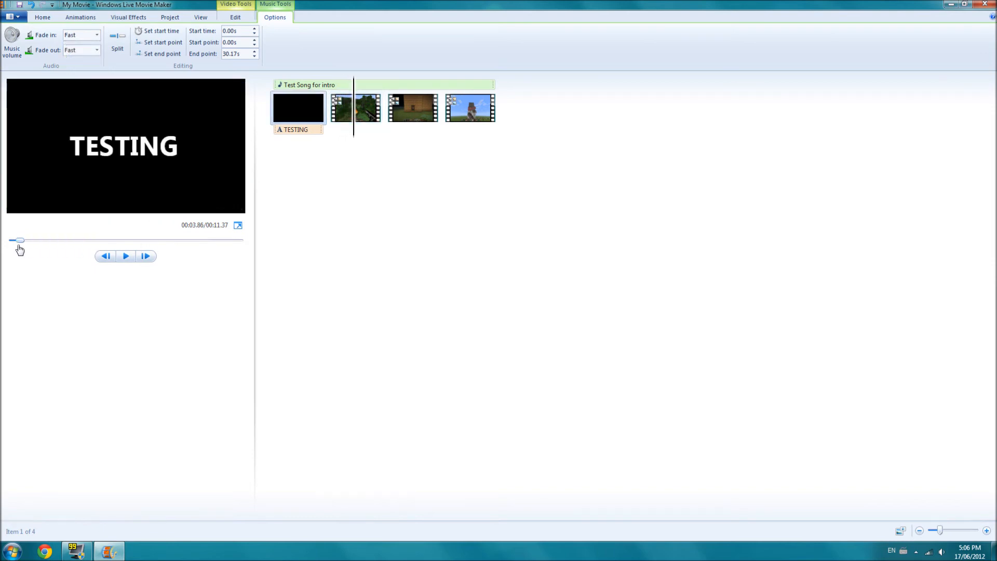
Step: Preview the movie again, then select and preview the TESTING title clip
click(125, 256)
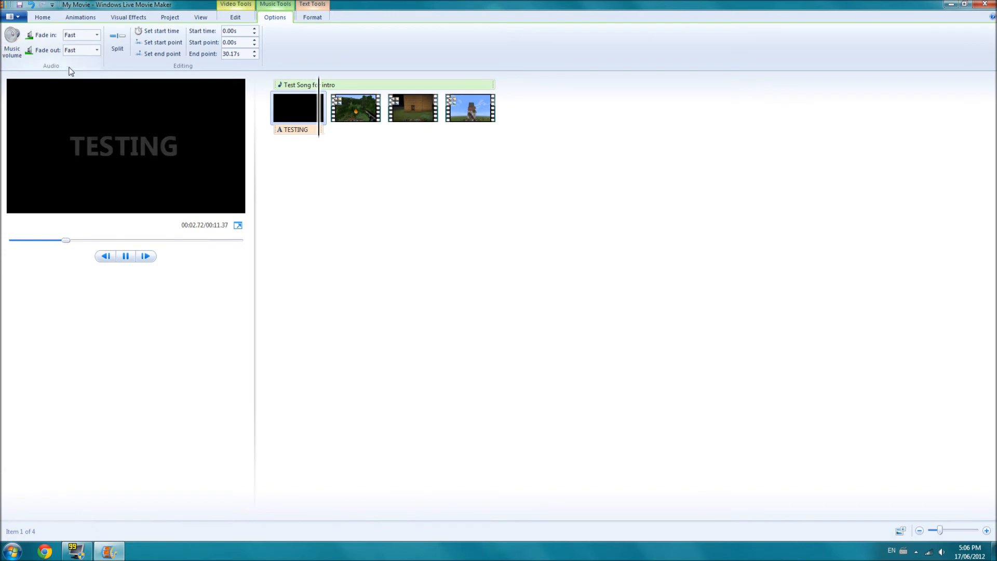
click(356, 107)
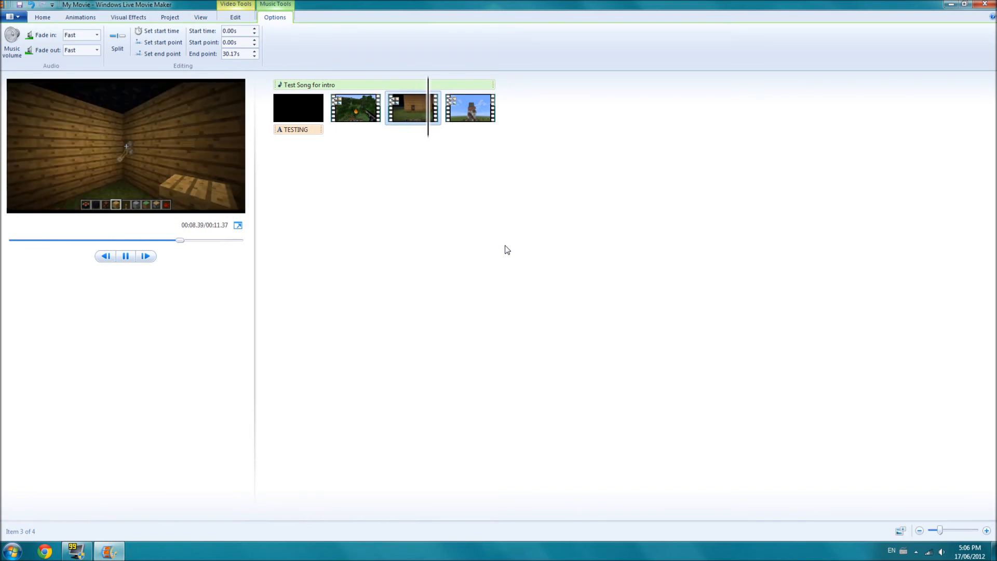
click(470, 109)
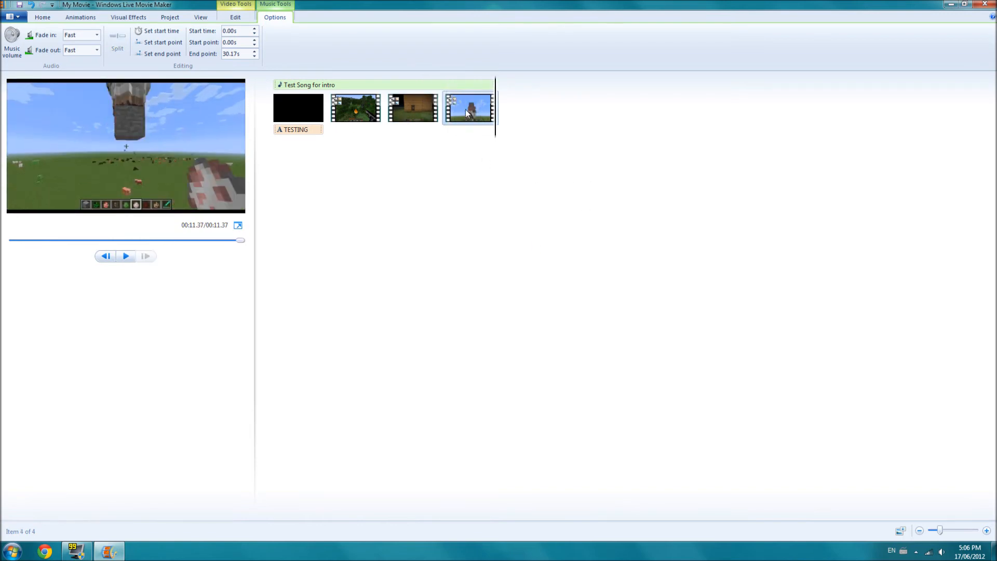
click(298, 107)
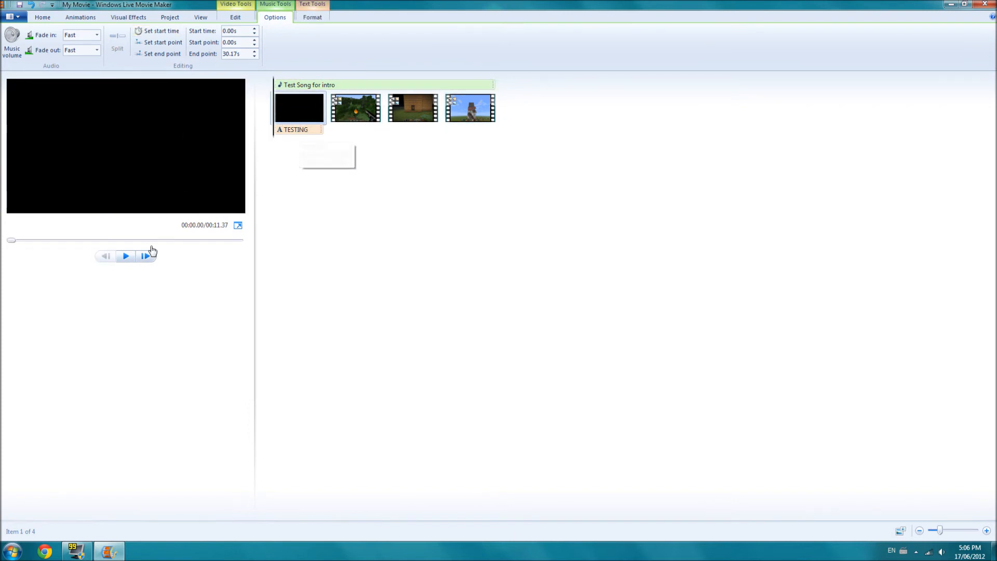
click(125, 255)
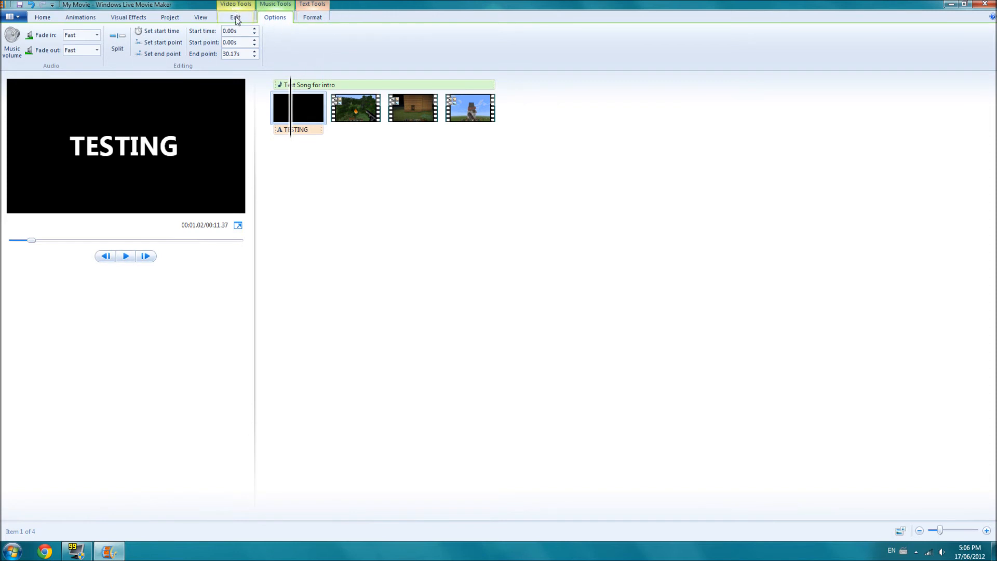
Step: View the TESTING title's Edit and Format settings, then select the 4x-speed forest fire clip
click(235, 17)
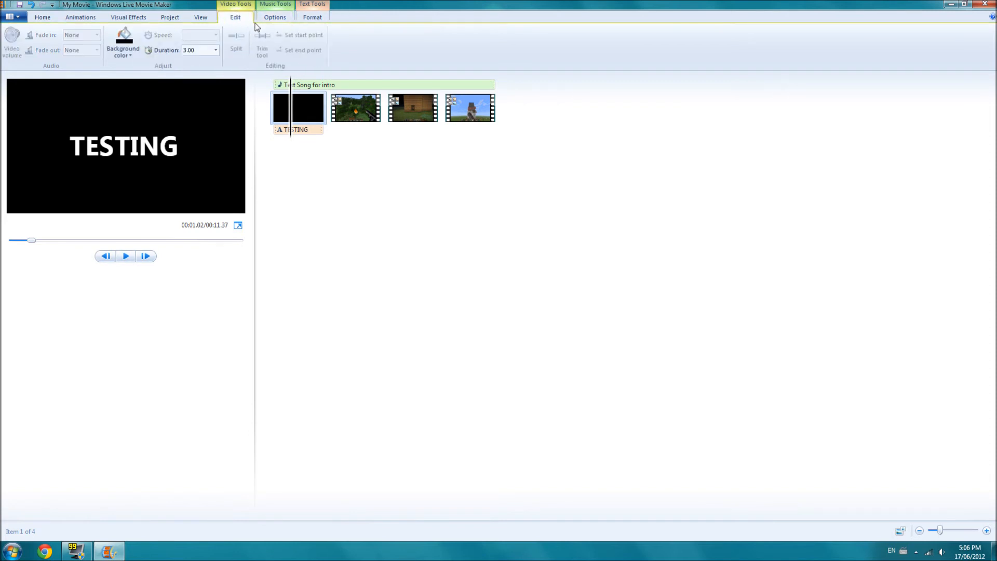
mouse_move(310, 25)
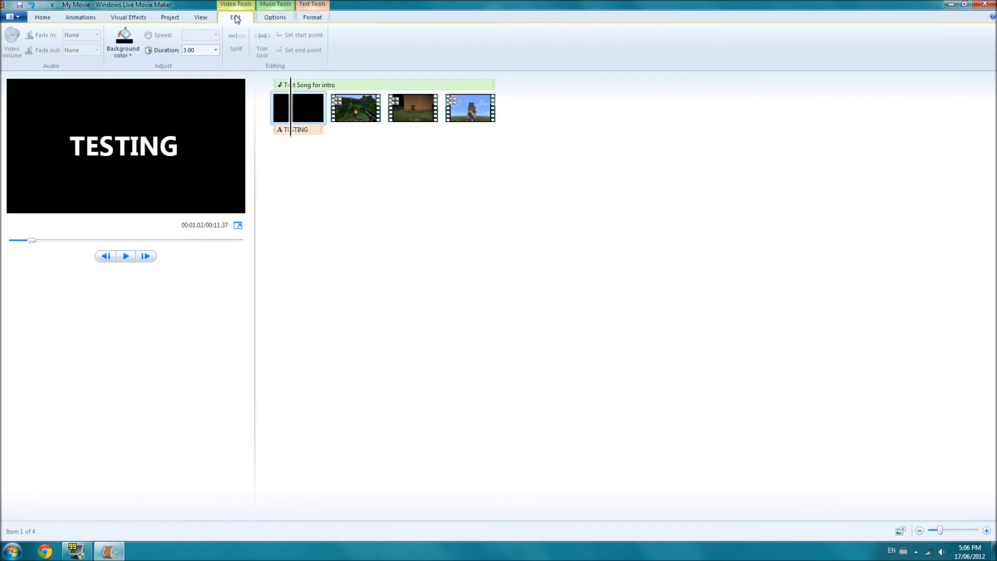
click(312, 17)
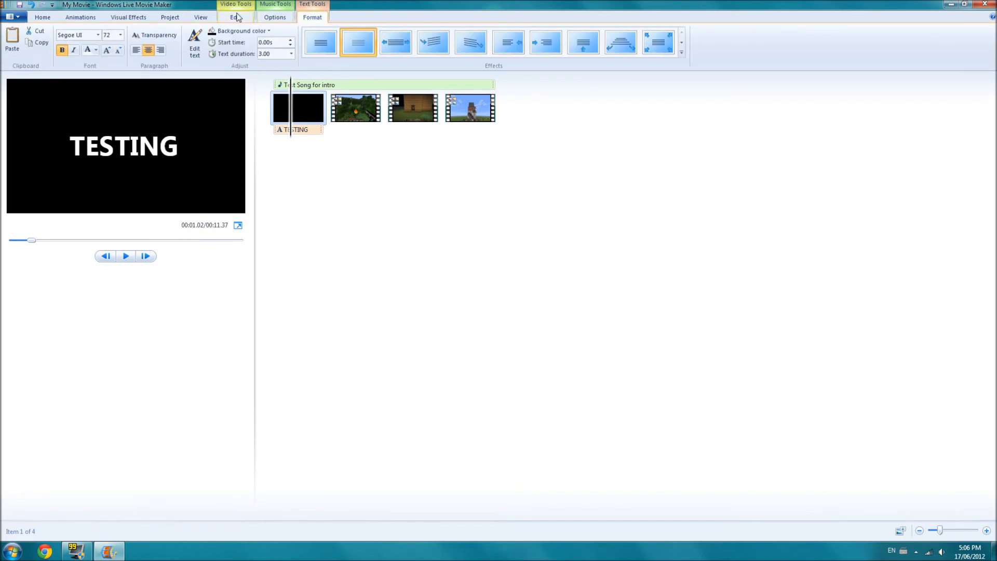
click(357, 107)
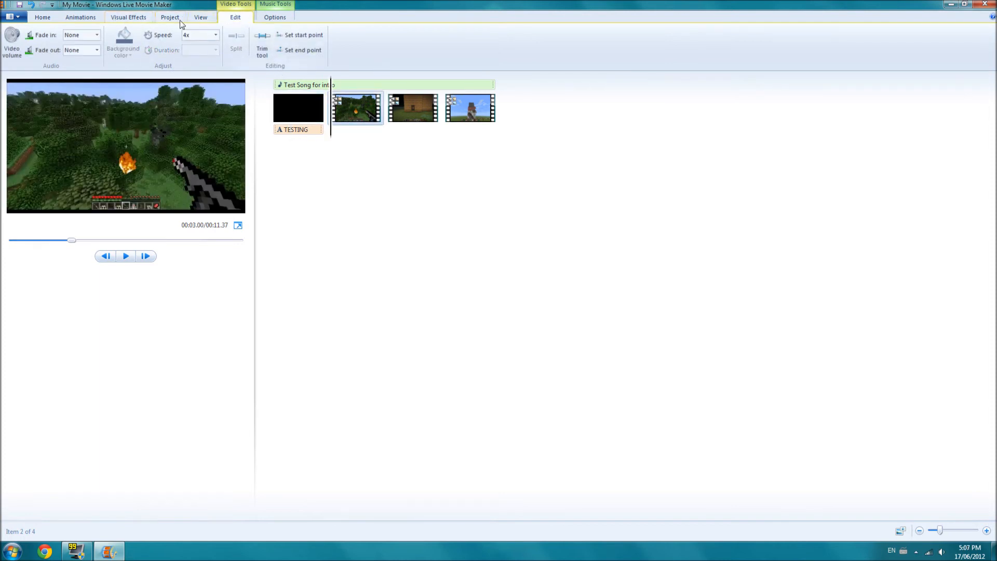
Step: Give the forest fire clip the Blur - through black transition and preview it
click(128, 17)
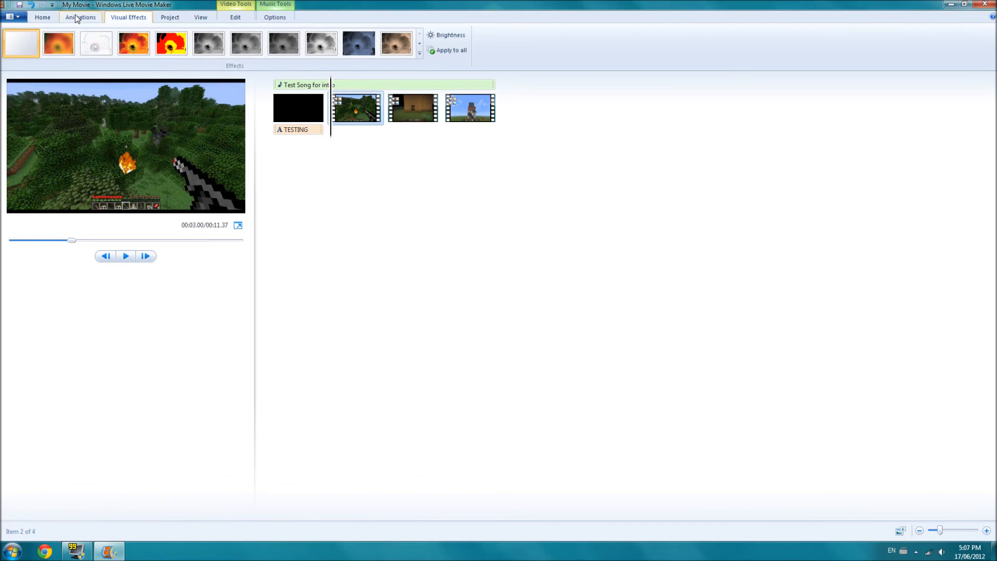
click(80, 17)
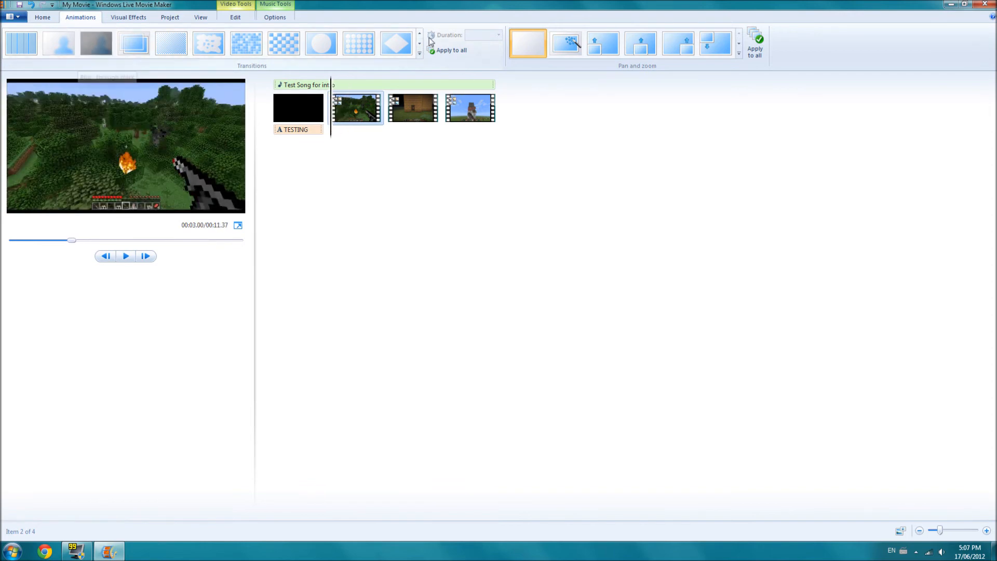
mouse_move(102, 66)
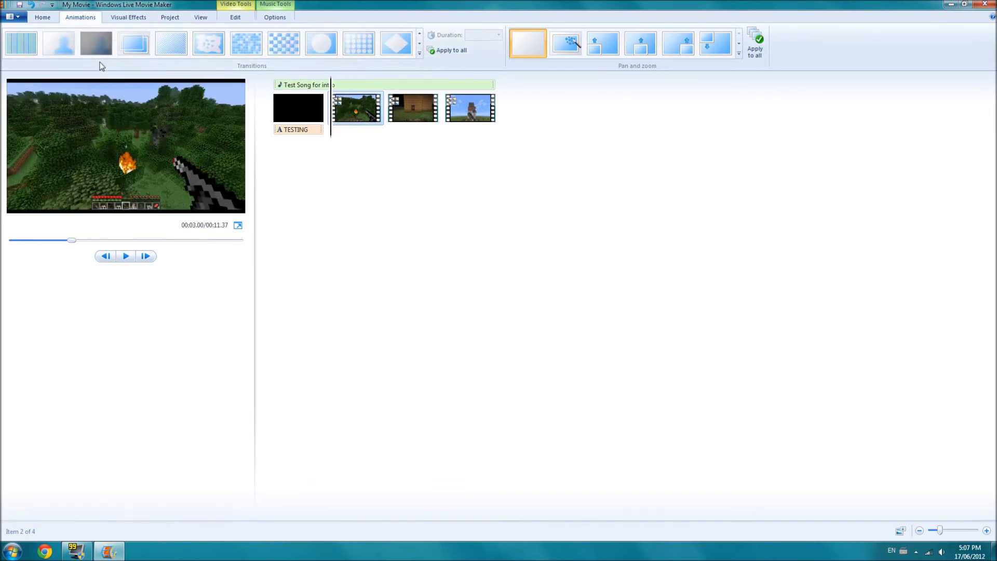
click(125, 255)
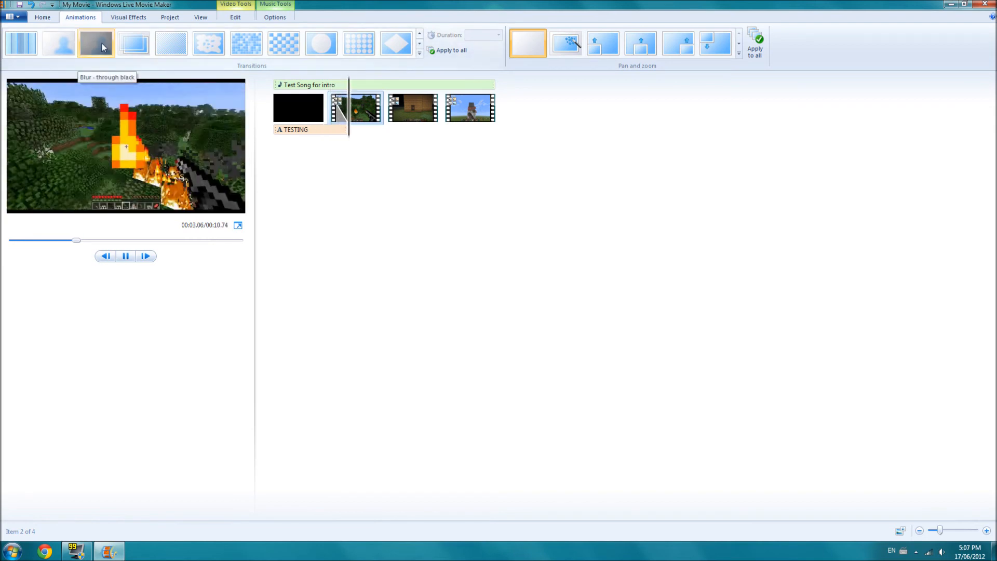
click(96, 43)
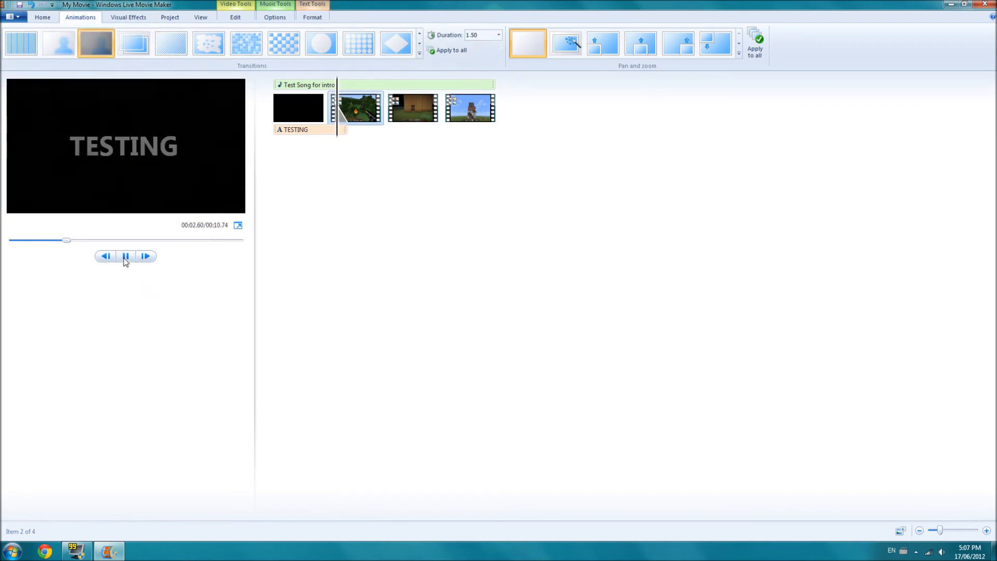
click(125, 256)
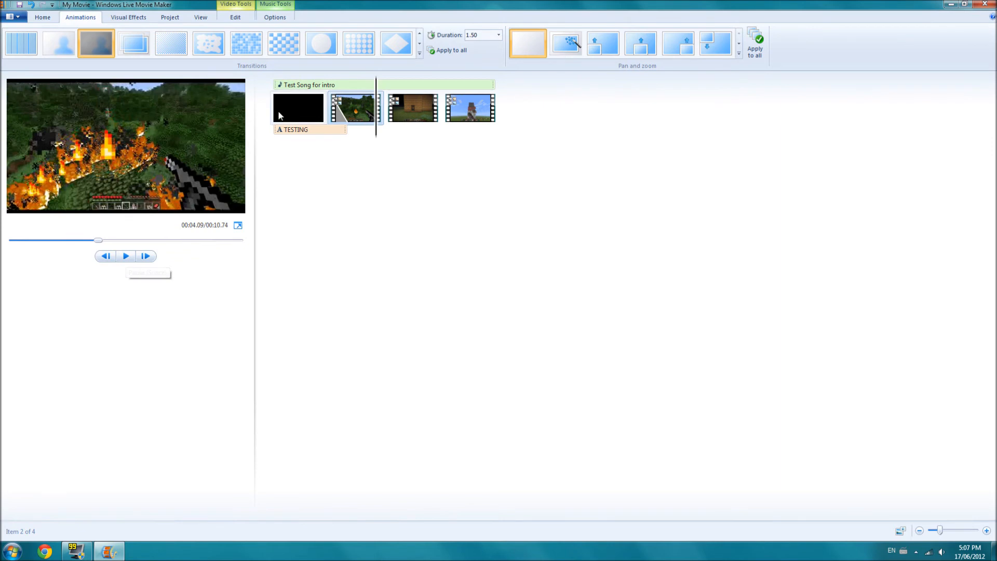
Step: Review the TESTING title clip, then add Fade out to black to the forest clip
click(298, 107)
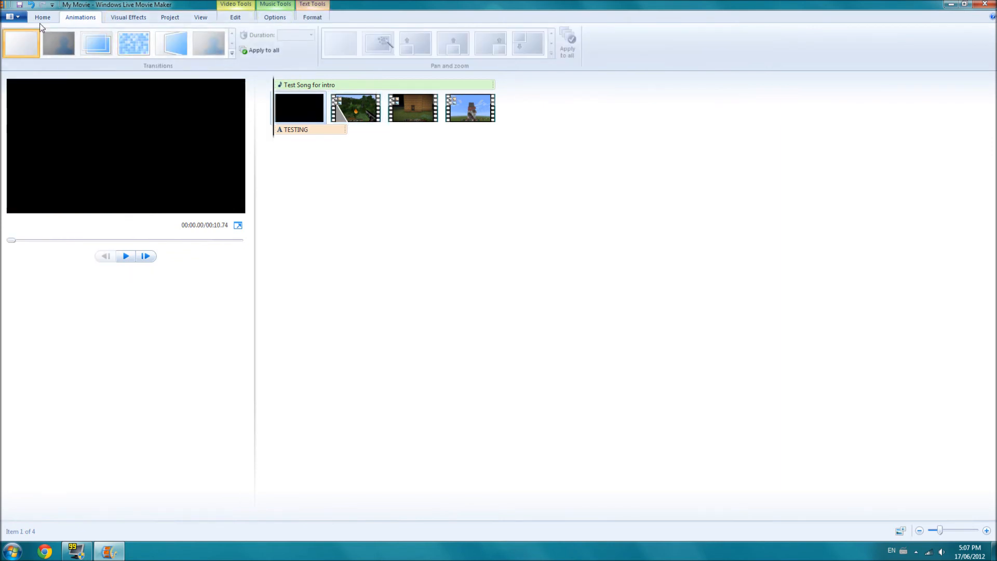
mouse_move(101, 98)
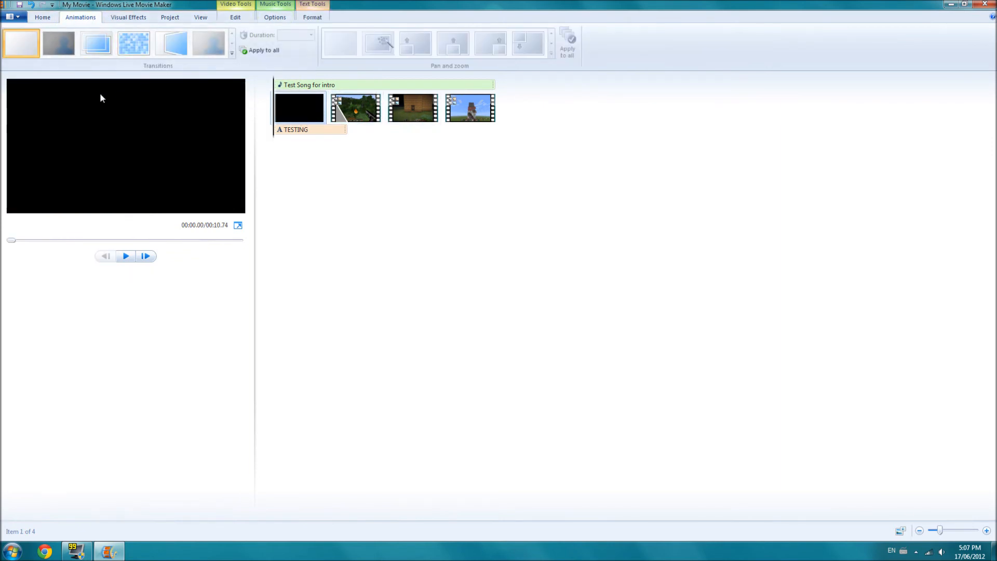
click(128, 17)
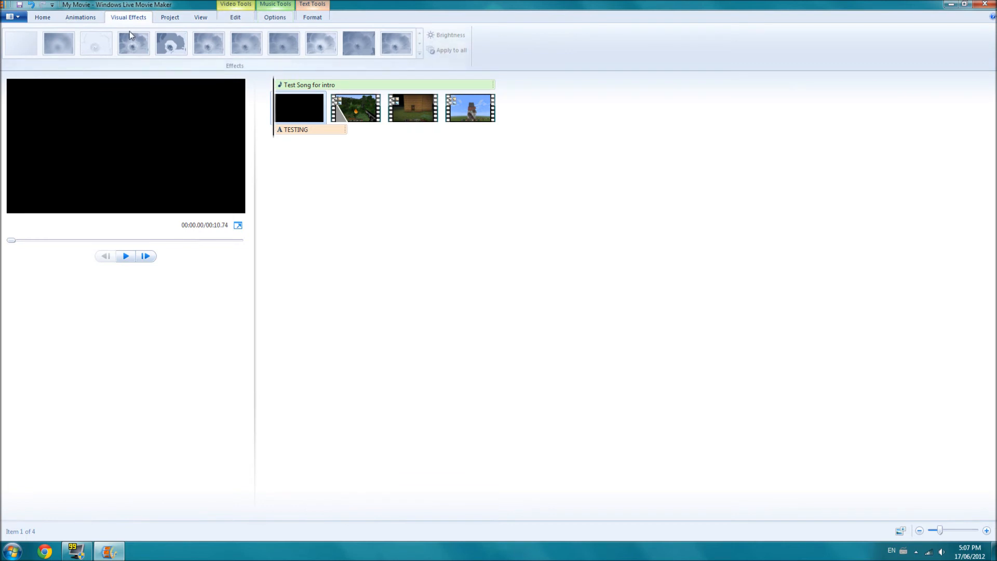
click(80, 18)
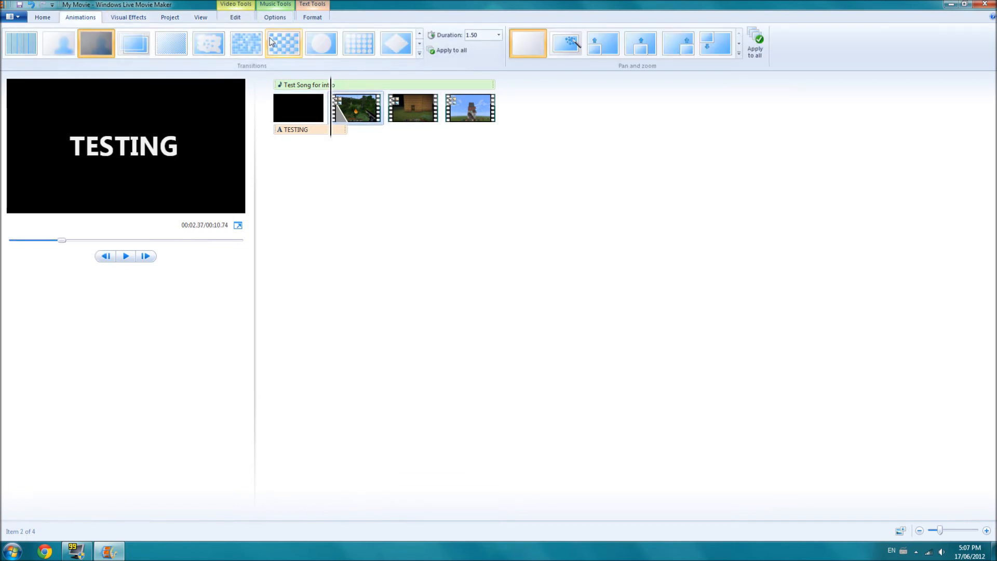
click(236, 17)
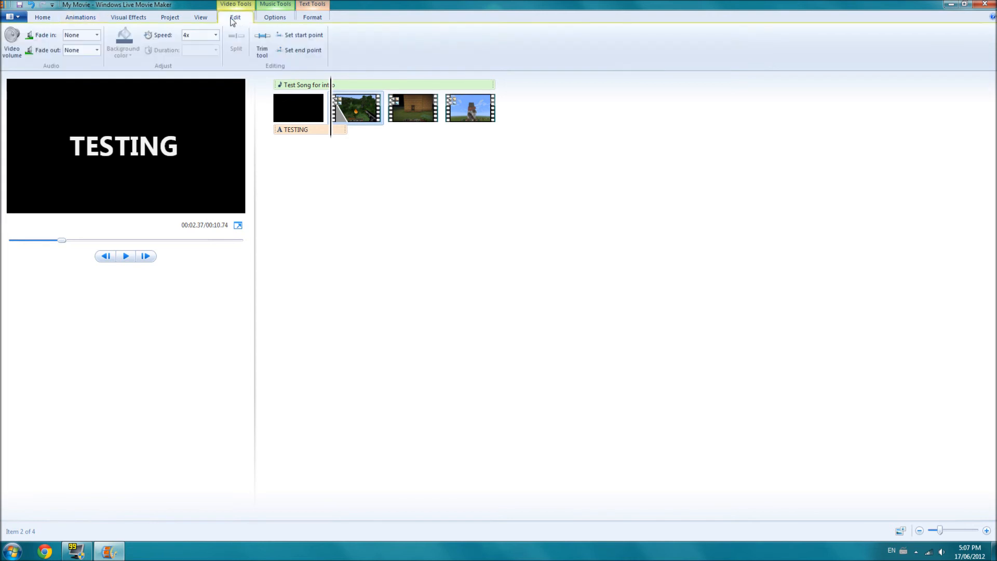
click(79, 18)
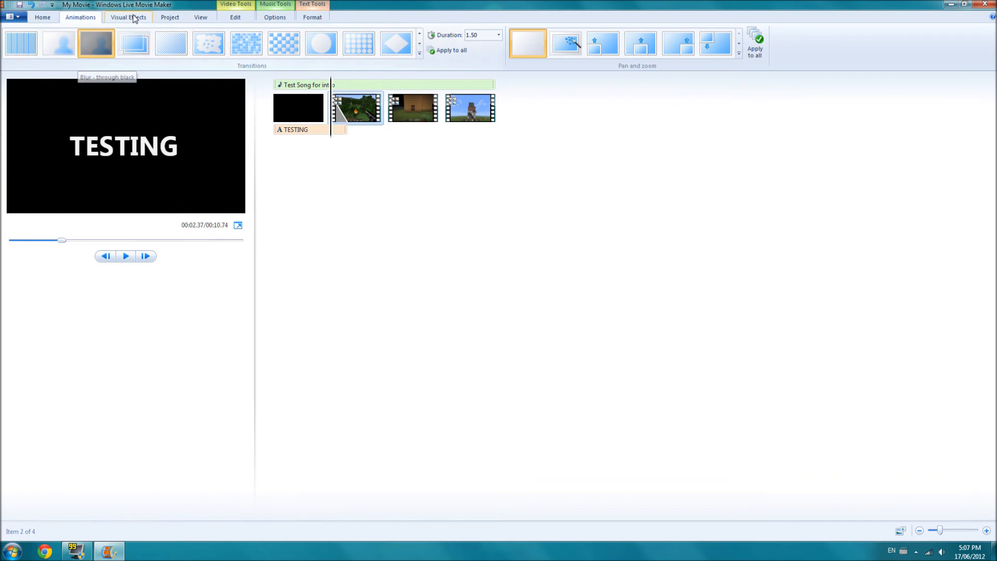
click(128, 18)
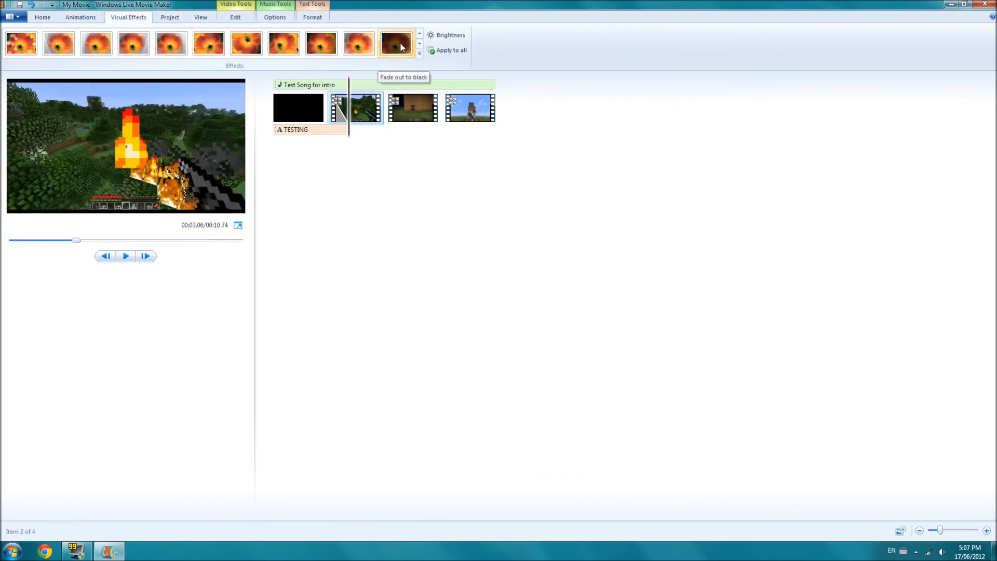
click(126, 255)
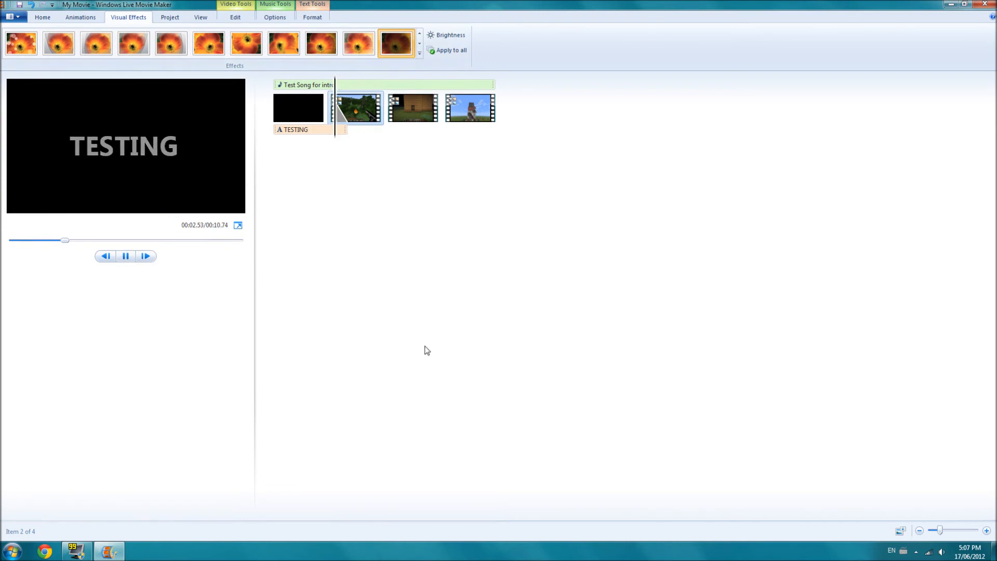
Step: Give the house clip the Blur - through black transition and Fade out to black
click(413, 107)
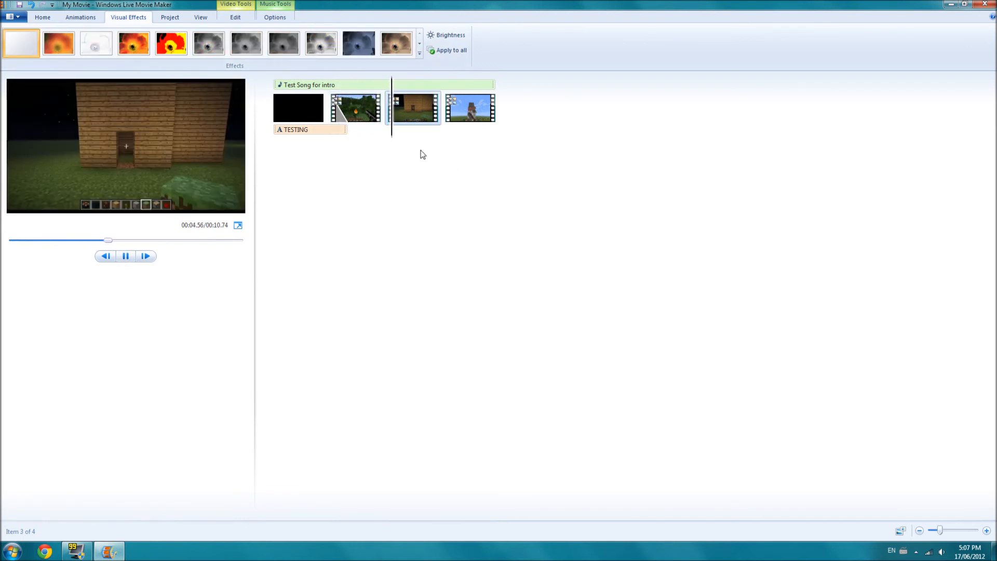
click(125, 256)
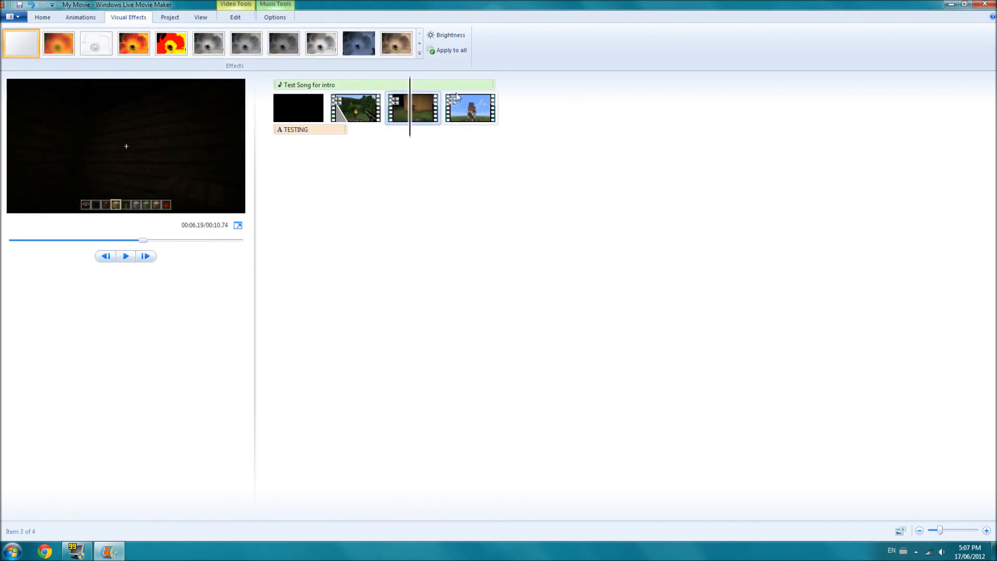
click(80, 18)
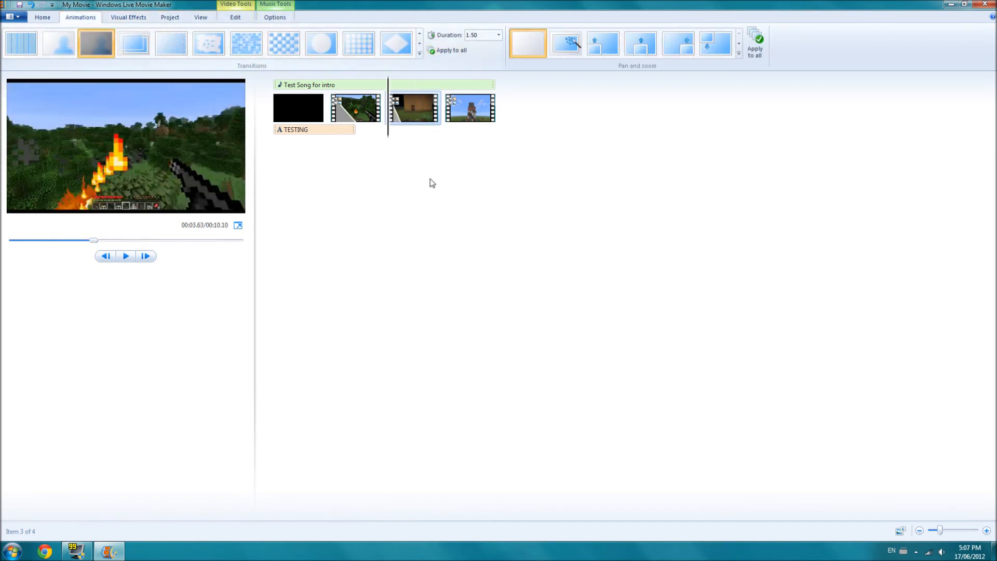
click(128, 17)
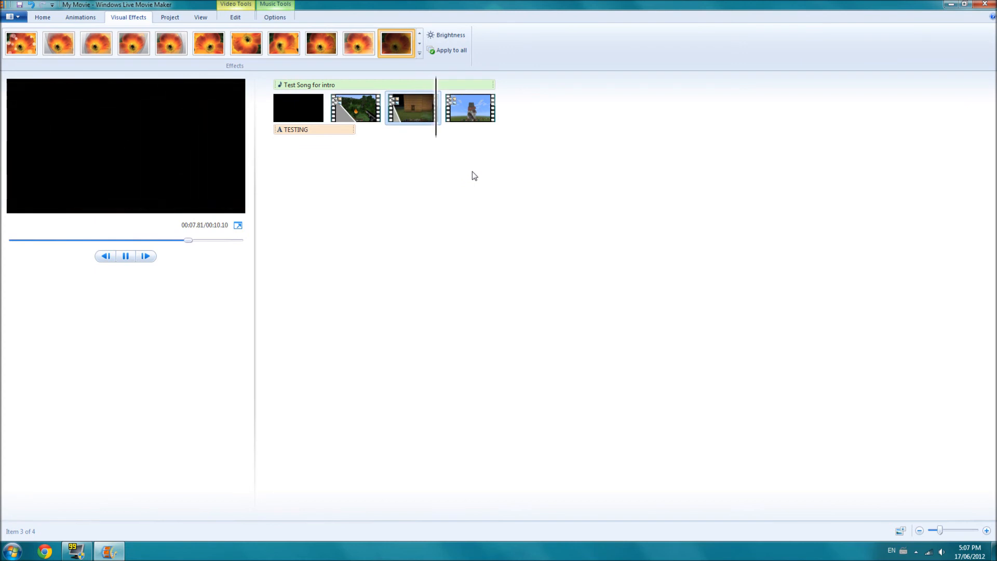
Step: Give the final clip the same transition and fade, then play the intro from the start
click(470, 107)
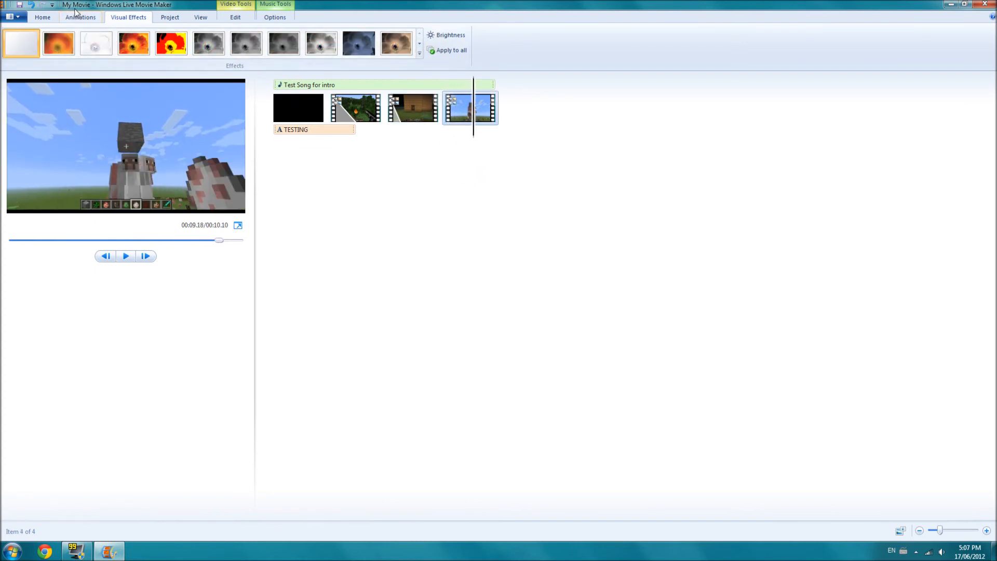
click(80, 17)
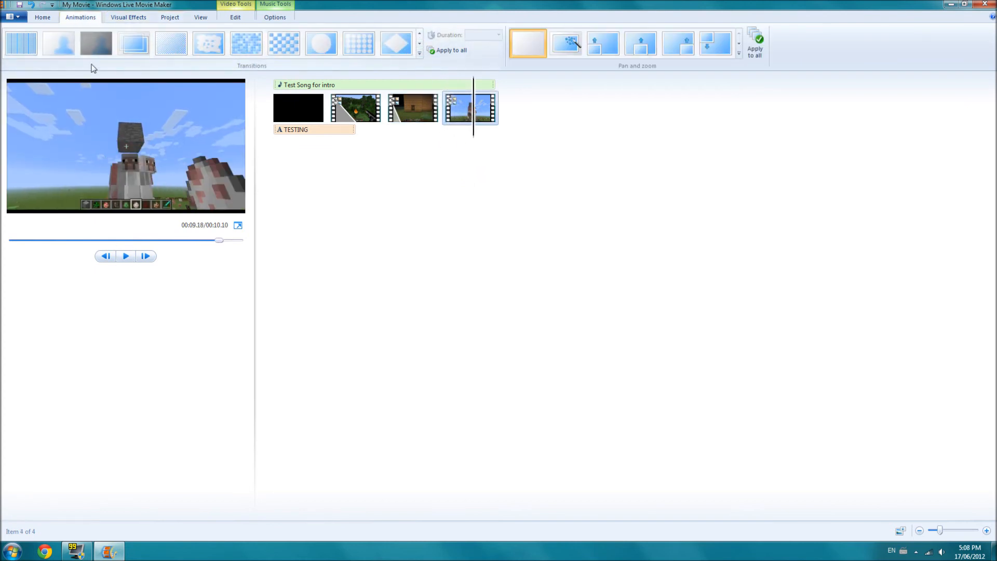
click(127, 17)
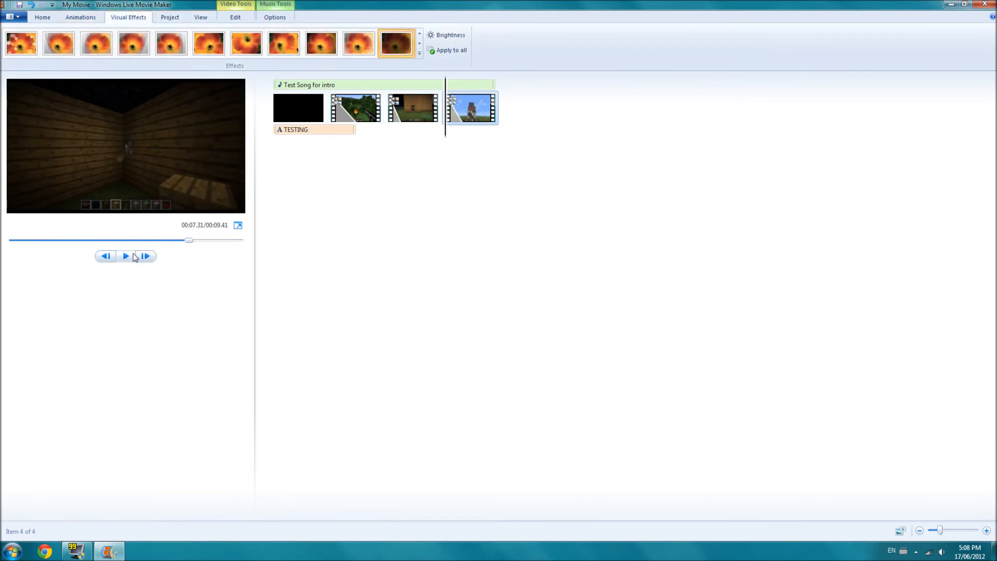
click(125, 255)
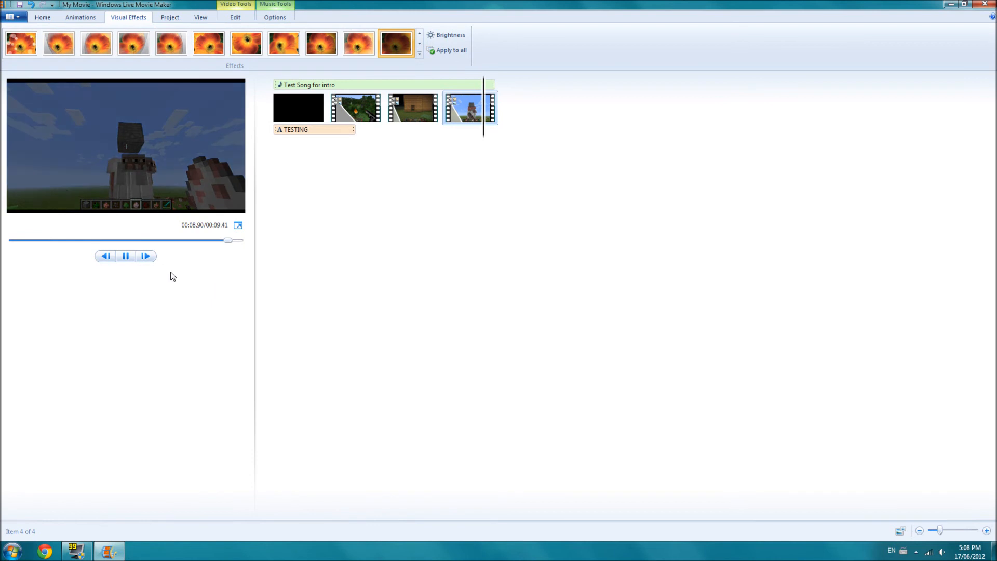
click(298, 107)
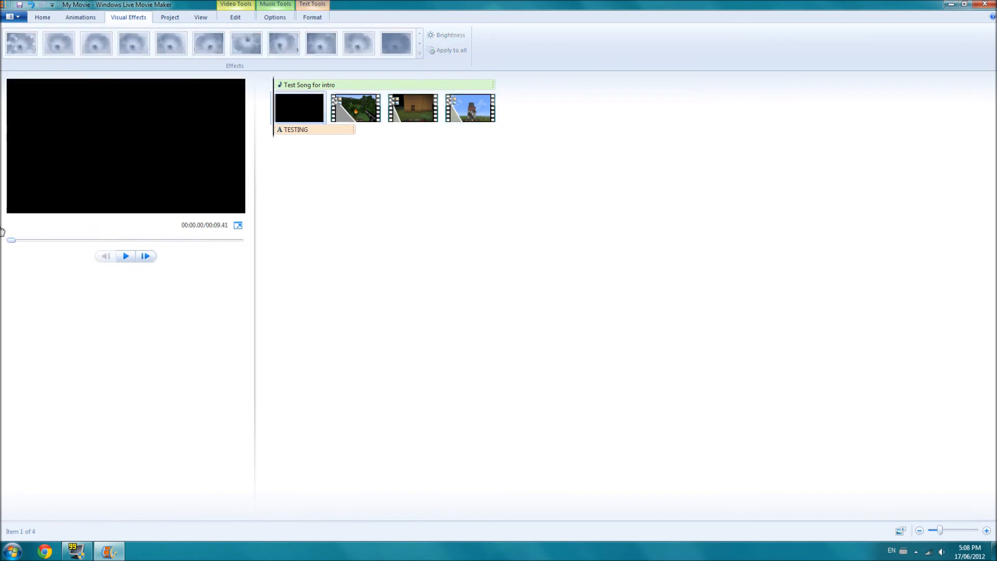
click(125, 255)
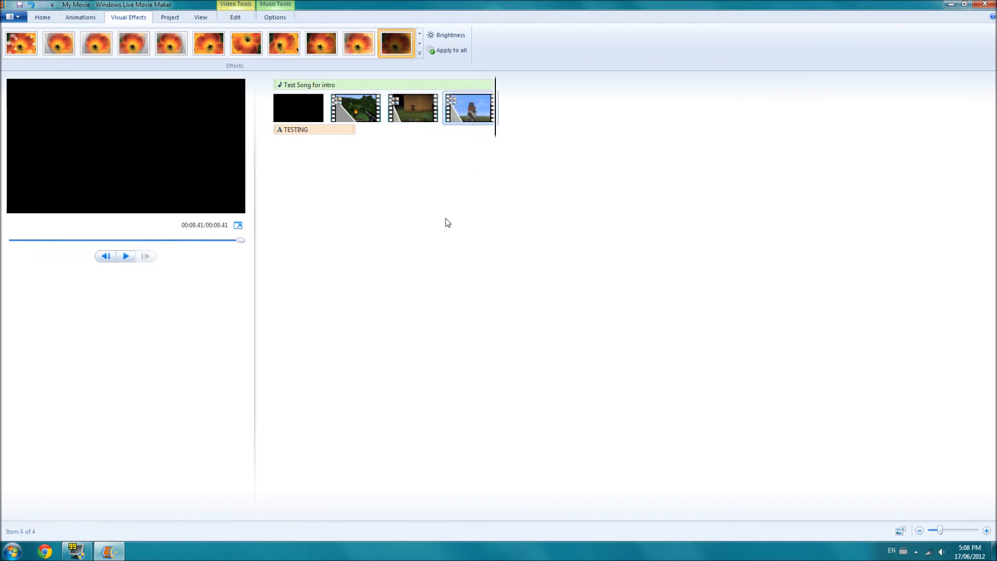
mouse_move(6, 29)
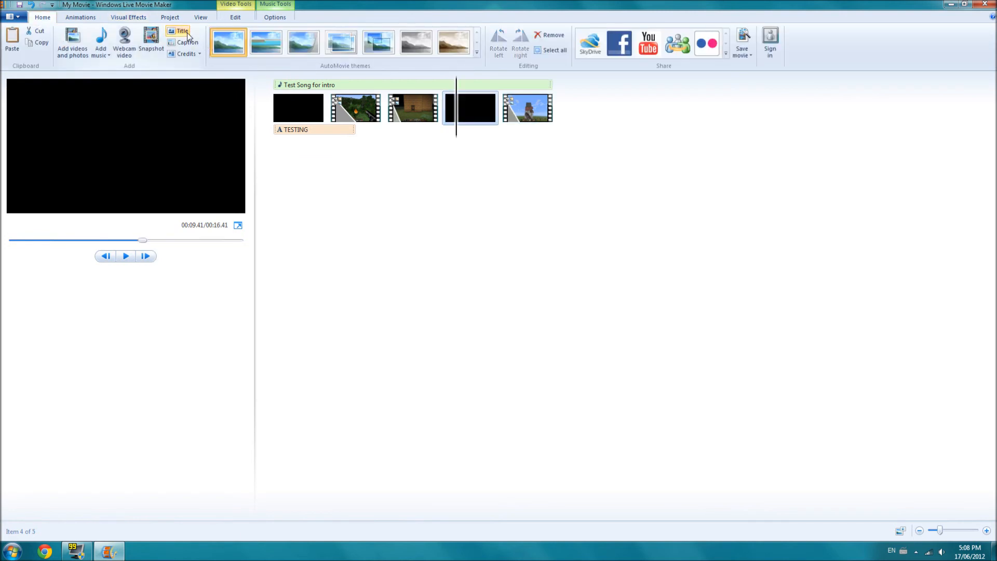
Step: Caption the closing black clip with the text SUBSCRIBE
click(182, 30)
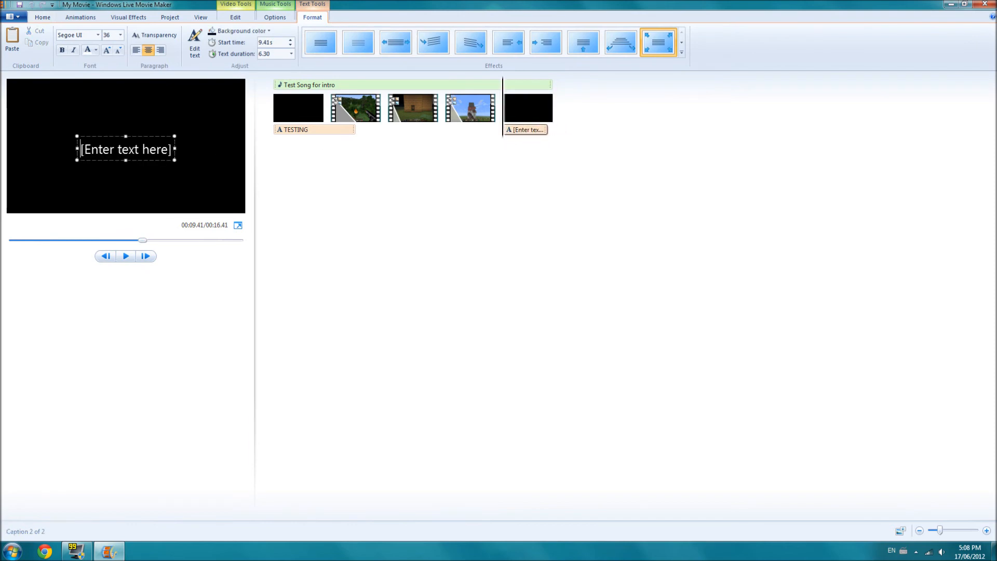
mouse_move(44, 185)
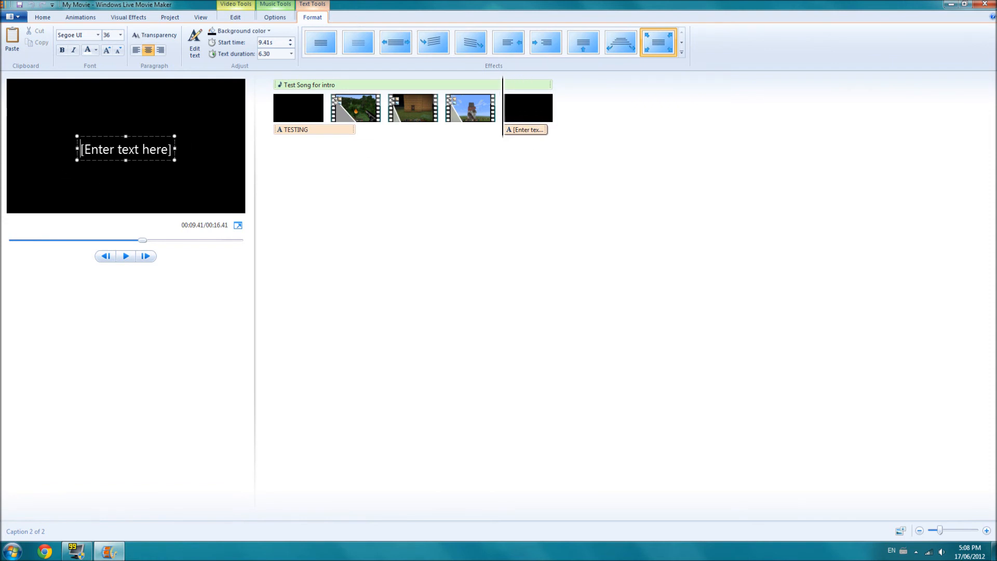
text(SU)
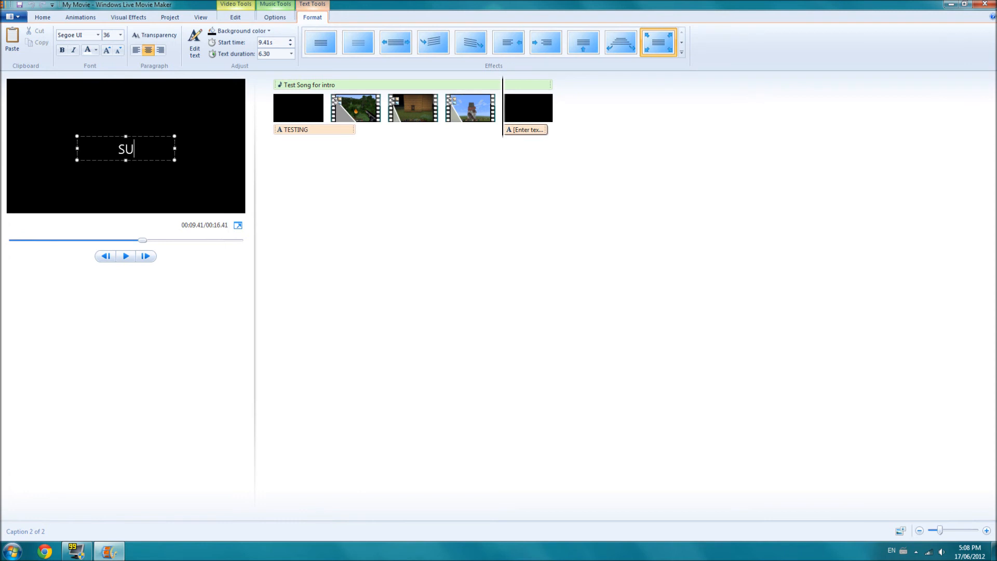
text(BSCRIB)
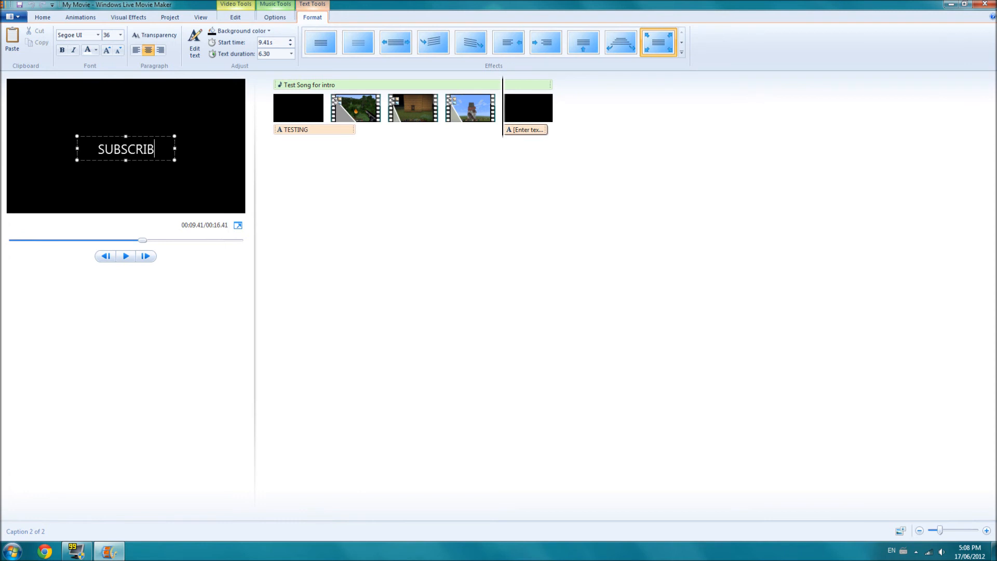
text(E)
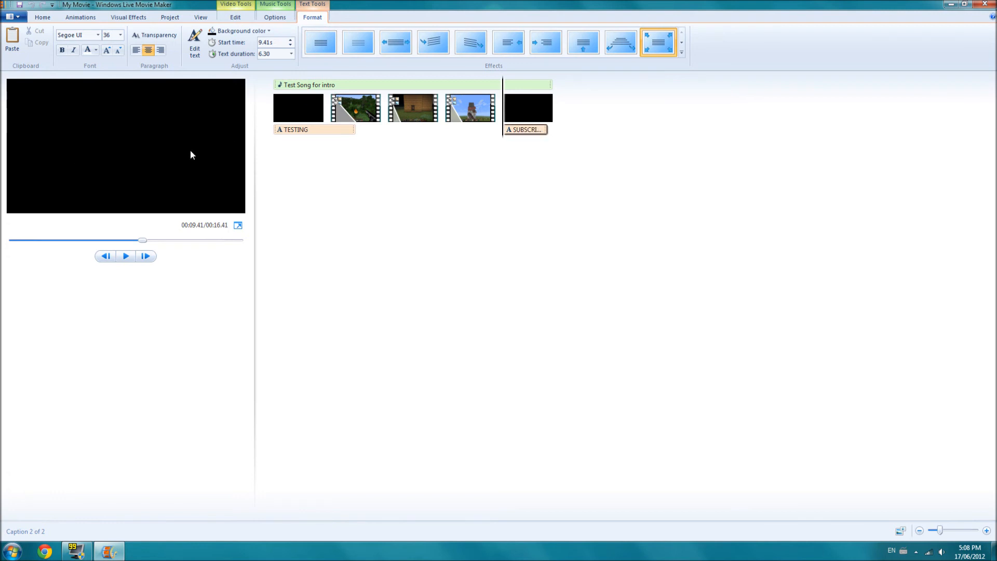
click(471, 107)
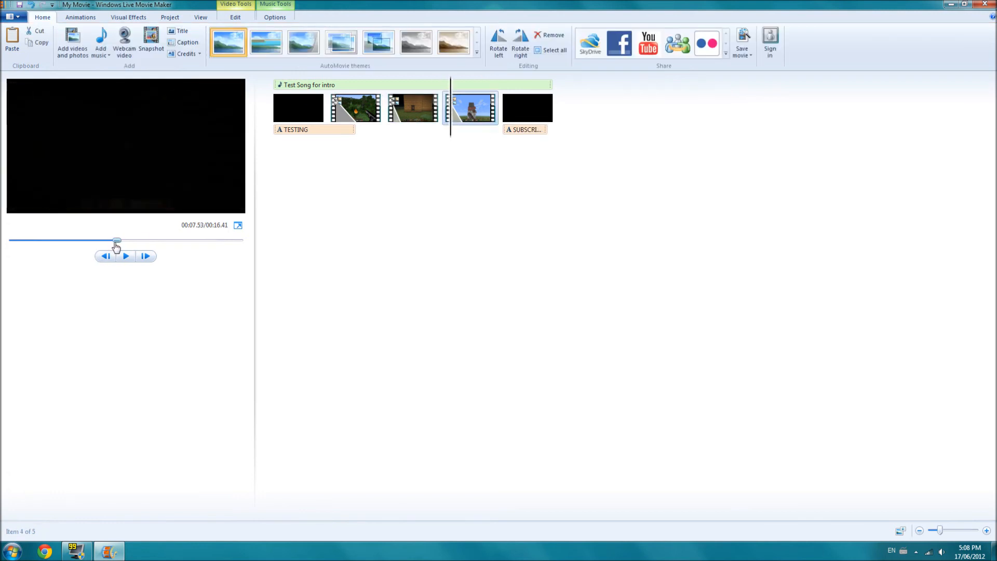
click(126, 256)
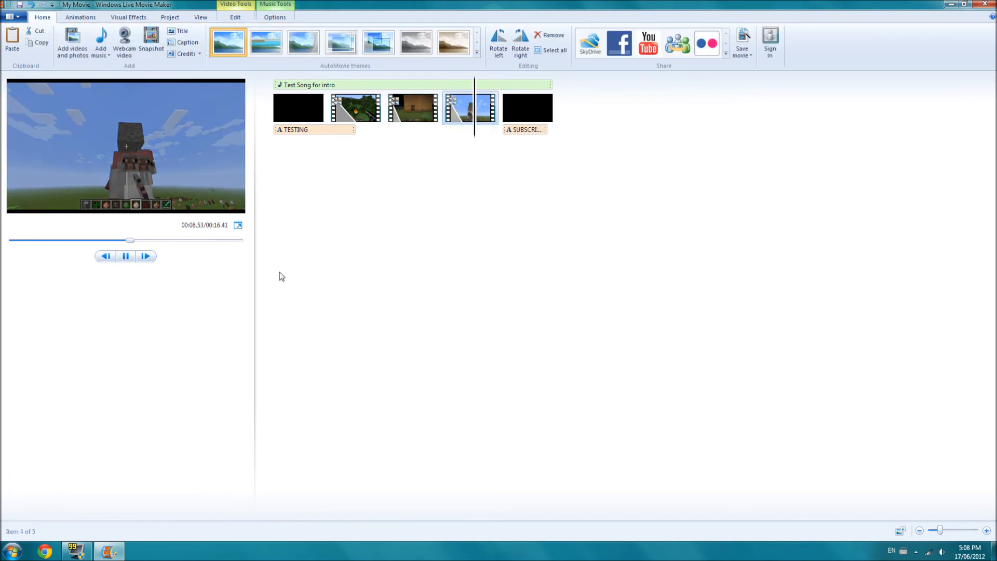
click(528, 107)
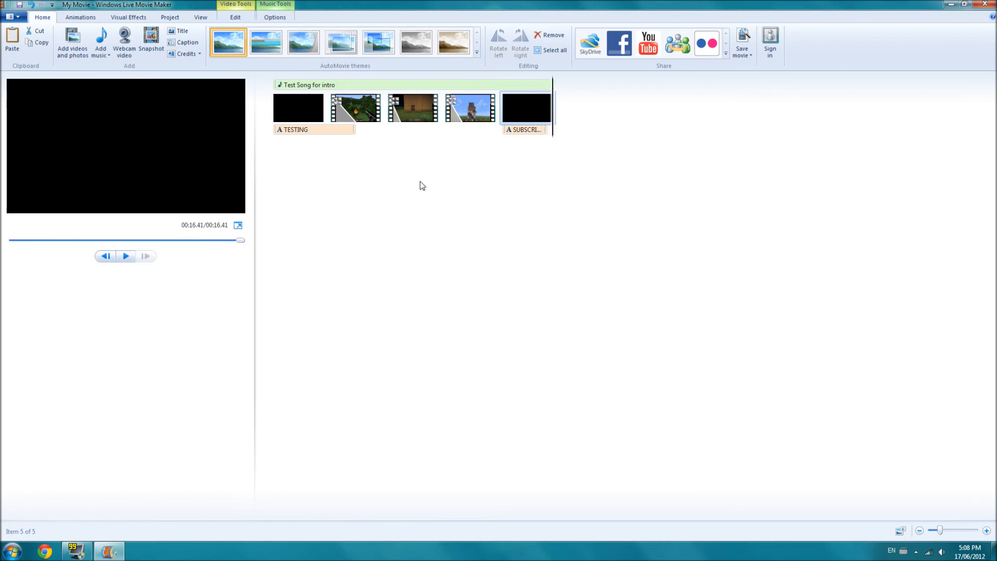
mouse_move(652, 249)
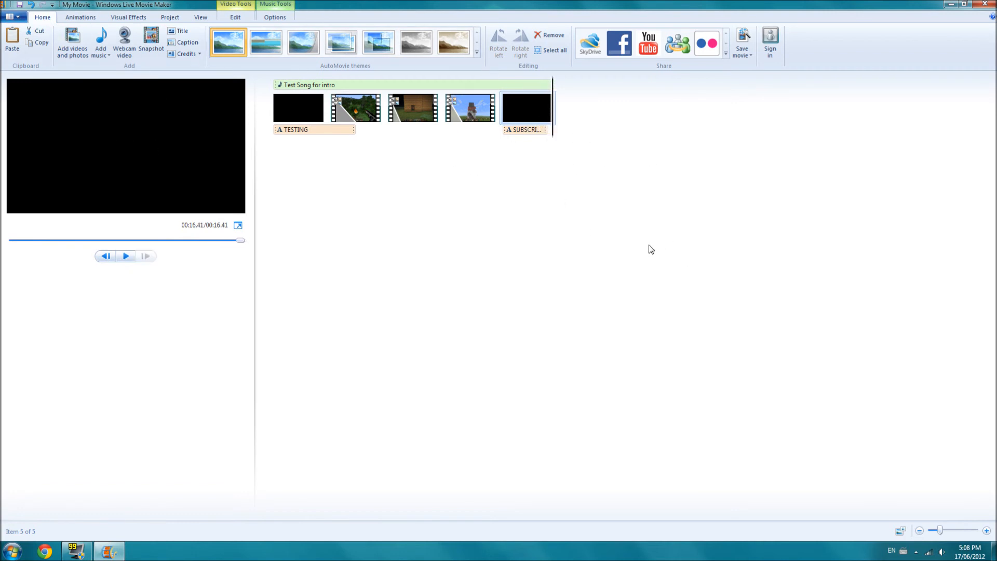
click(298, 107)
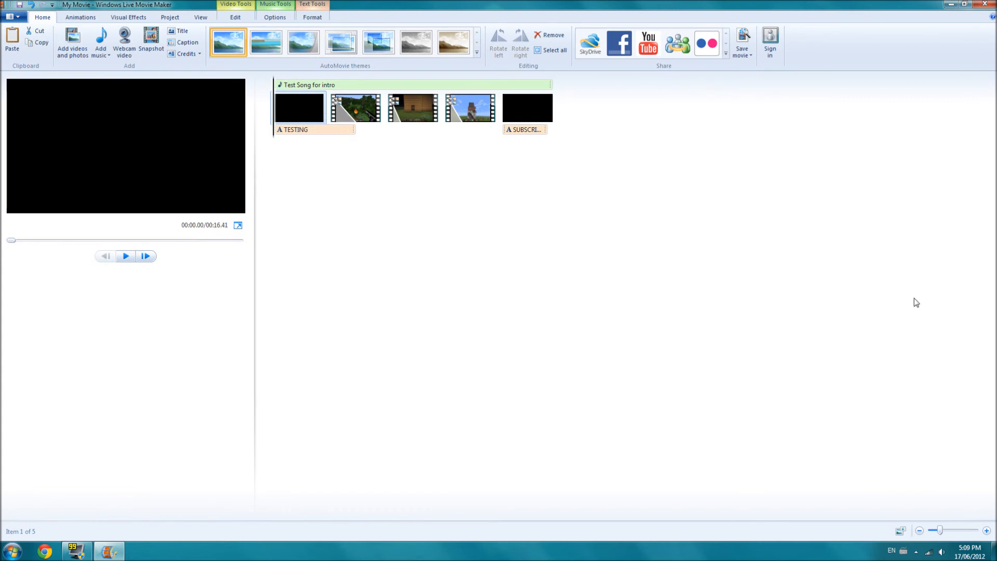
mouse_move(840, 254)
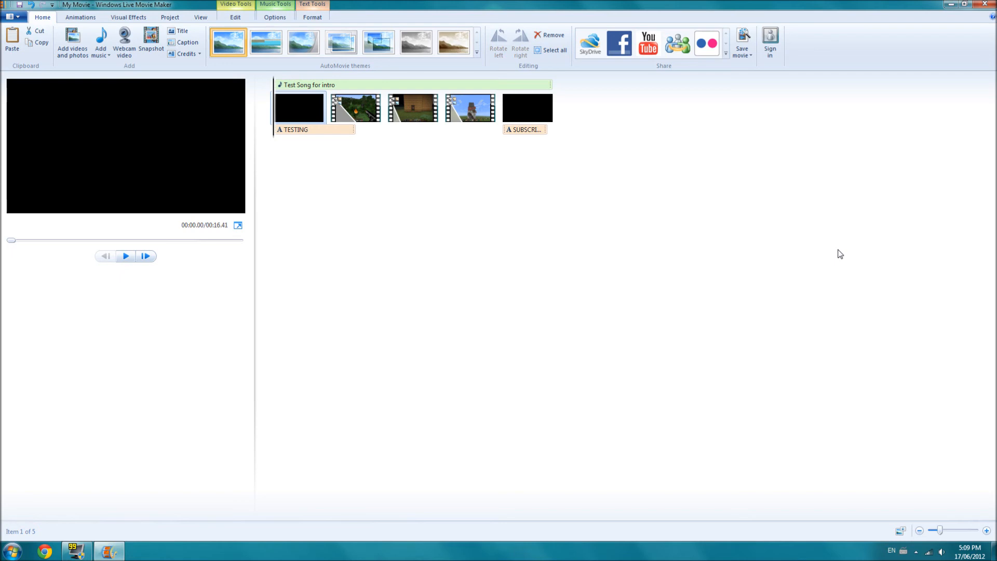
mouse_move(323, 180)
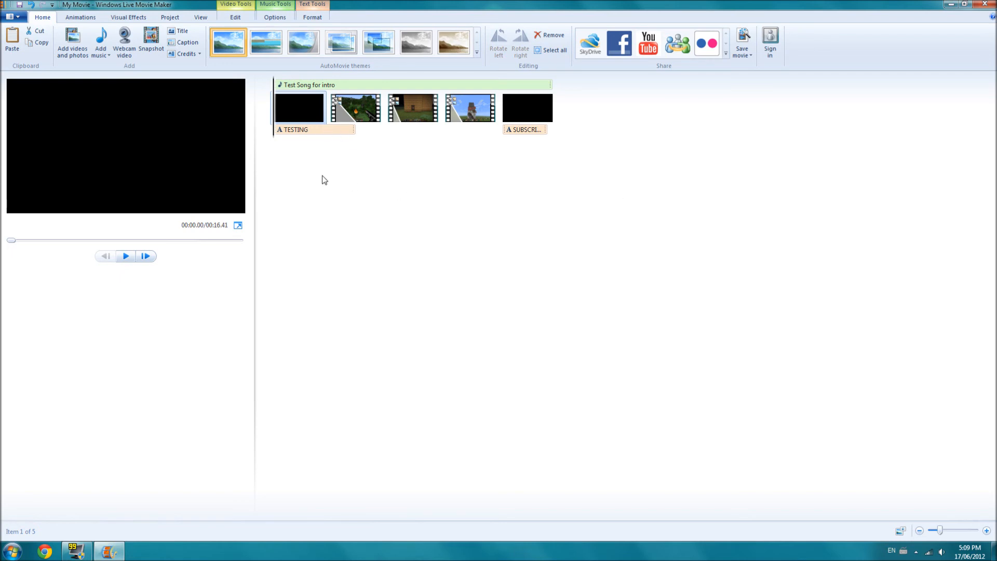
mouse_move(581, 274)
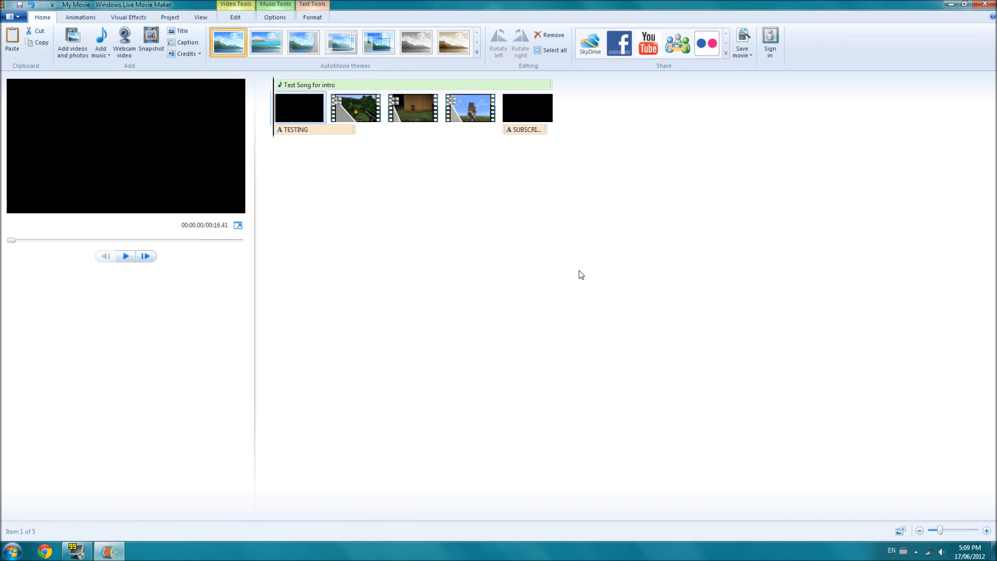
mouse_move(647, 153)
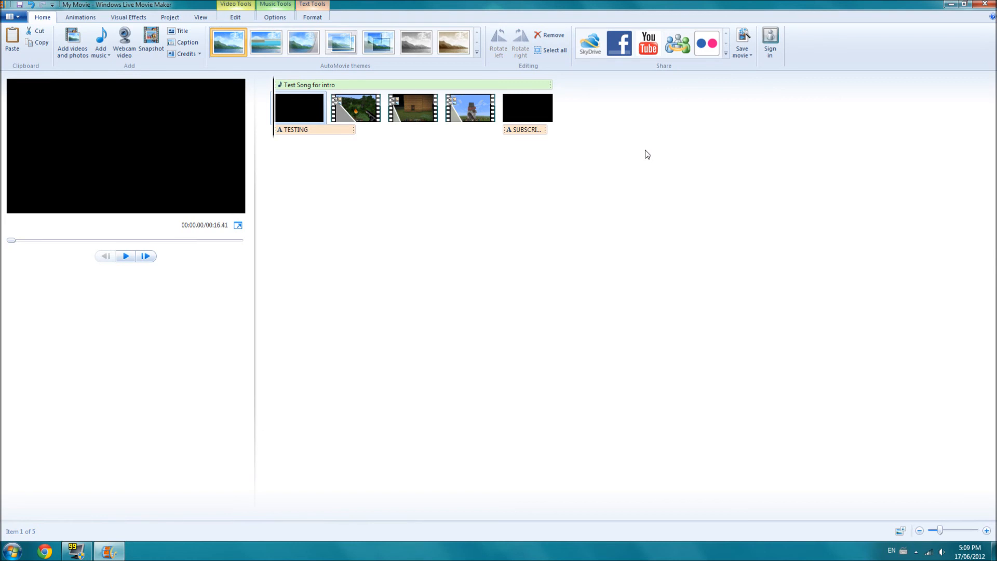
mouse_move(635, 151)
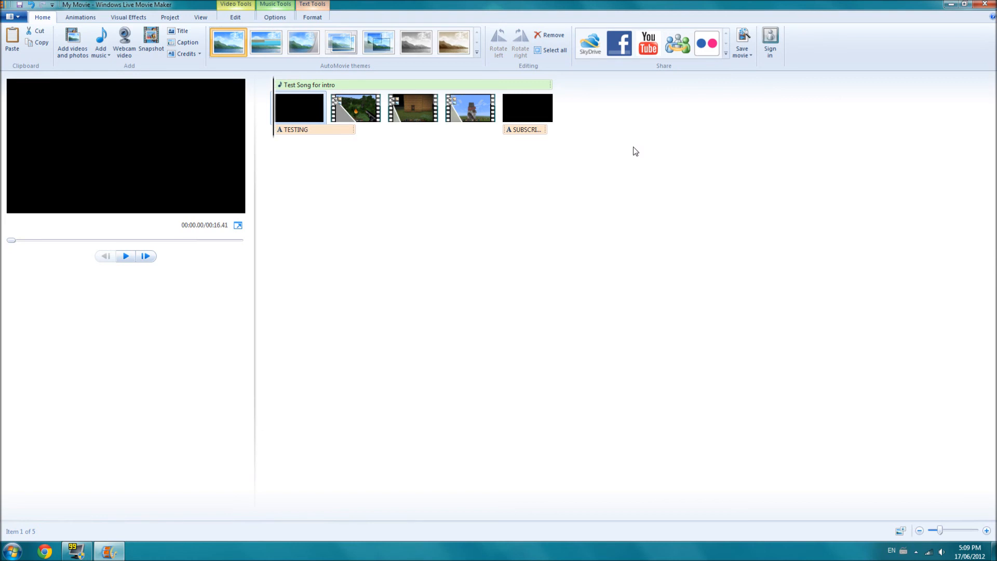
mouse_move(465, 374)
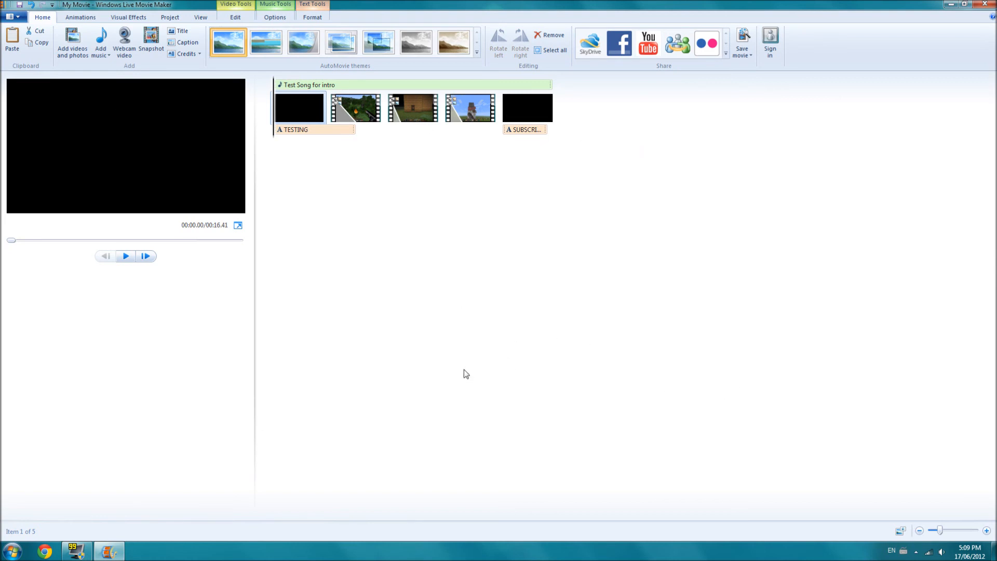
mouse_move(679, 80)
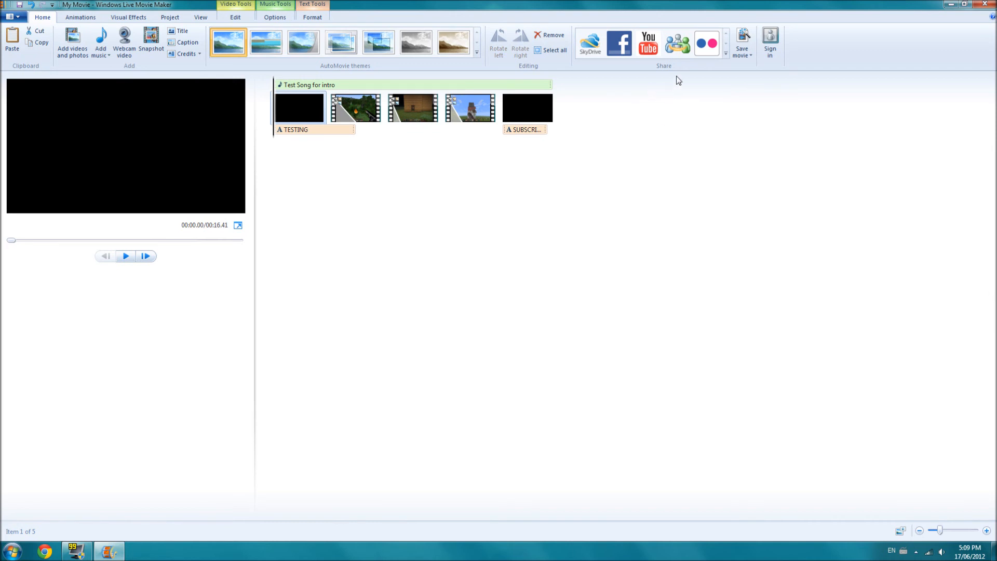
Step: Export the movie with the For high-definition display (1080p) setting
click(742, 41)
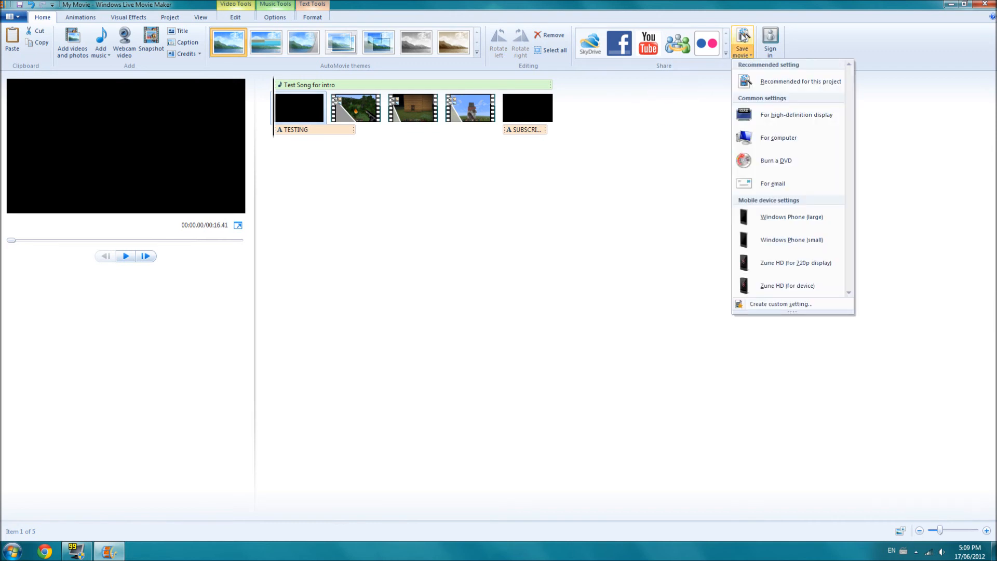
mouse_move(797, 115)
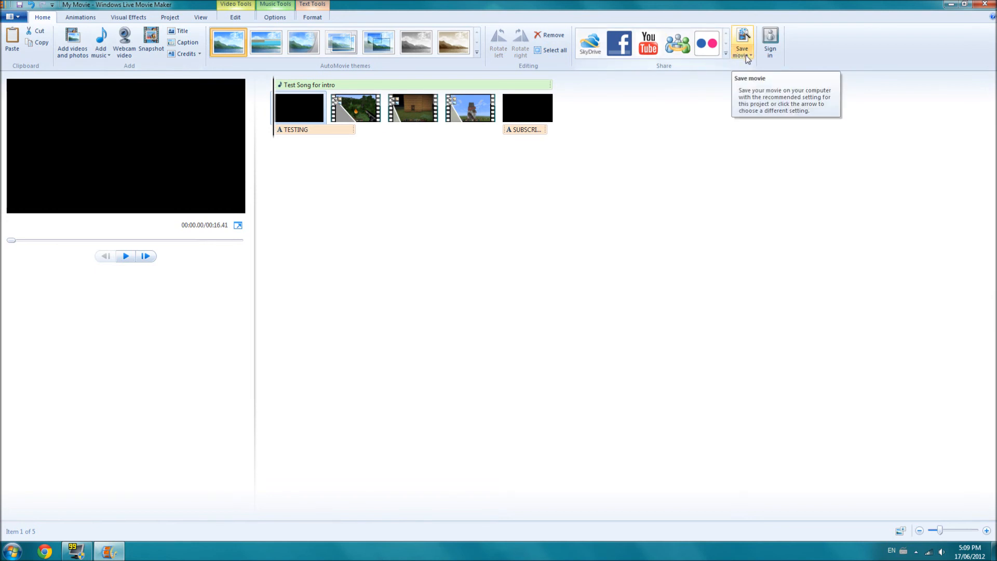
click(751, 48)
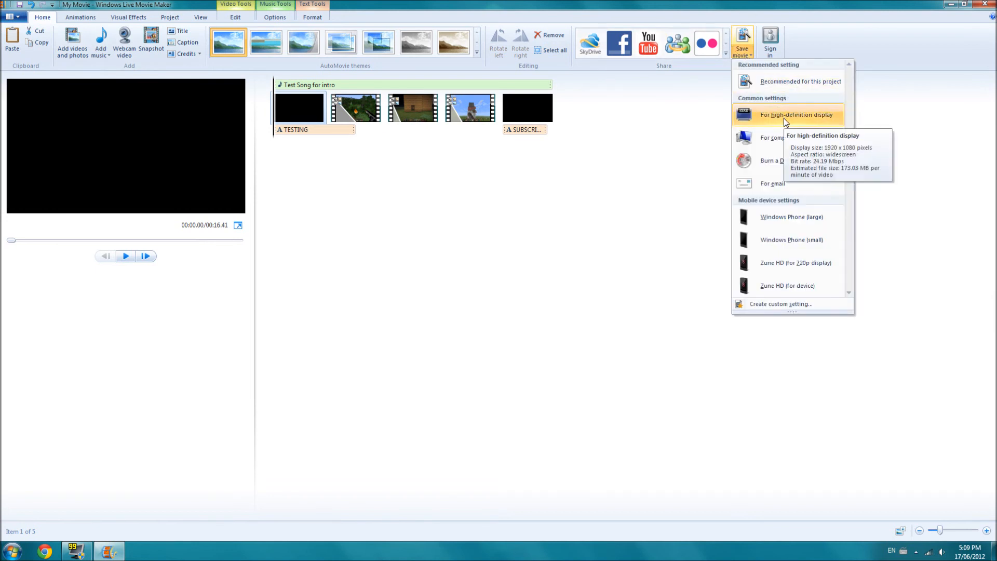
mouse_move(782, 121)
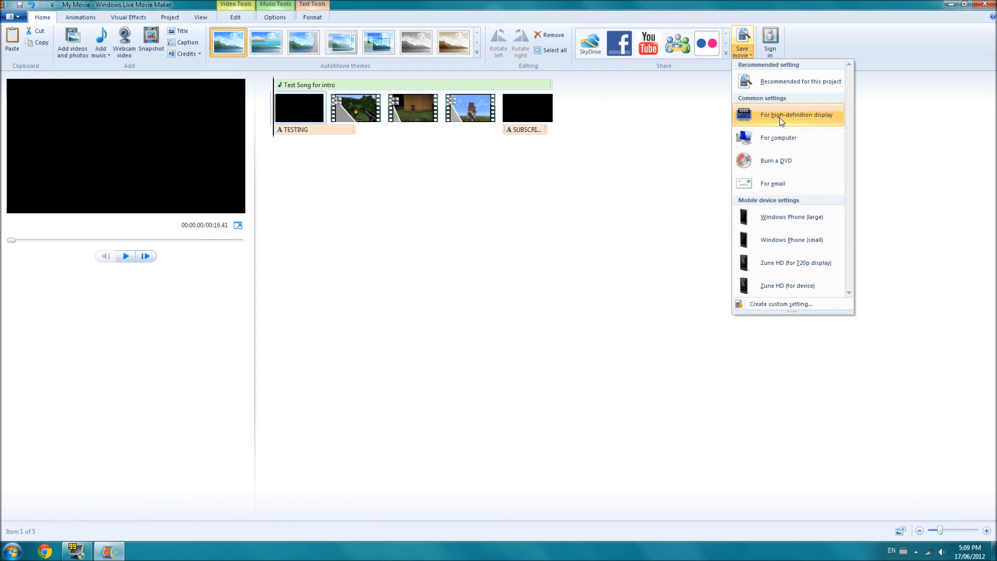
click(796, 115)
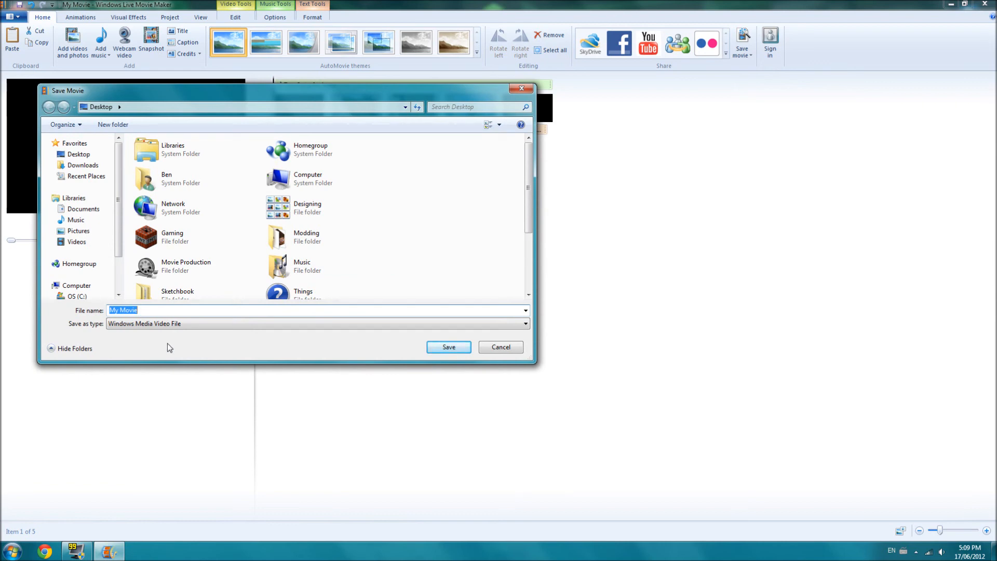
Step: Save the movie as TESTING INTRO as a Windows Media Video File
text(T)
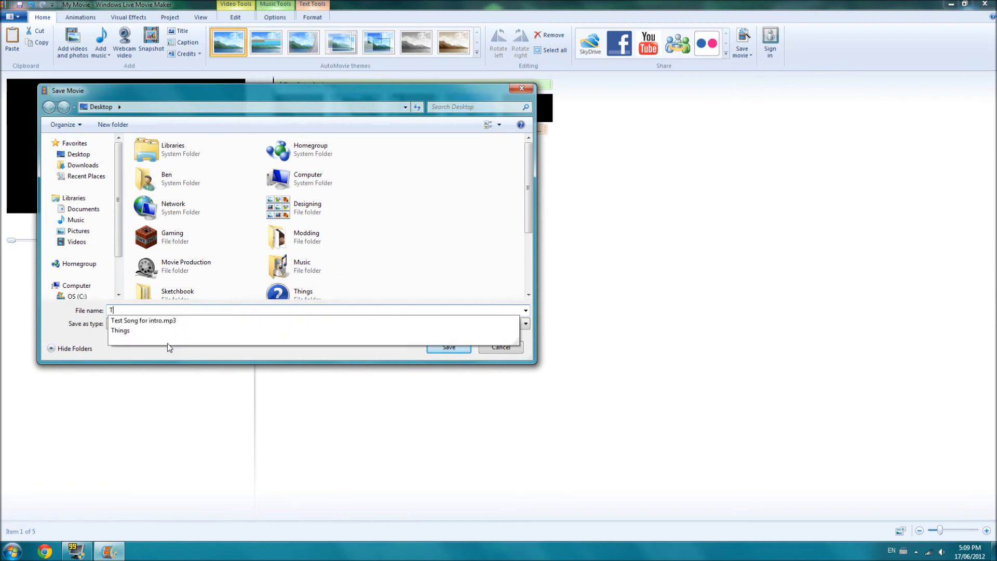
text(ESTING)
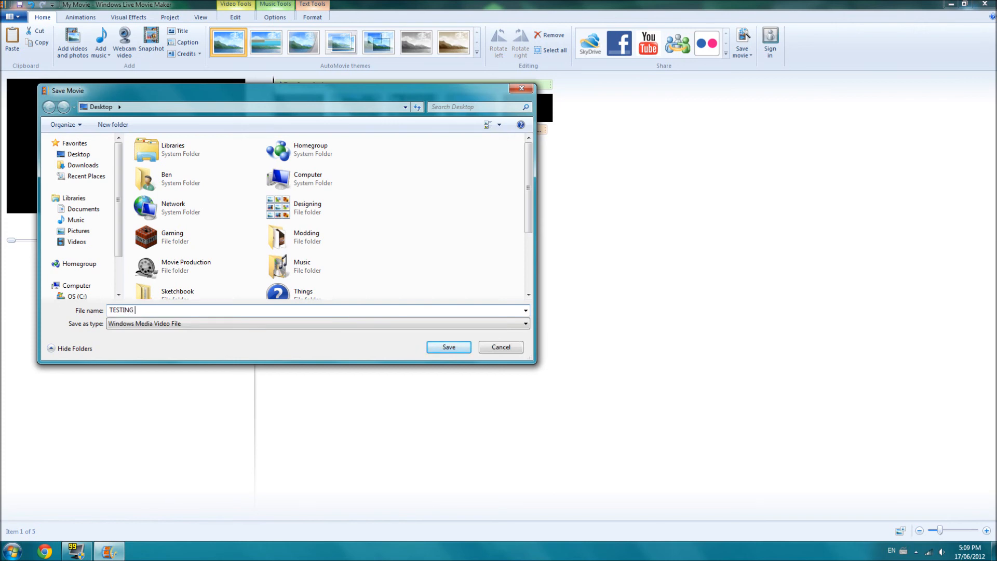
text(INTRO)
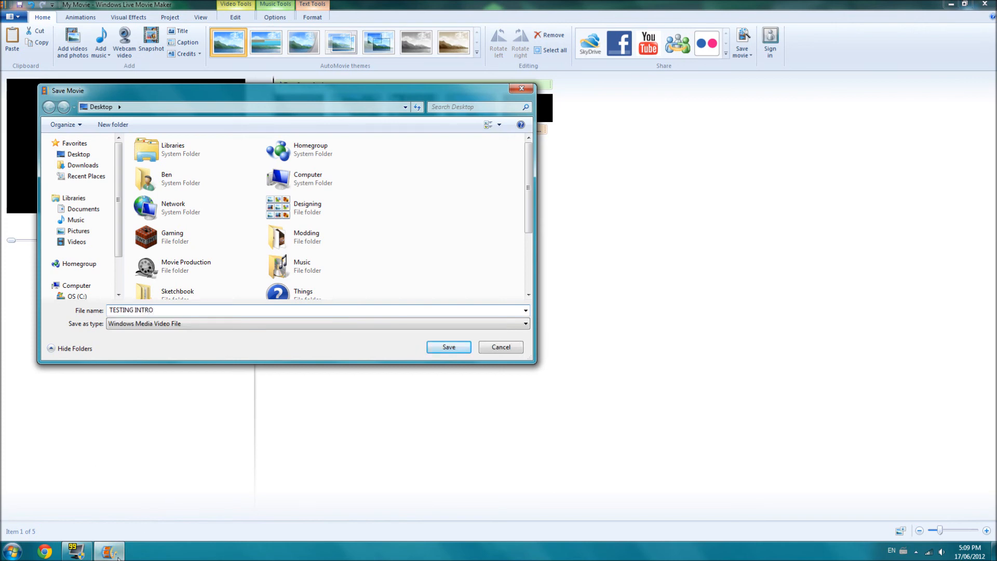
click(523, 324)
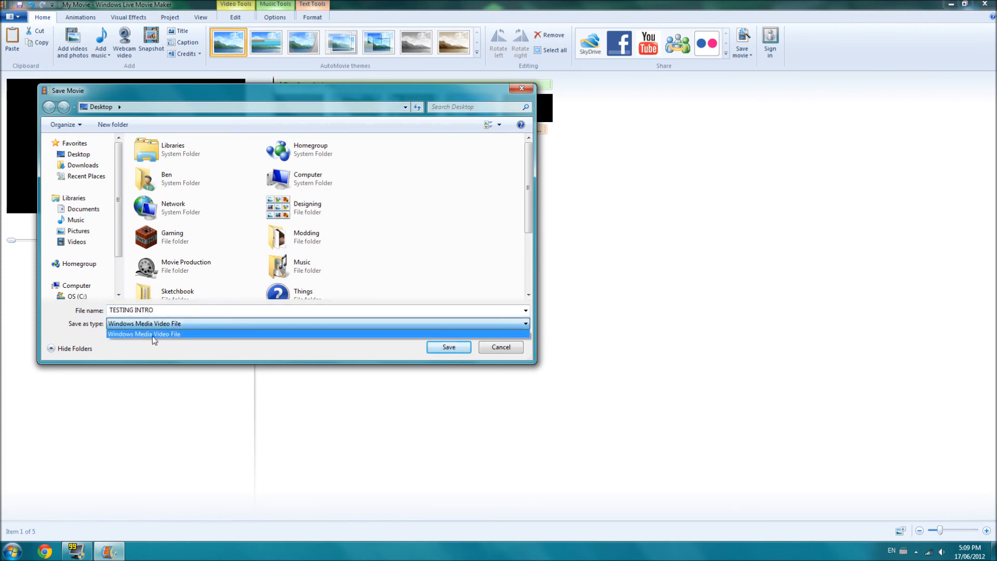
click(145, 334)
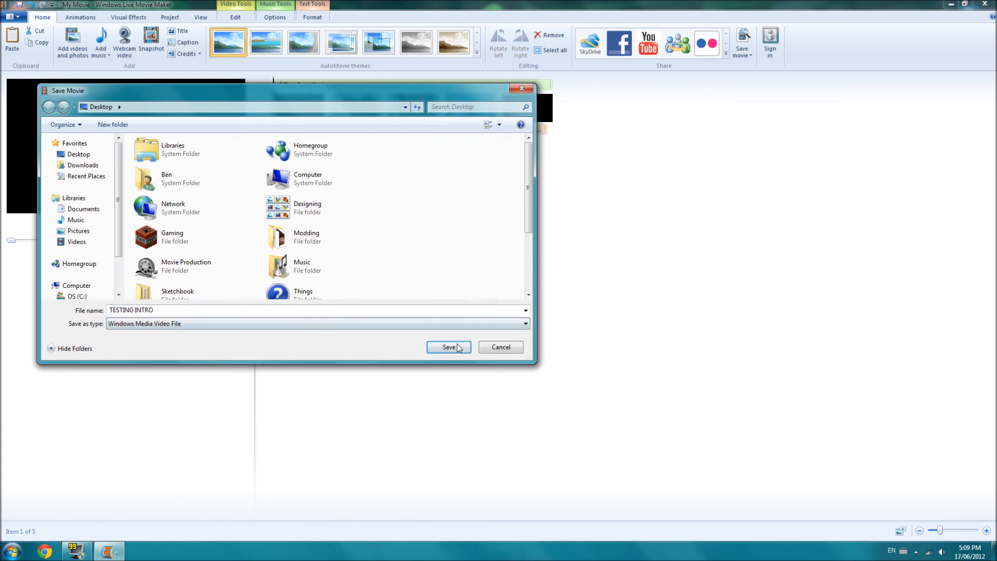
click(448, 347)
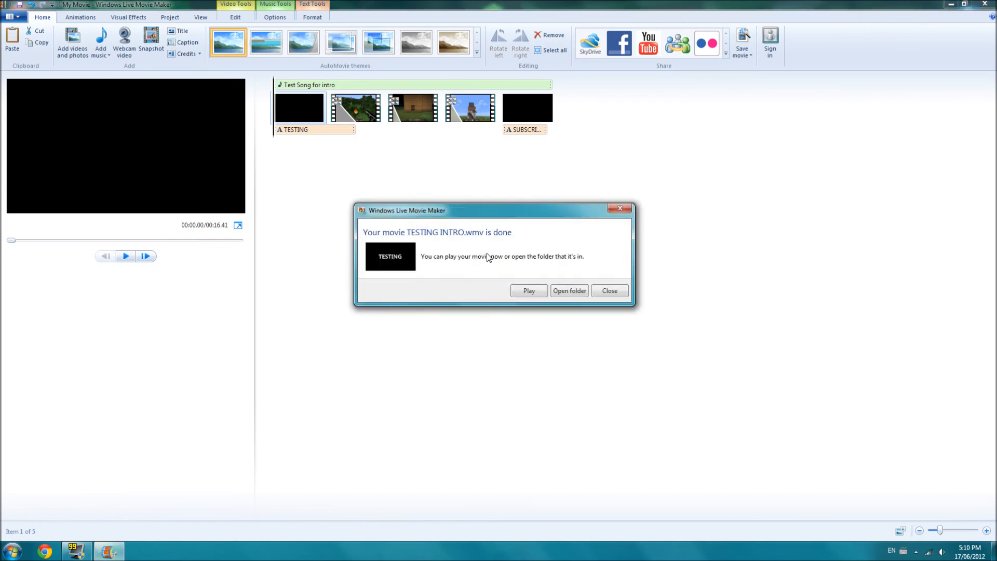
mouse_move(412, 210)
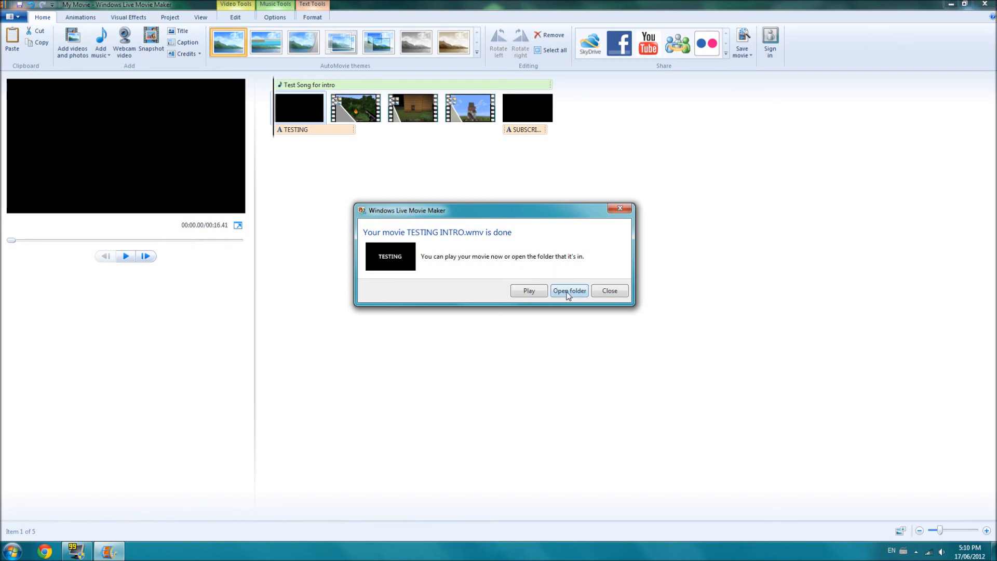
Step: Open the folder holding TESTING INTRO from the completion dialog, then close it
click(569, 291)
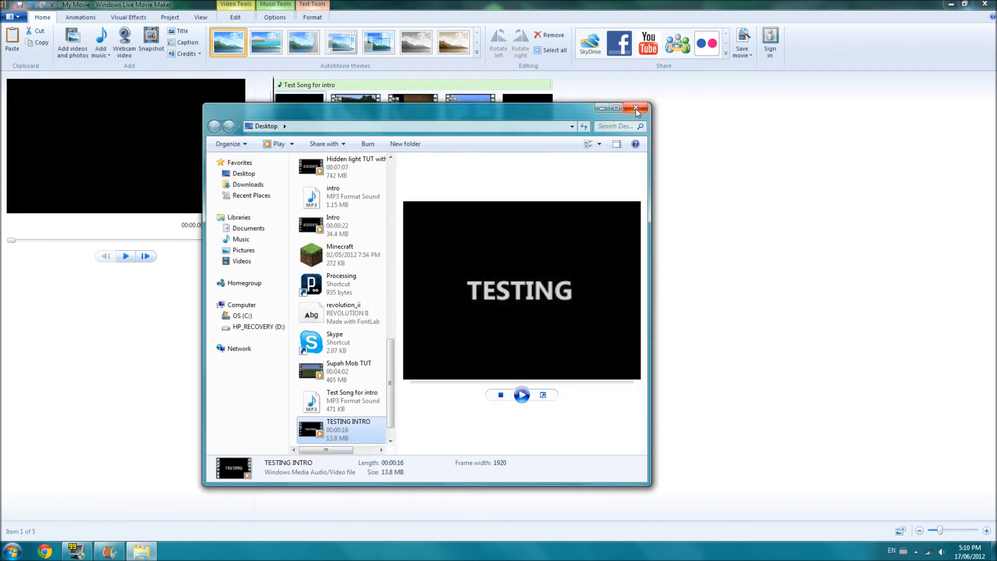
click(636, 108)
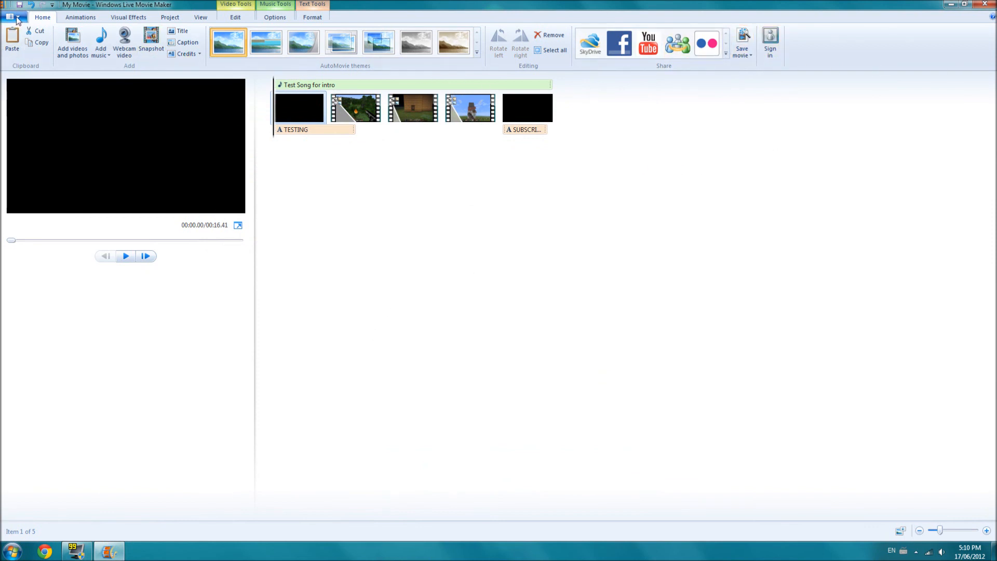
Step: Save the project as TEST INTRO in the Desktop folder using Save project as
click(12, 16)
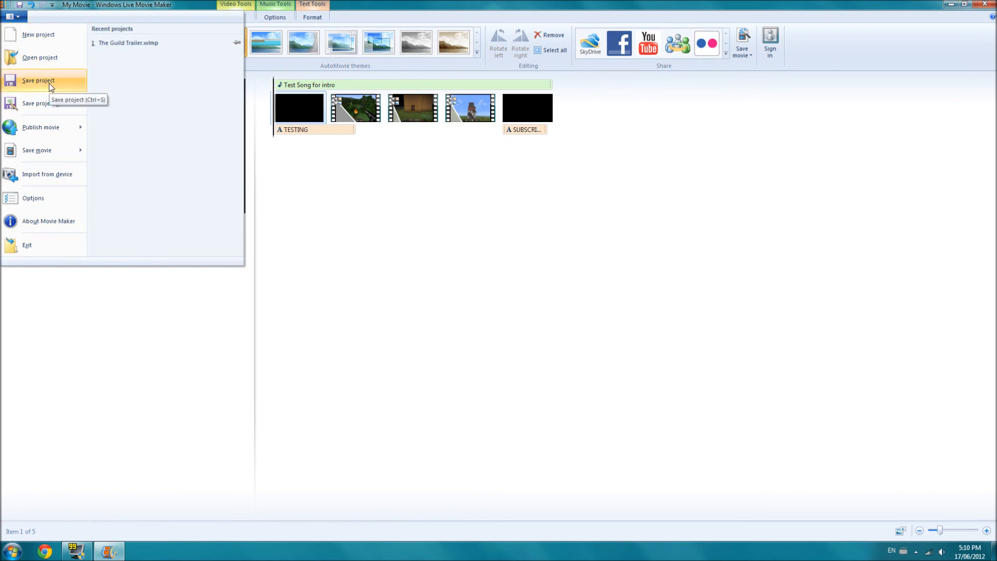
mouse_move(35, 103)
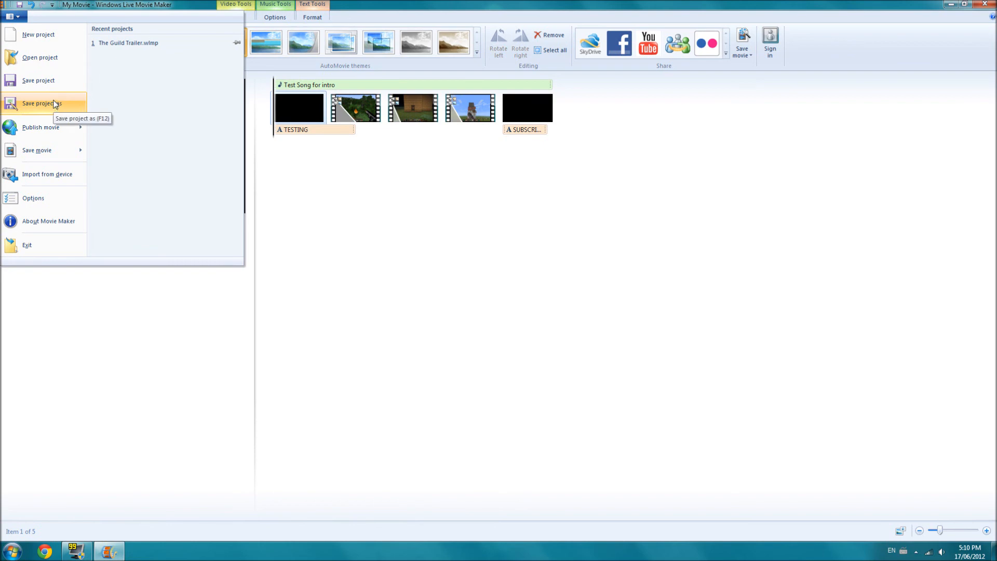
click(42, 103)
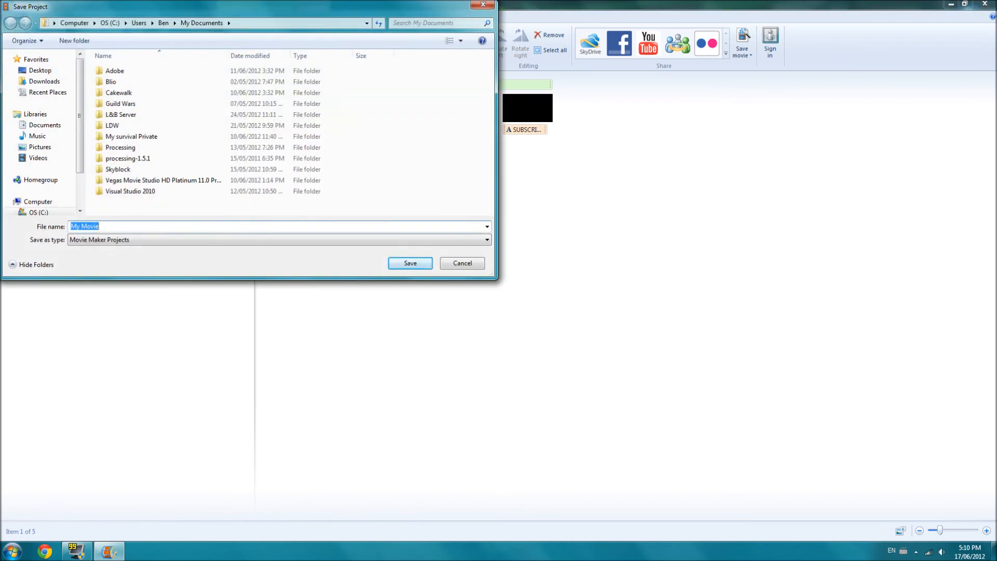
text(T)
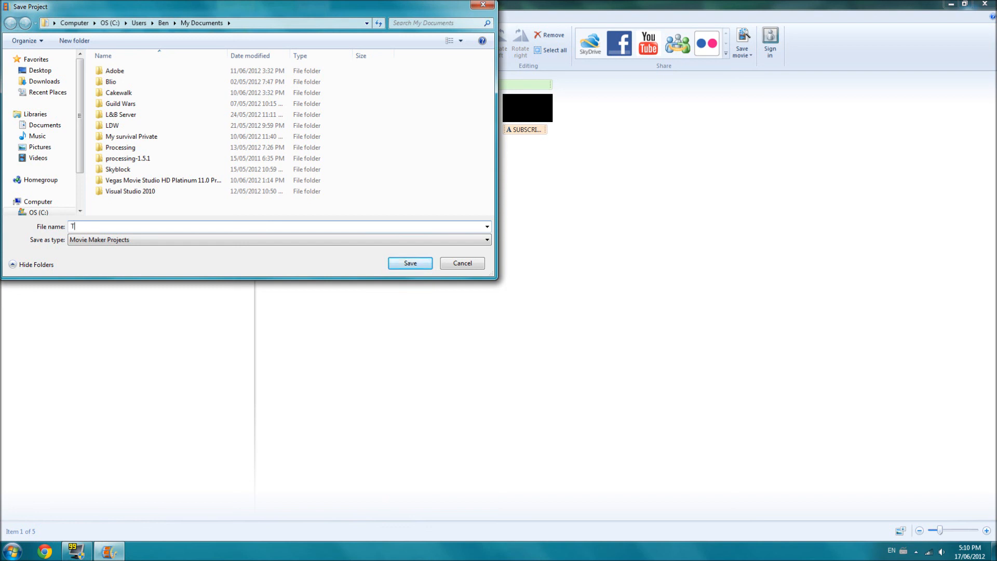
text(EST INT)
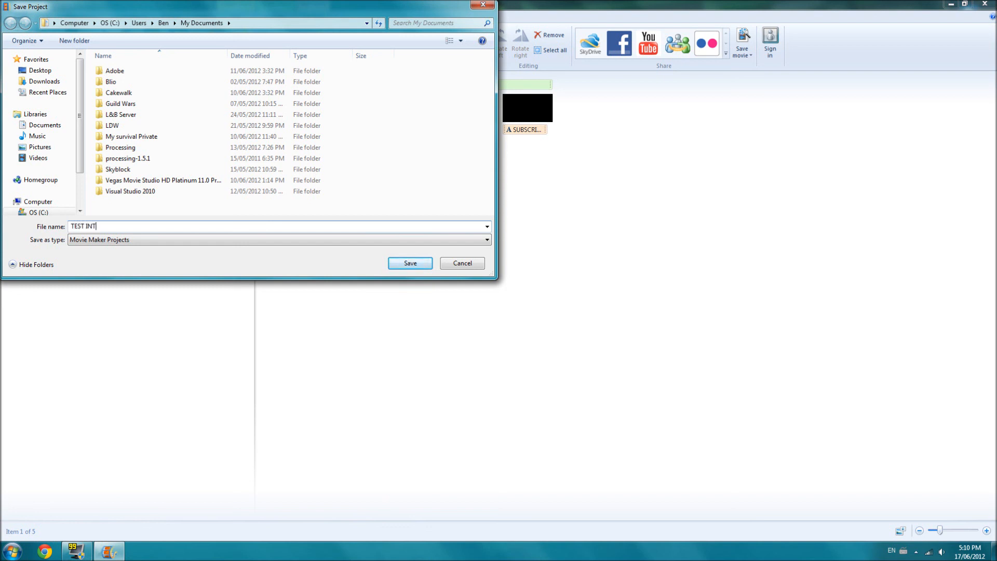
text(RO)
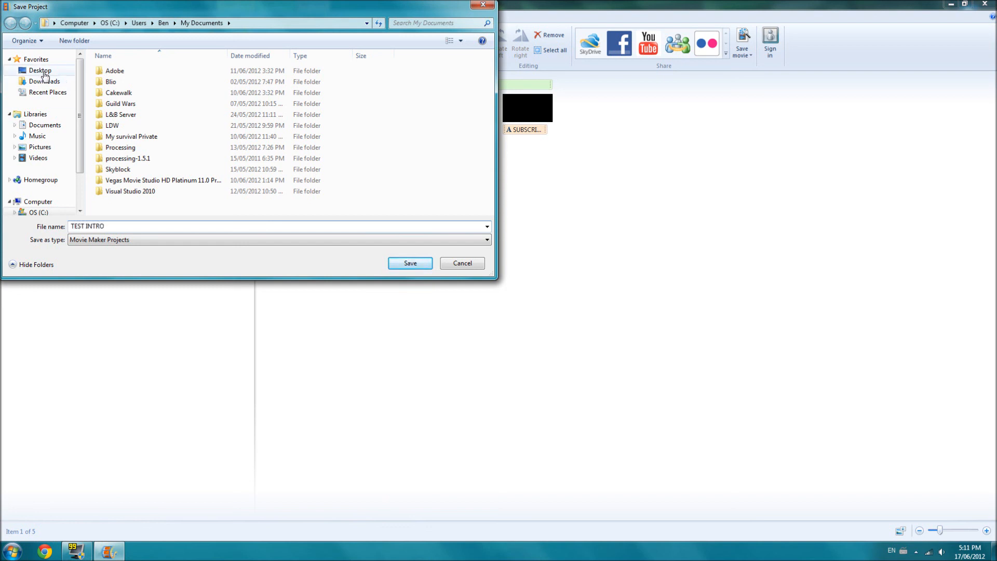
click(40, 70)
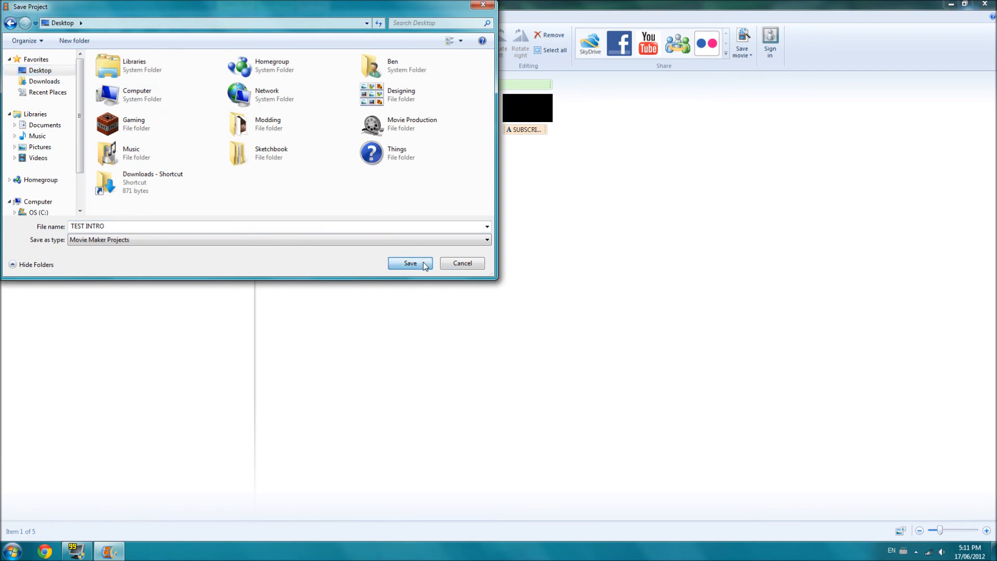
click(410, 263)
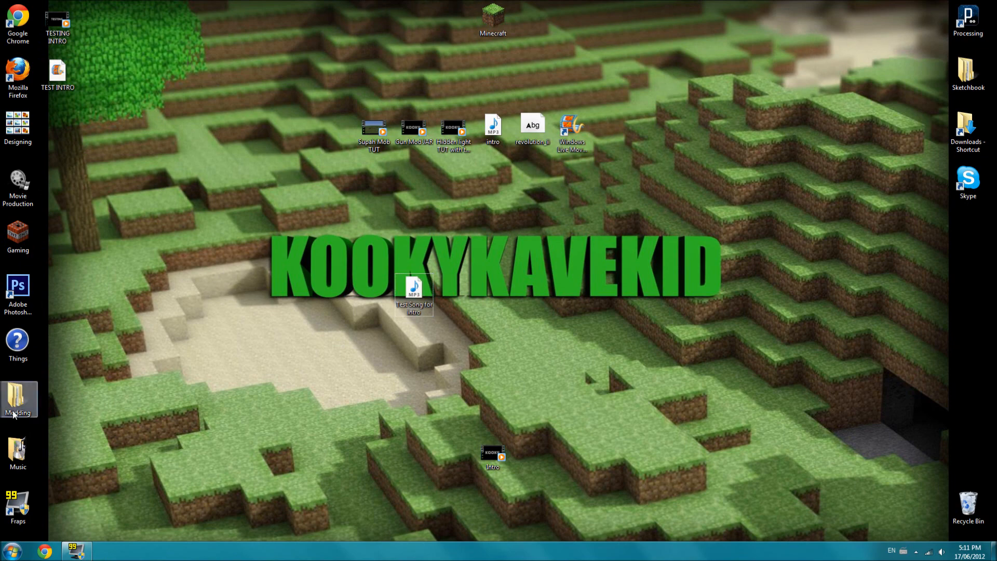
Step: Drag the TESTING INTRO video and TEST INTRO project icons beside the desktop title
drag(57, 24, 300, 191)
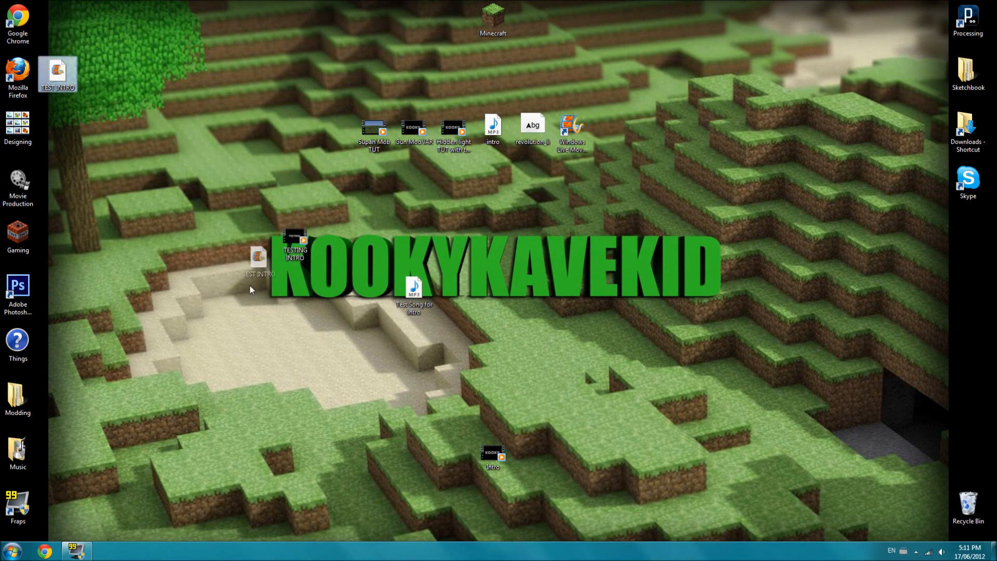
drag(257, 257, 216, 237)
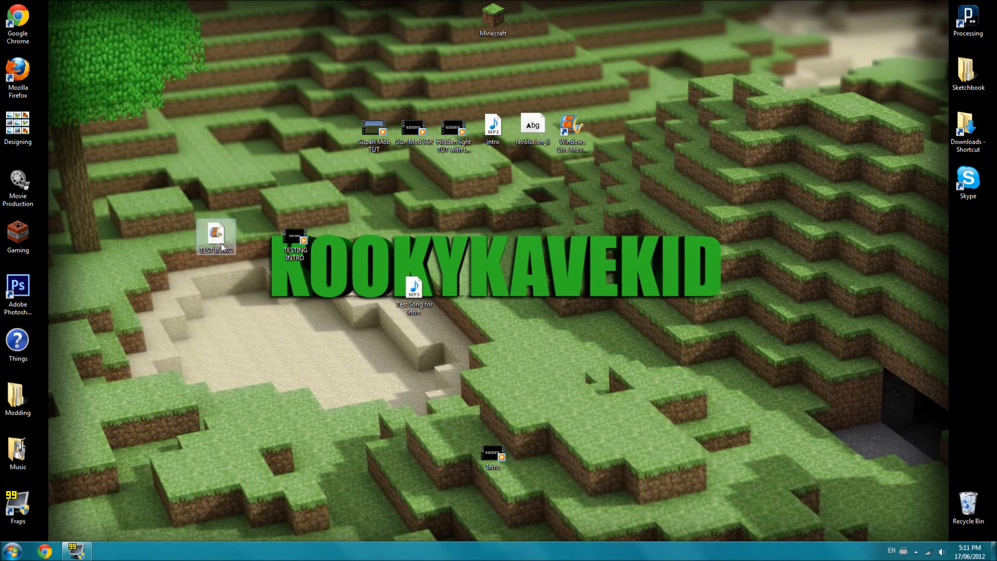
mouse_move(321, 287)
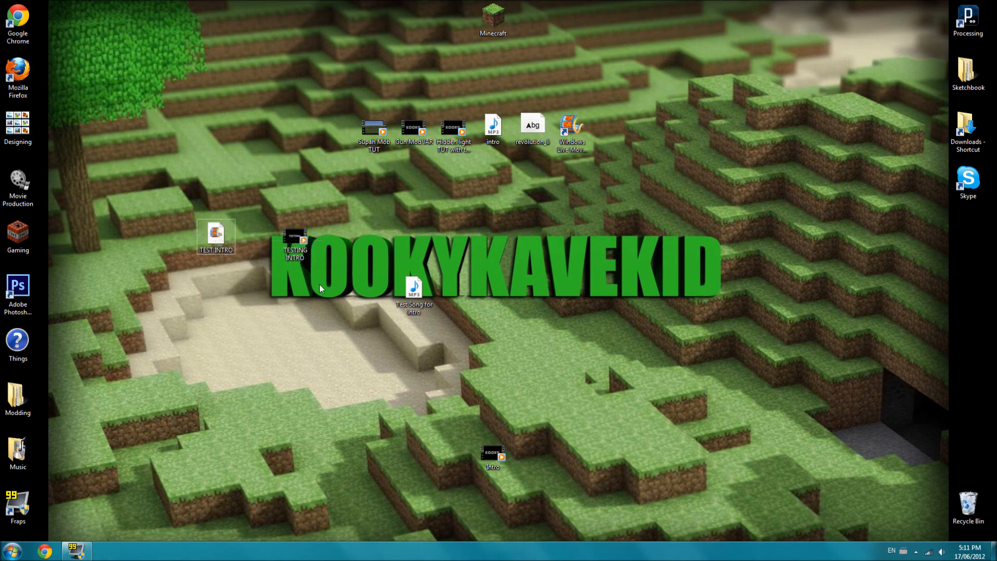
mouse_move(286, 309)
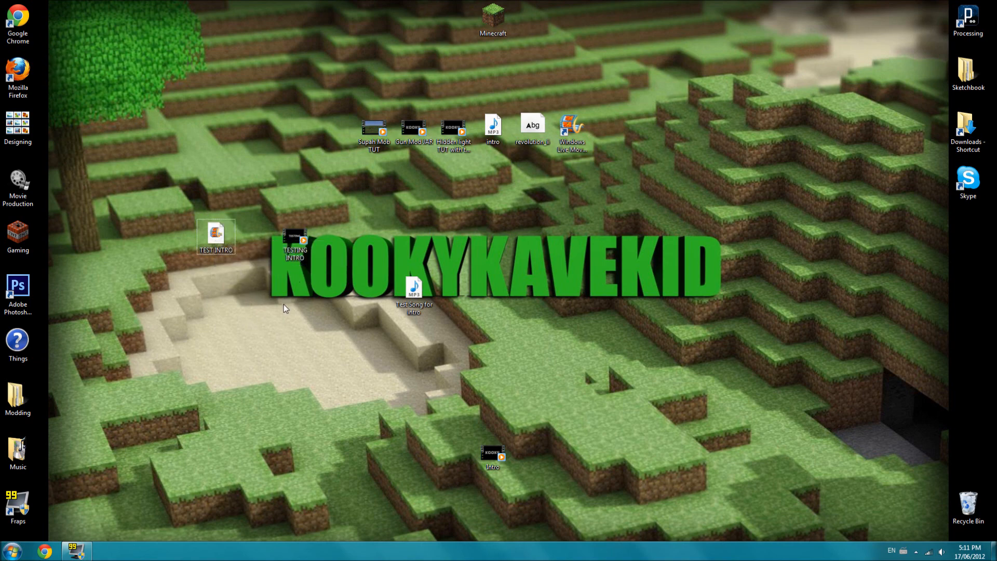
mouse_move(261, 218)
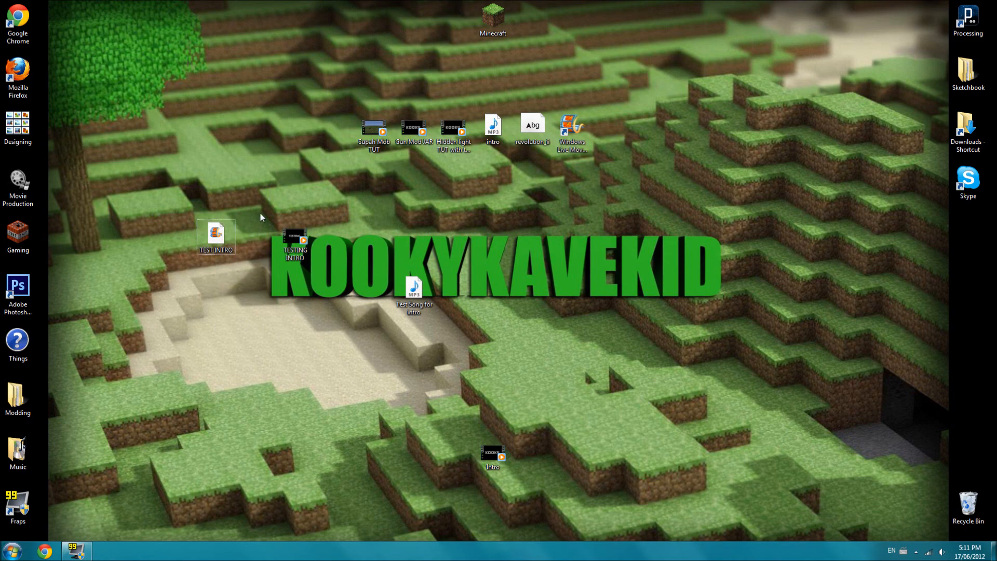
mouse_move(255, 261)
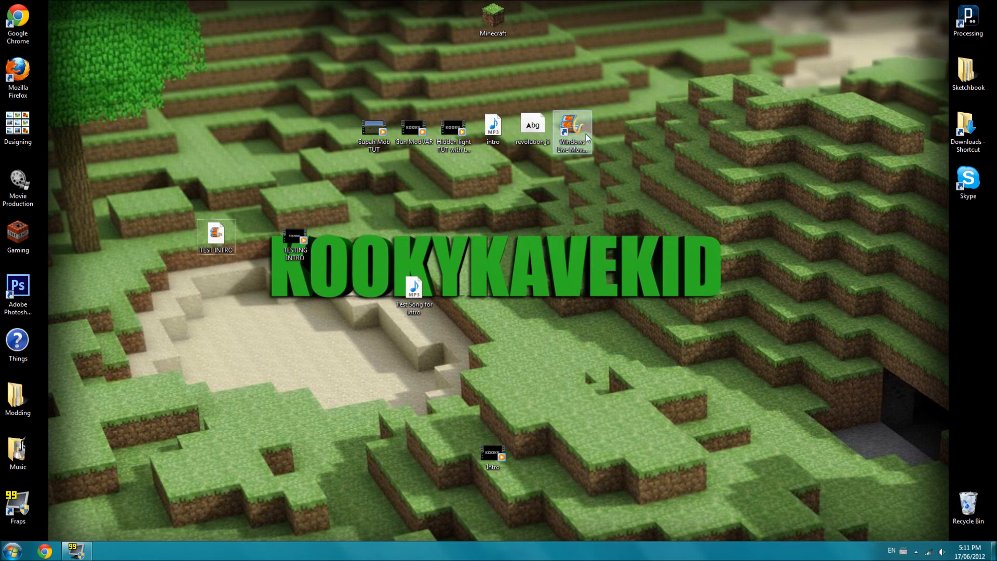
Step: Launch Movie Maker, import the exported intro video, then close without saving
double_click(572, 131)
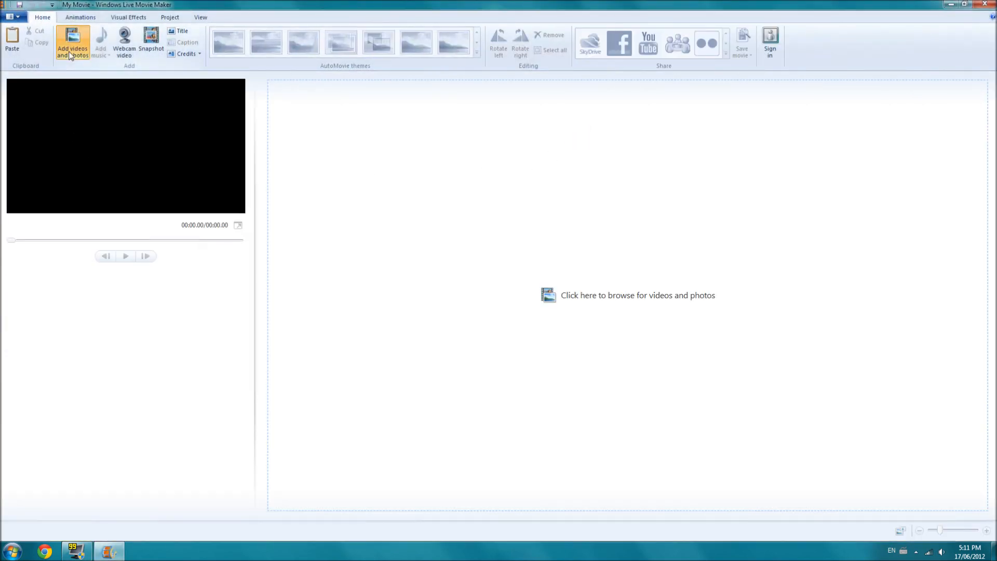
click(72, 42)
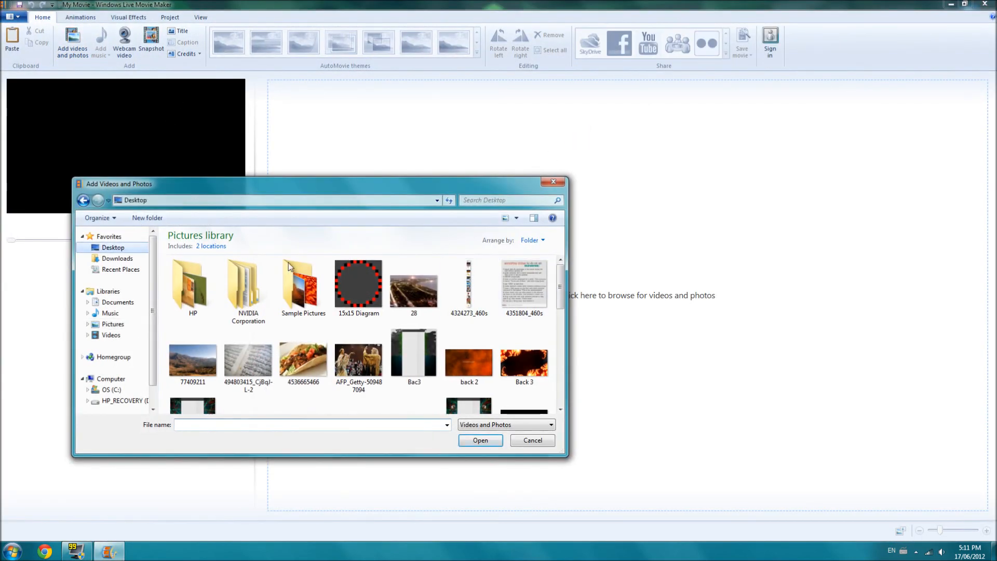
click(480, 440)
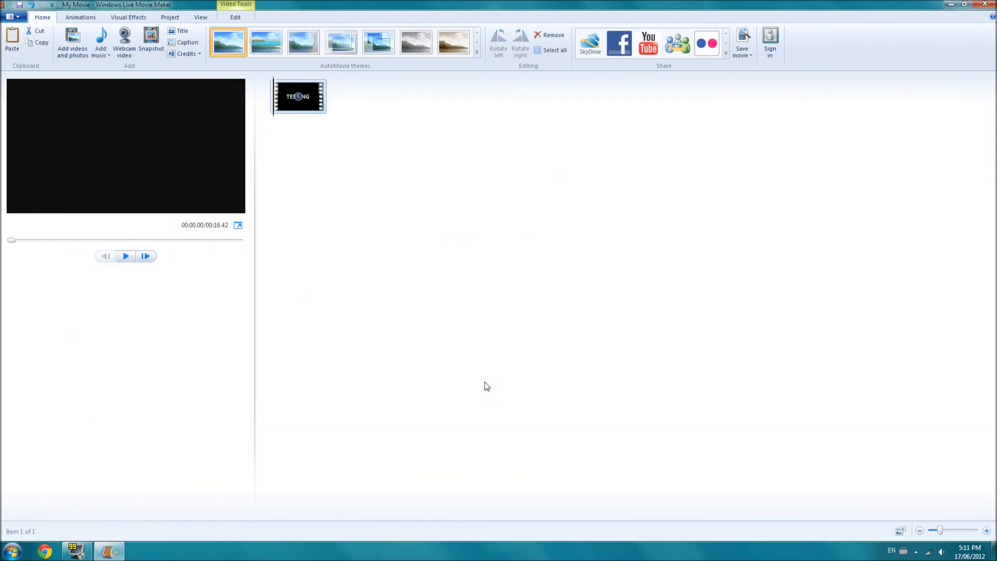
click(125, 256)
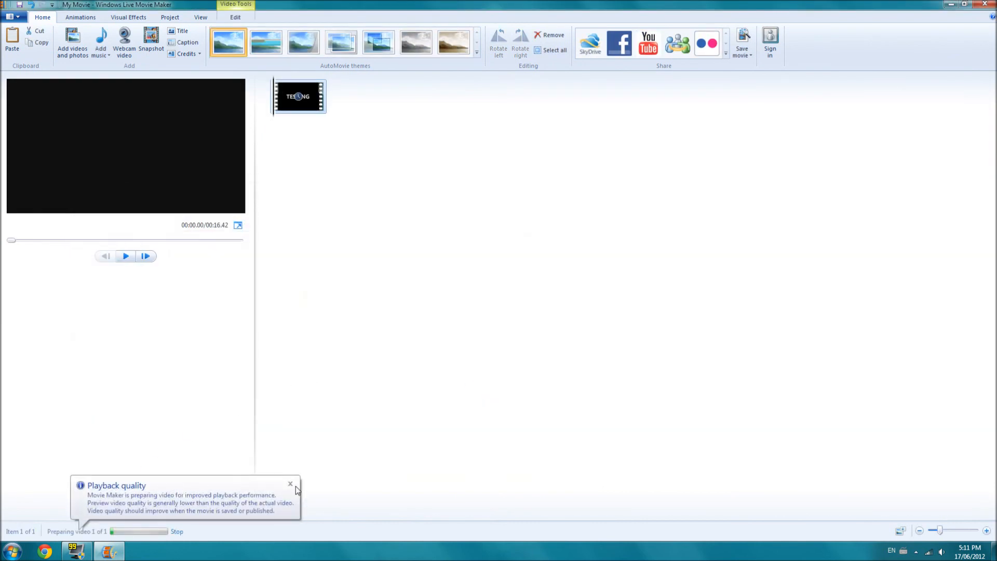
click(291, 484)
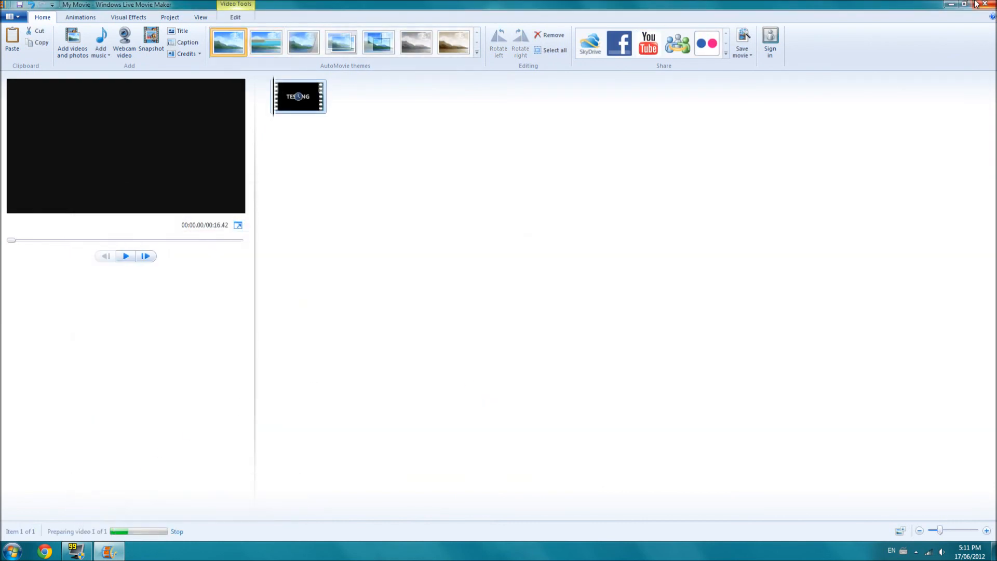
click(989, 4)
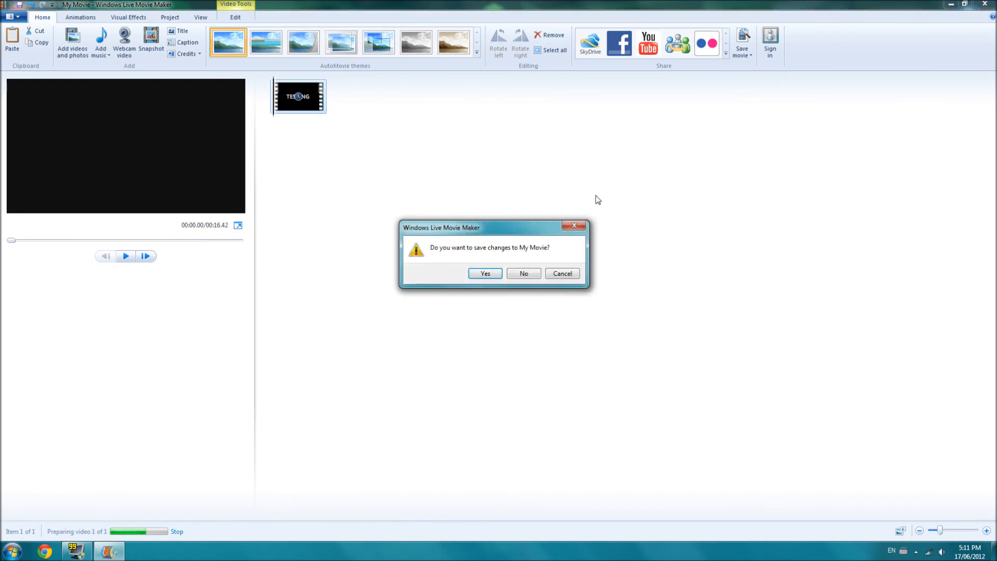
click(523, 272)
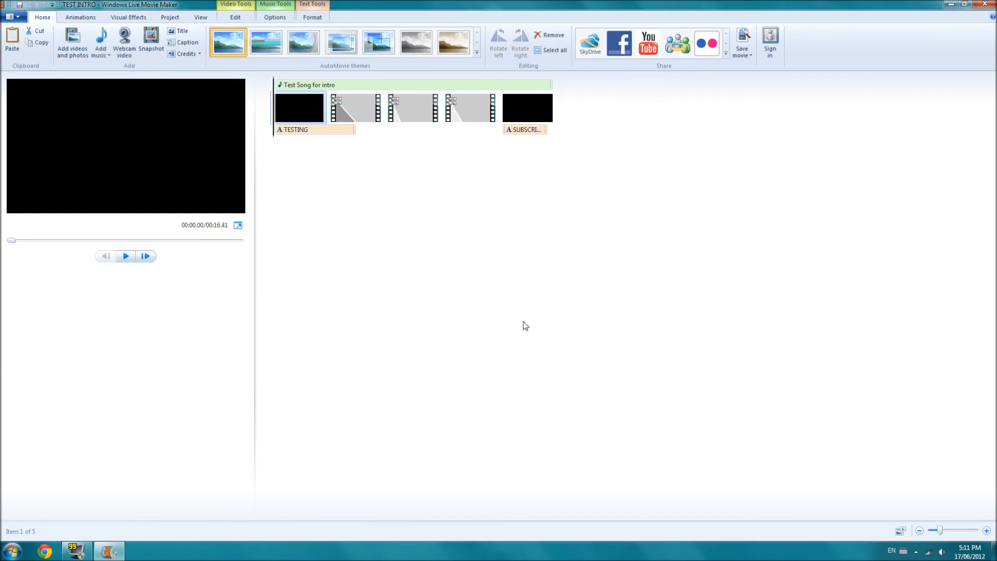
mouse_move(63, 244)
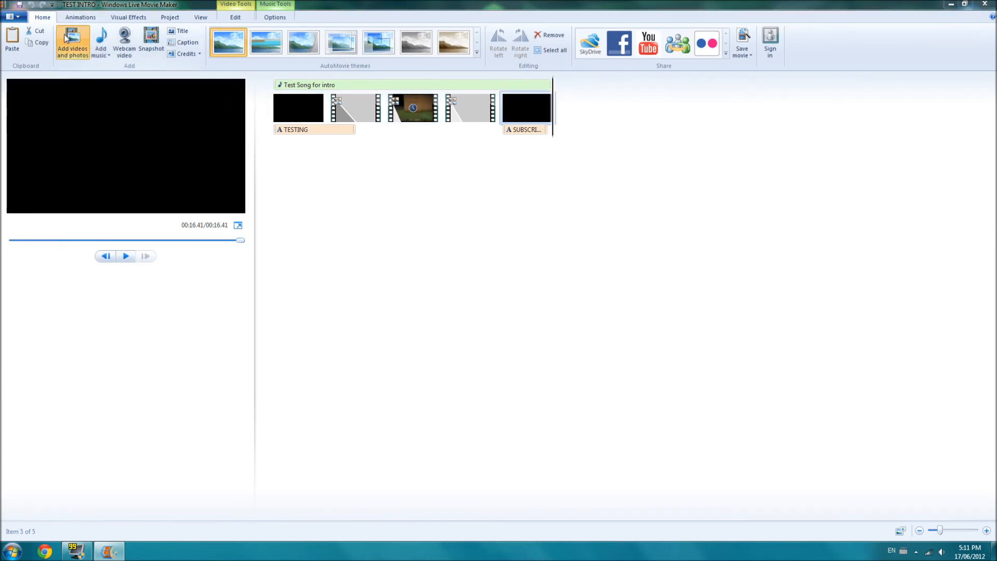
click(72, 42)
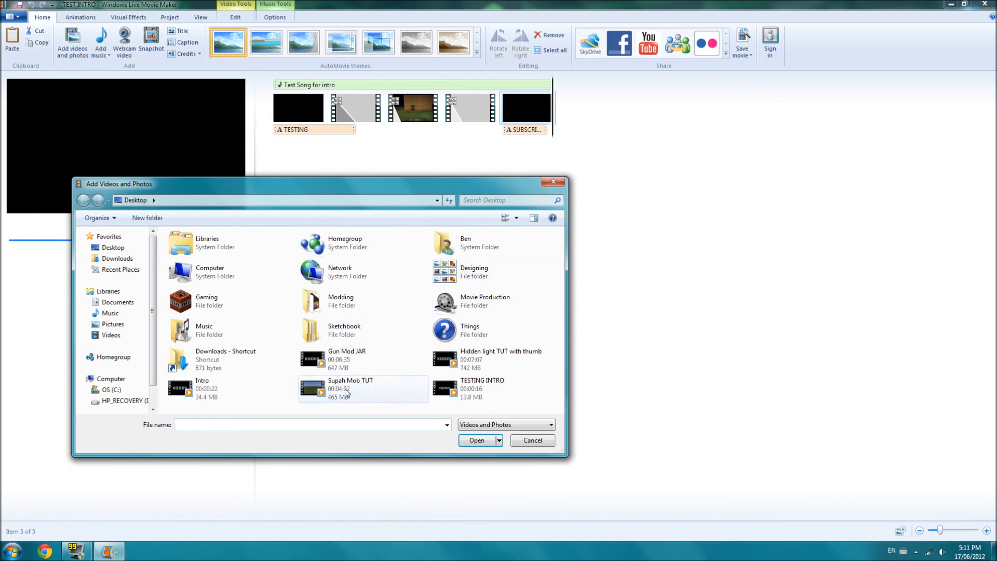
double_click(484, 301)
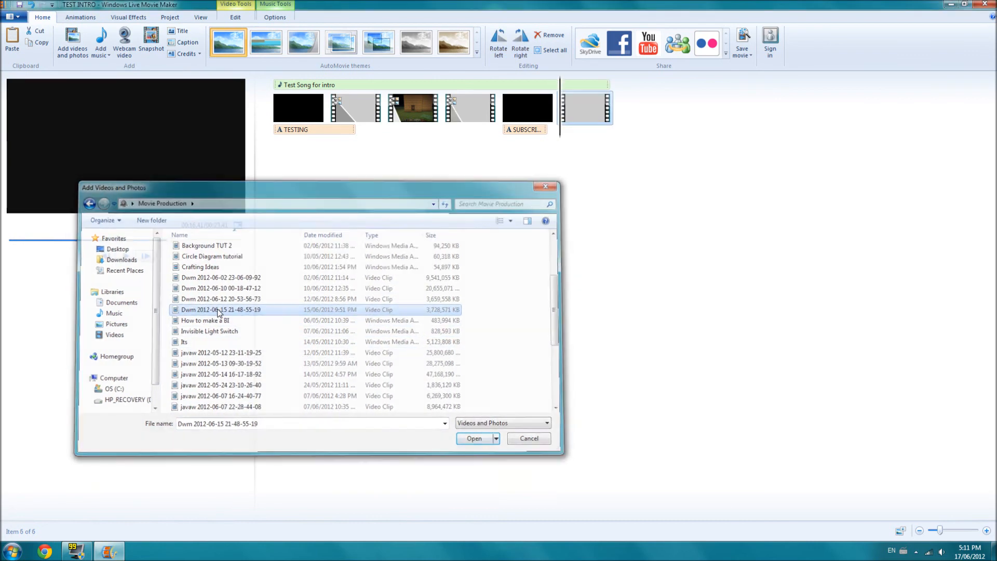
click(474, 438)
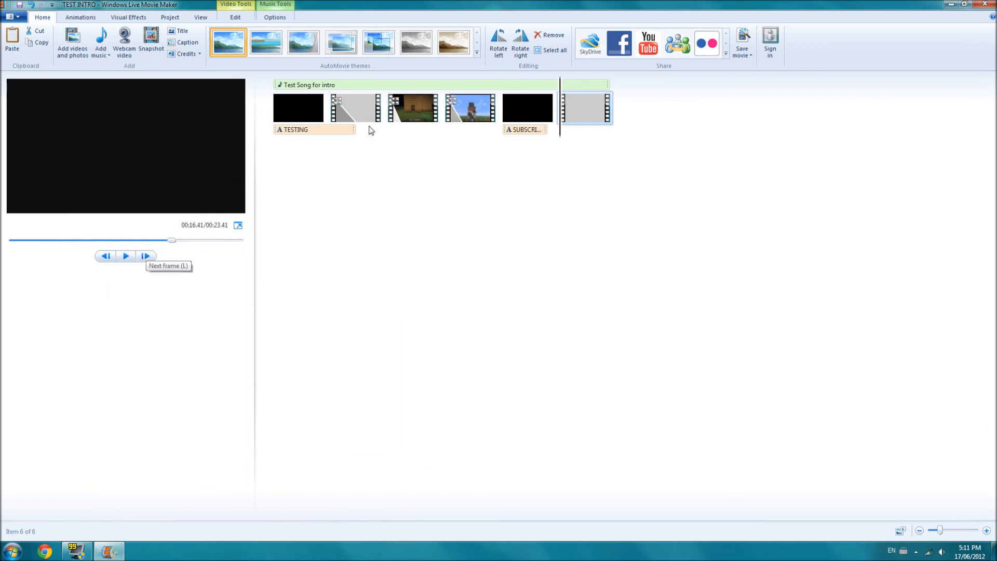
click(308, 84)
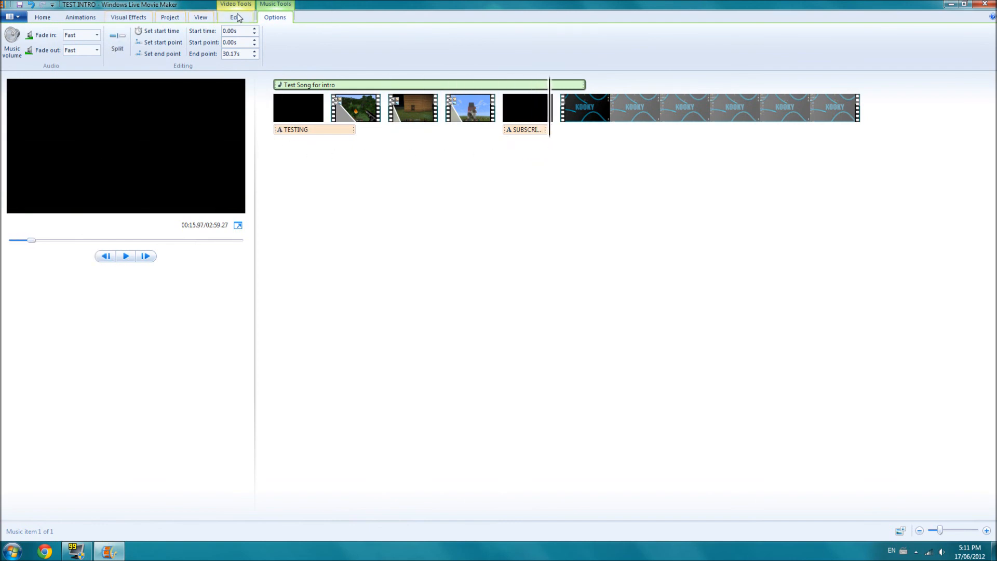
click(161, 54)
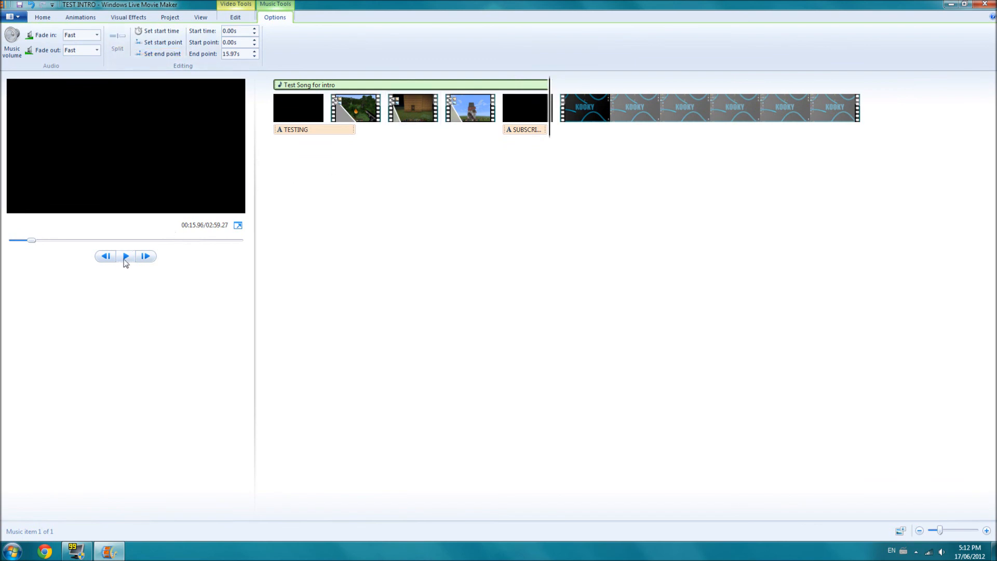
click(125, 256)
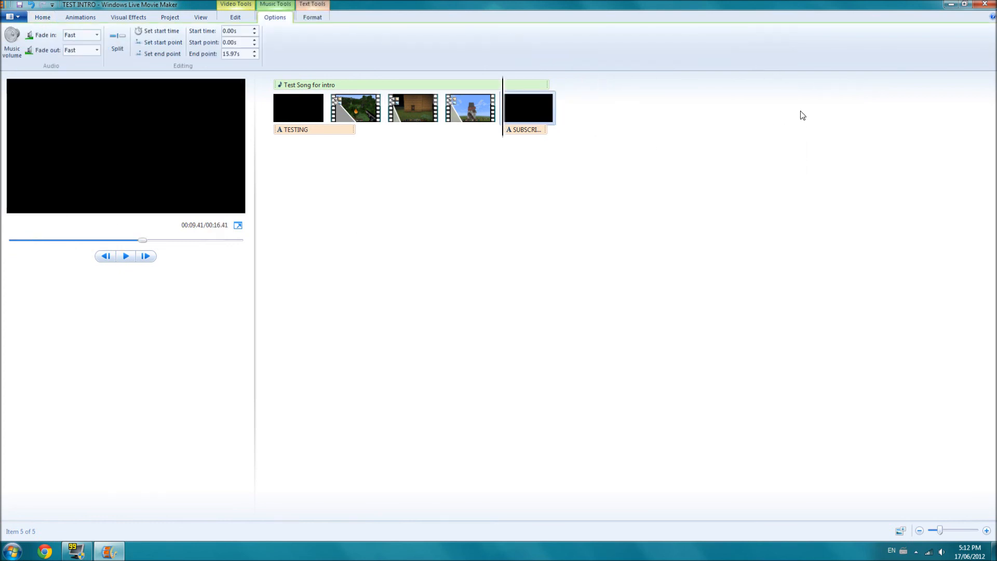
mouse_move(350, 93)
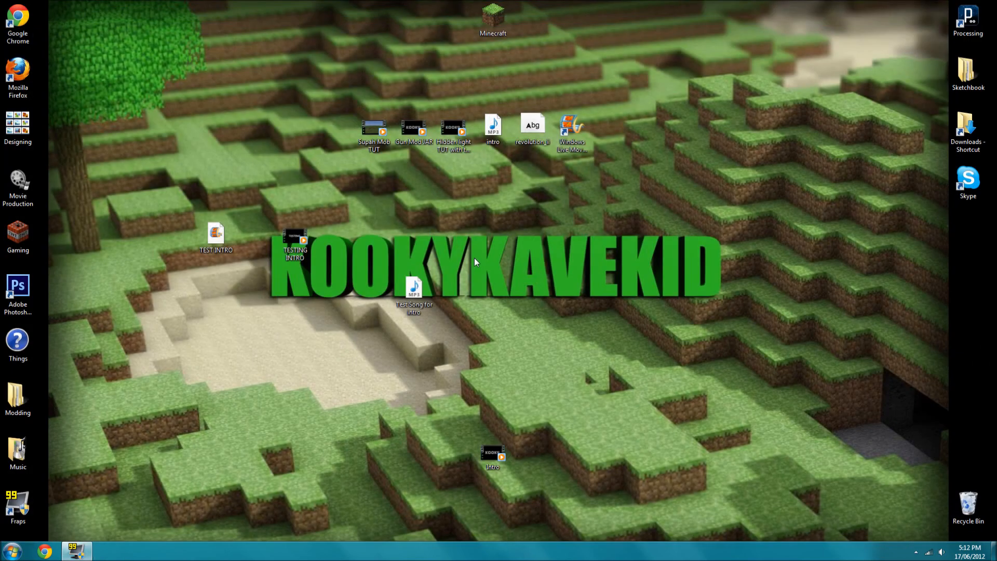
Step: Select the TEST INTRO project icon on the desktop
click(215, 238)
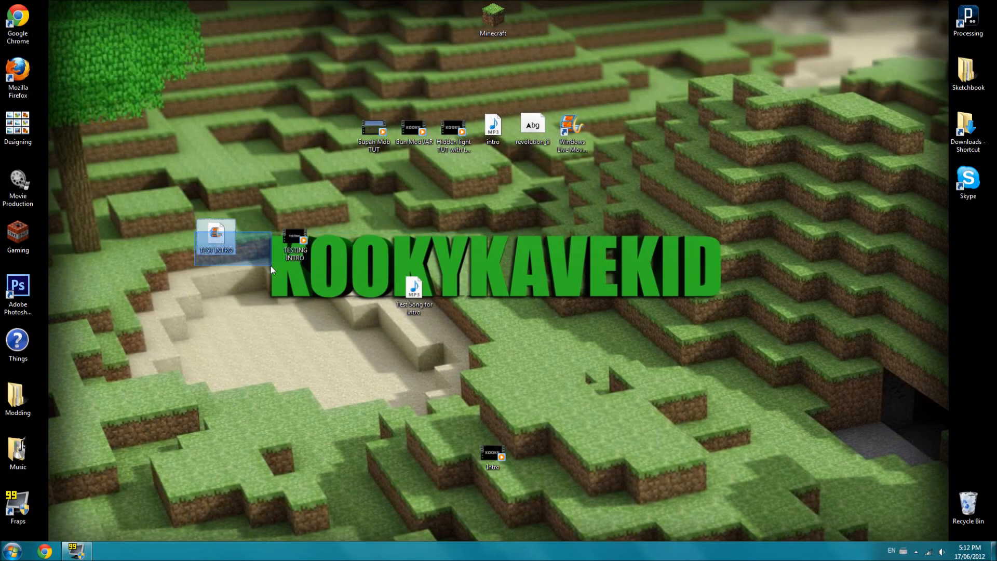